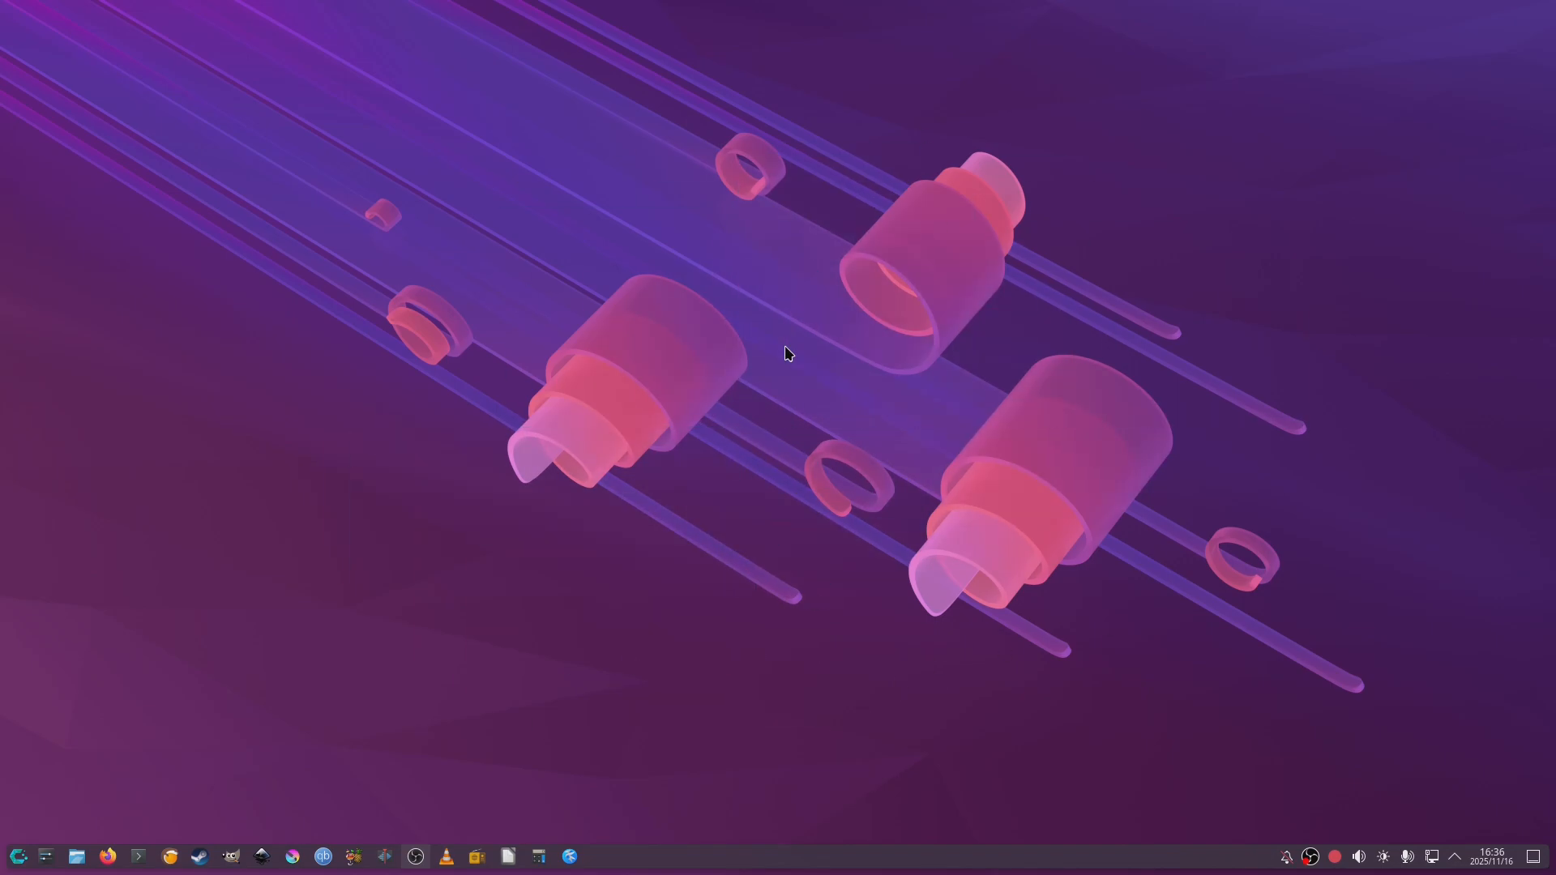
pyautogui.moveTo(851, 342)
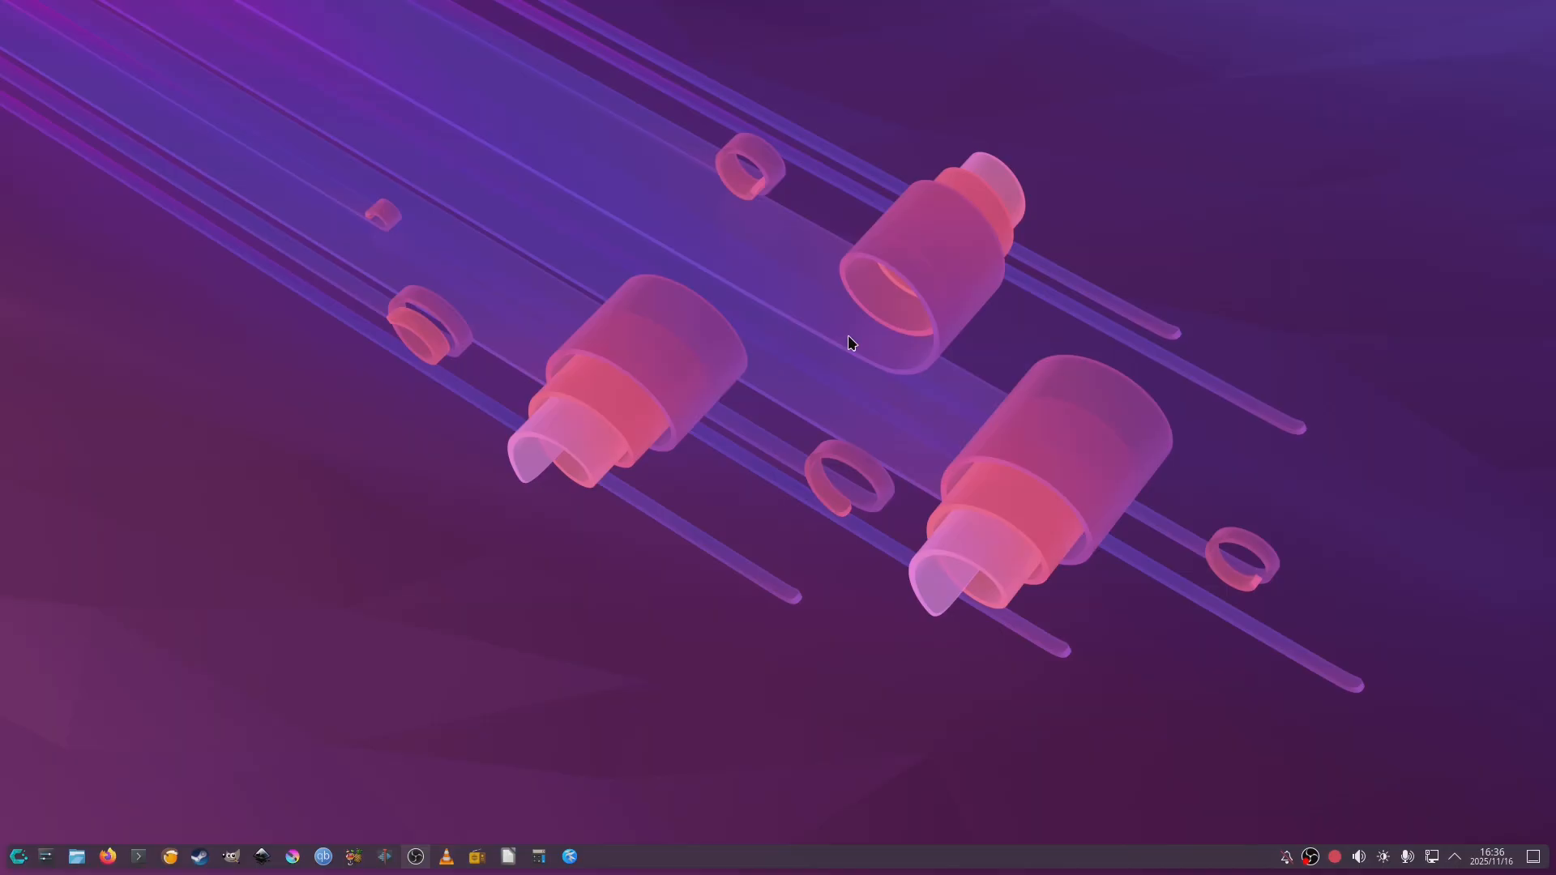
pyautogui.moveTo(815, 336)
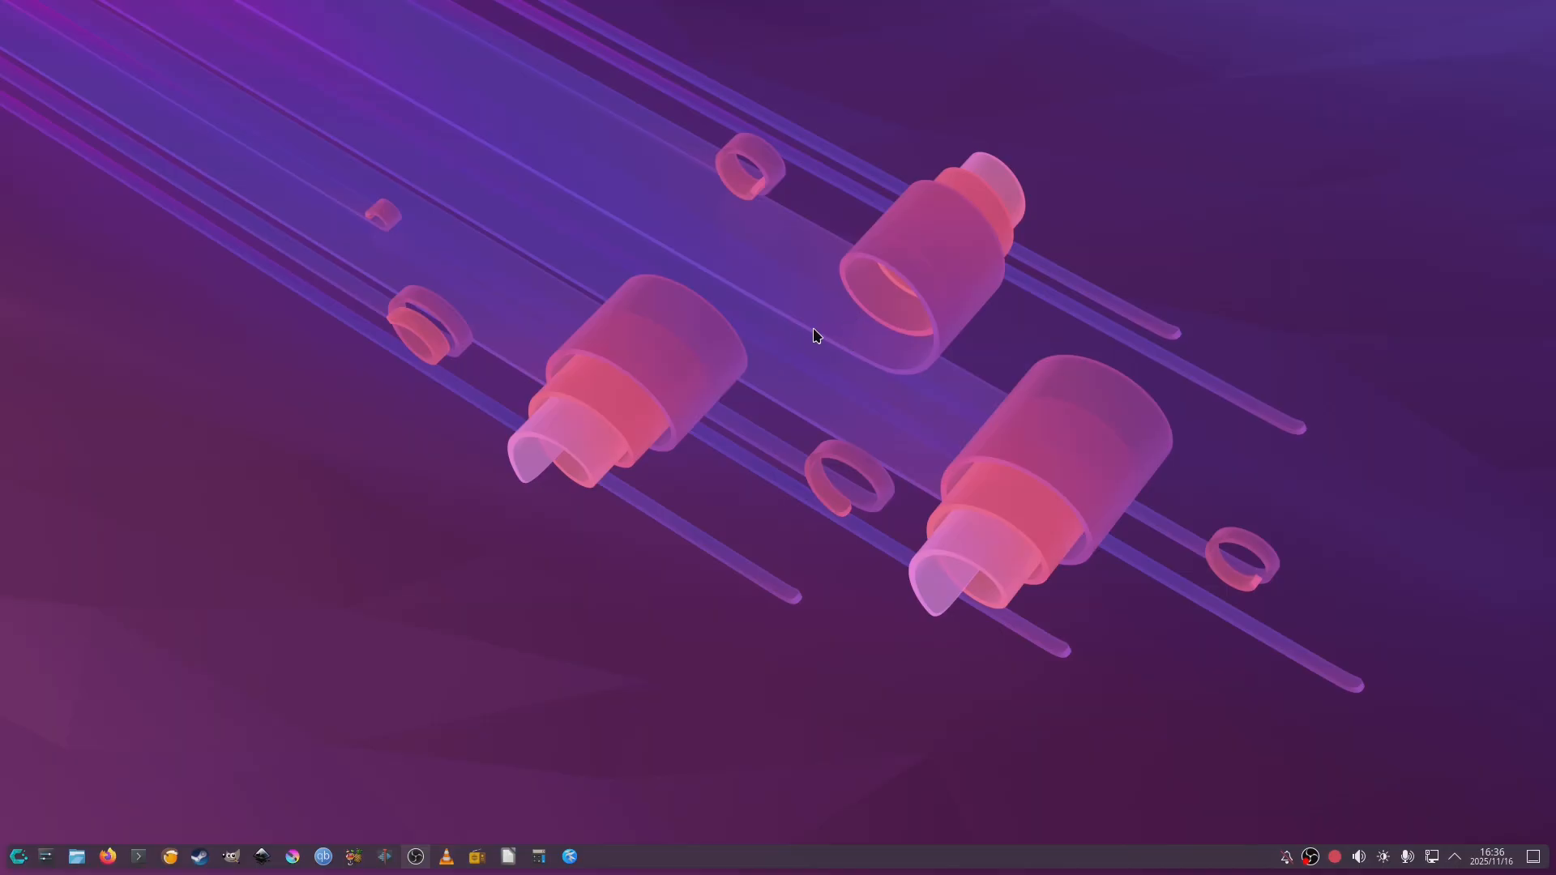
pyautogui.moveTo(139, 824)
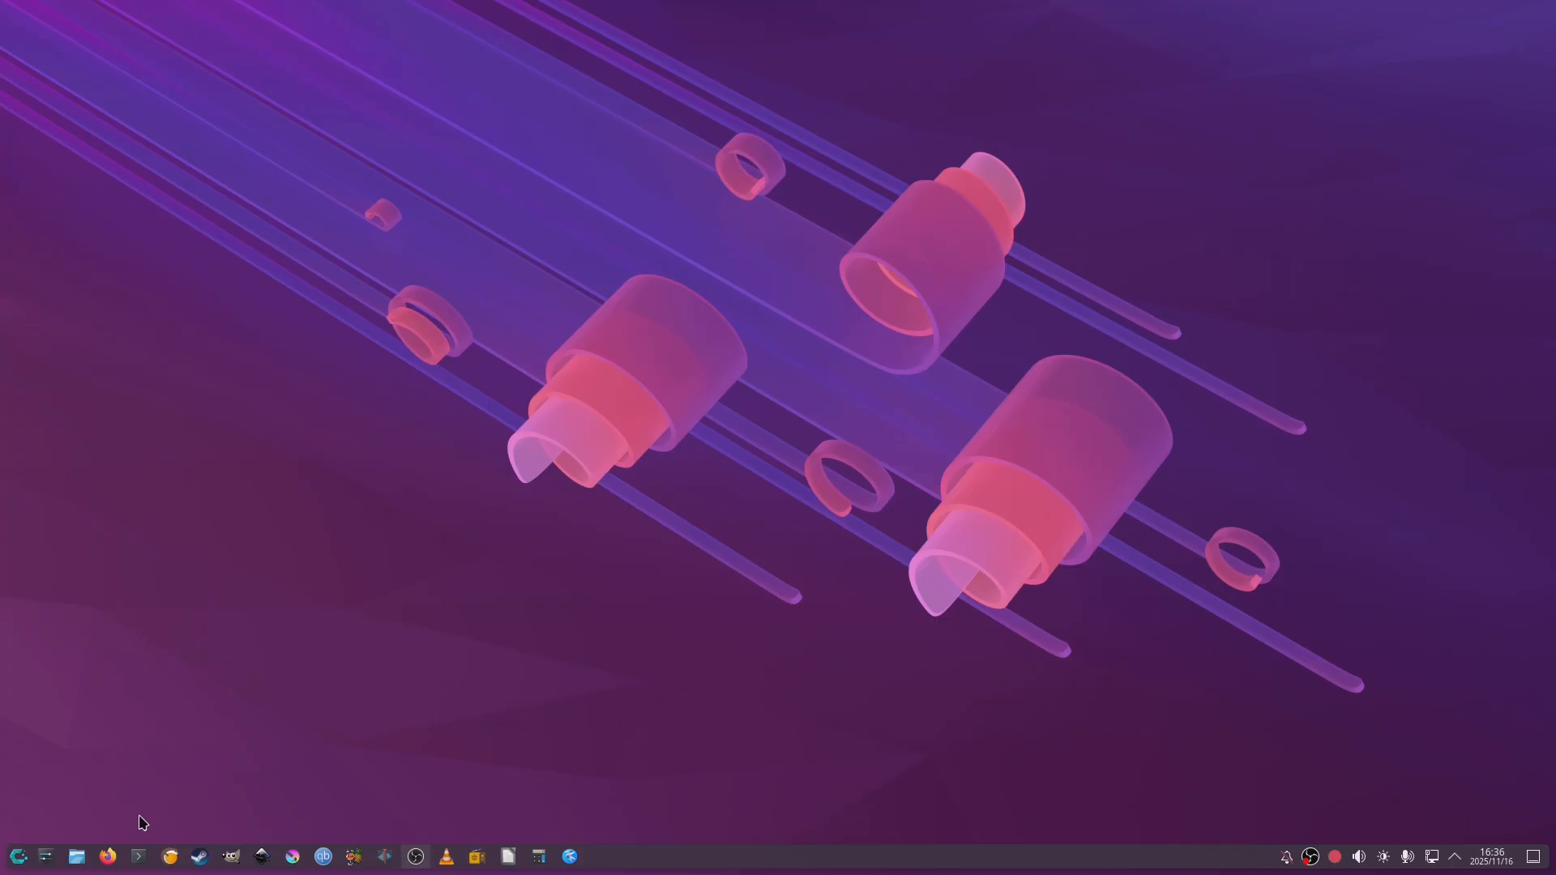
# Step: Read the fastfetch system details in Konsole, close it, and launch Lutris from the taskbar
pyautogui.click(140, 856)
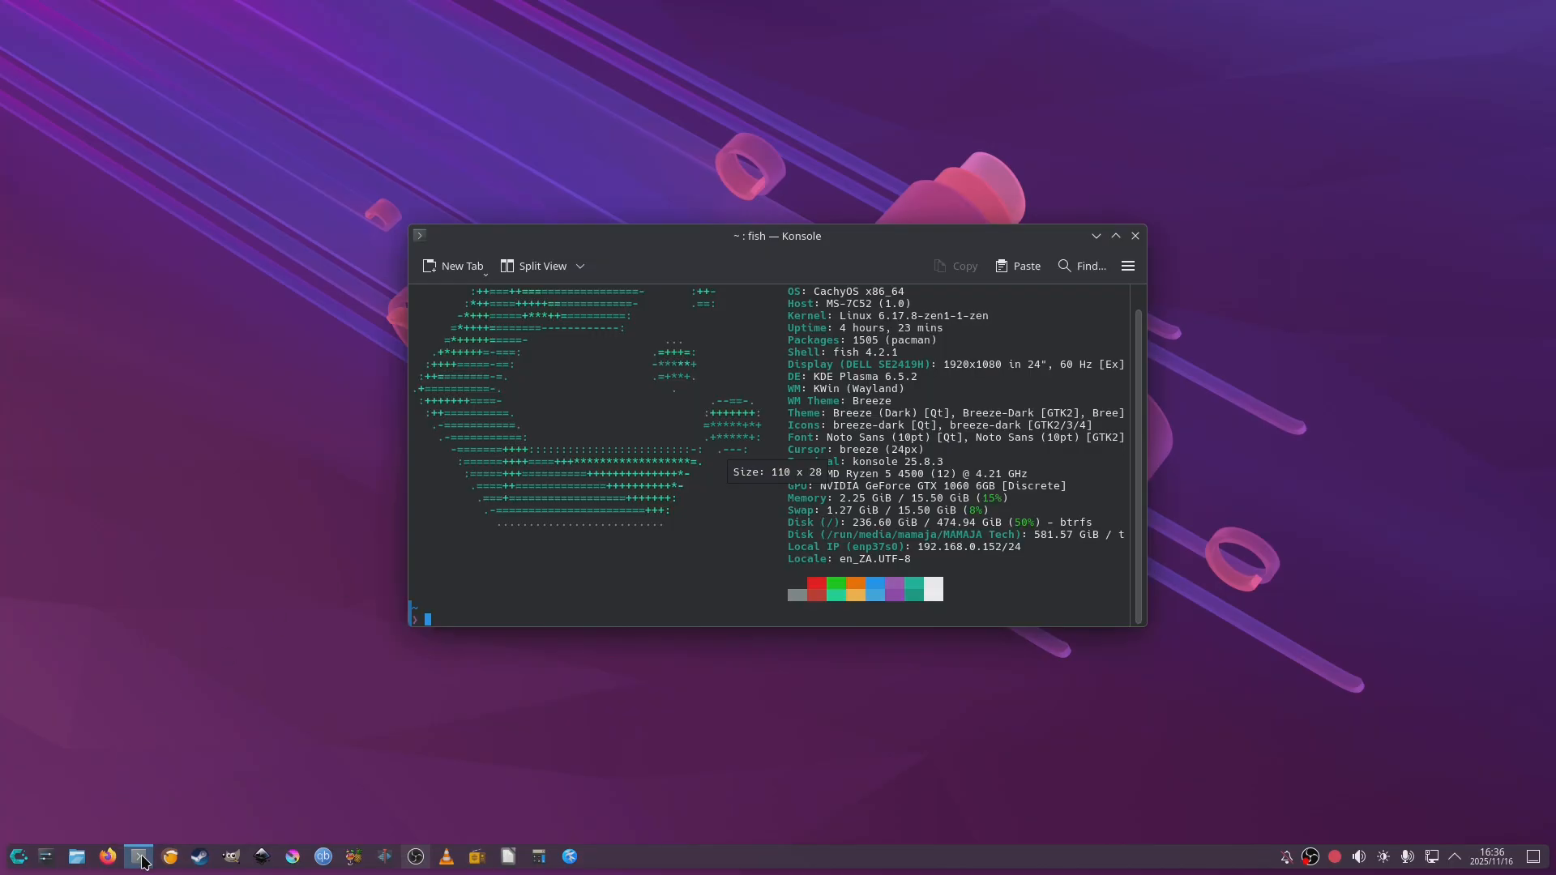
pyautogui.moveTo(834, 626)
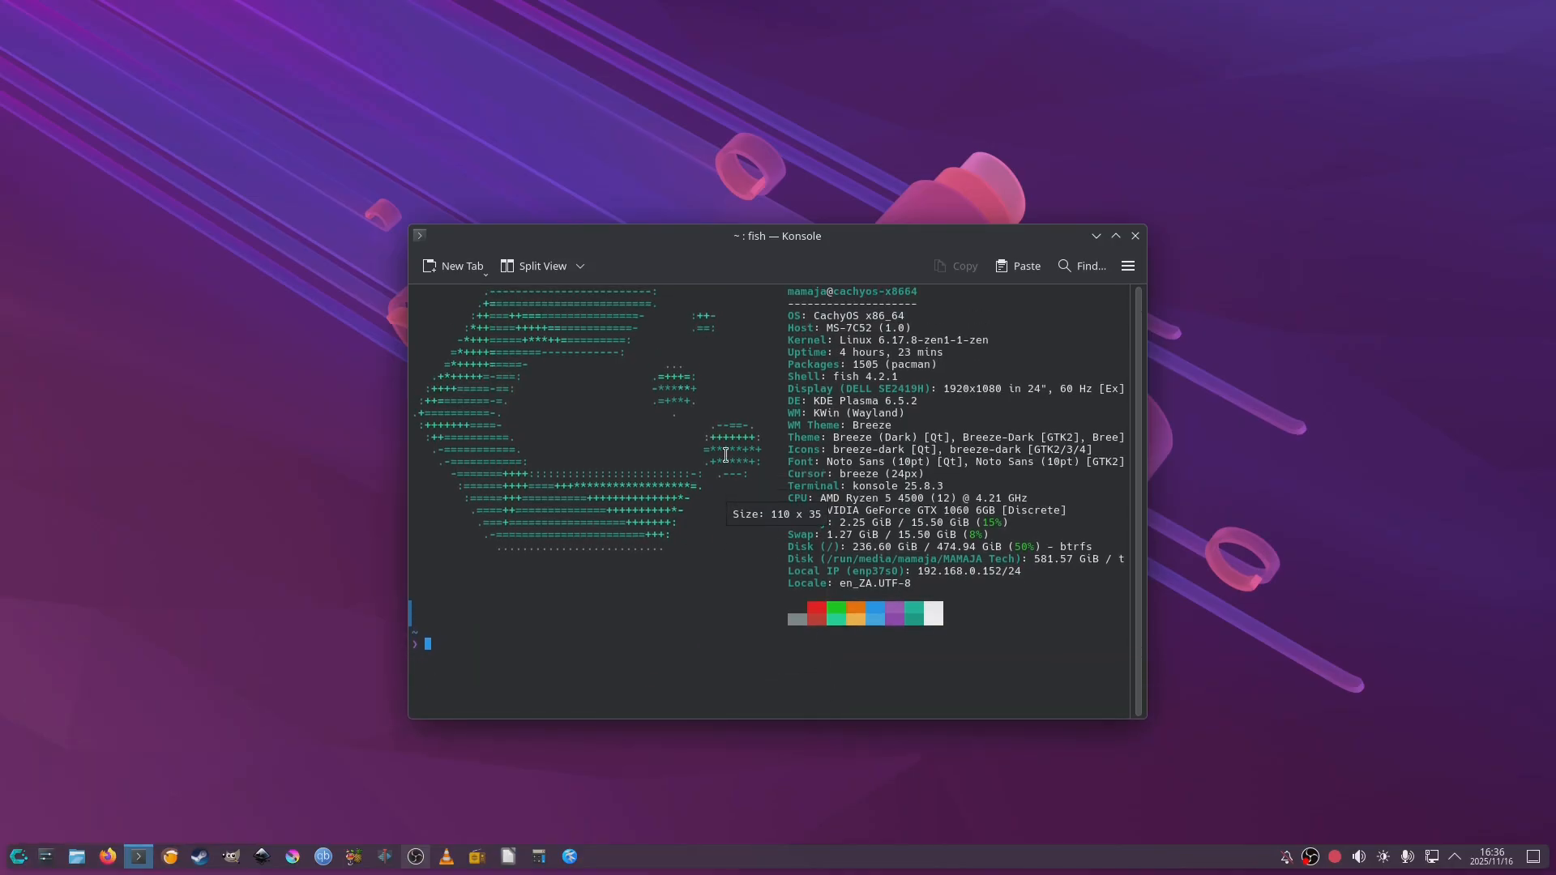
pyautogui.moveTo(835, 267)
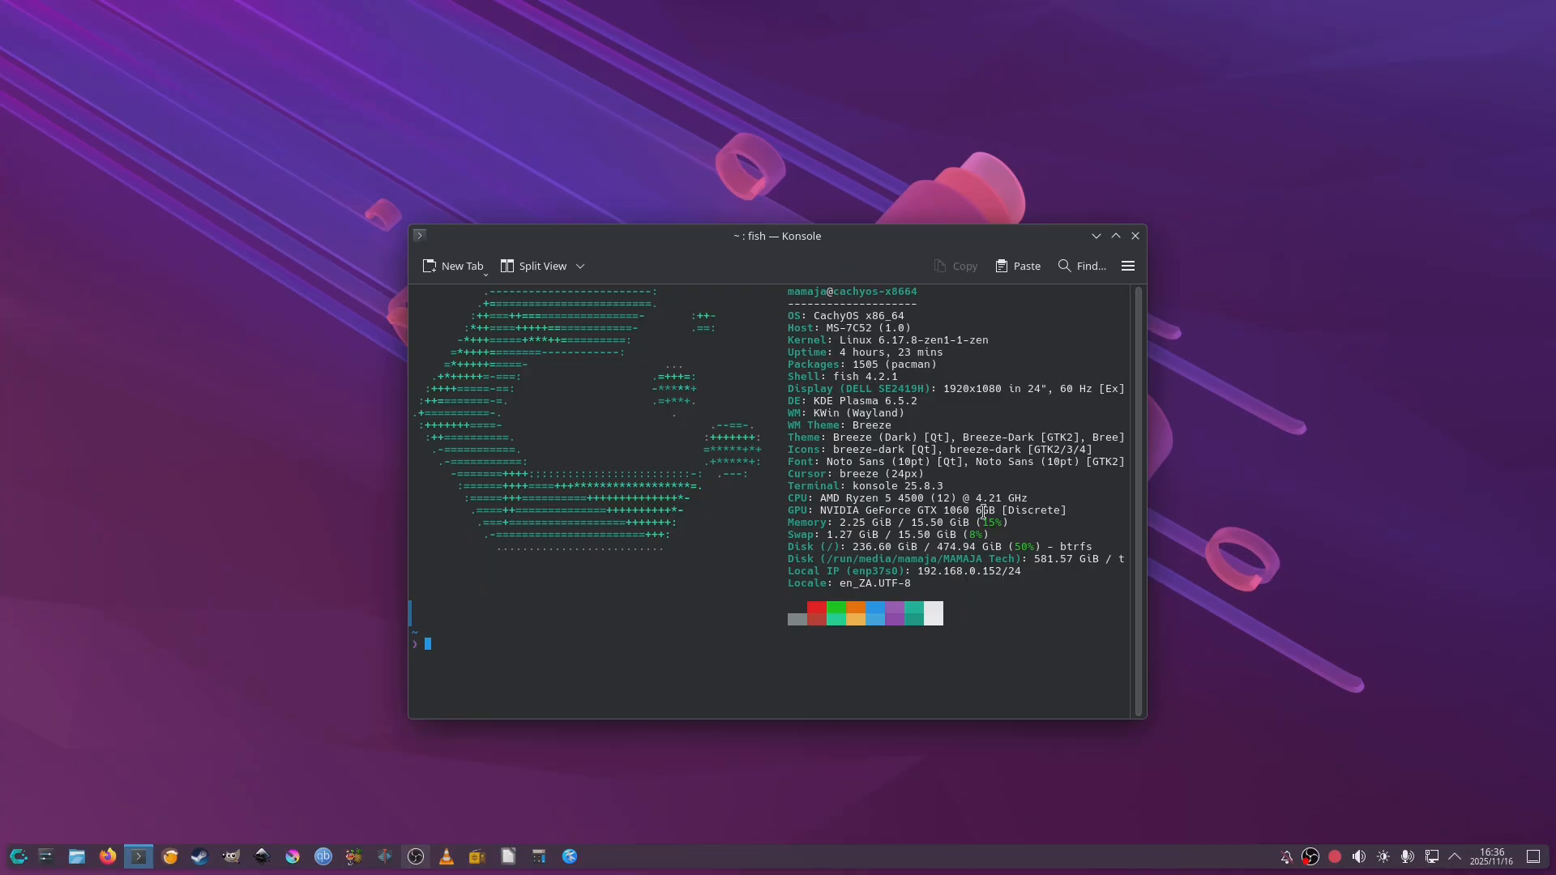
pyautogui.moveTo(809, 501)
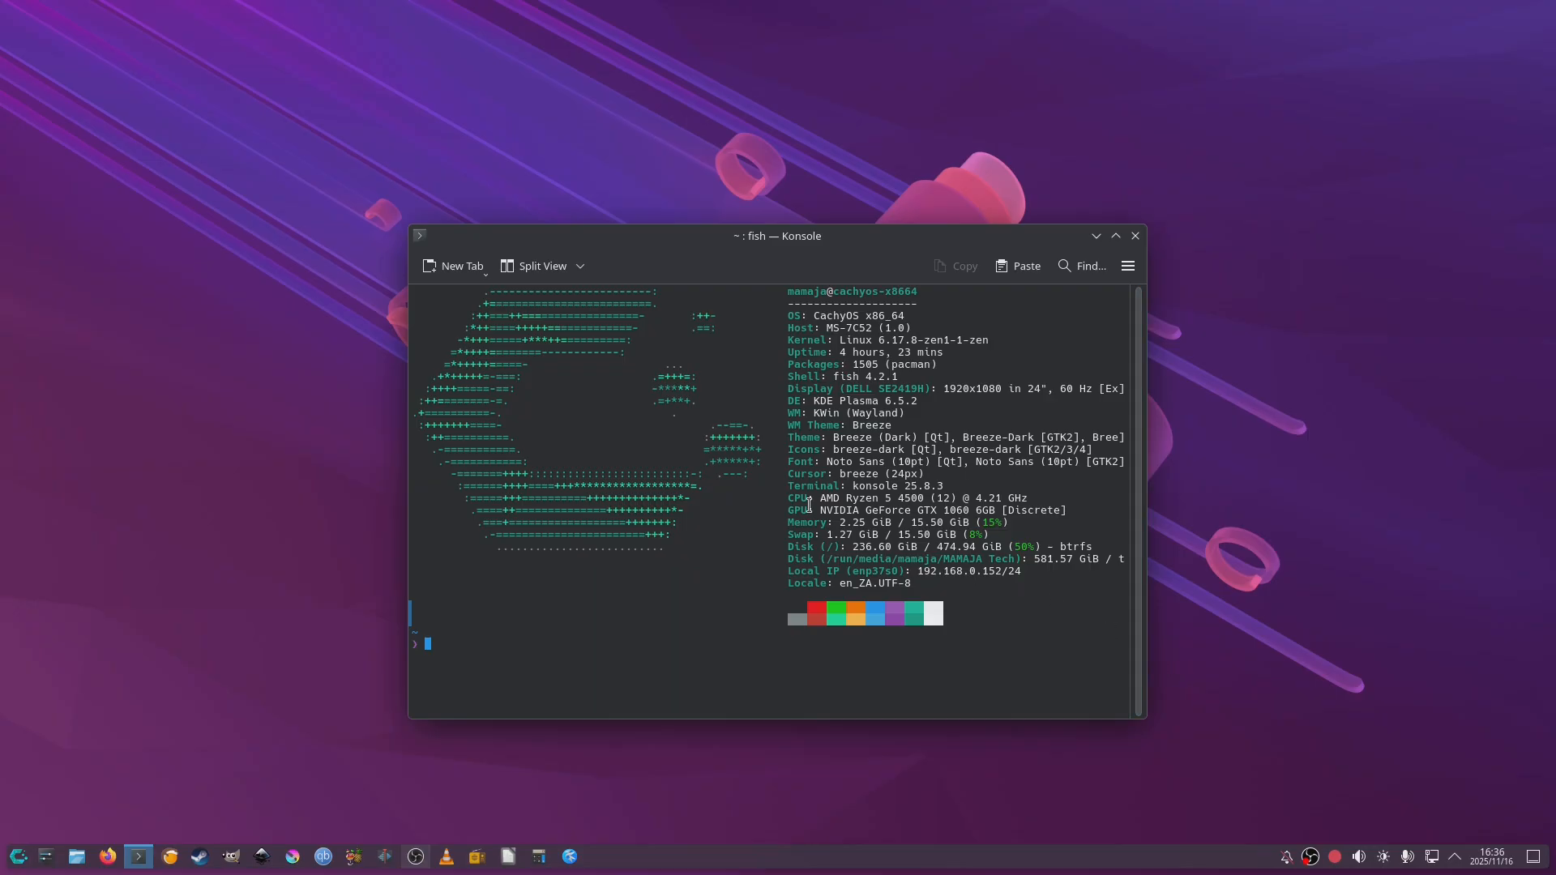
pyautogui.moveTo(1134, 237)
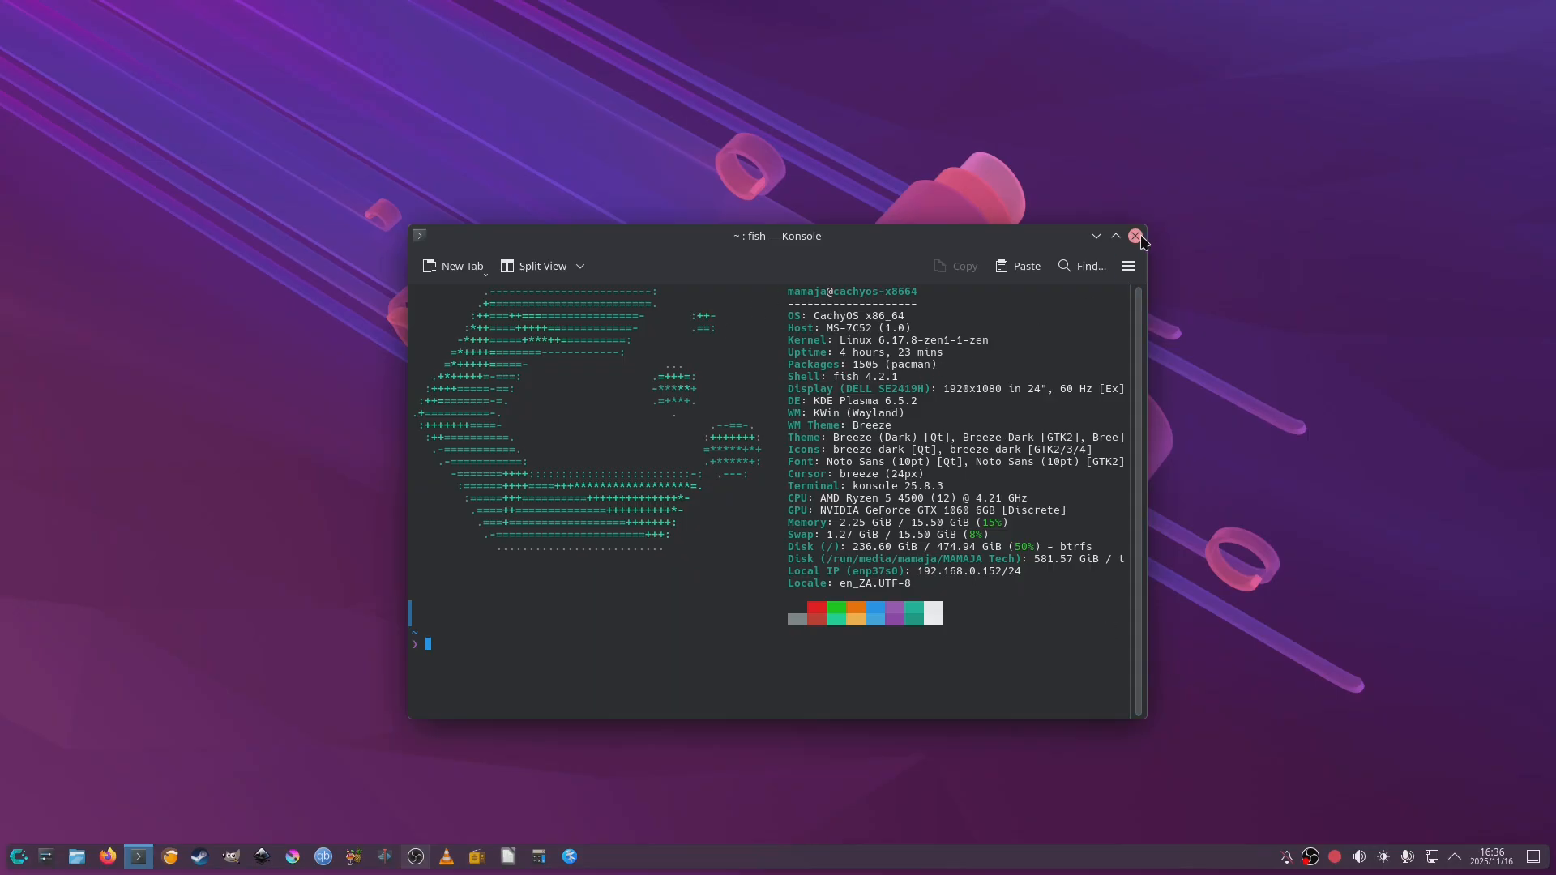
pyautogui.click(1137, 237)
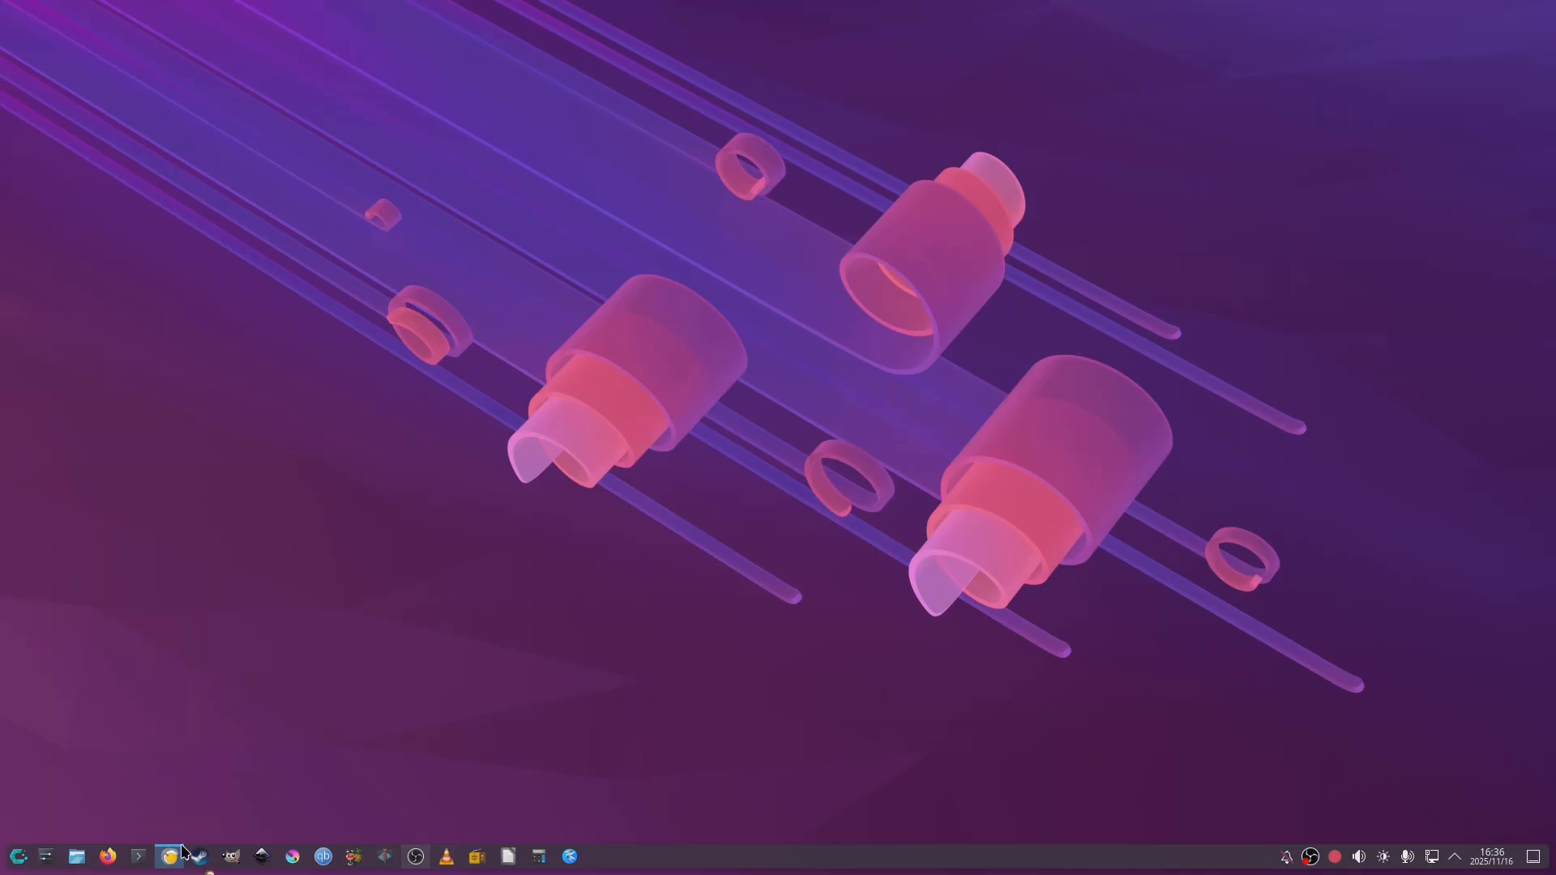
pyautogui.click(167, 856)
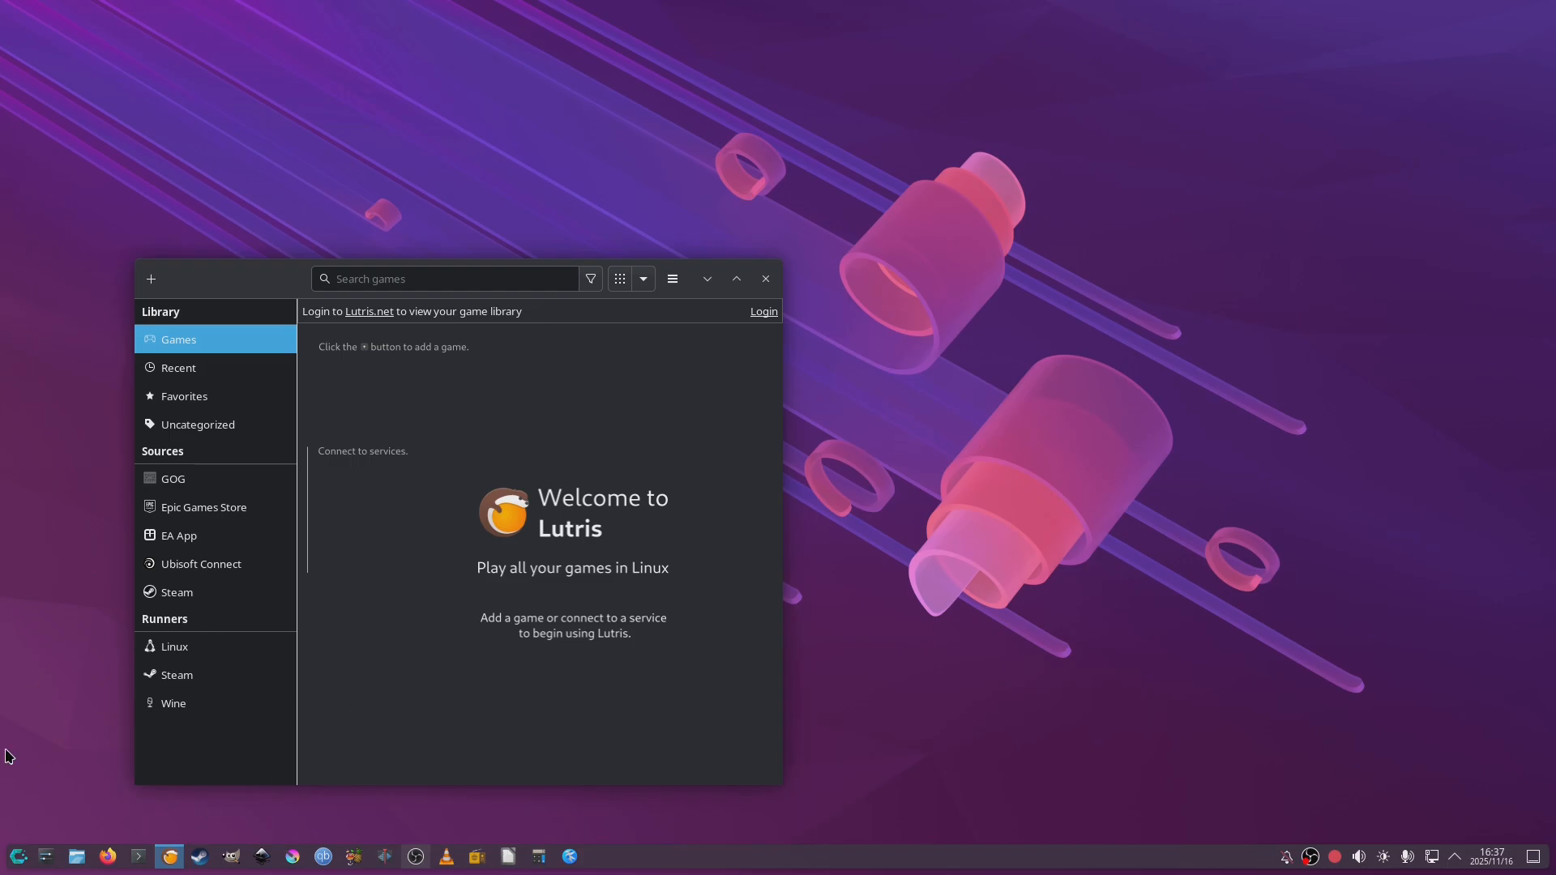
pyautogui.moveTo(77, 856)
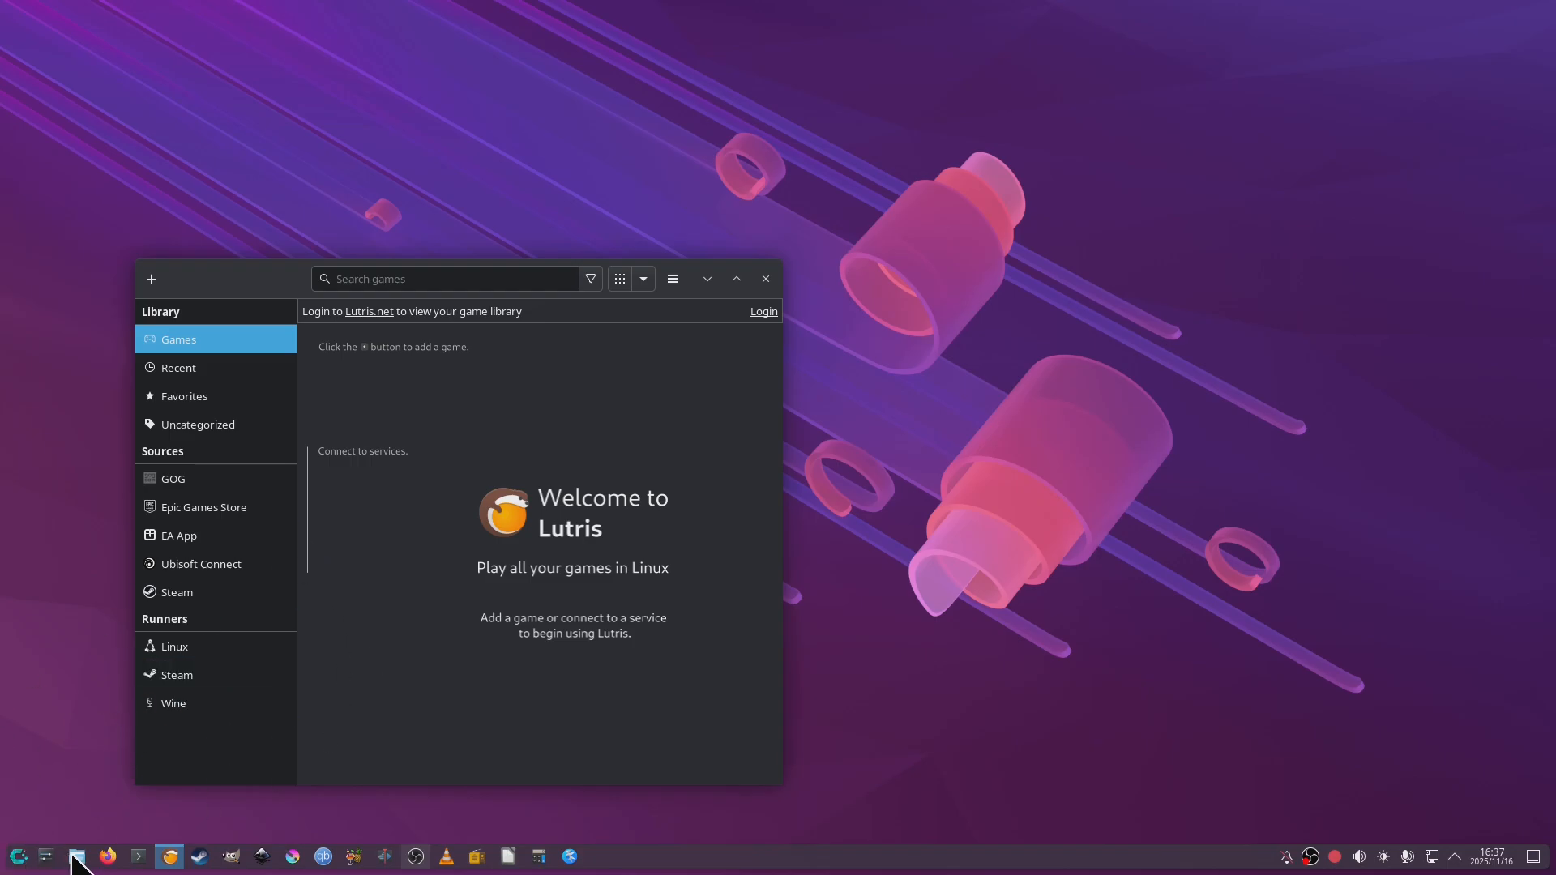
# Step: Show Downloads in Dolphin with Affinity x64.exe, Affinity-ew.yaml and the ElementalWarrior Wine archive
pyautogui.click(77, 856)
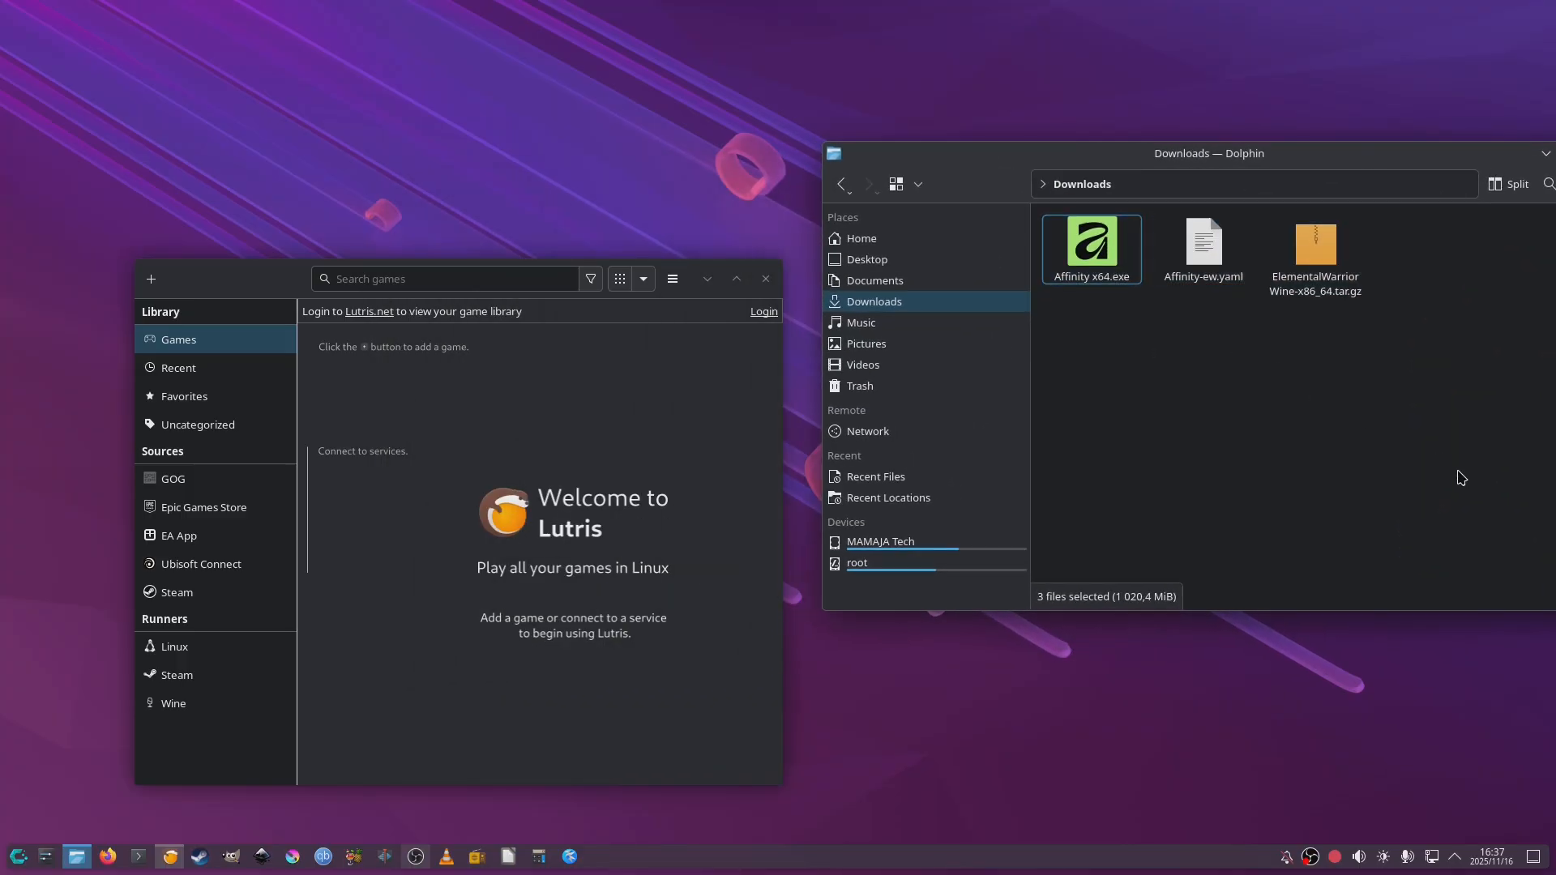
pyautogui.click(1315, 243)
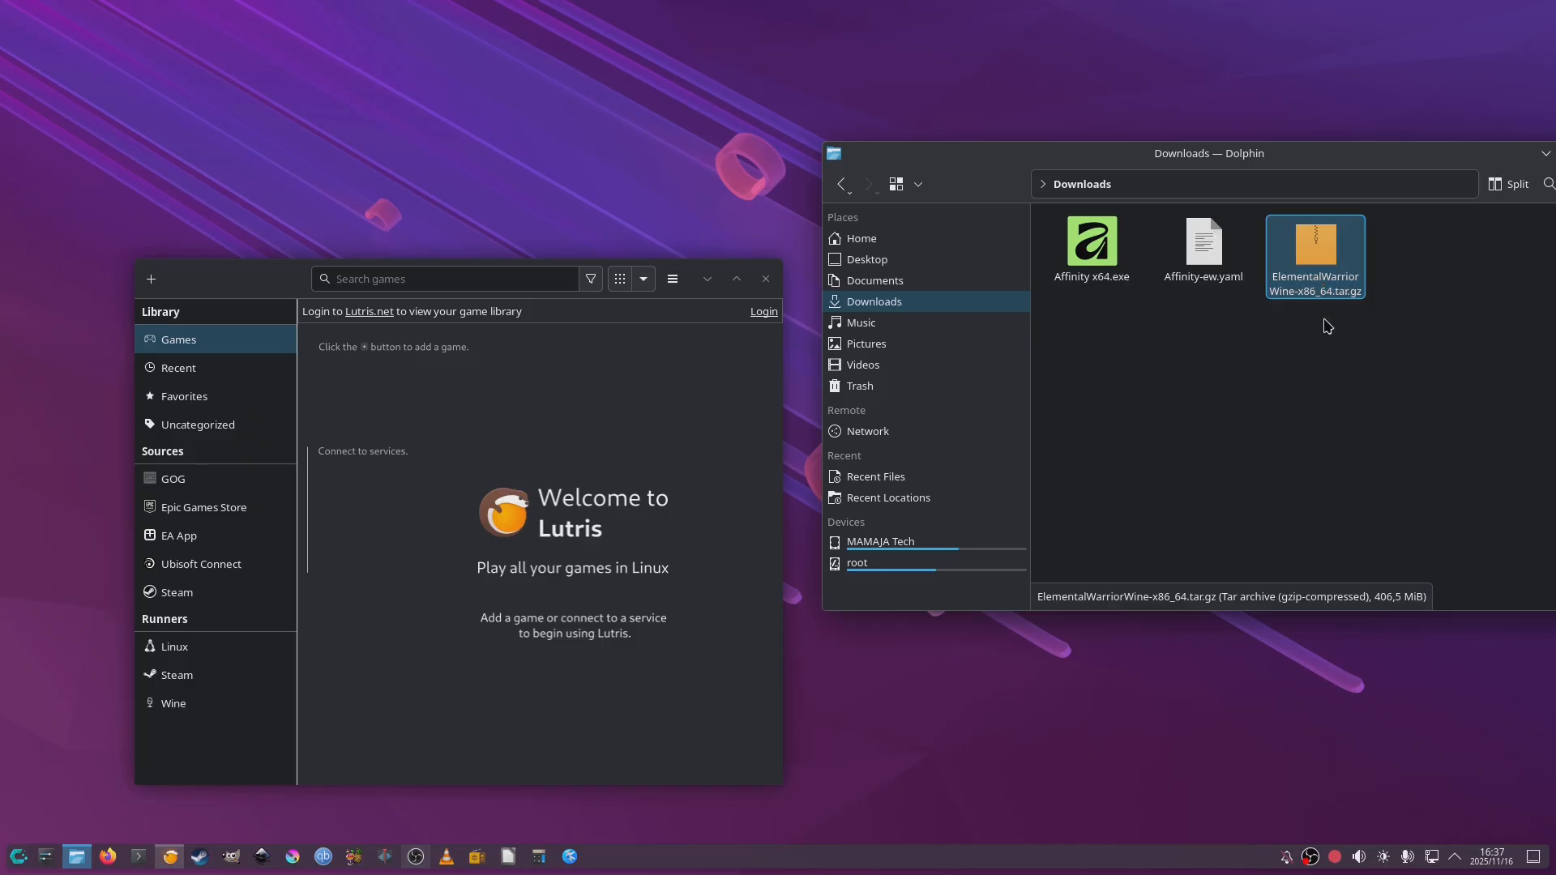
pyautogui.click(1089, 248)
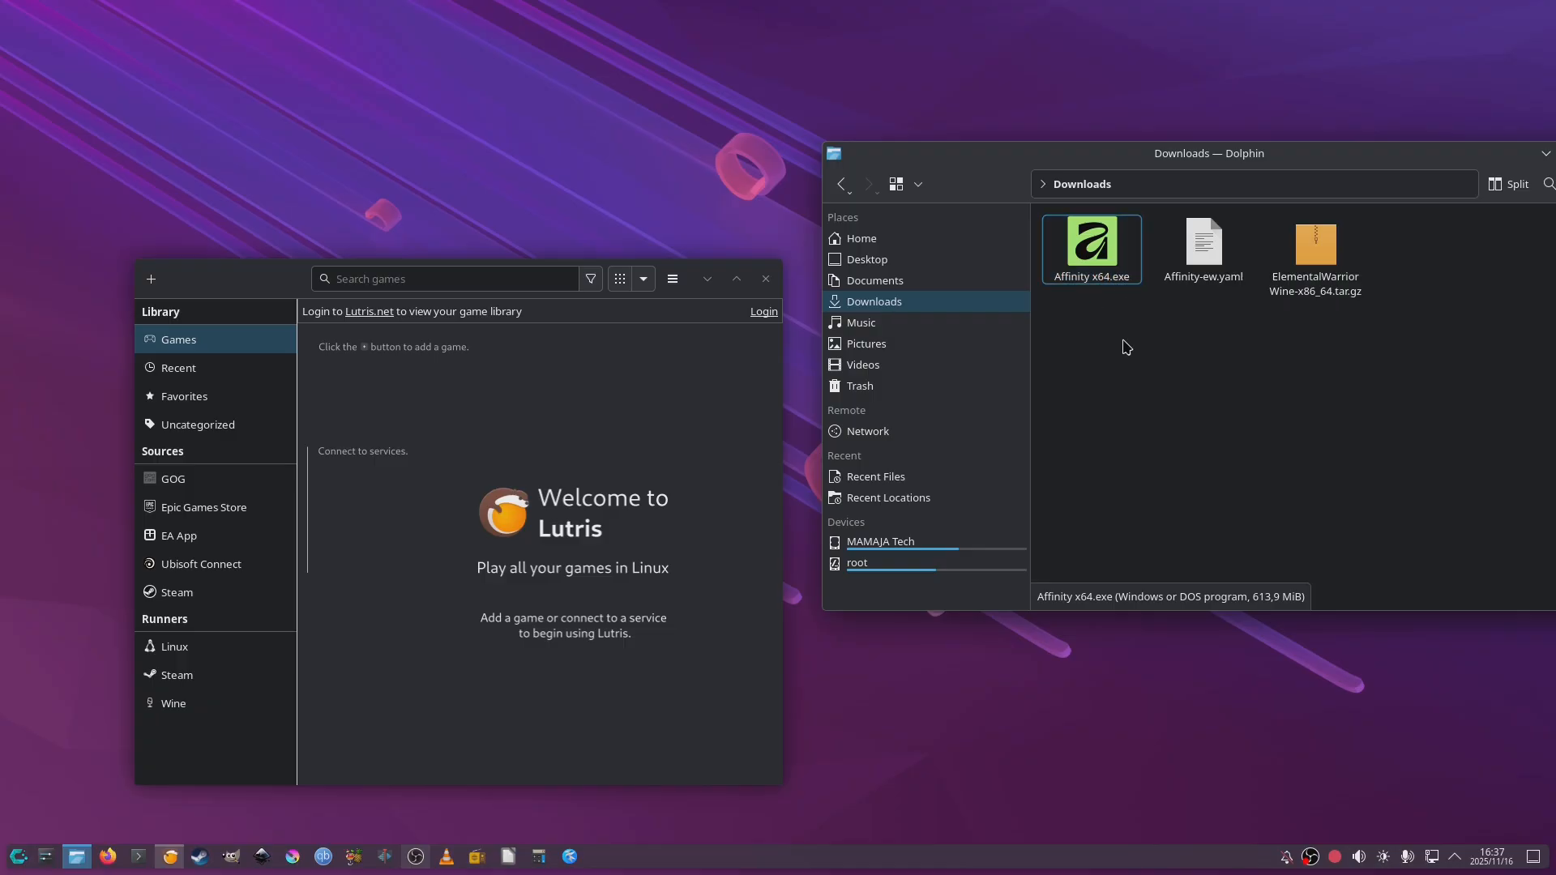
pyautogui.moveTo(1220, 247)
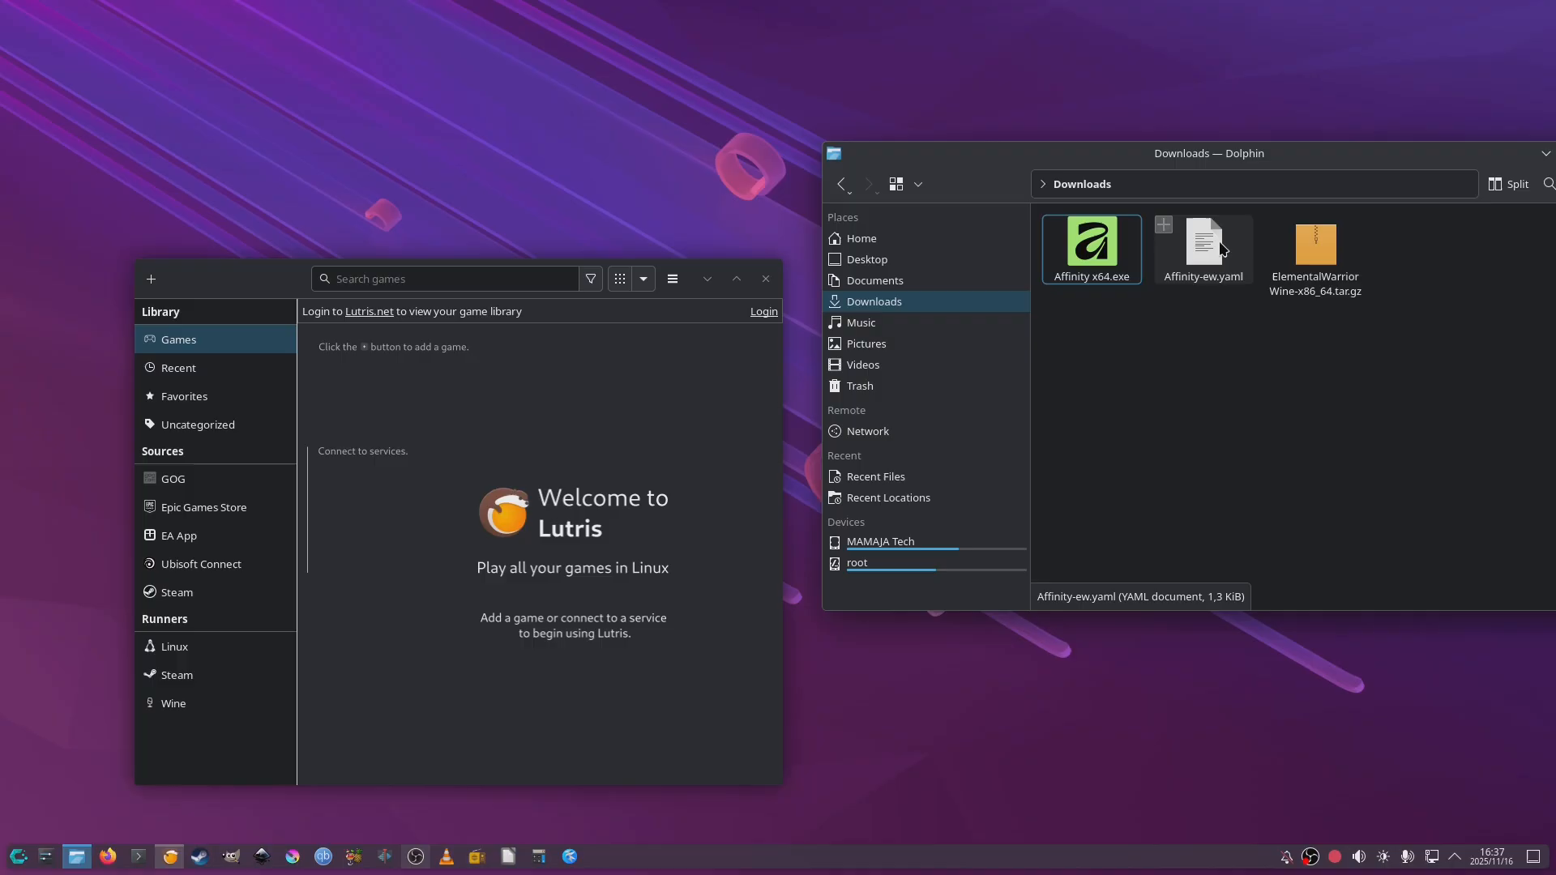
# Step: Extract the ElementalWarrior Wine tar.gz via Ark into an ElementalWarriorWine-x86_64 folder in Downloads
pyautogui.rightClick(1315, 248)
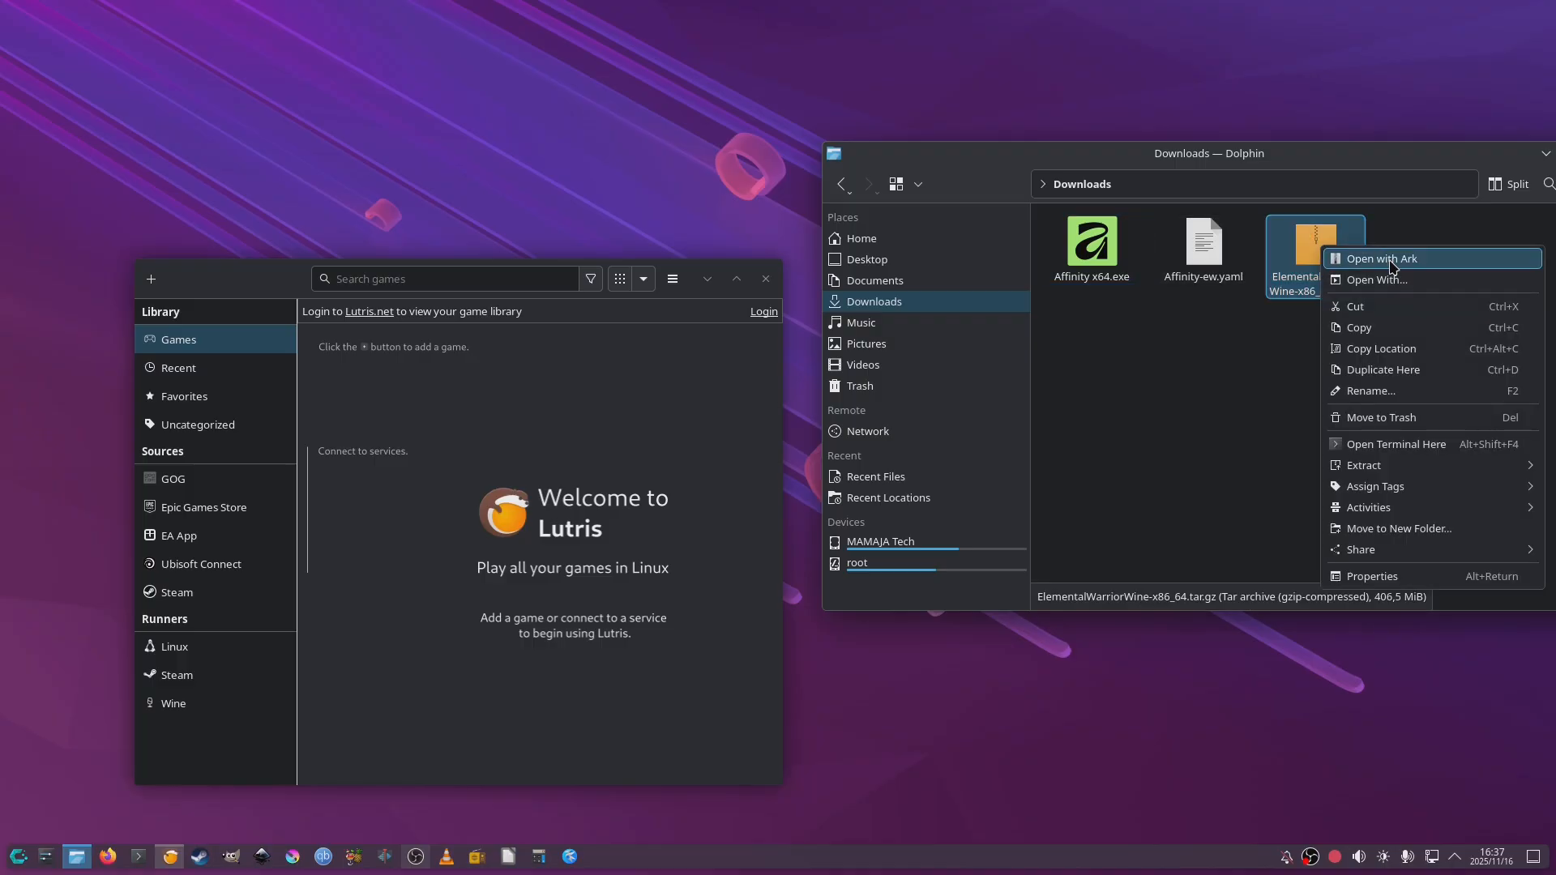
pyautogui.click(1379, 258)
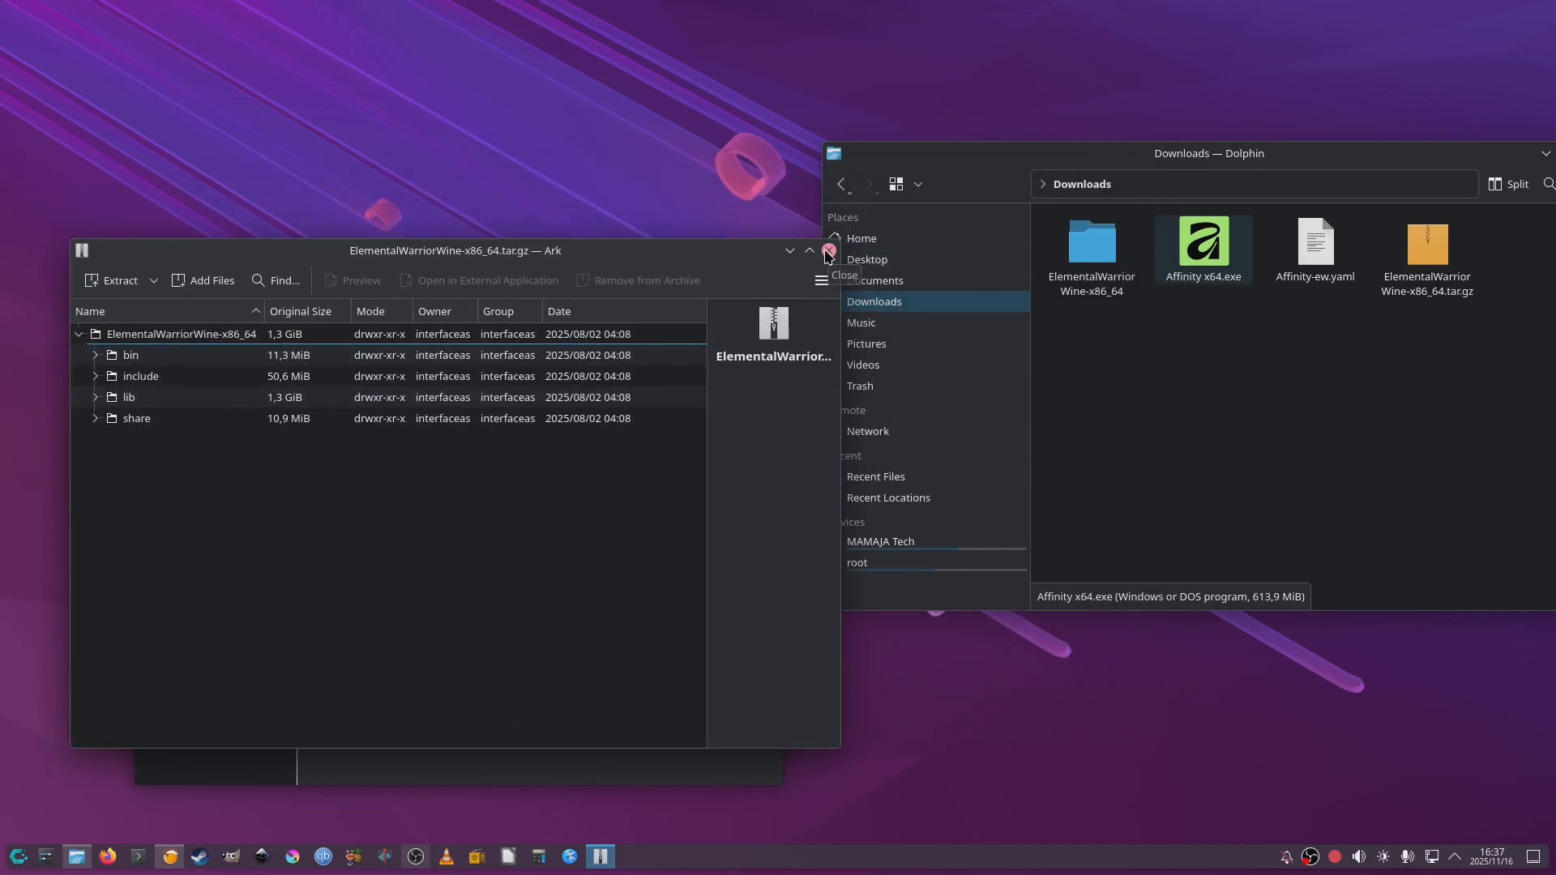
pyautogui.click(829, 249)
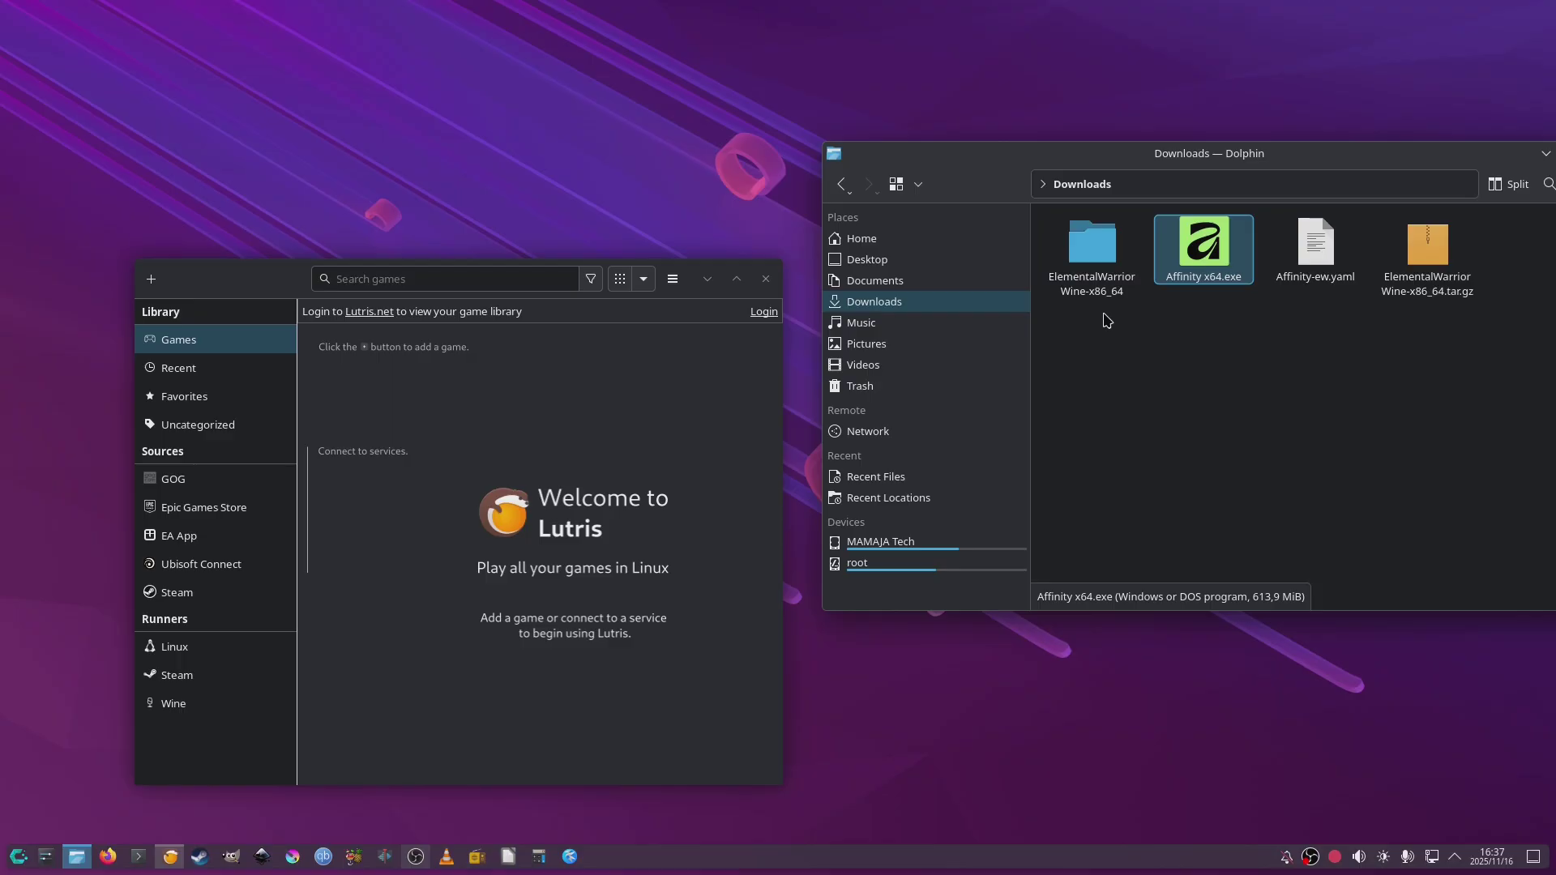
# Step: Cut the ElementalWarriorWine-x86_64 folder and go to the home folder
pyautogui.click(1091, 248)
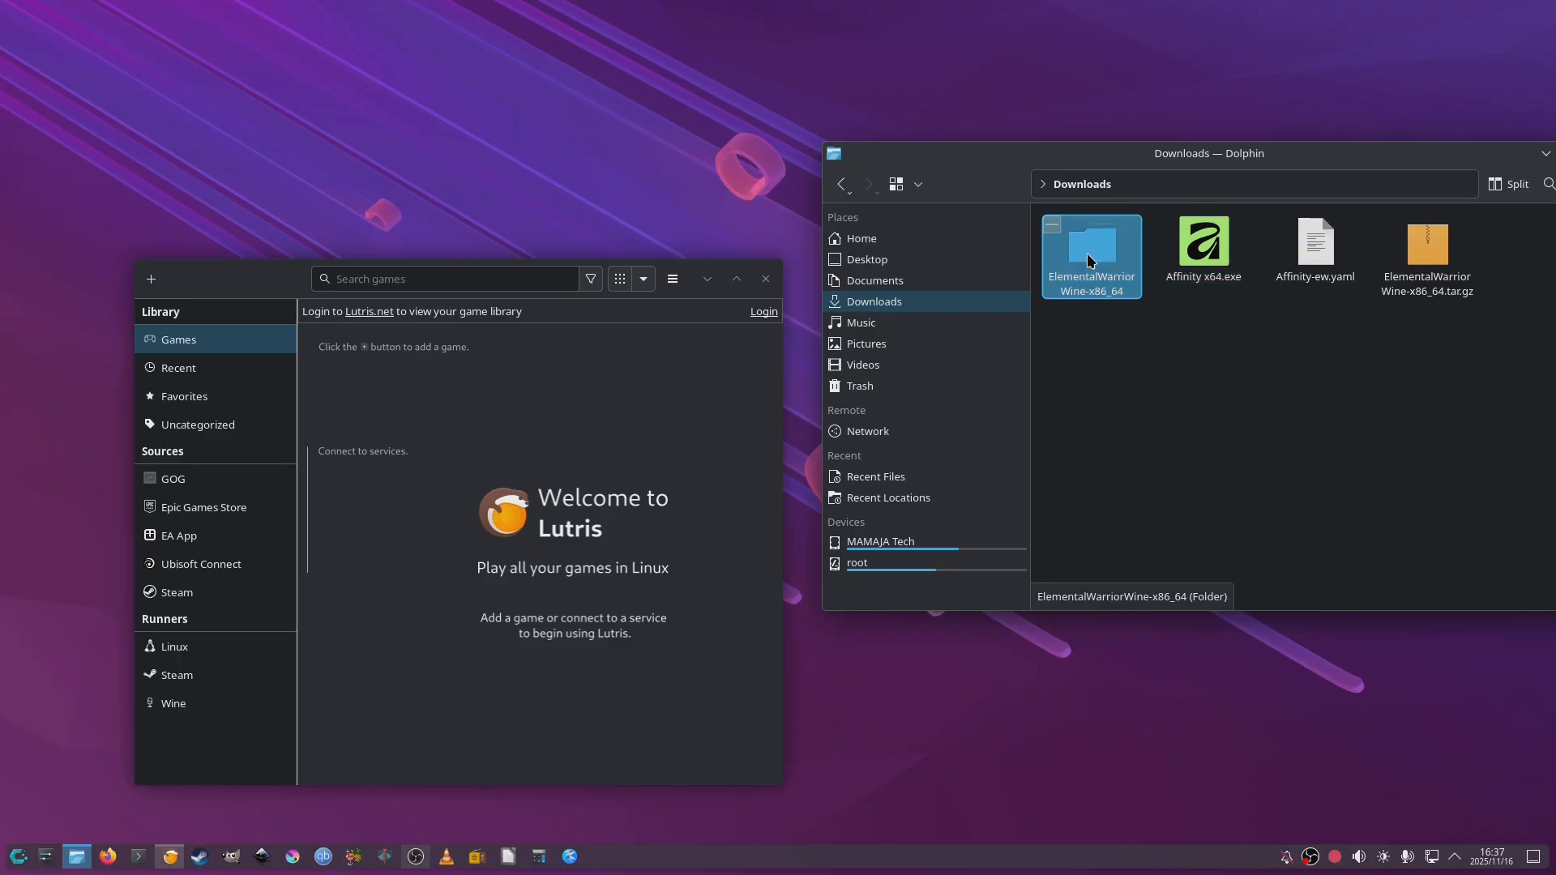
pyautogui.rightClick(1091, 253)
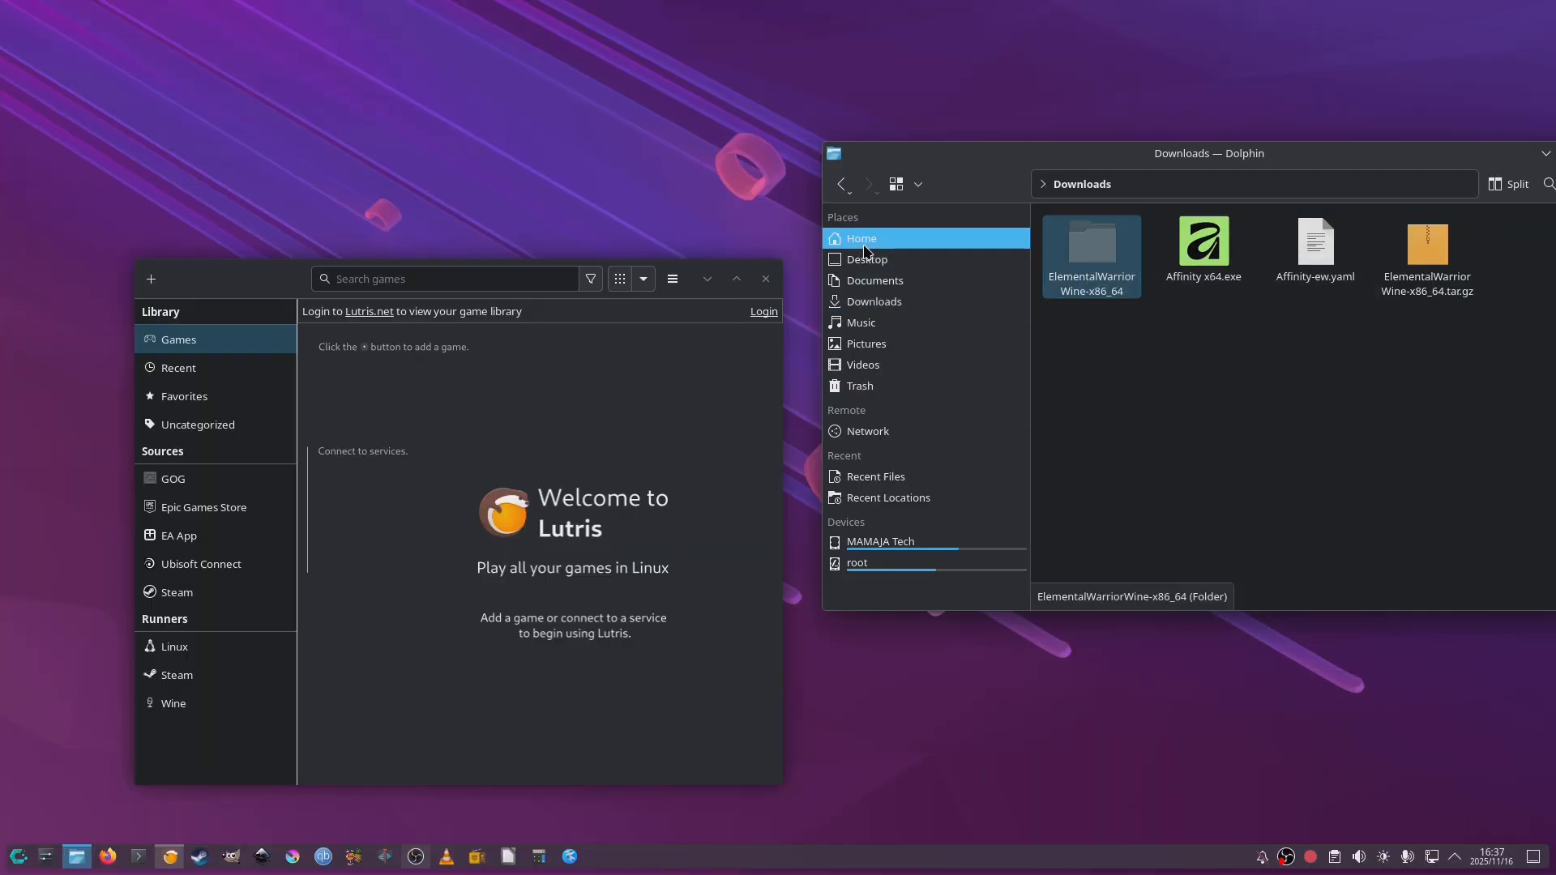
pyautogui.click(861, 239)
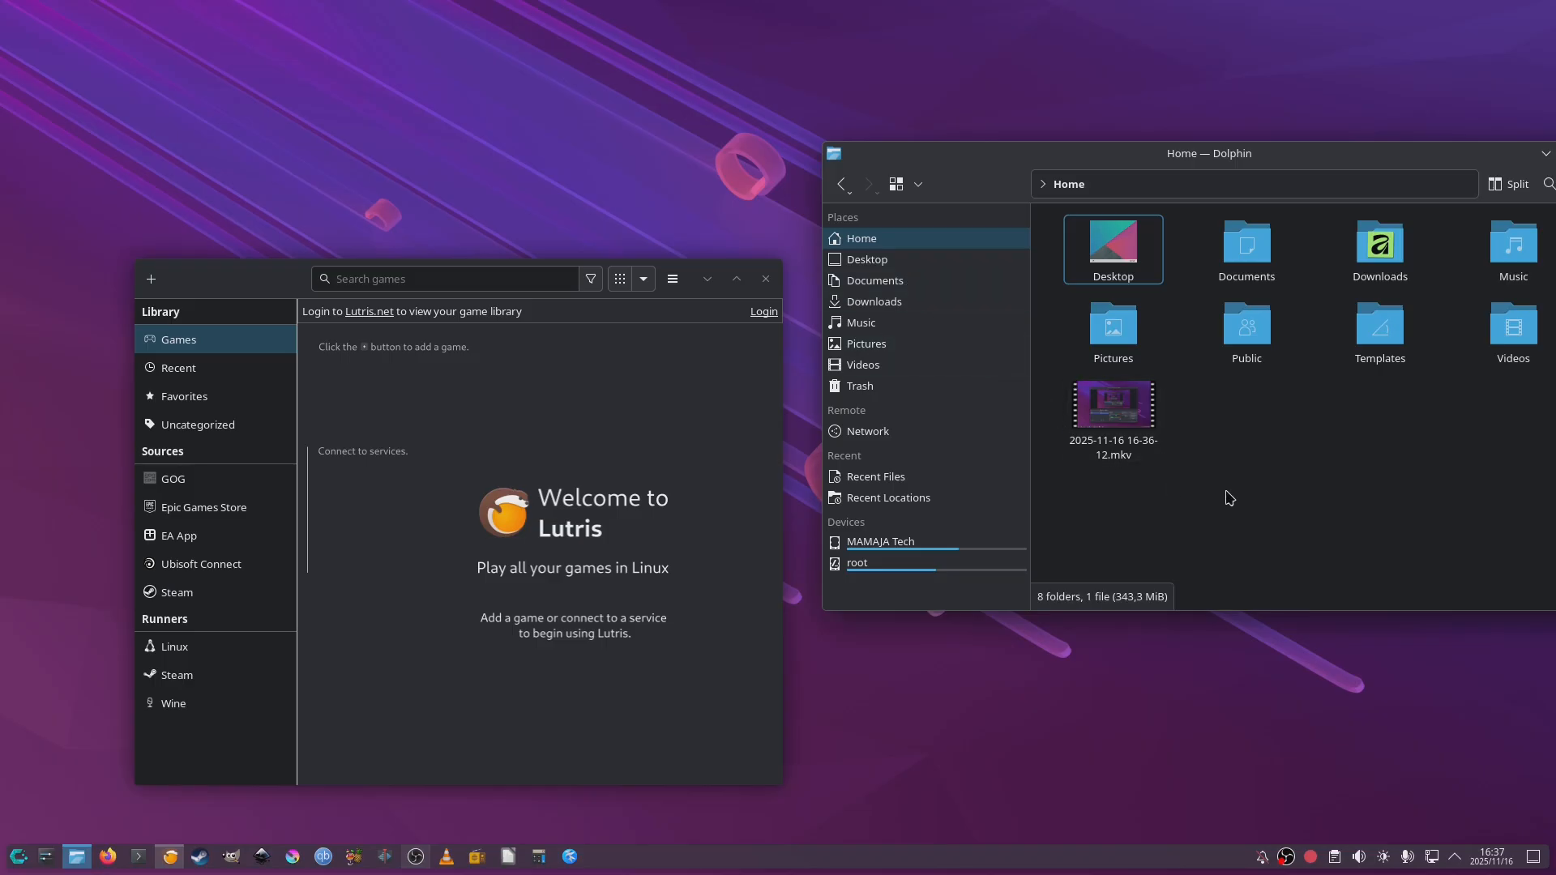
pyautogui.moveTo(1364, 185)
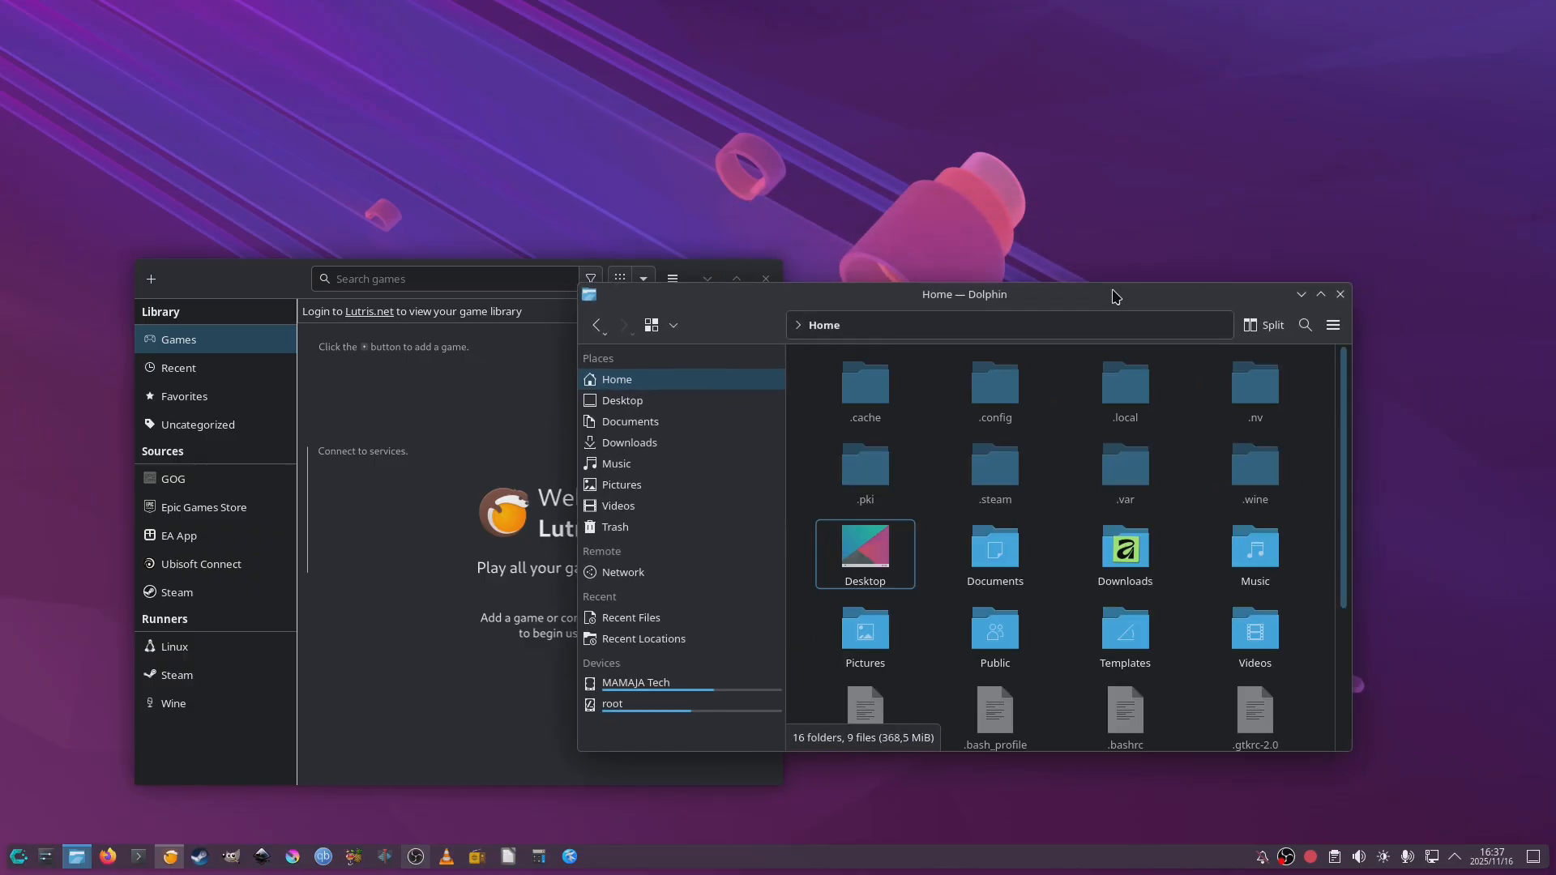
# Step: Navigate through hidden .local, share and lutris into the empty runners folder
pyautogui.doubleClick(1125, 386)
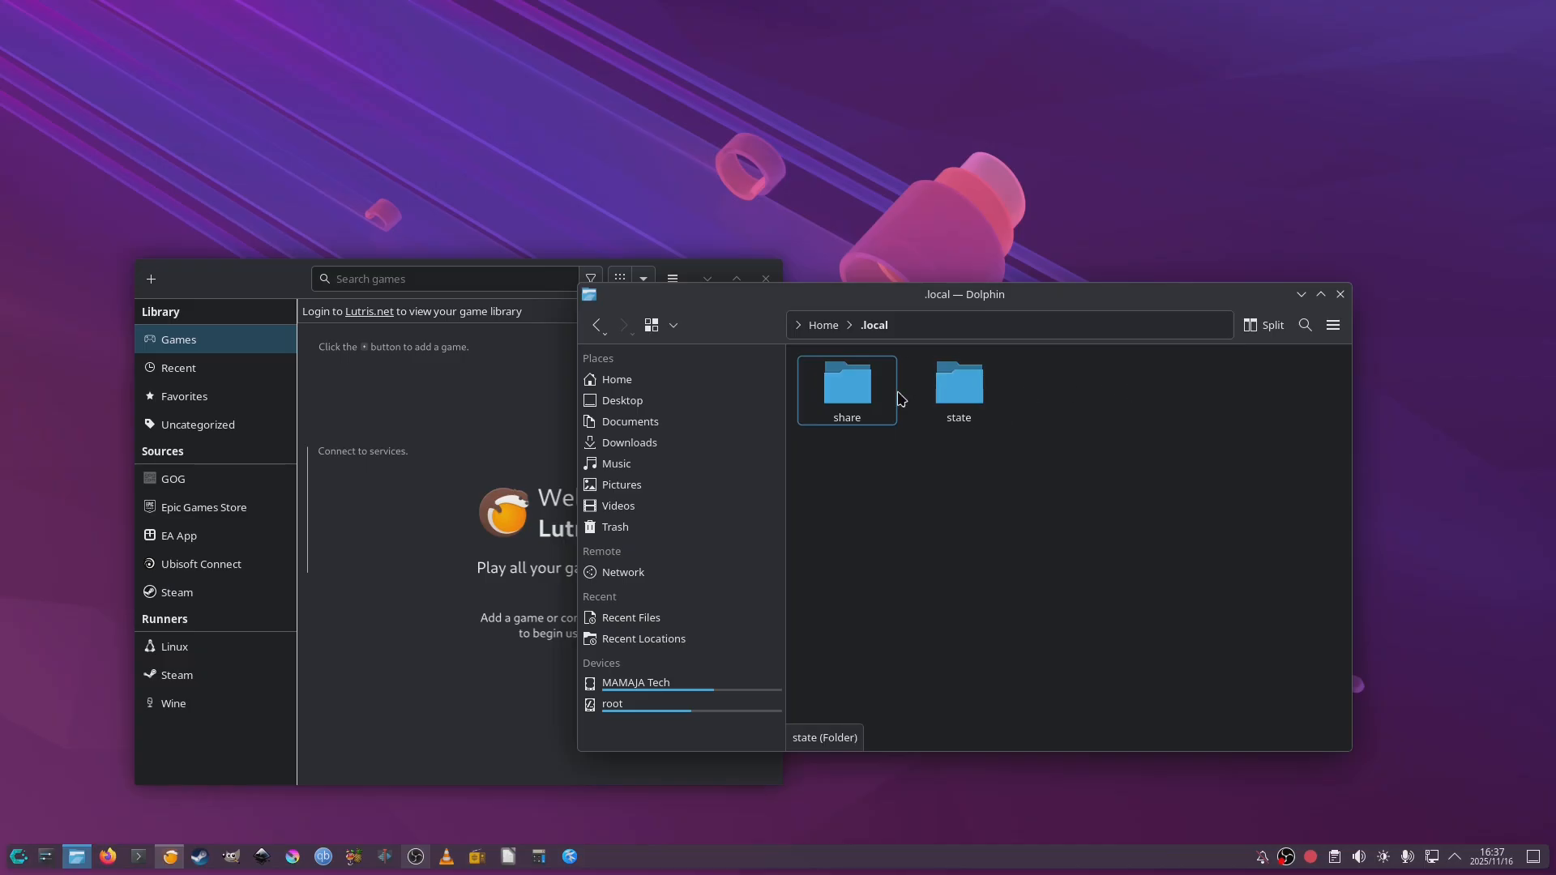
pyautogui.doubleClick(847, 383)
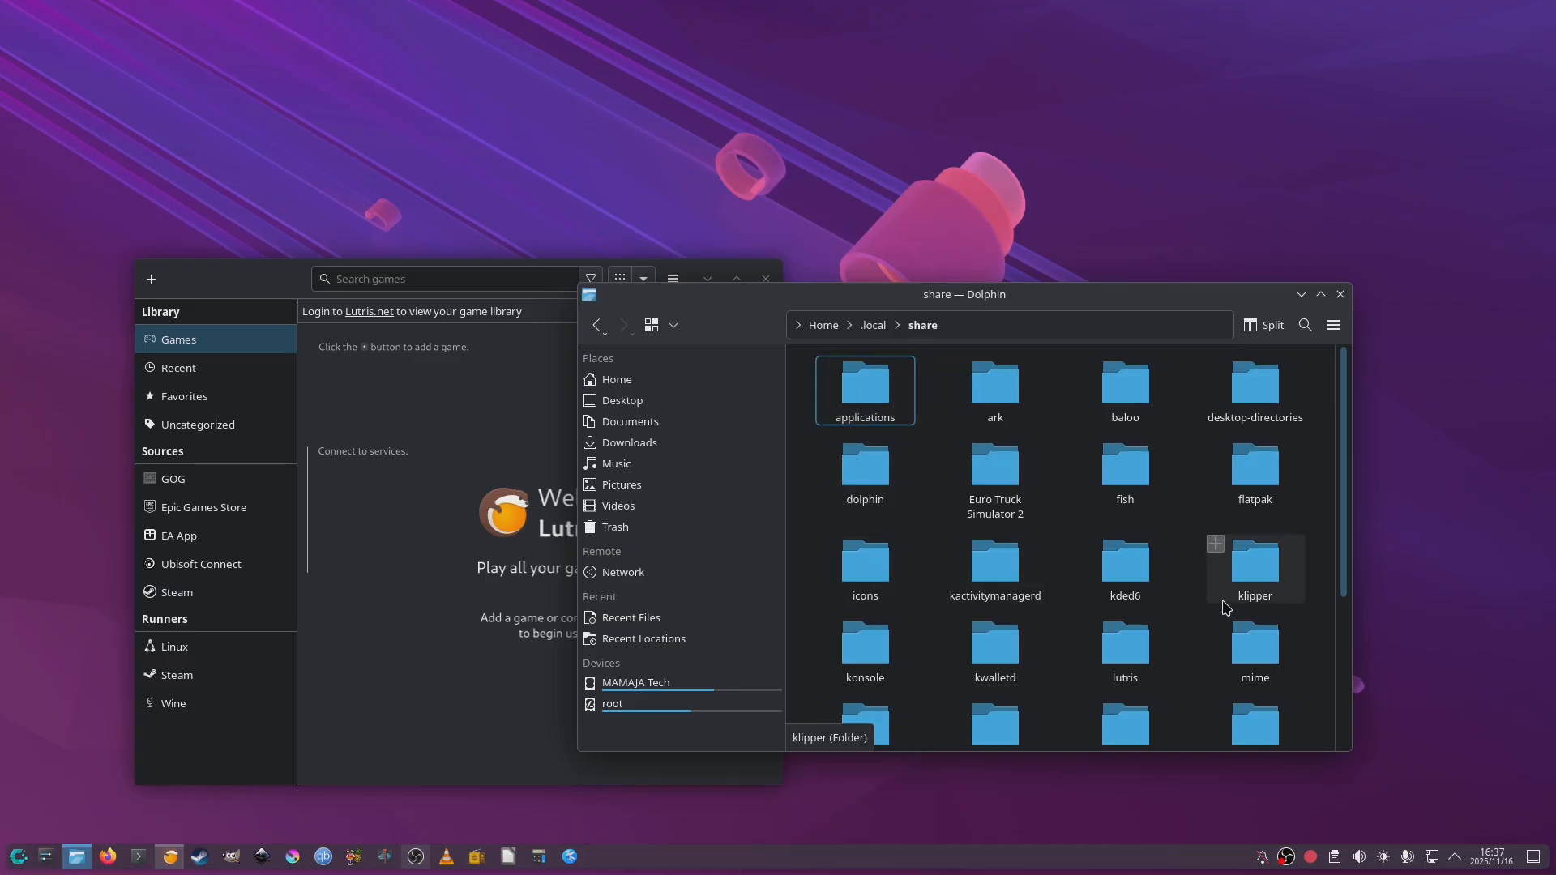
pyautogui.doubleClick(1123, 644)
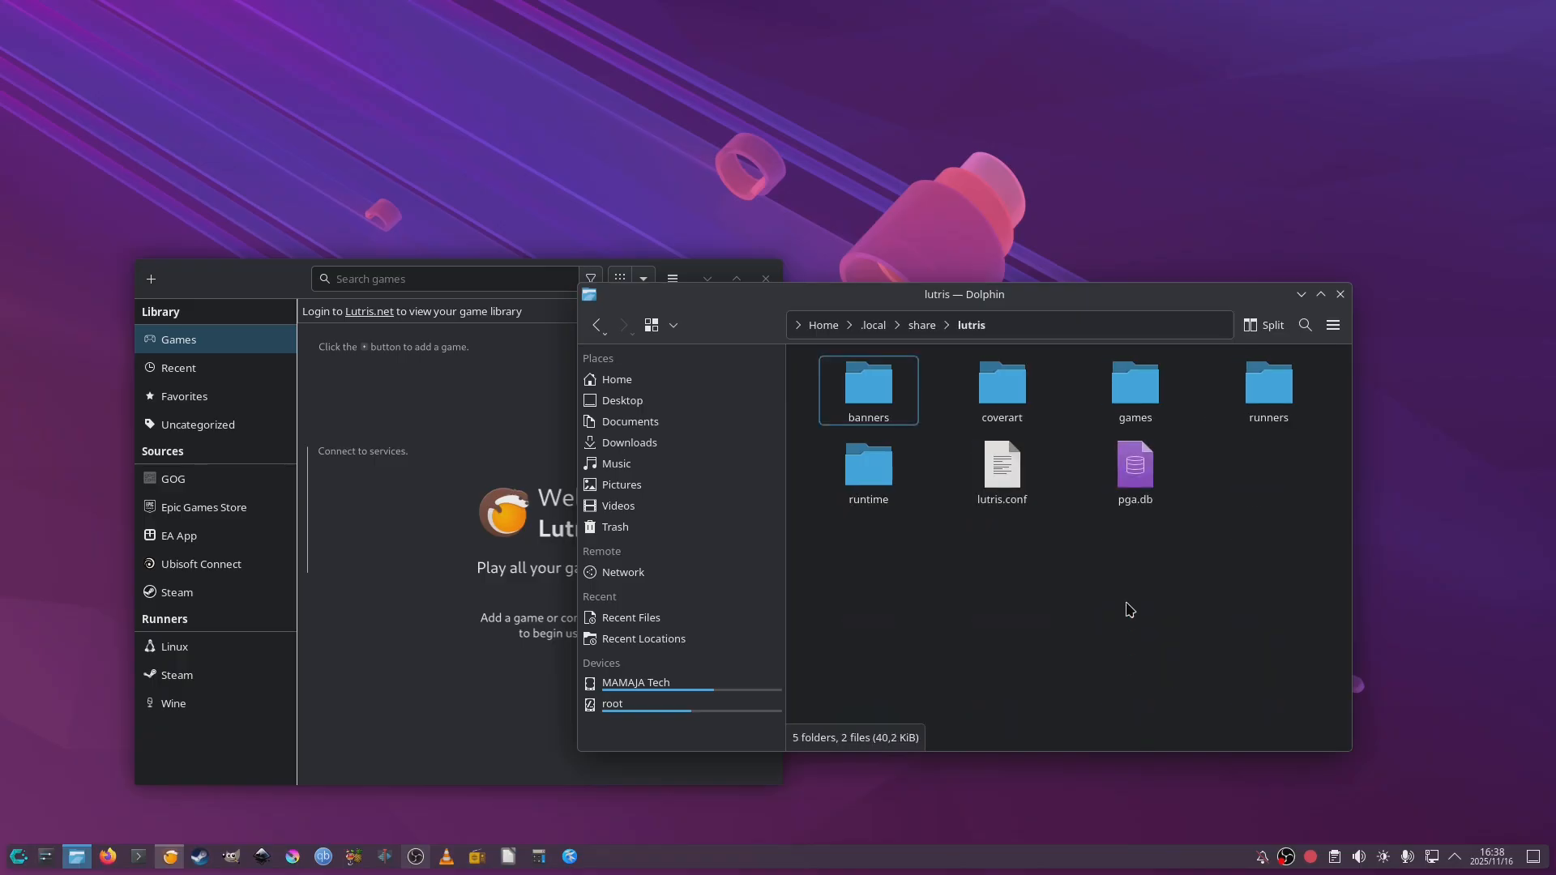
pyautogui.doubleClick(1268, 380)
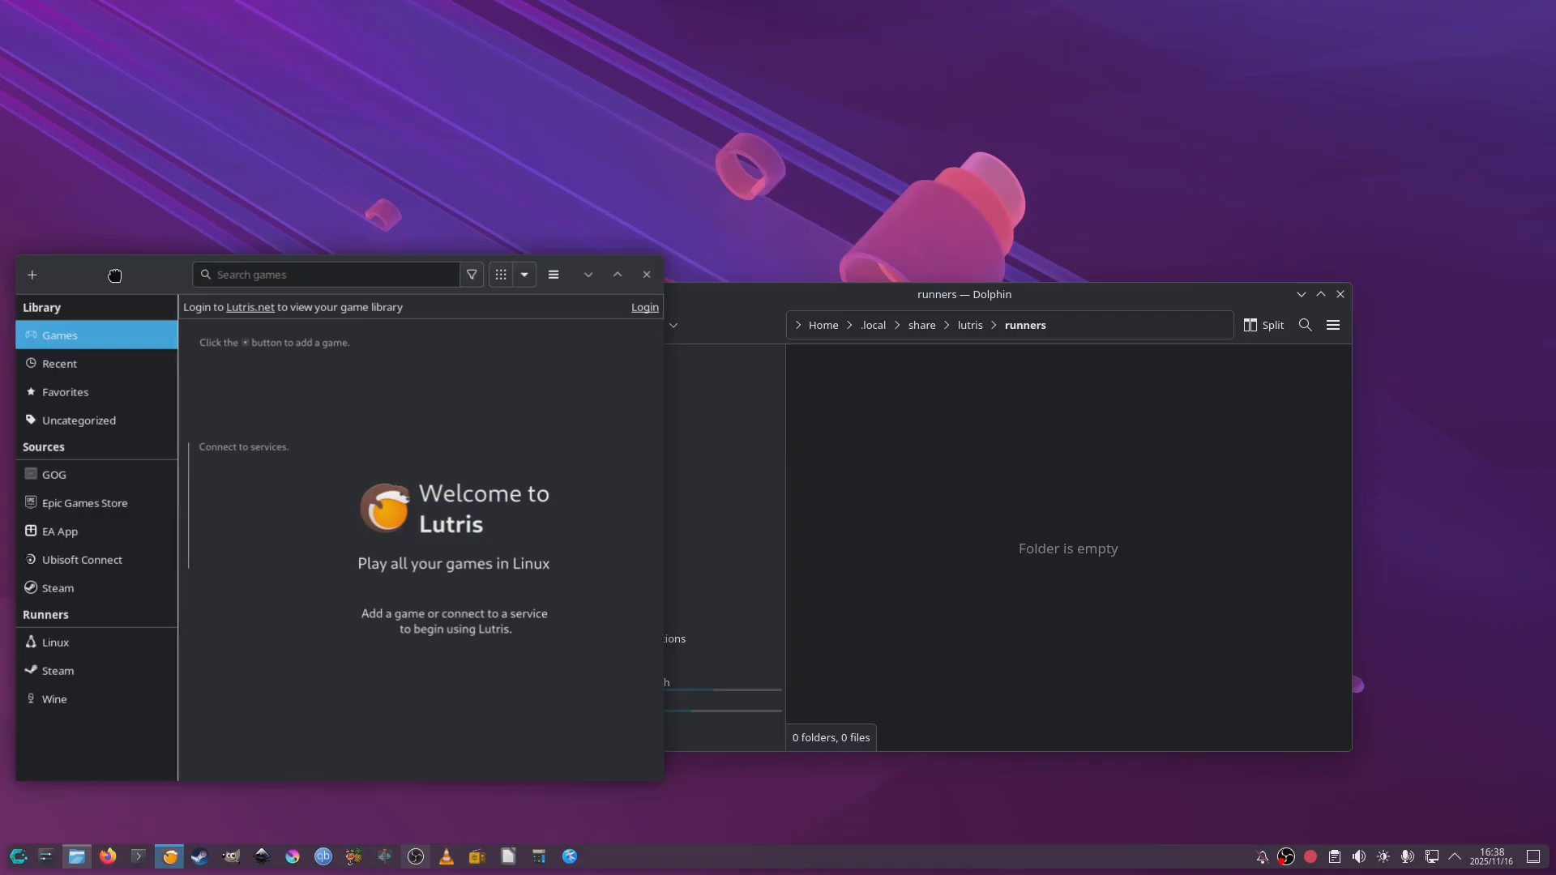
# Step: Create a wine folder in runners and place ElementalWarriorWine-x86_64 inside it
pyautogui.rightClick(1067, 546)
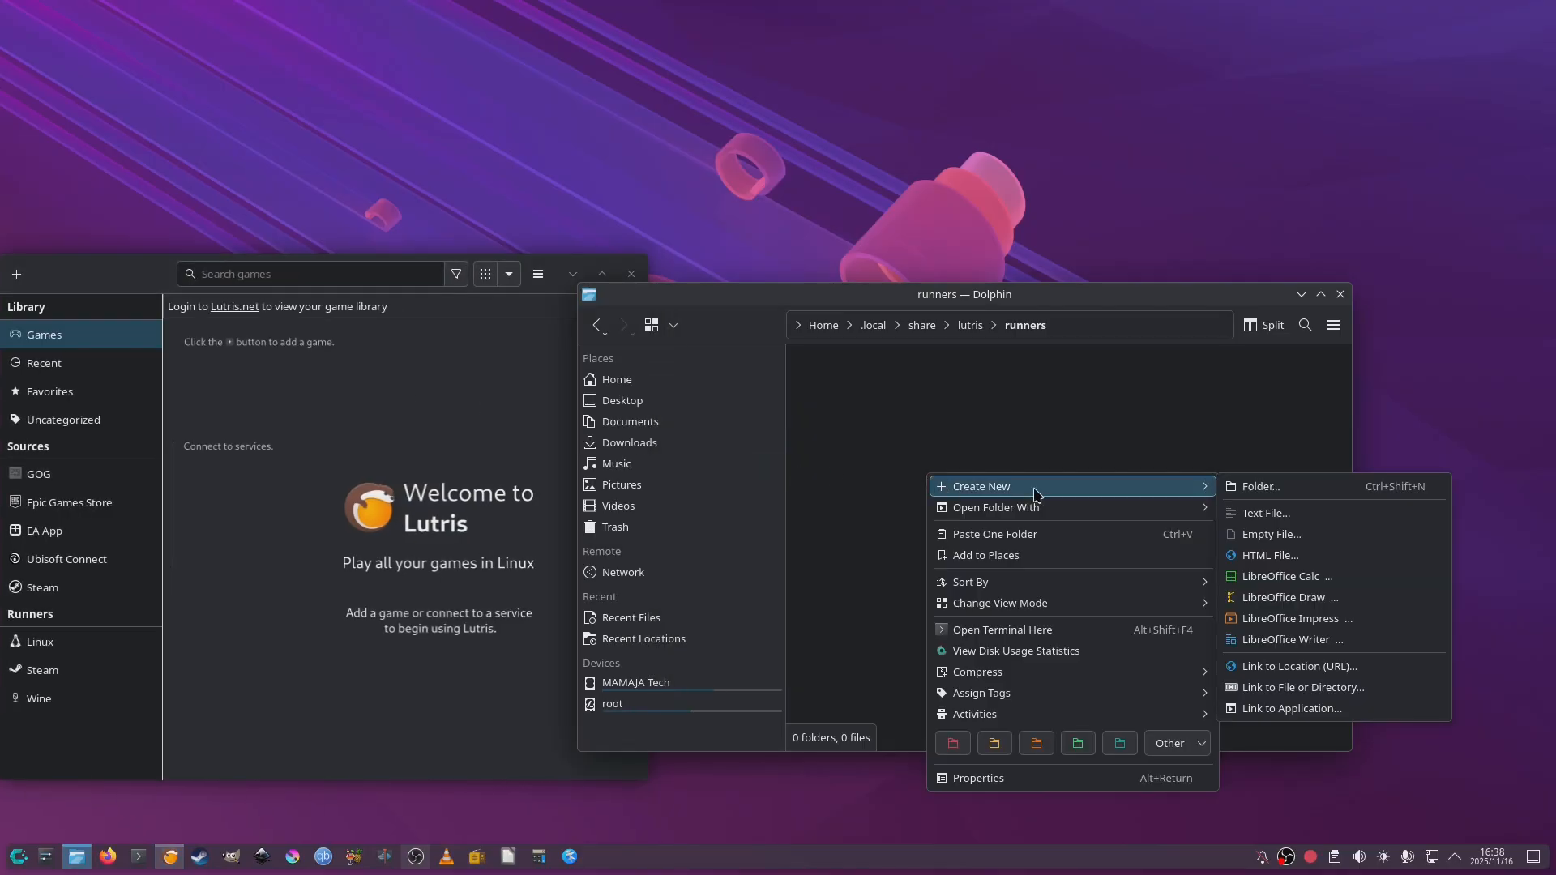
pyautogui.click(1258, 486)
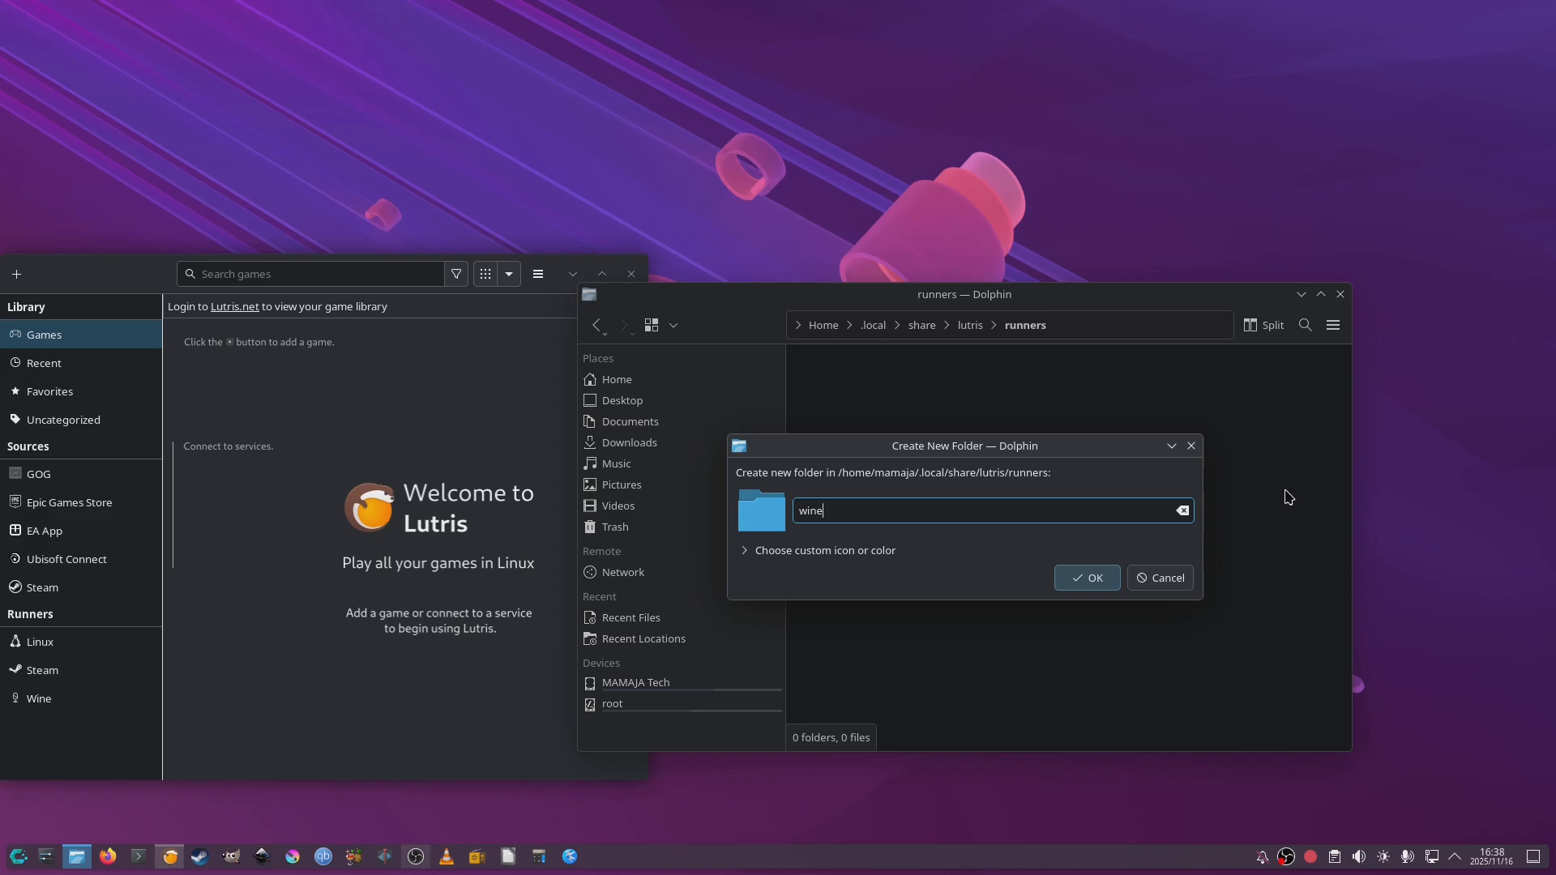
pyautogui.click(1086, 577)
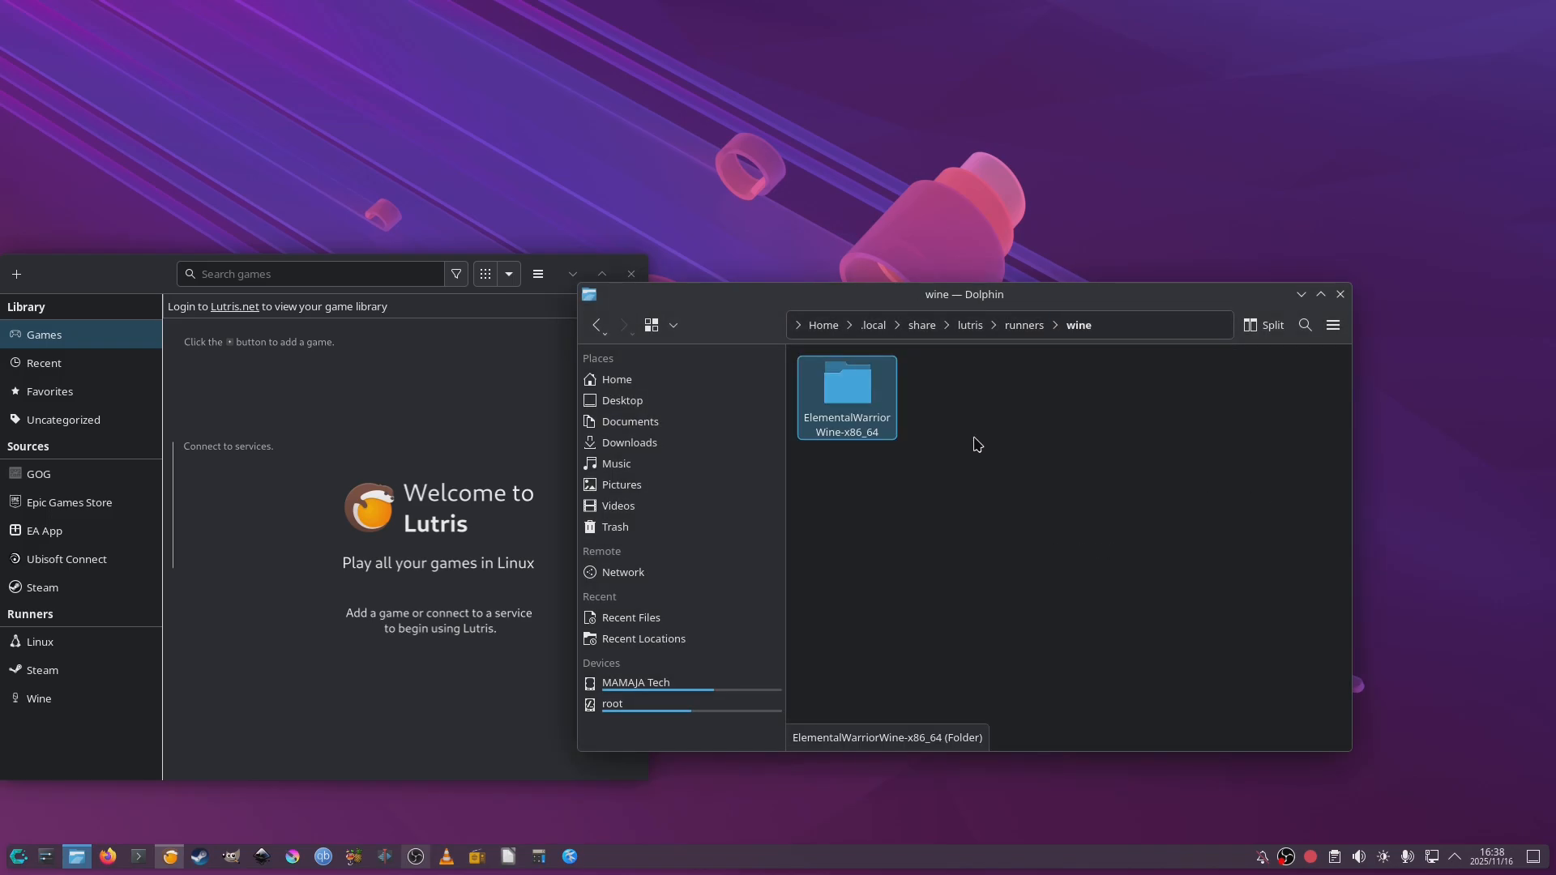
pyautogui.rightClick(847, 397)
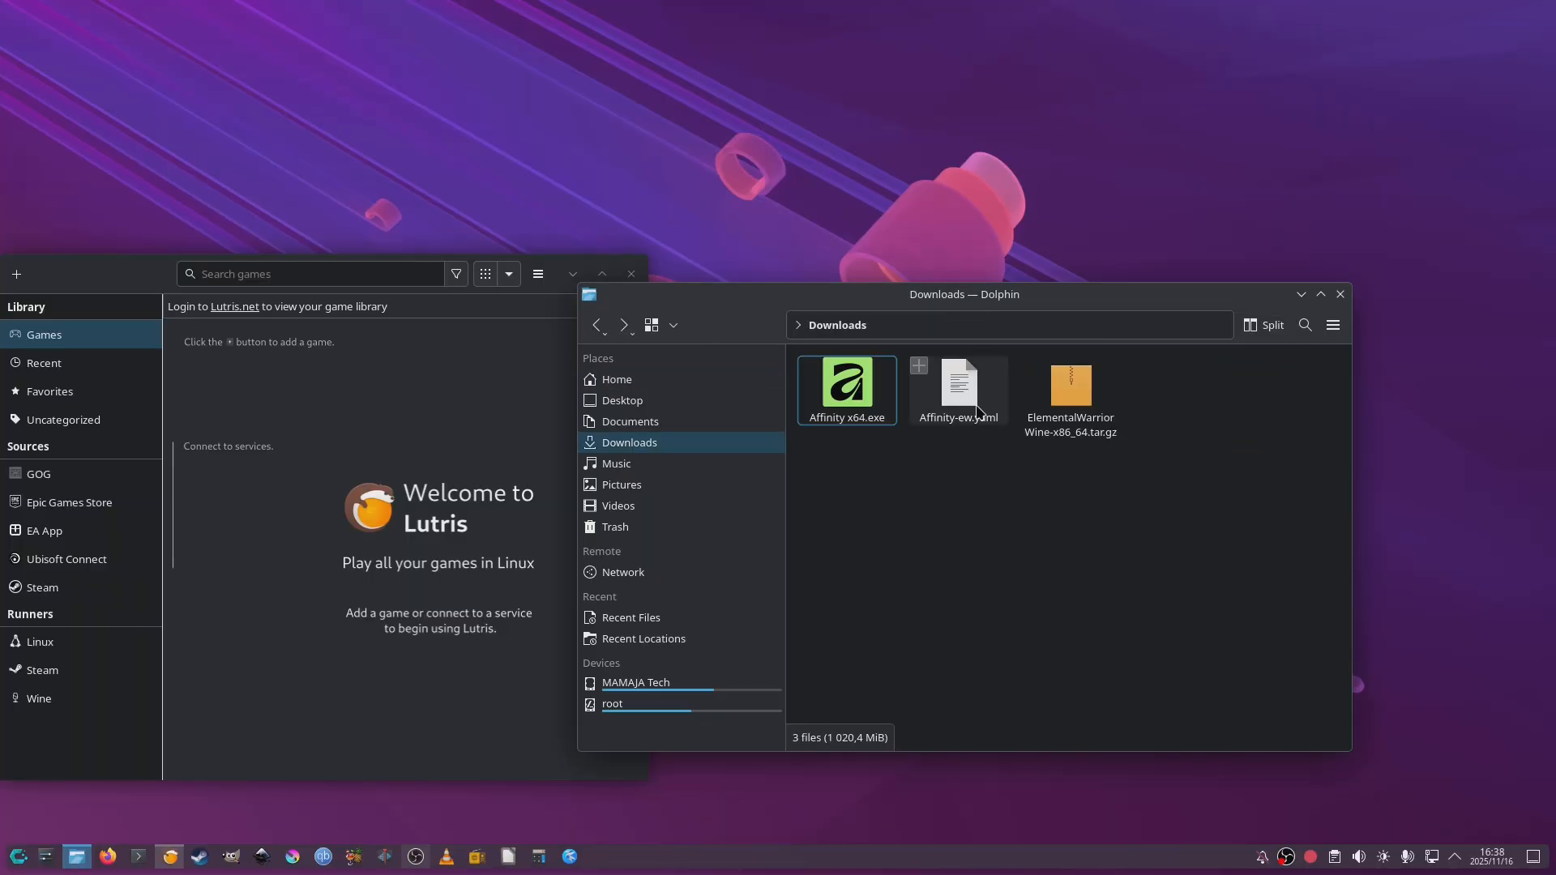
pyautogui.moveTo(1347, 327)
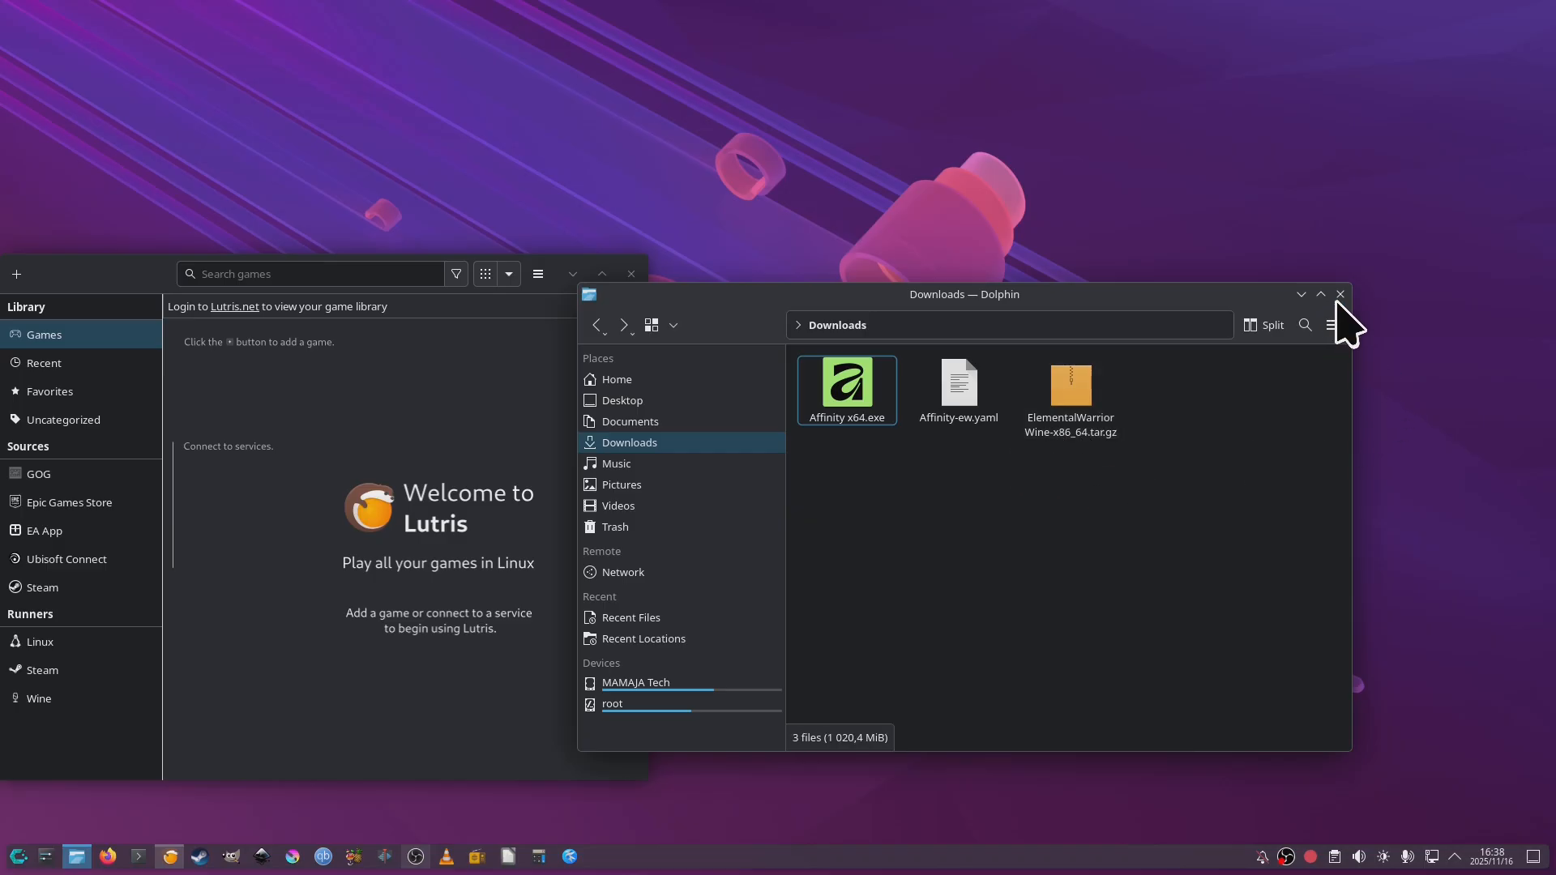
# Step: Close Dolphin so only the Lutris library window remains
pyautogui.click(1339, 293)
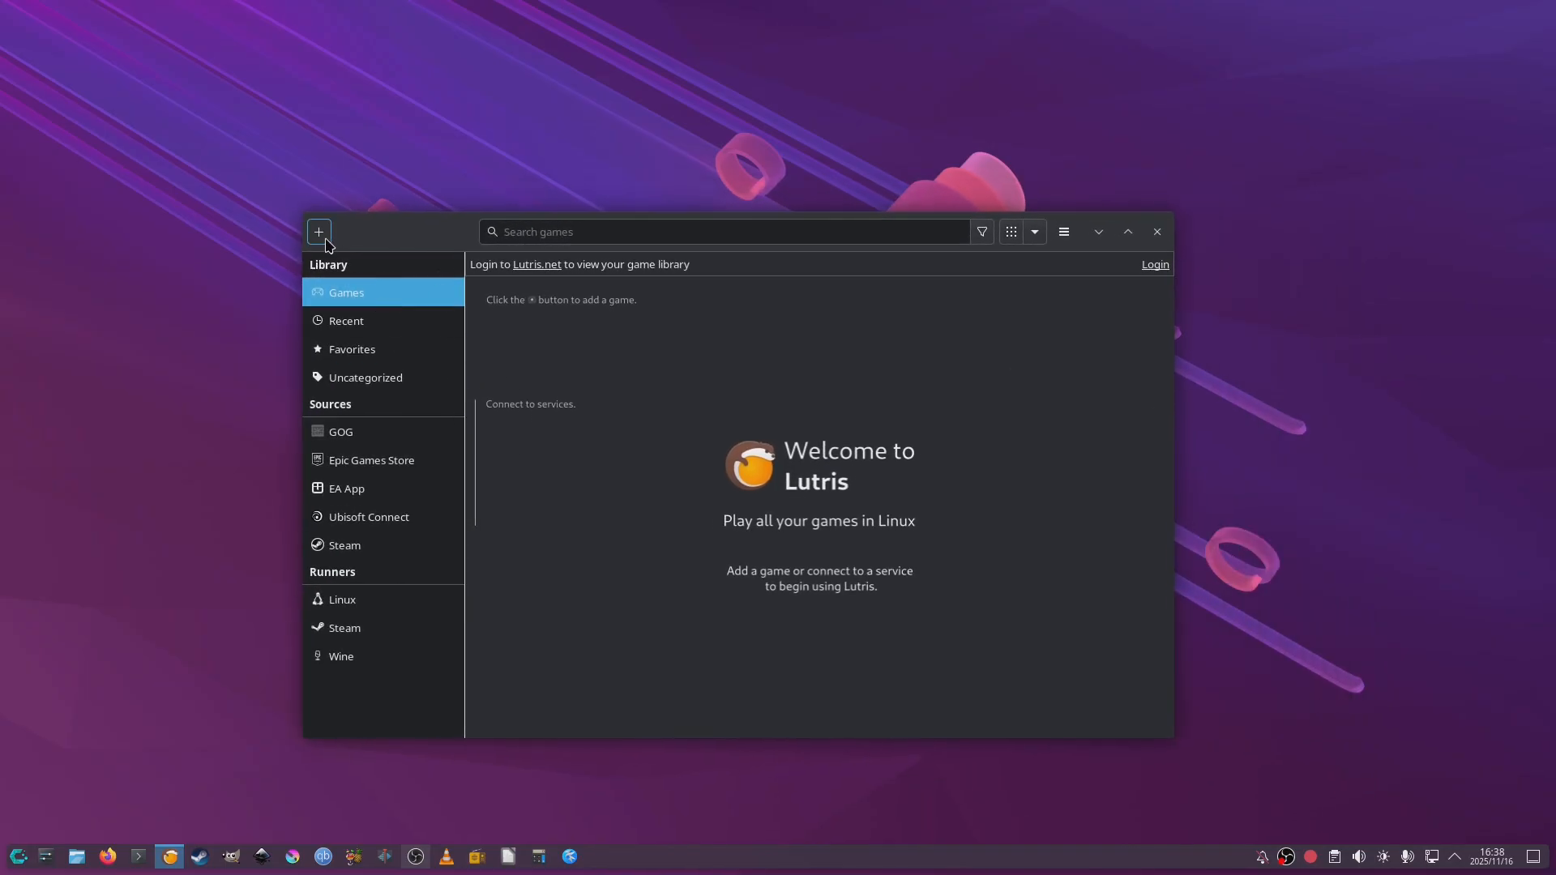
# Step: Add a game from a local install script, choosing /home/mamaja/Downloads/Affinity-ew.yaml
pyautogui.click(319, 231)
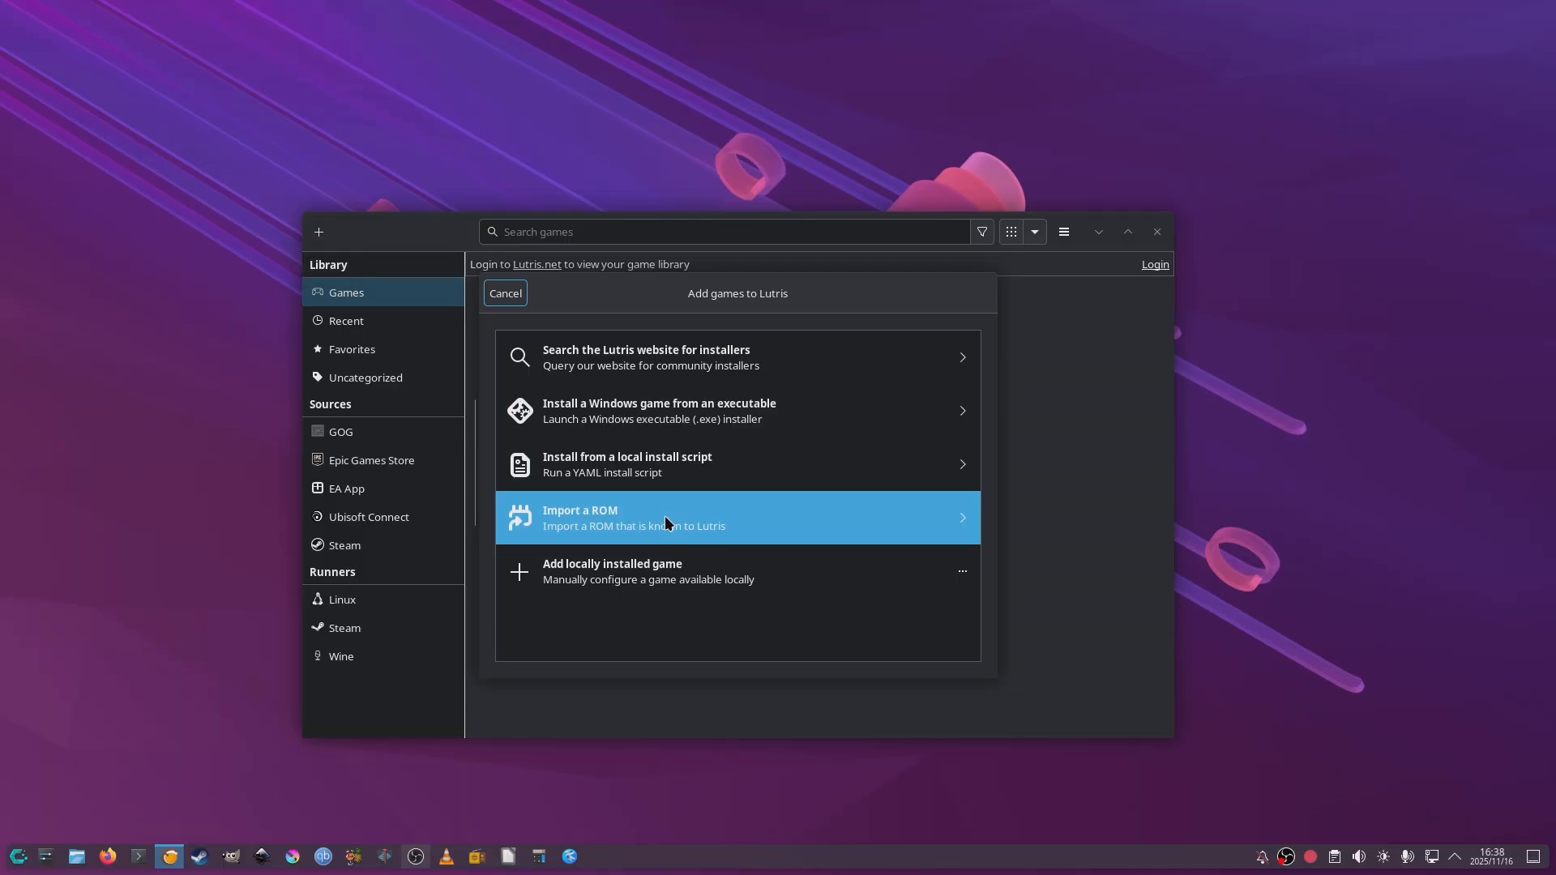
pyautogui.moveTo(702, 466)
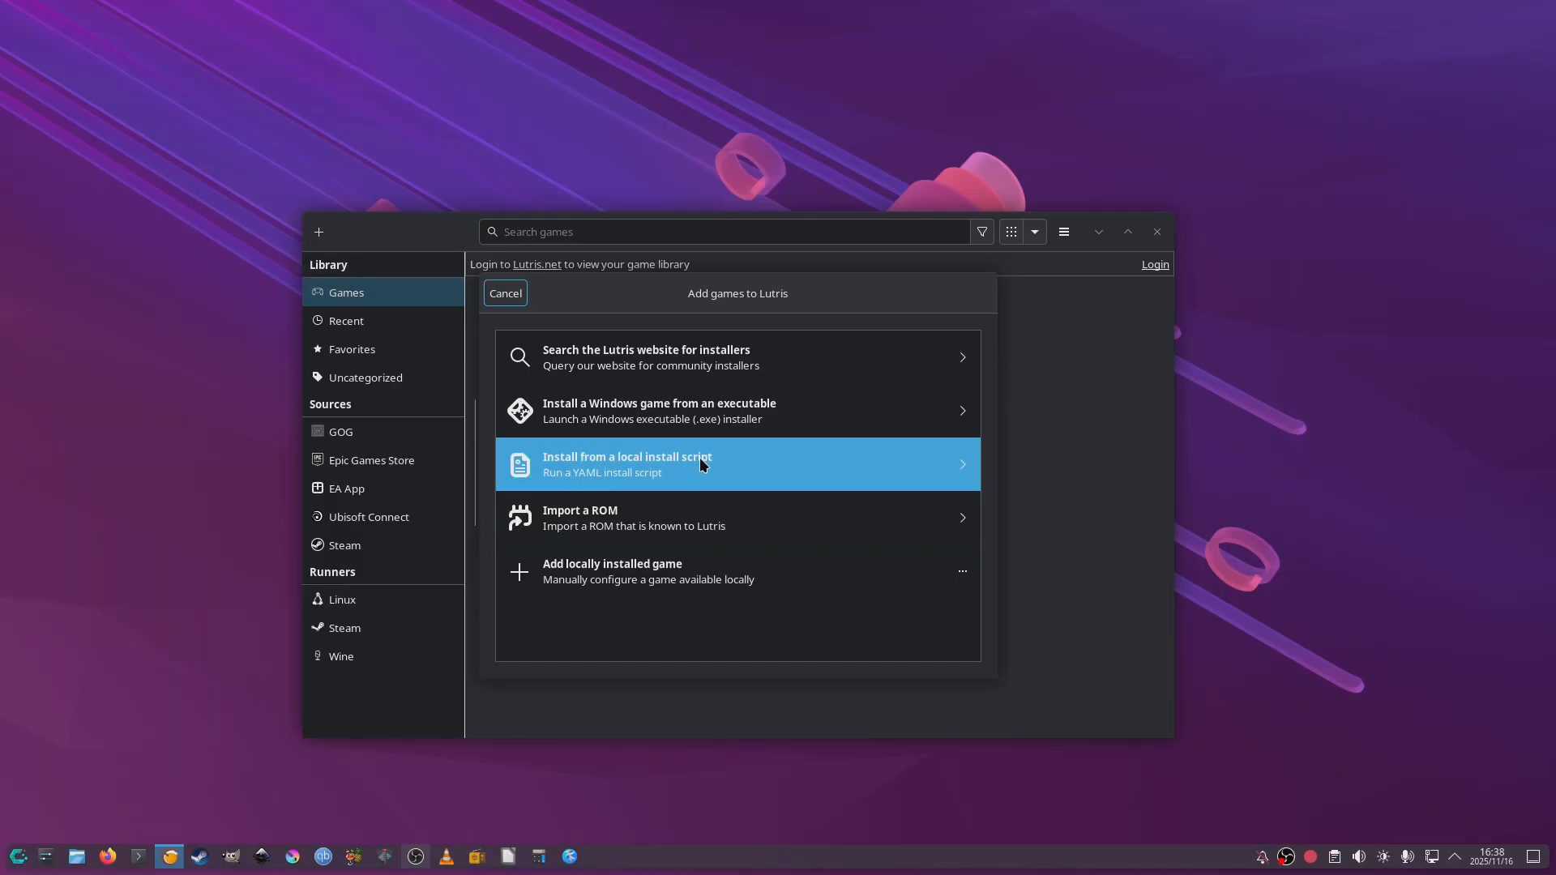
pyautogui.moveTo(750, 410)
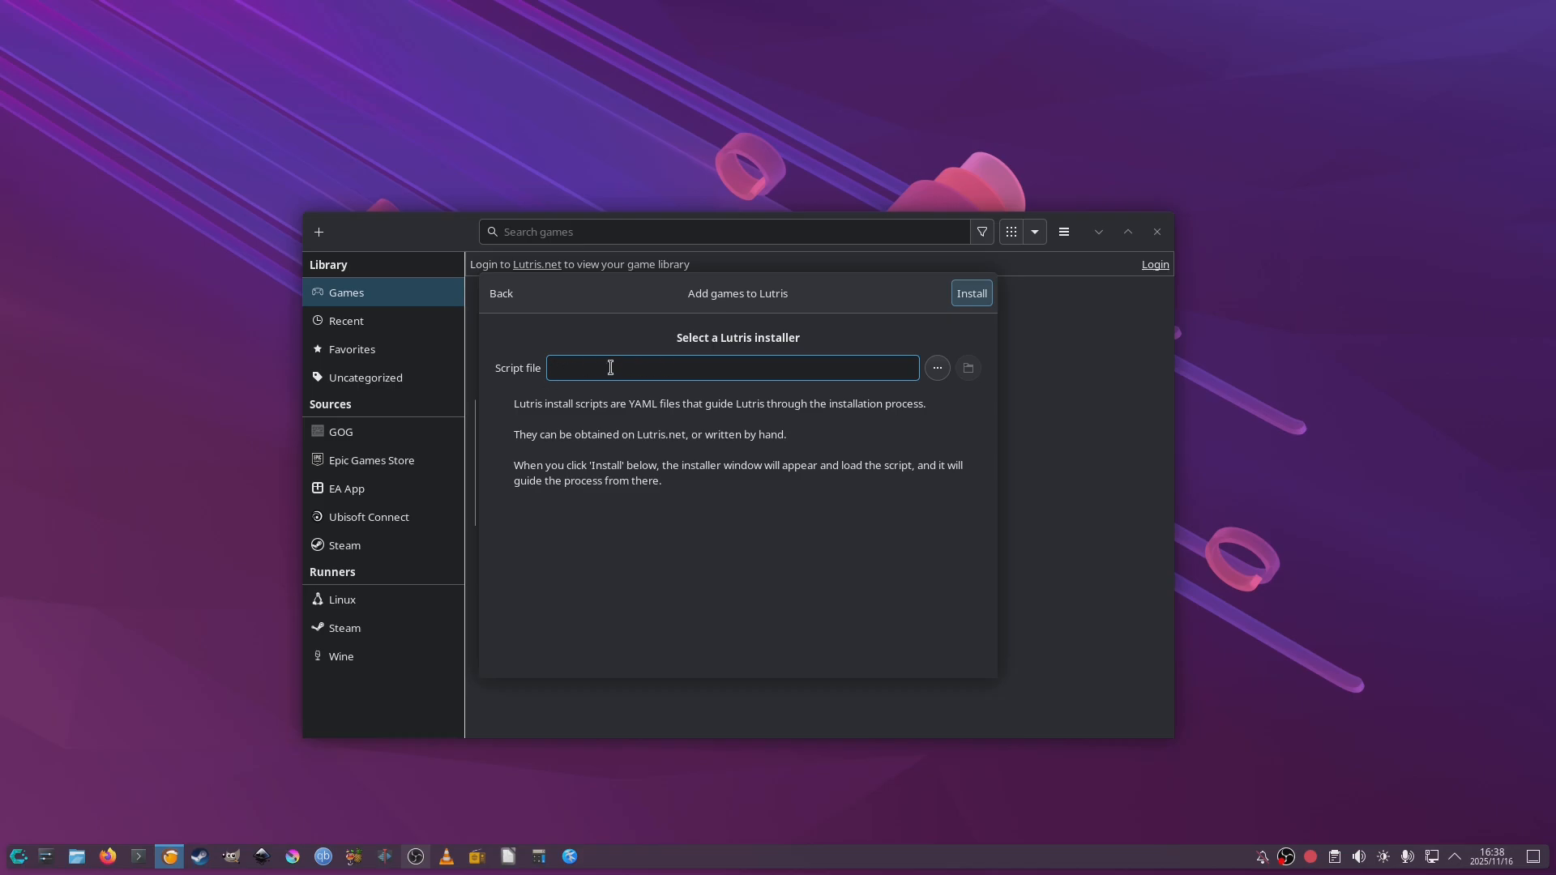
pyautogui.click(935, 368)
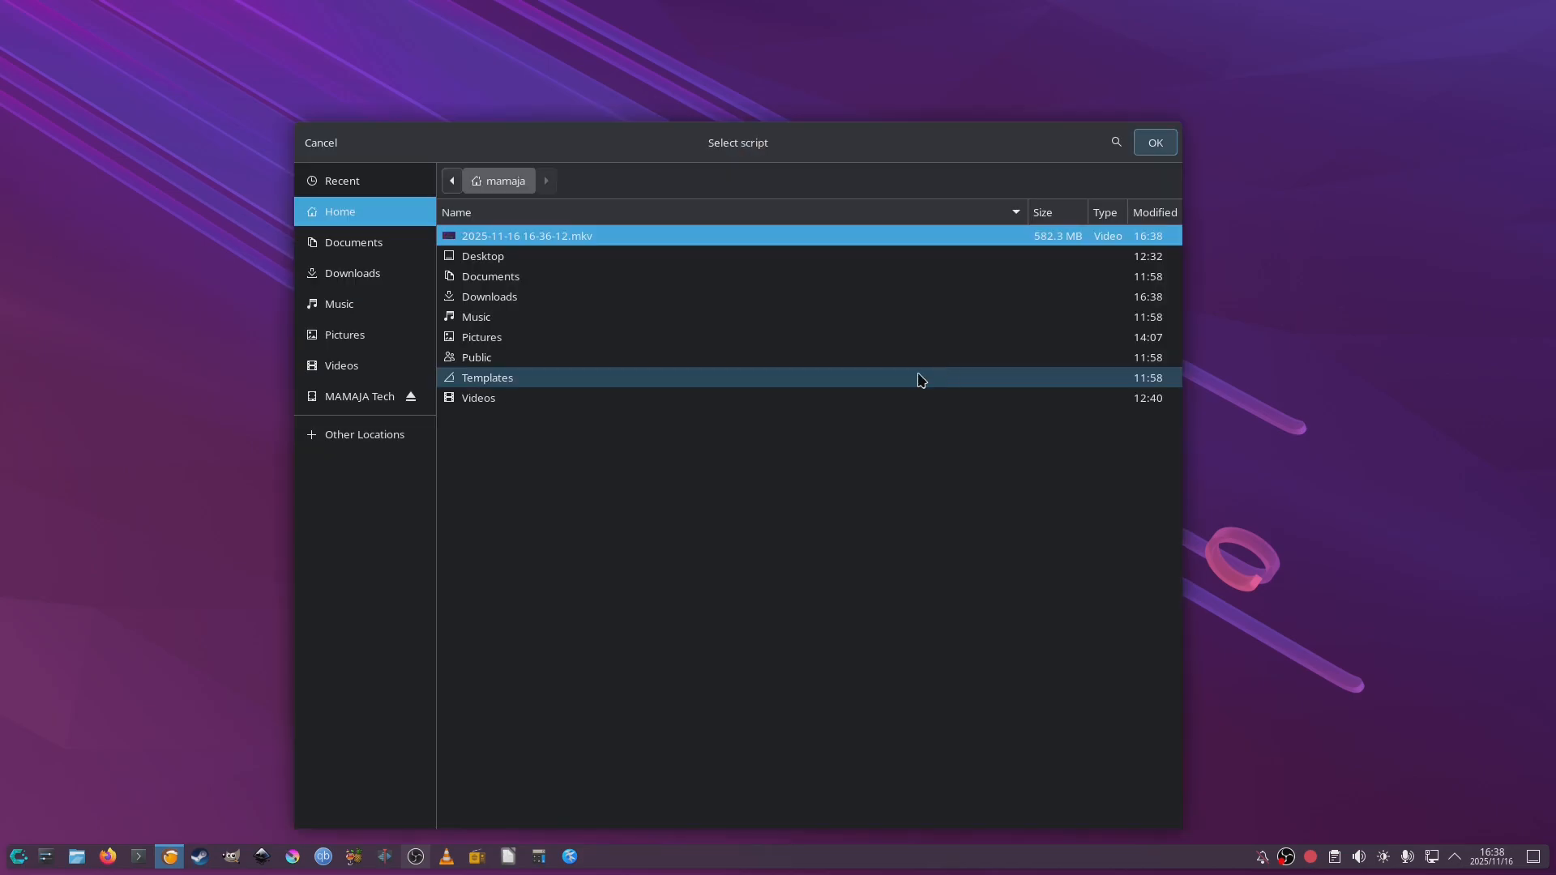
pyautogui.click(490, 295)
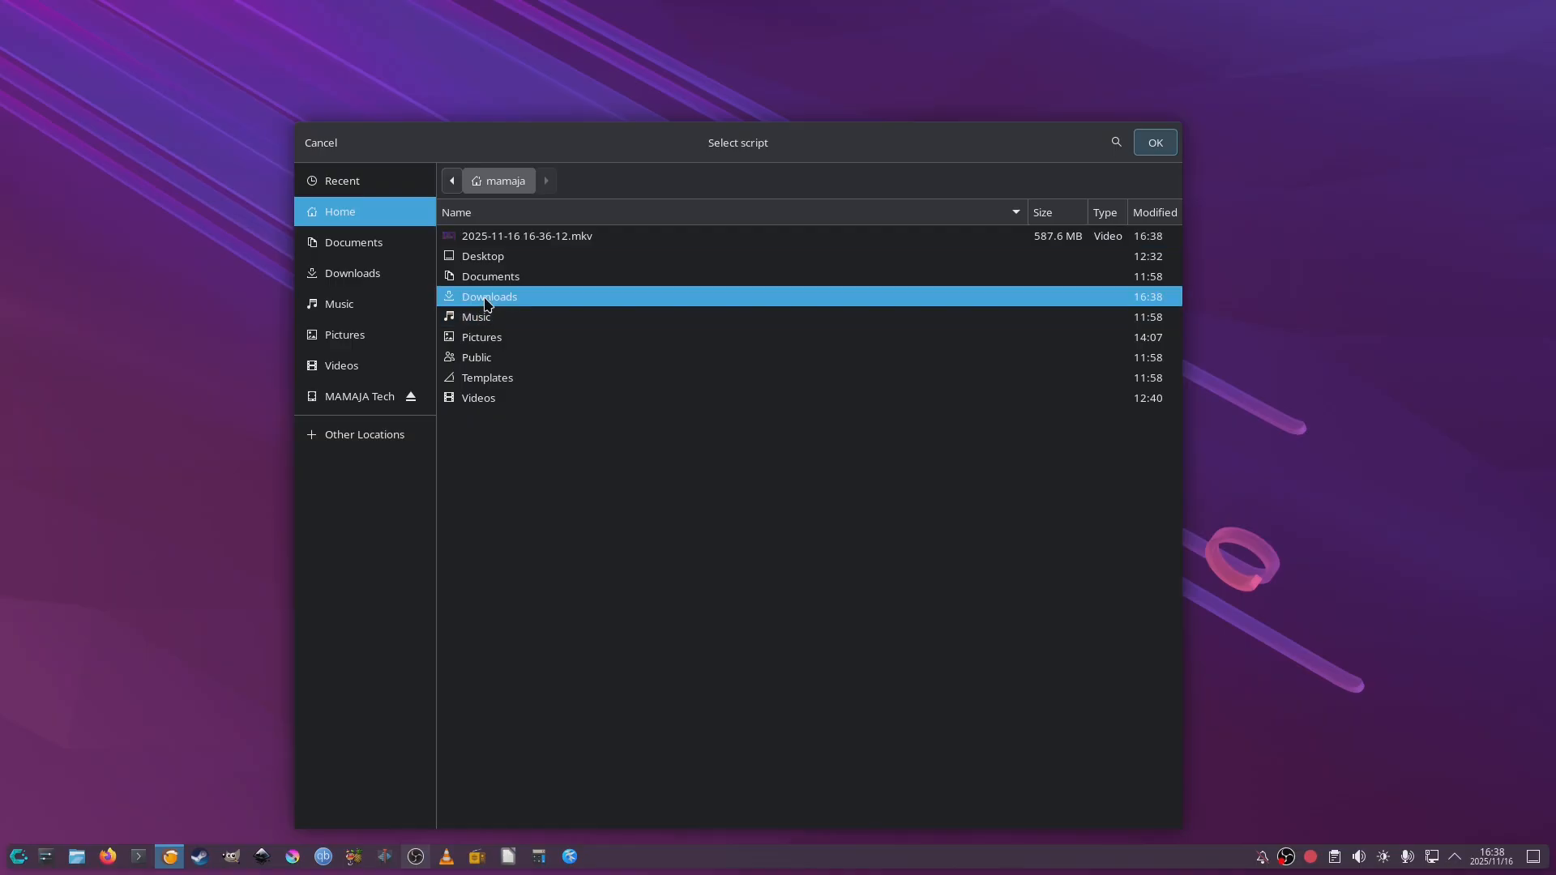
pyautogui.doubleClick(490, 295)
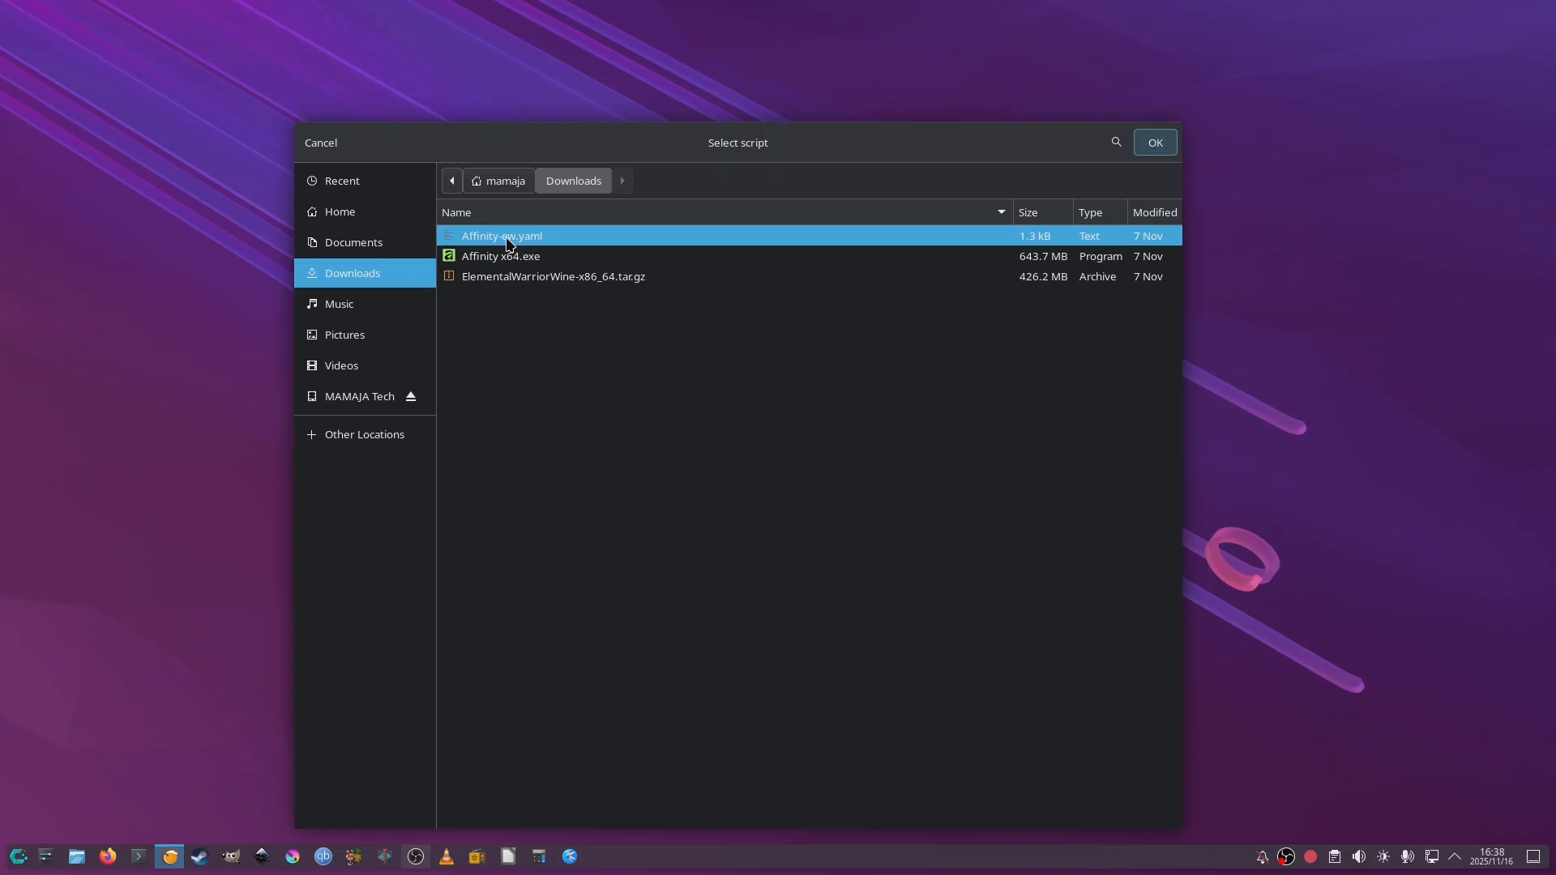
pyautogui.moveTo(1126, 169)
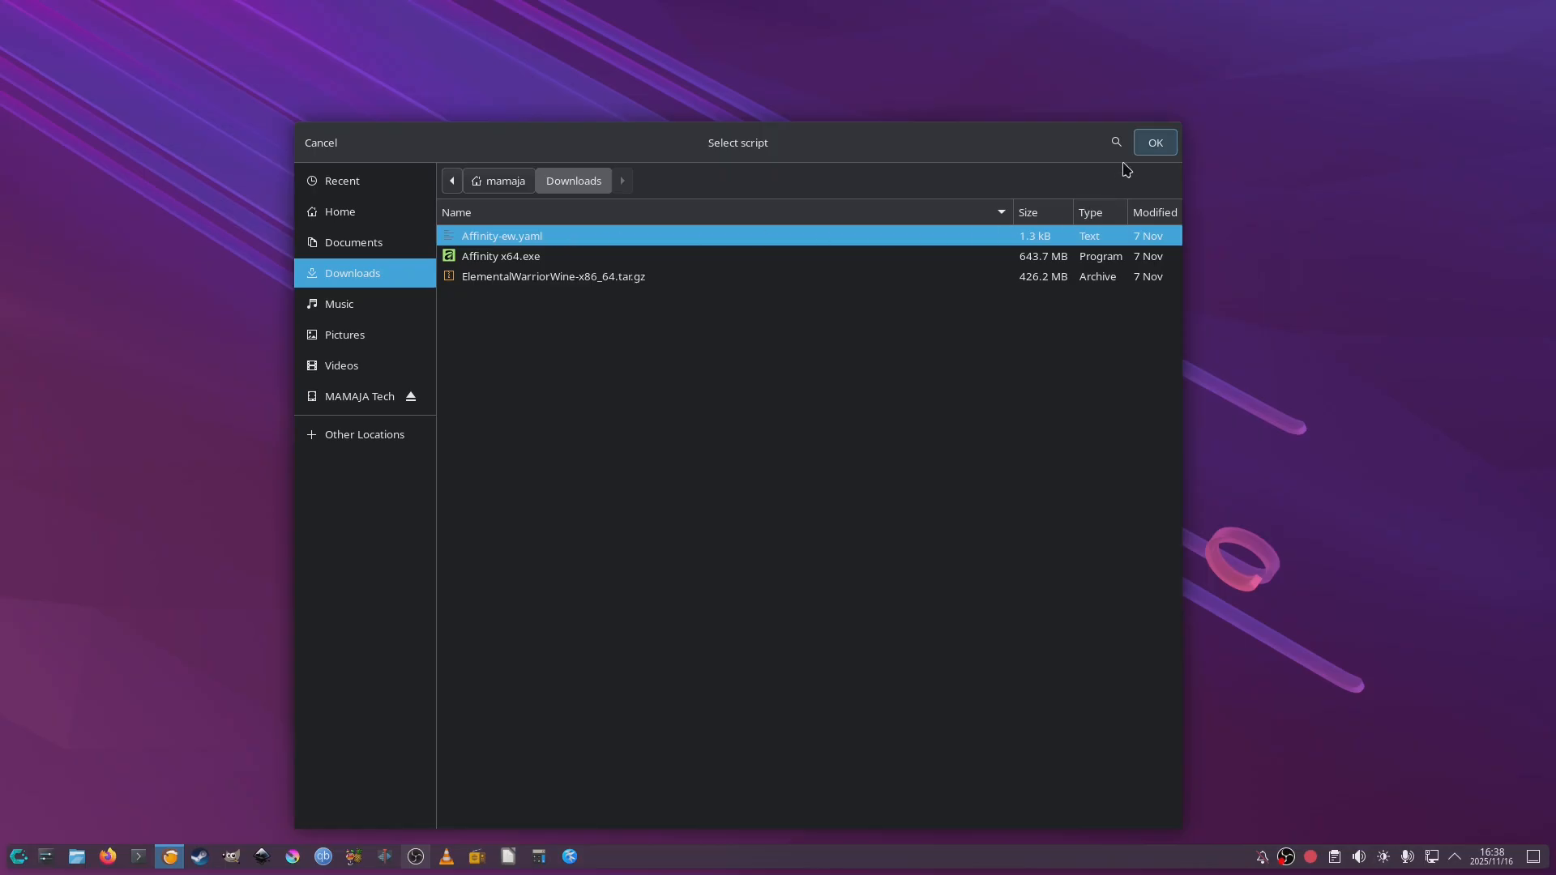
pyautogui.click(1153, 143)
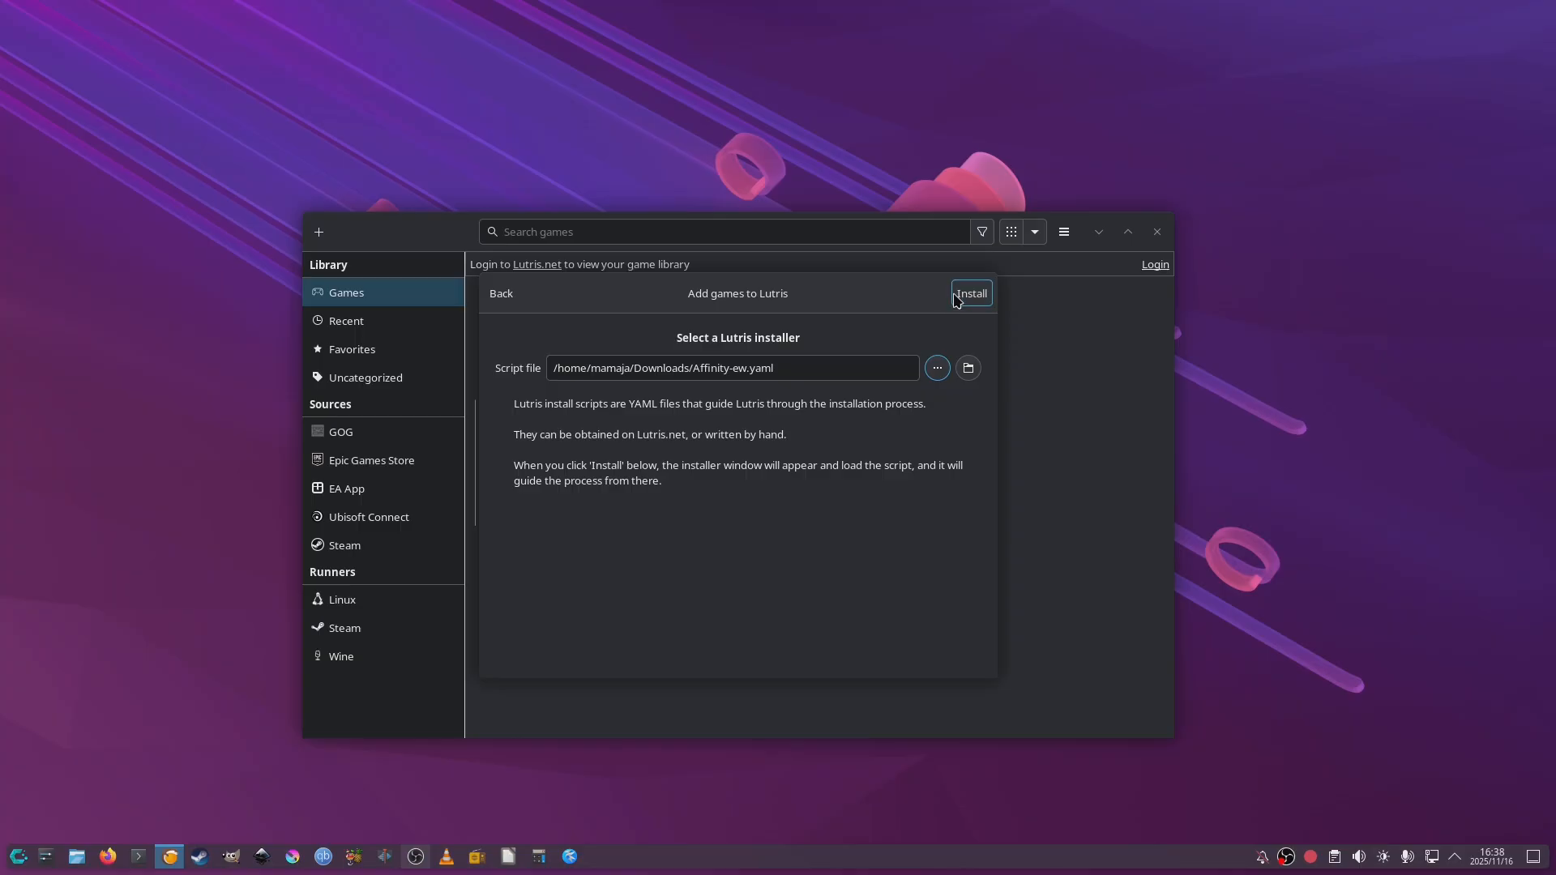
# Step: Install Affinity Suite with the ElementalWarriorWine-x86_64 option, keeping the default install directory
pyautogui.click(970, 294)
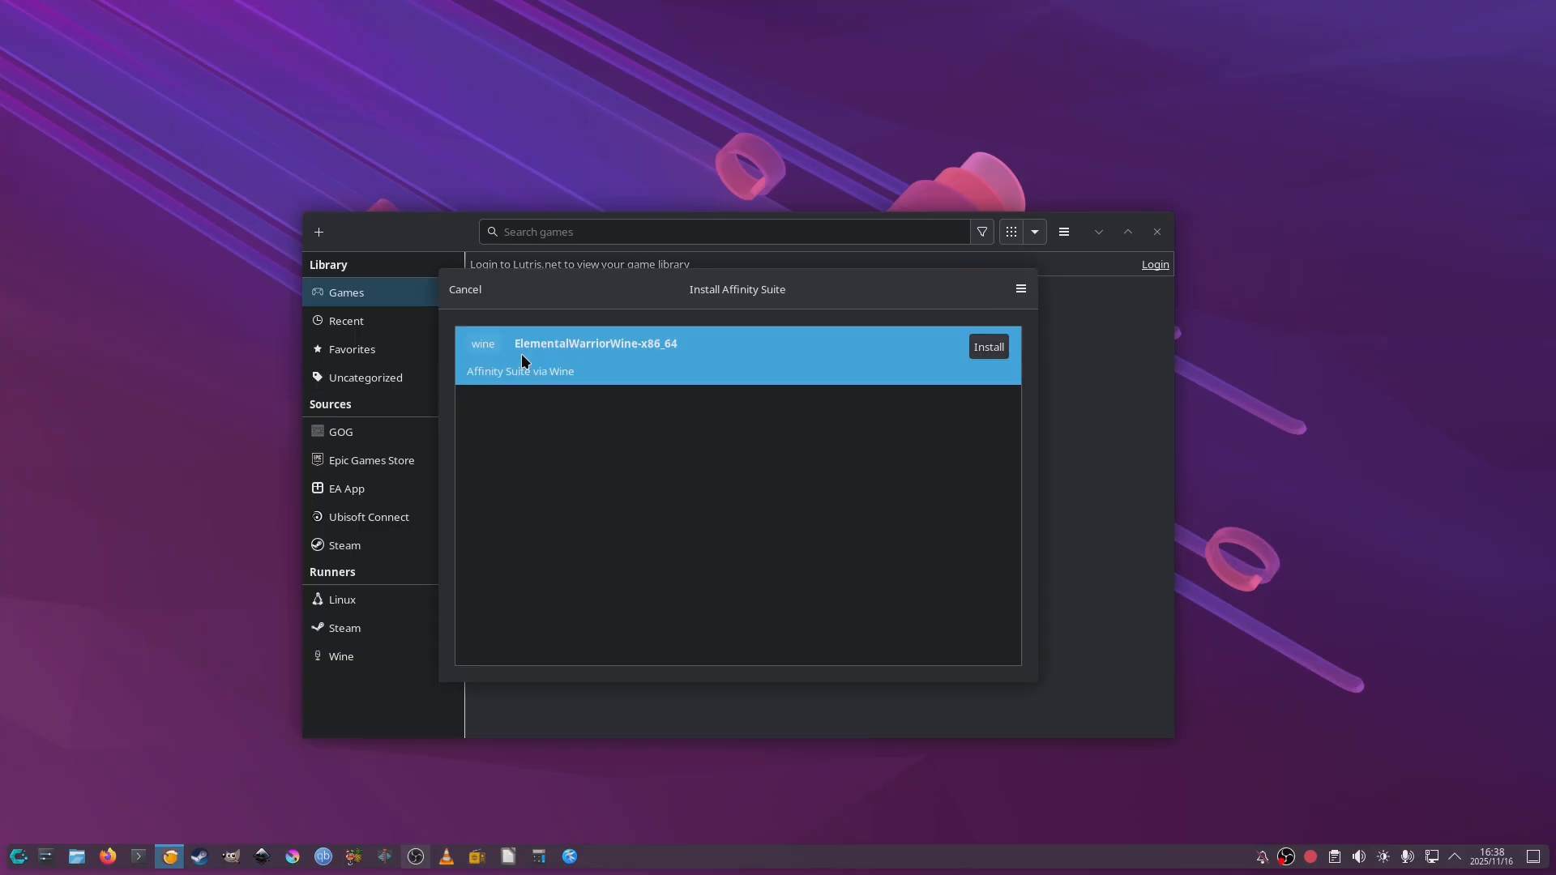
pyautogui.moveTo(565, 352)
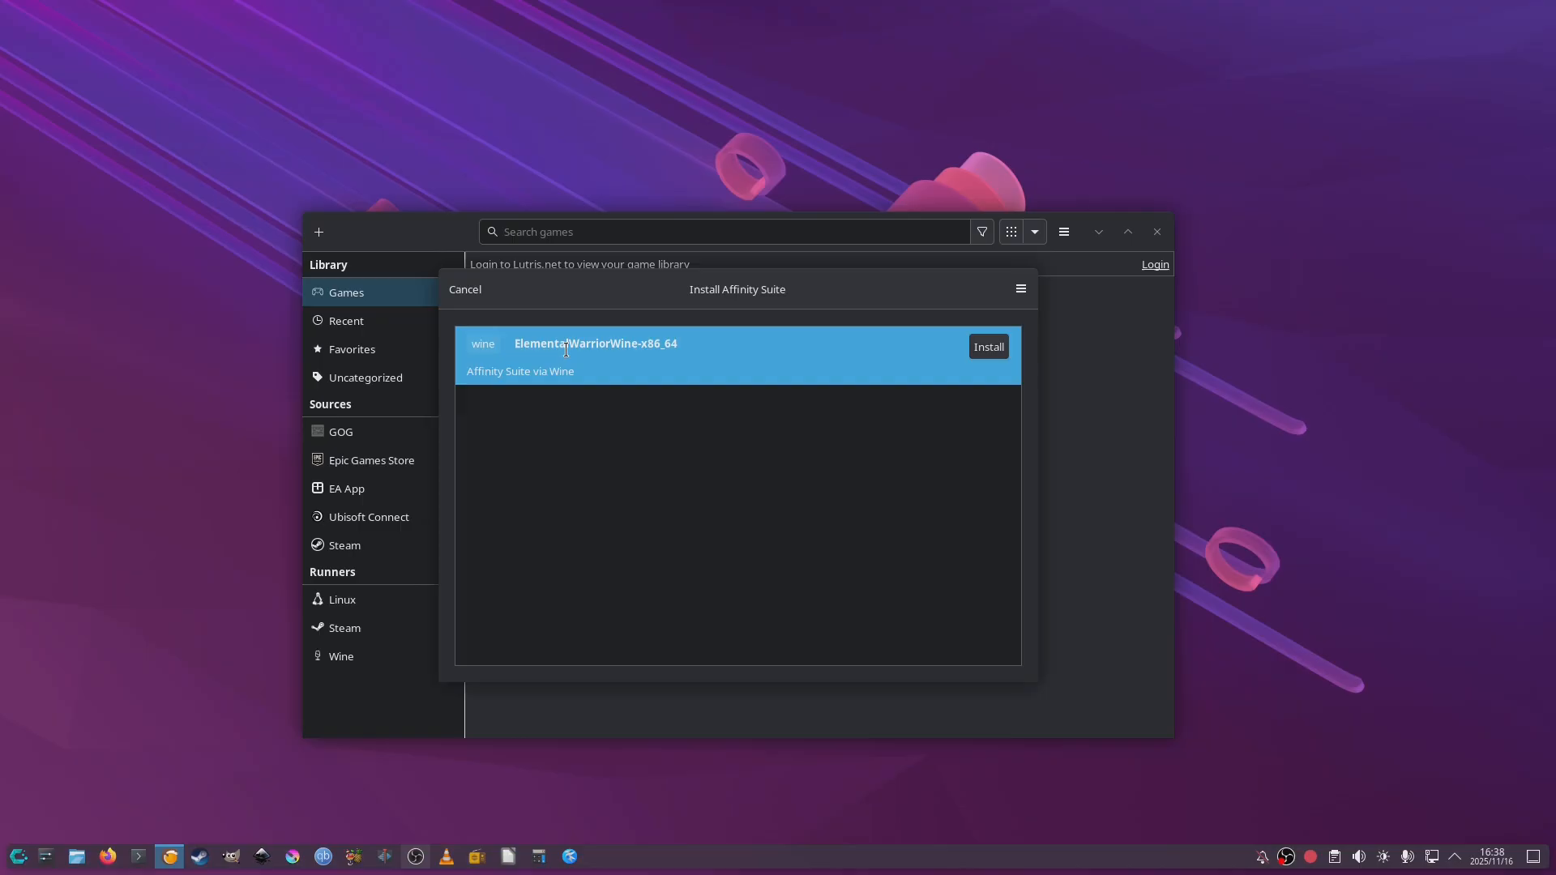
pyautogui.click(988, 347)
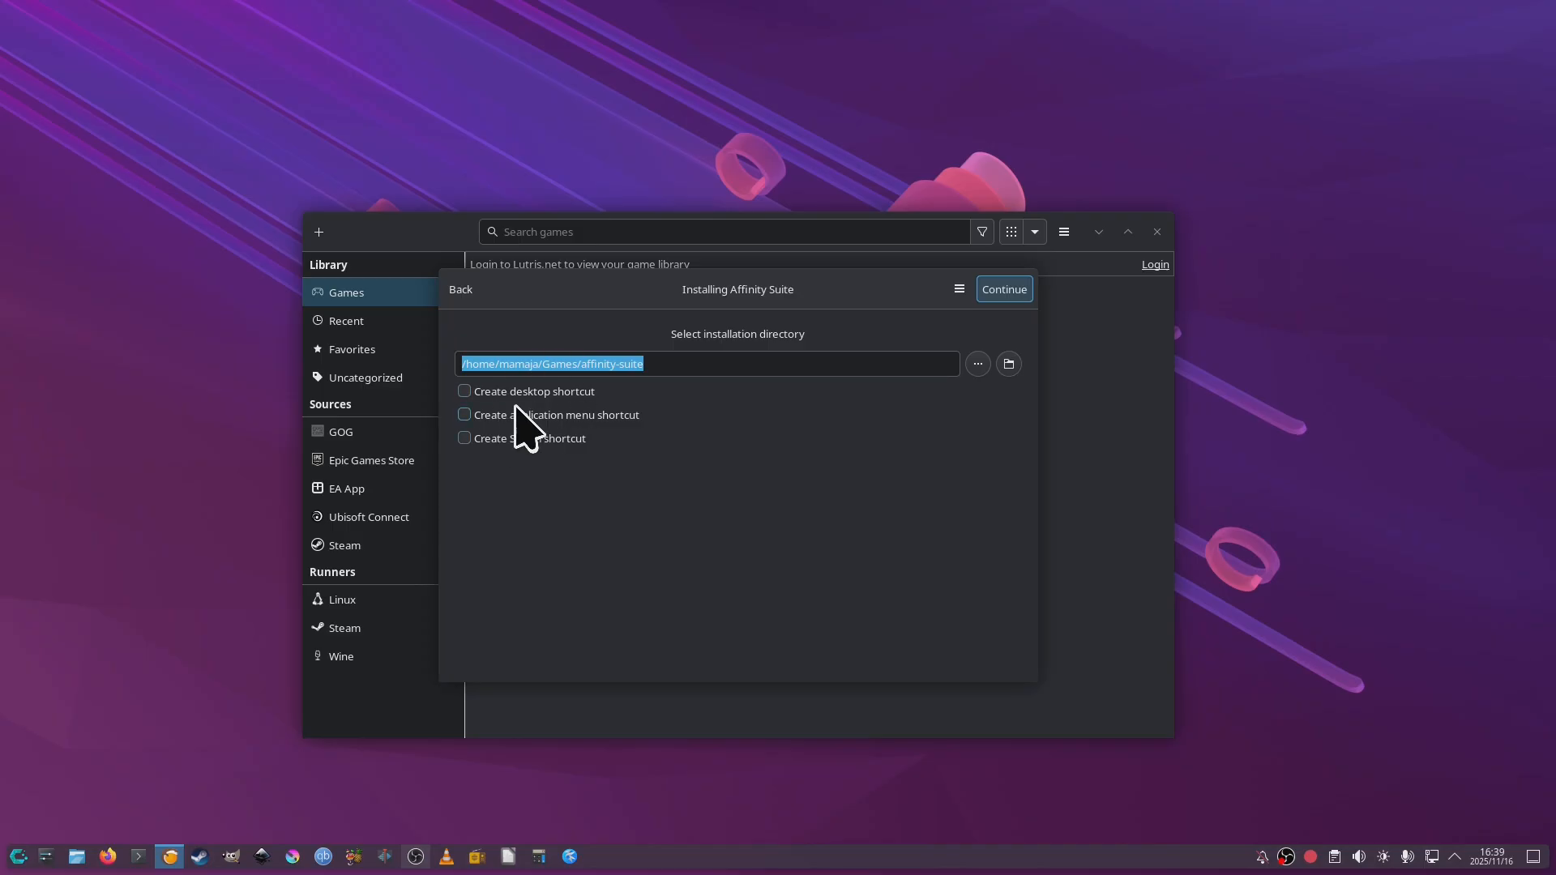
pyautogui.moveTo(521, 404)
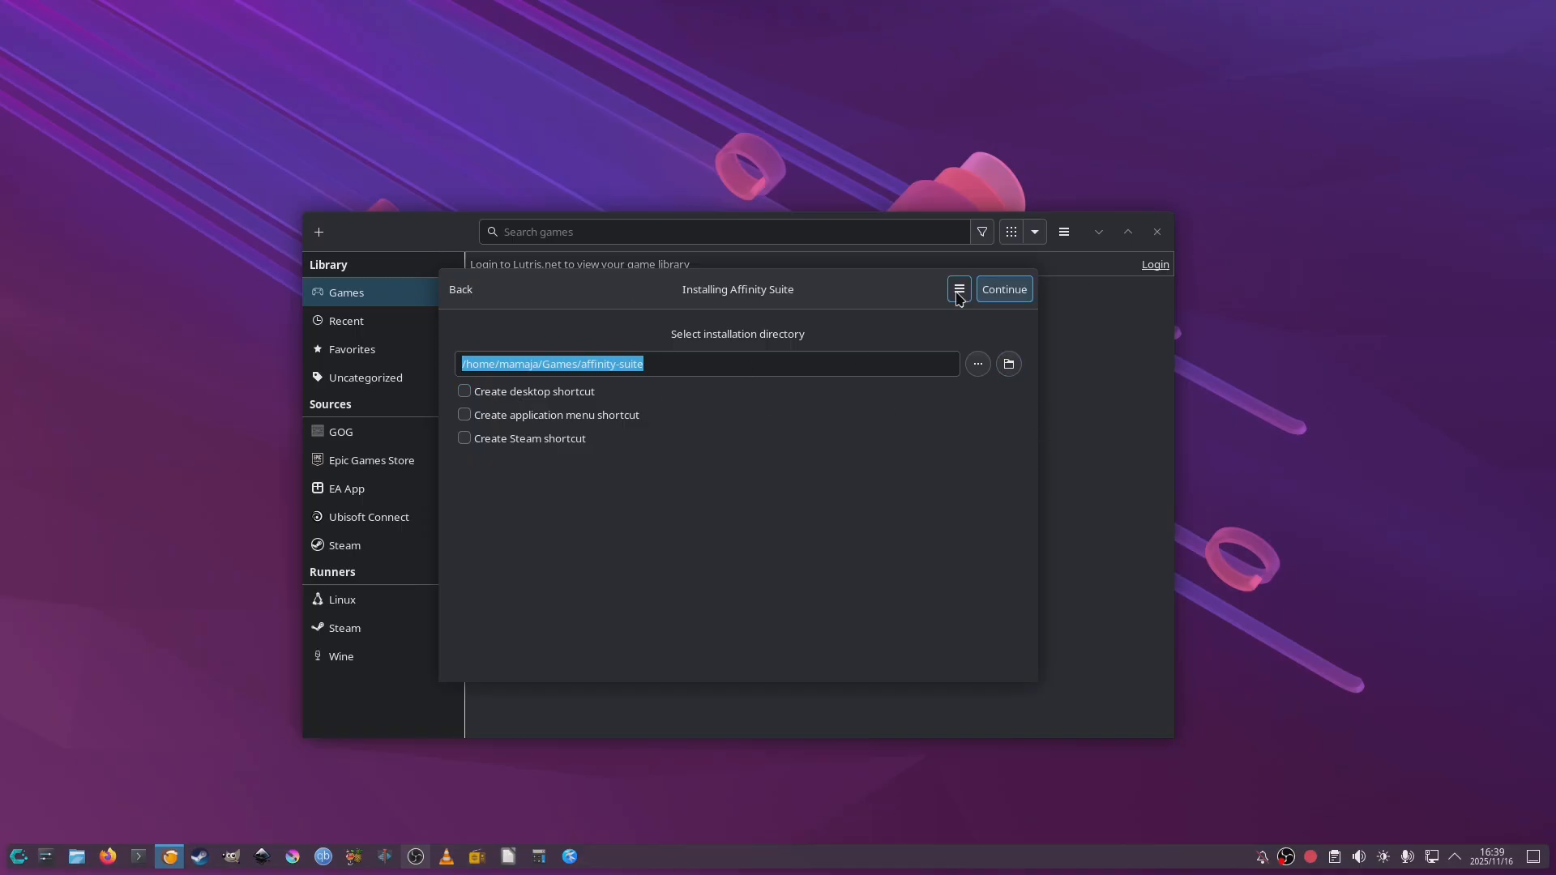
pyautogui.click(1002, 289)
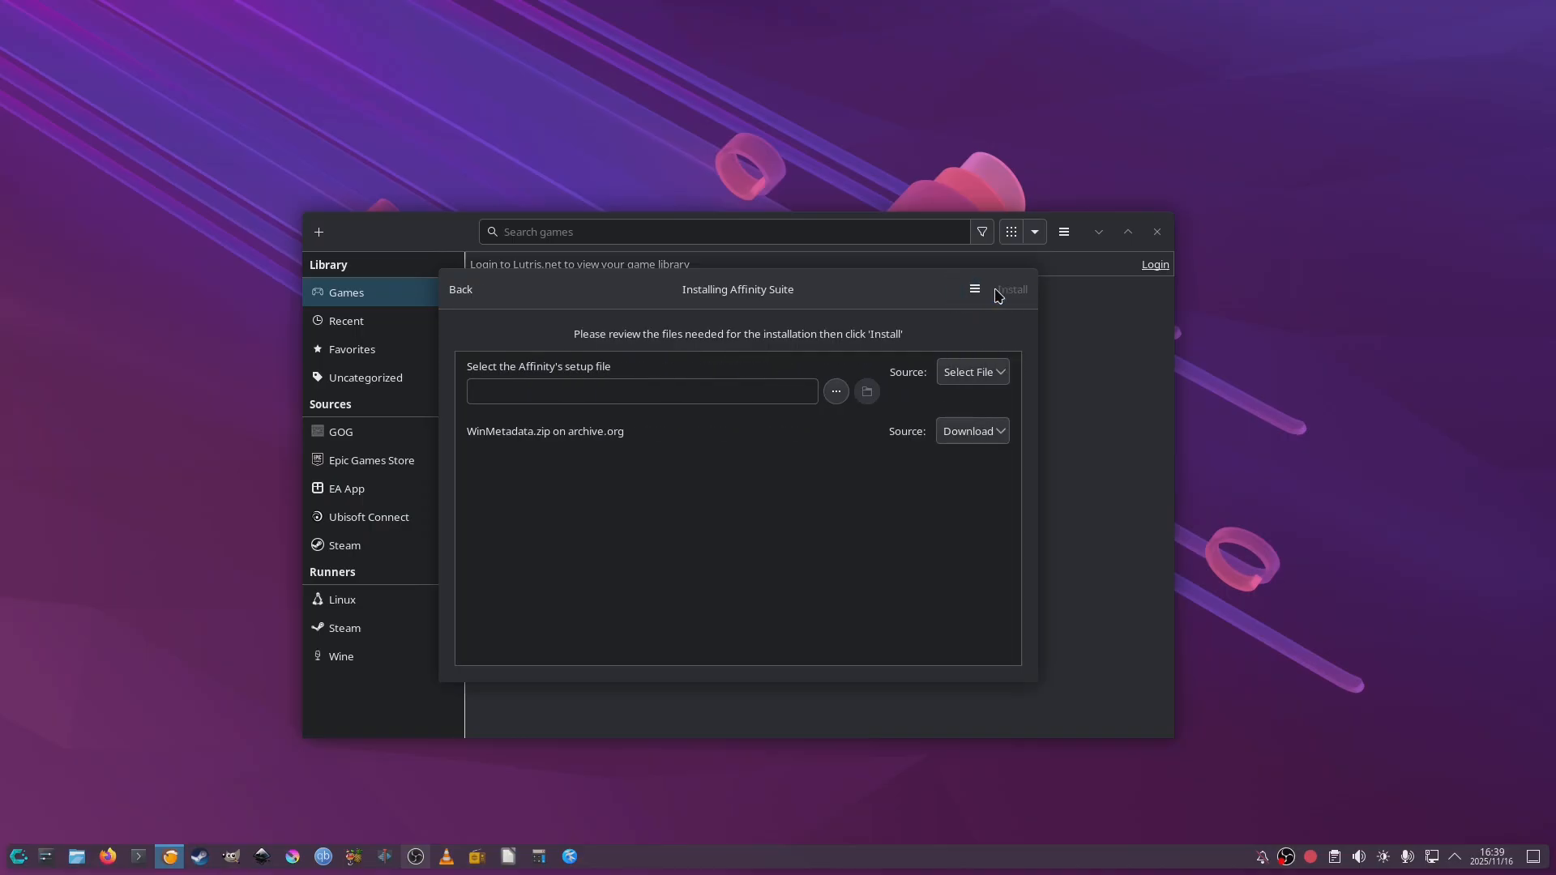
# Step: Provide Affinity x64.exe from Downloads as the setup file and begin the installation
pyautogui.click(642, 390)
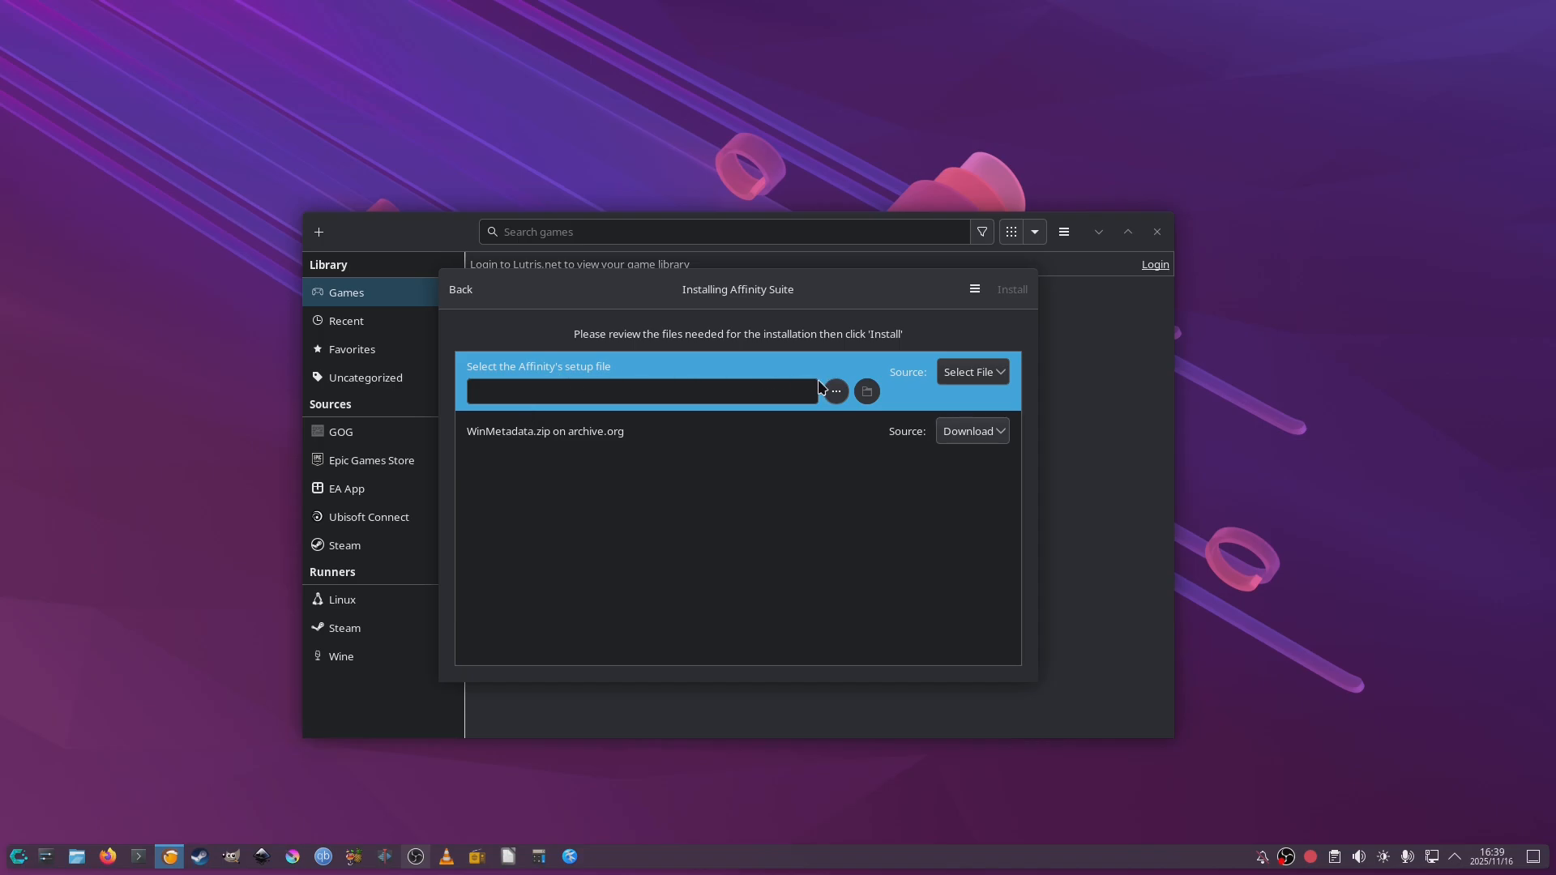
pyautogui.click(834, 391)
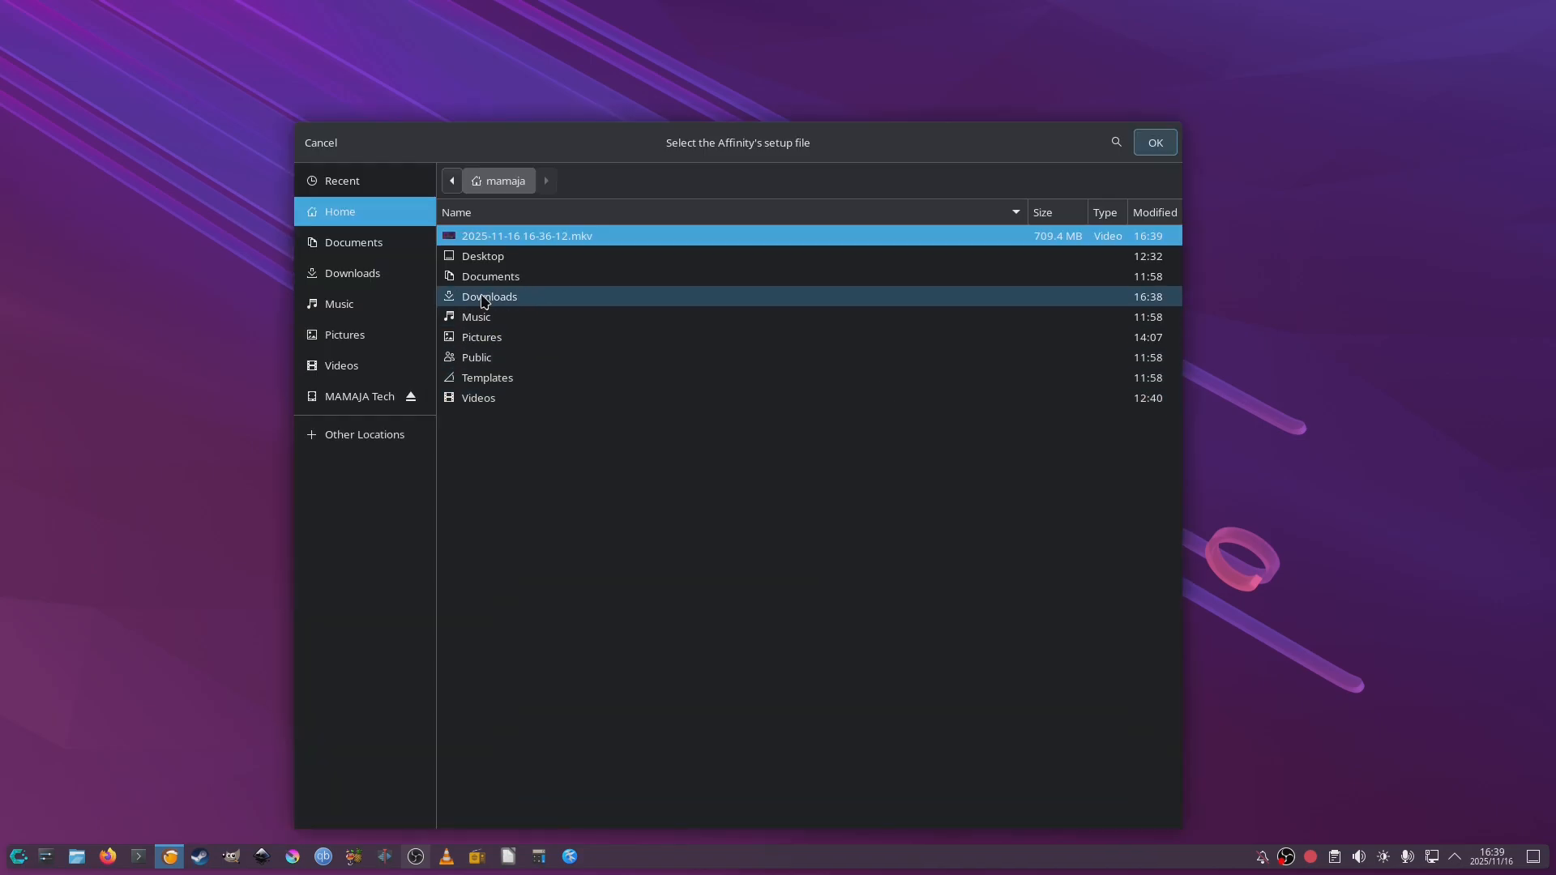
pyautogui.doubleClick(489, 295)
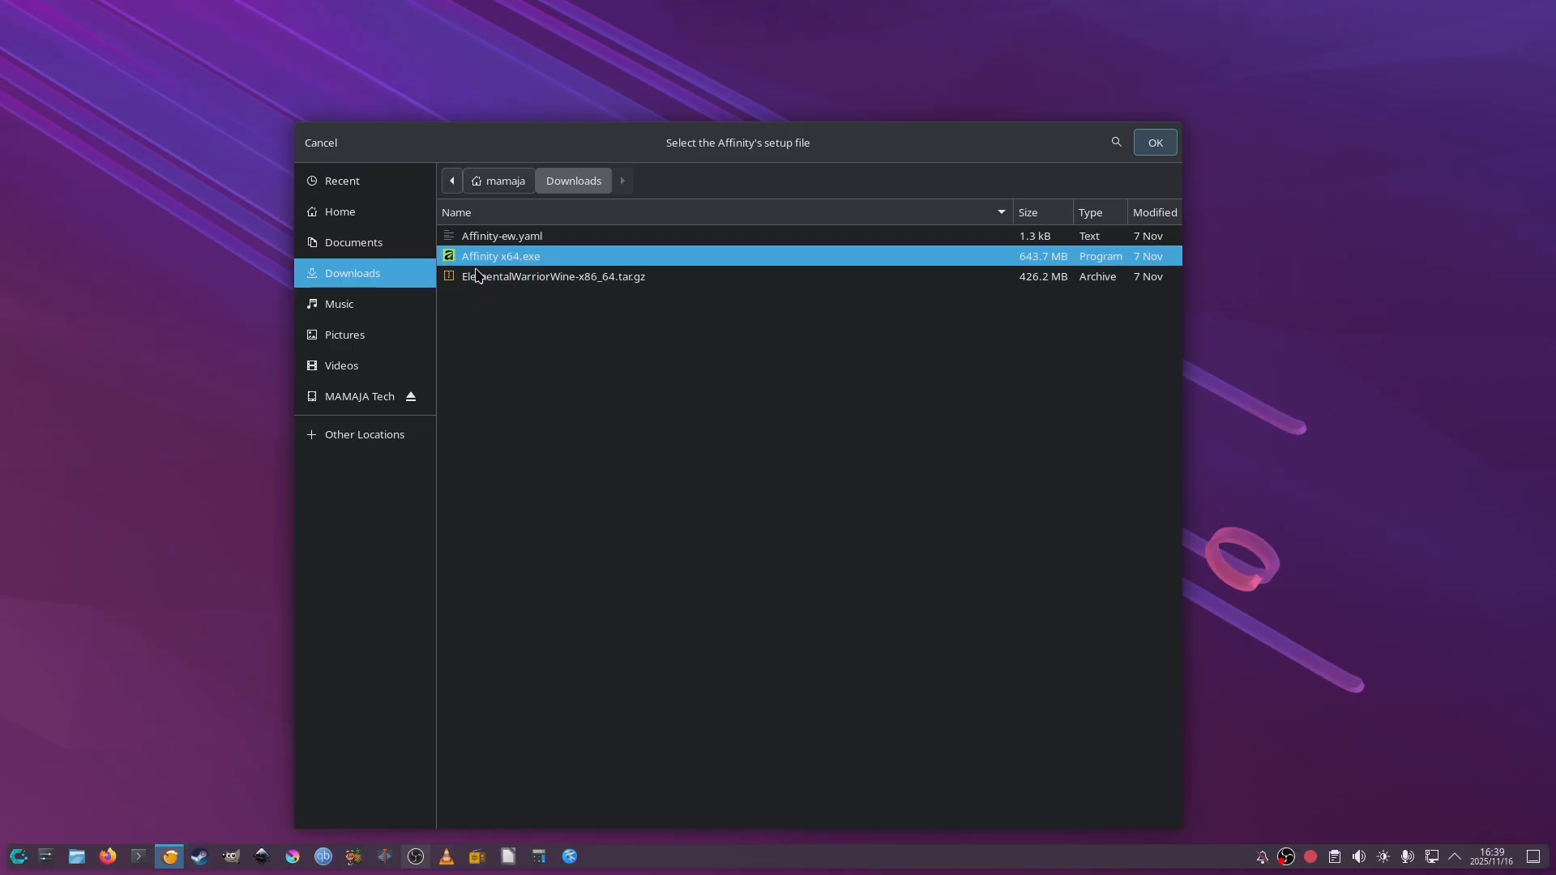
pyautogui.click(1154, 143)
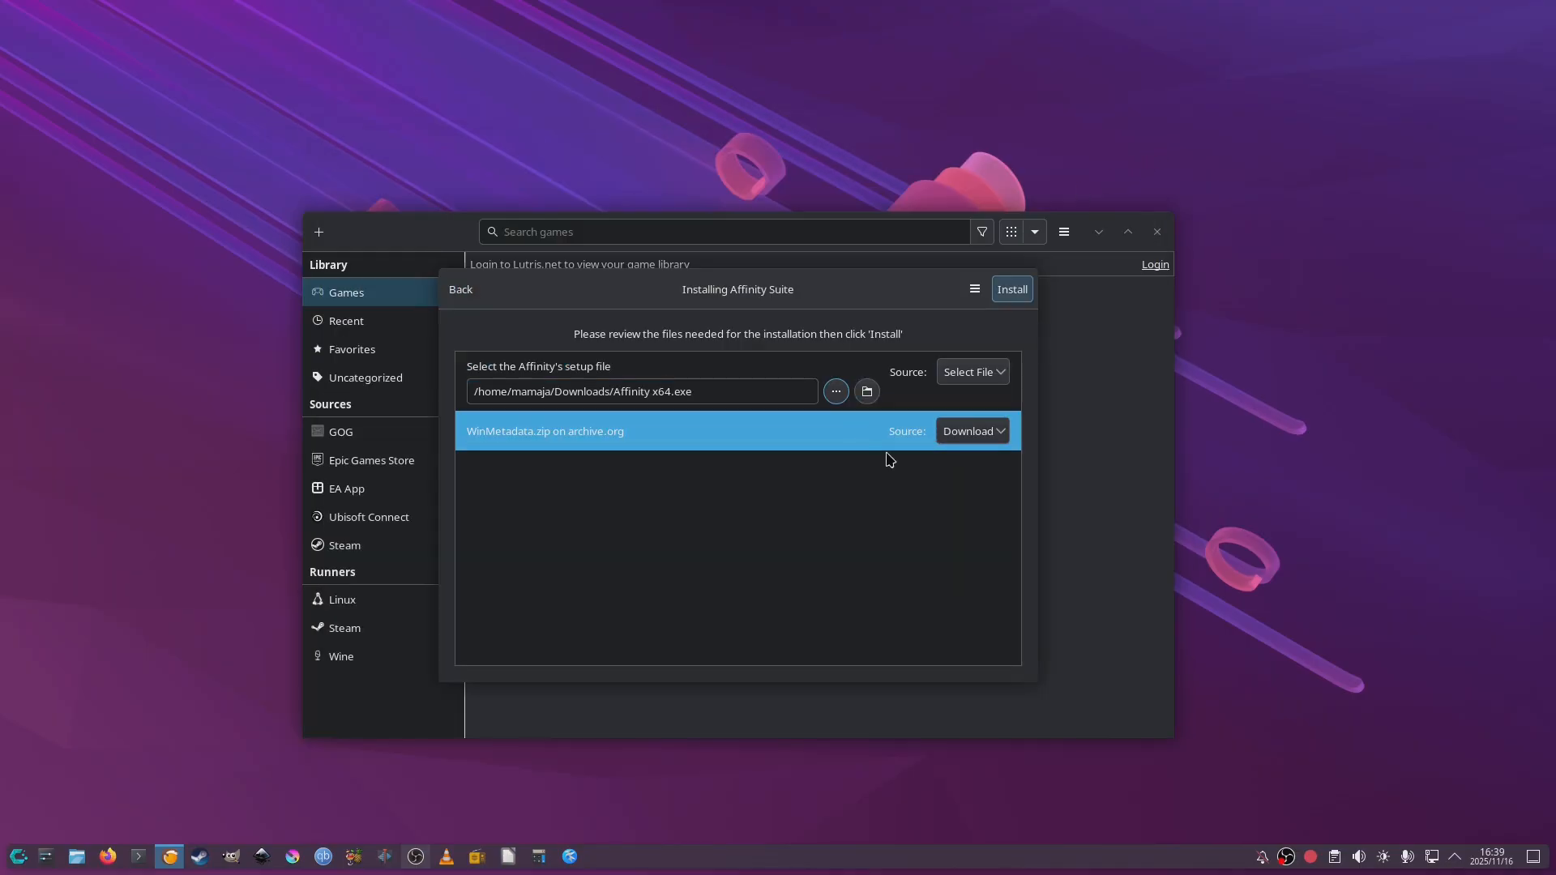
pyautogui.click(642, 391)
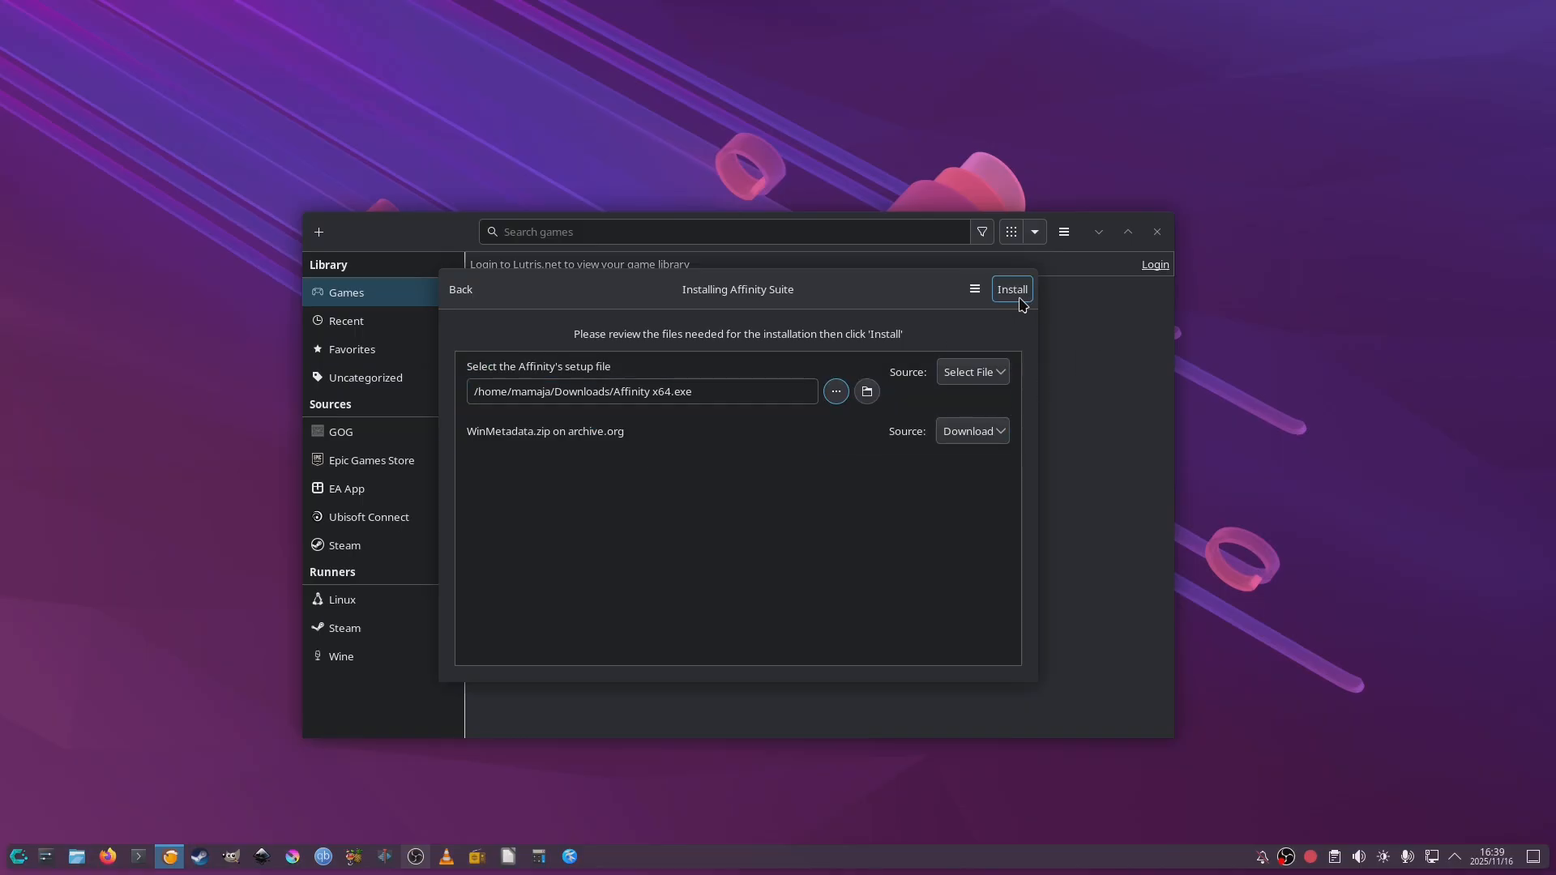
pyautogui.click(1012, 288)
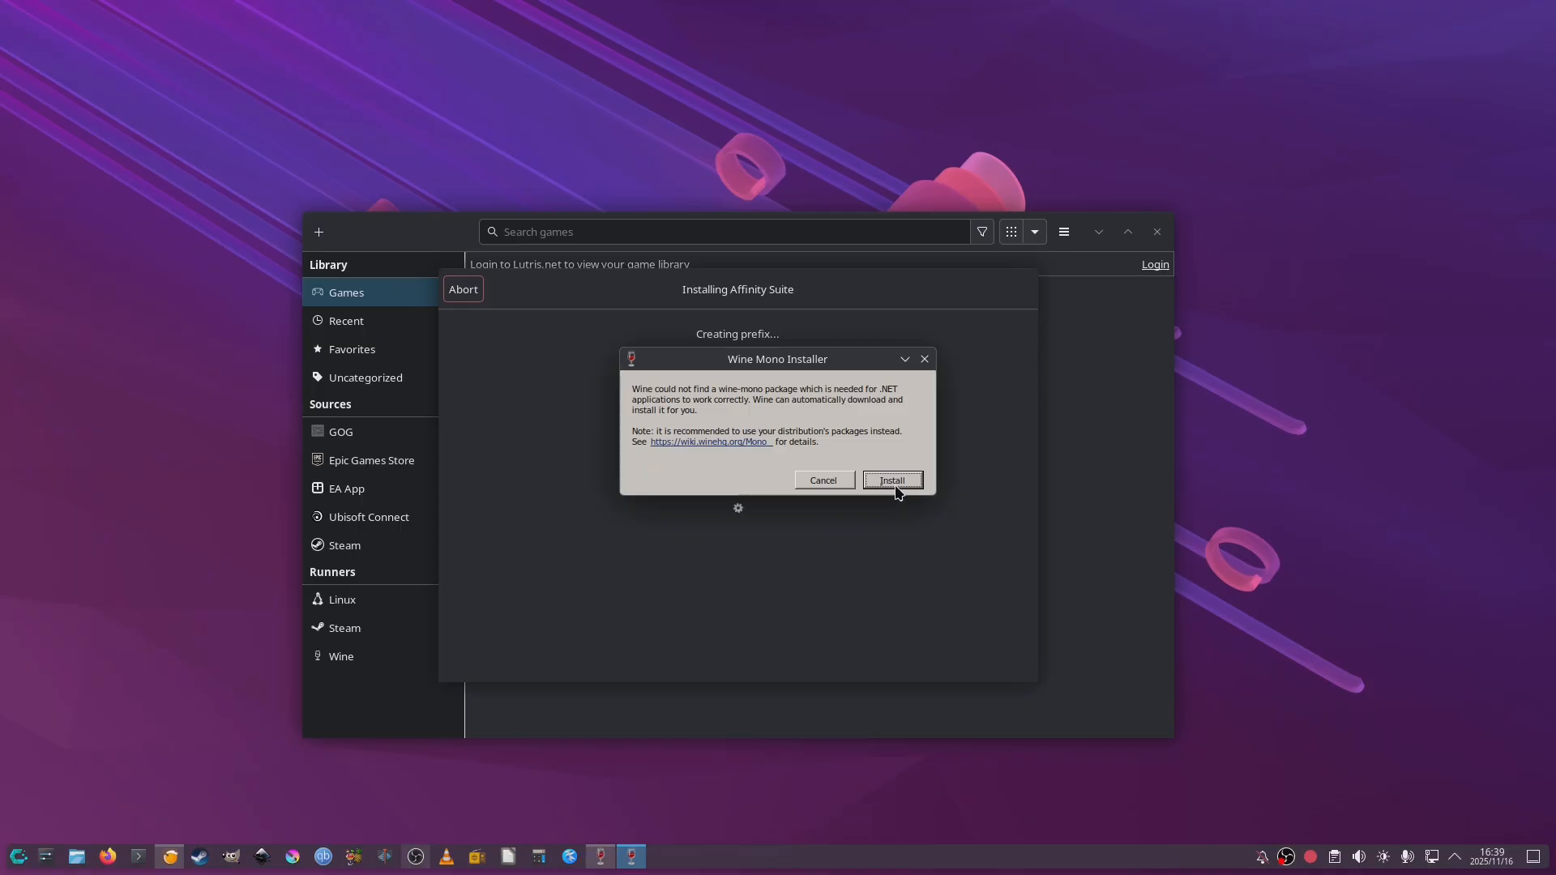
# Step: Accept the Wine Mono download while Lutris creates the Affinity Suite Wine prefix
pyautogui.click(890, 480)
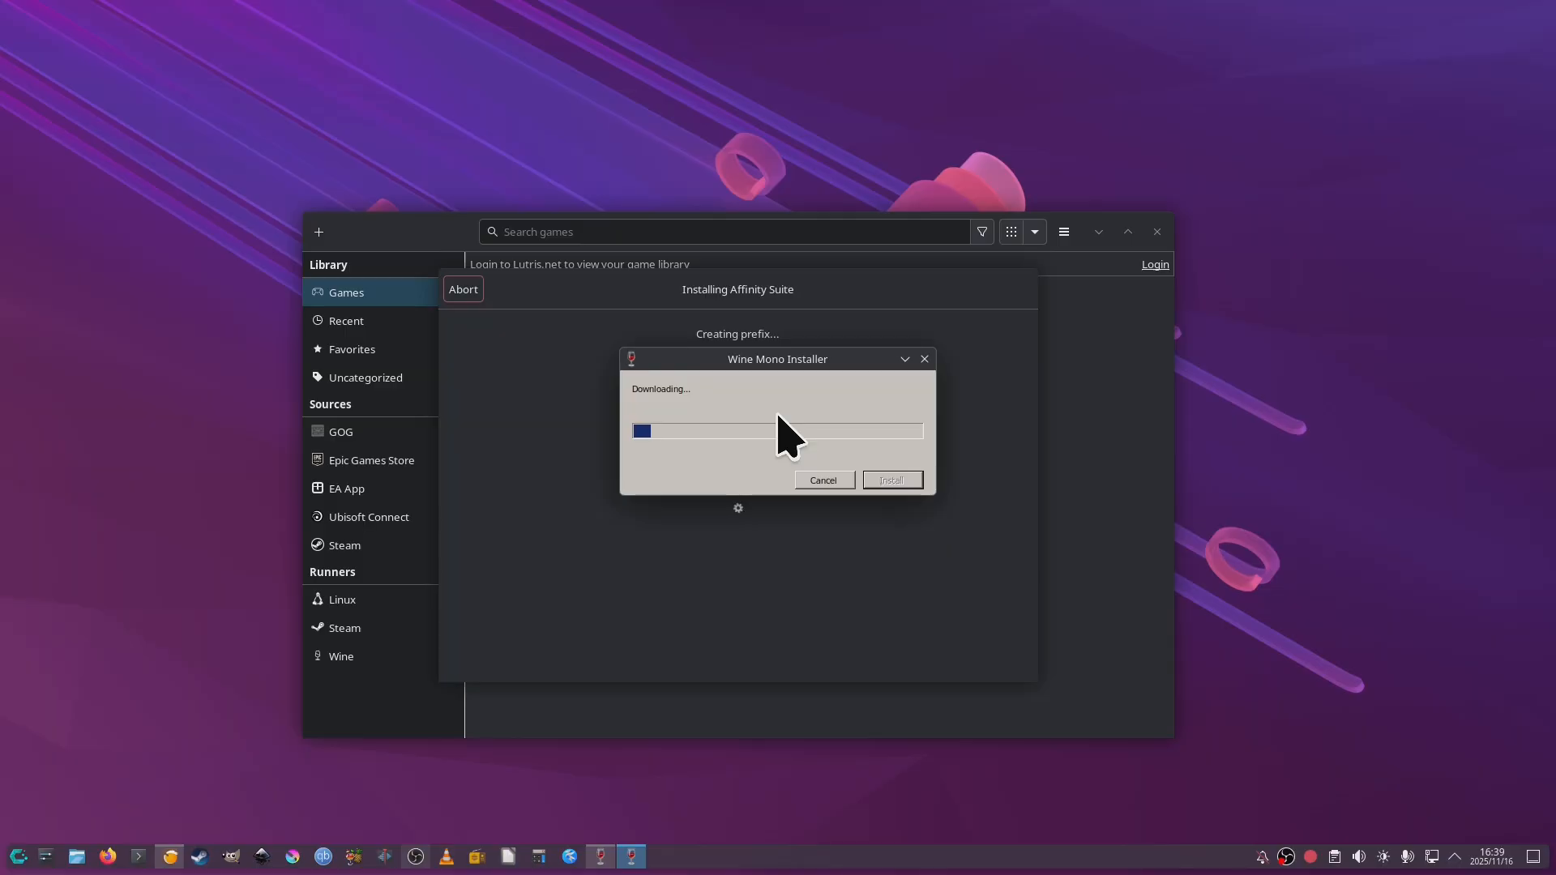
pyautogui.moveTo(784, 440)
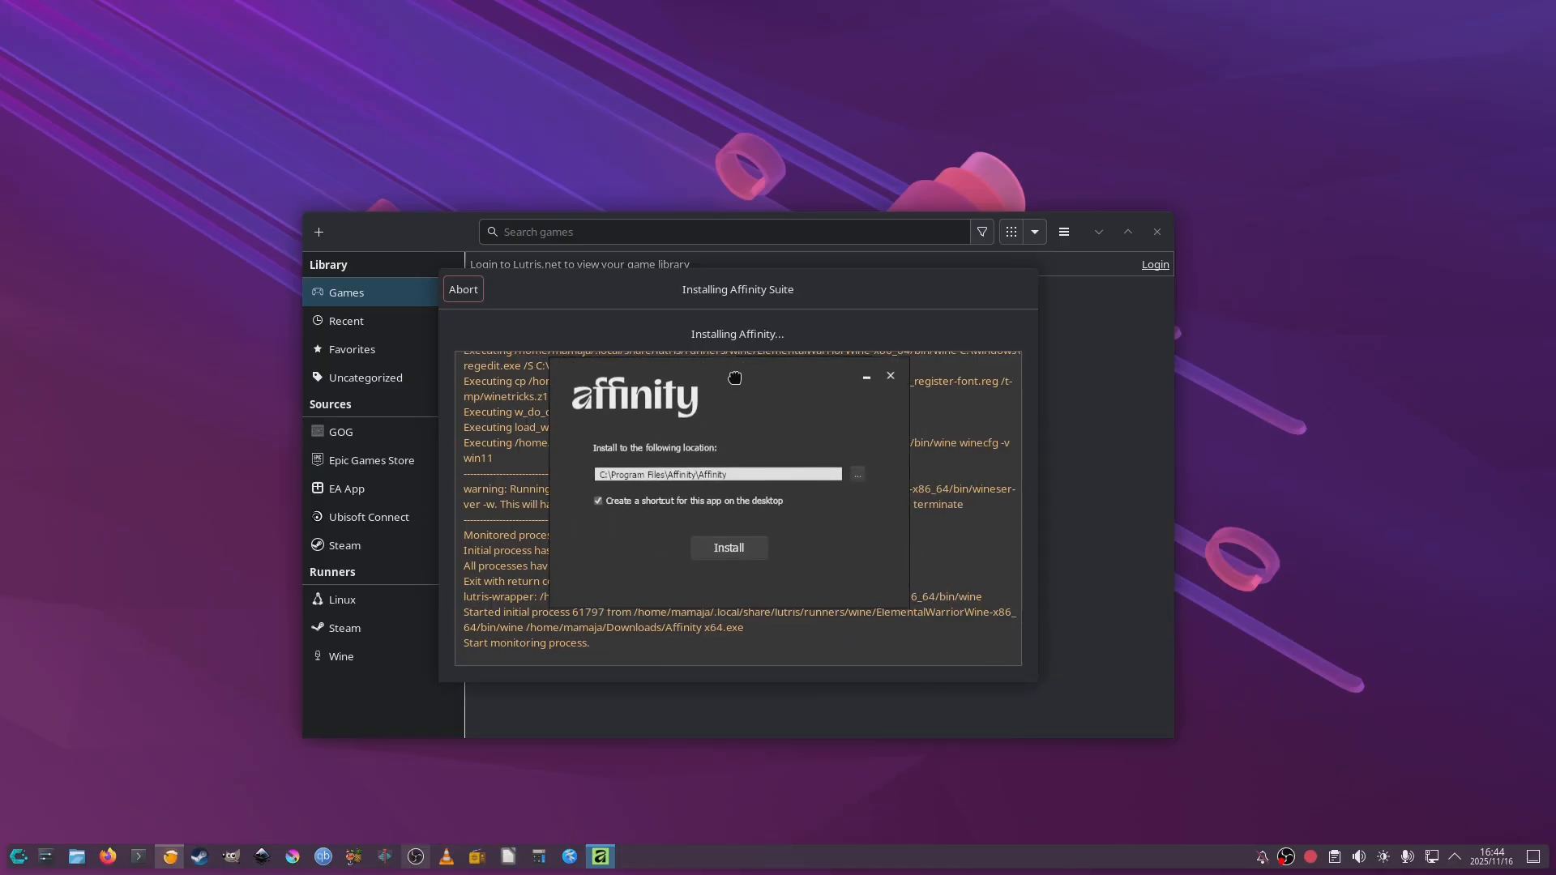
pyautogui.moveTo(319, 232)
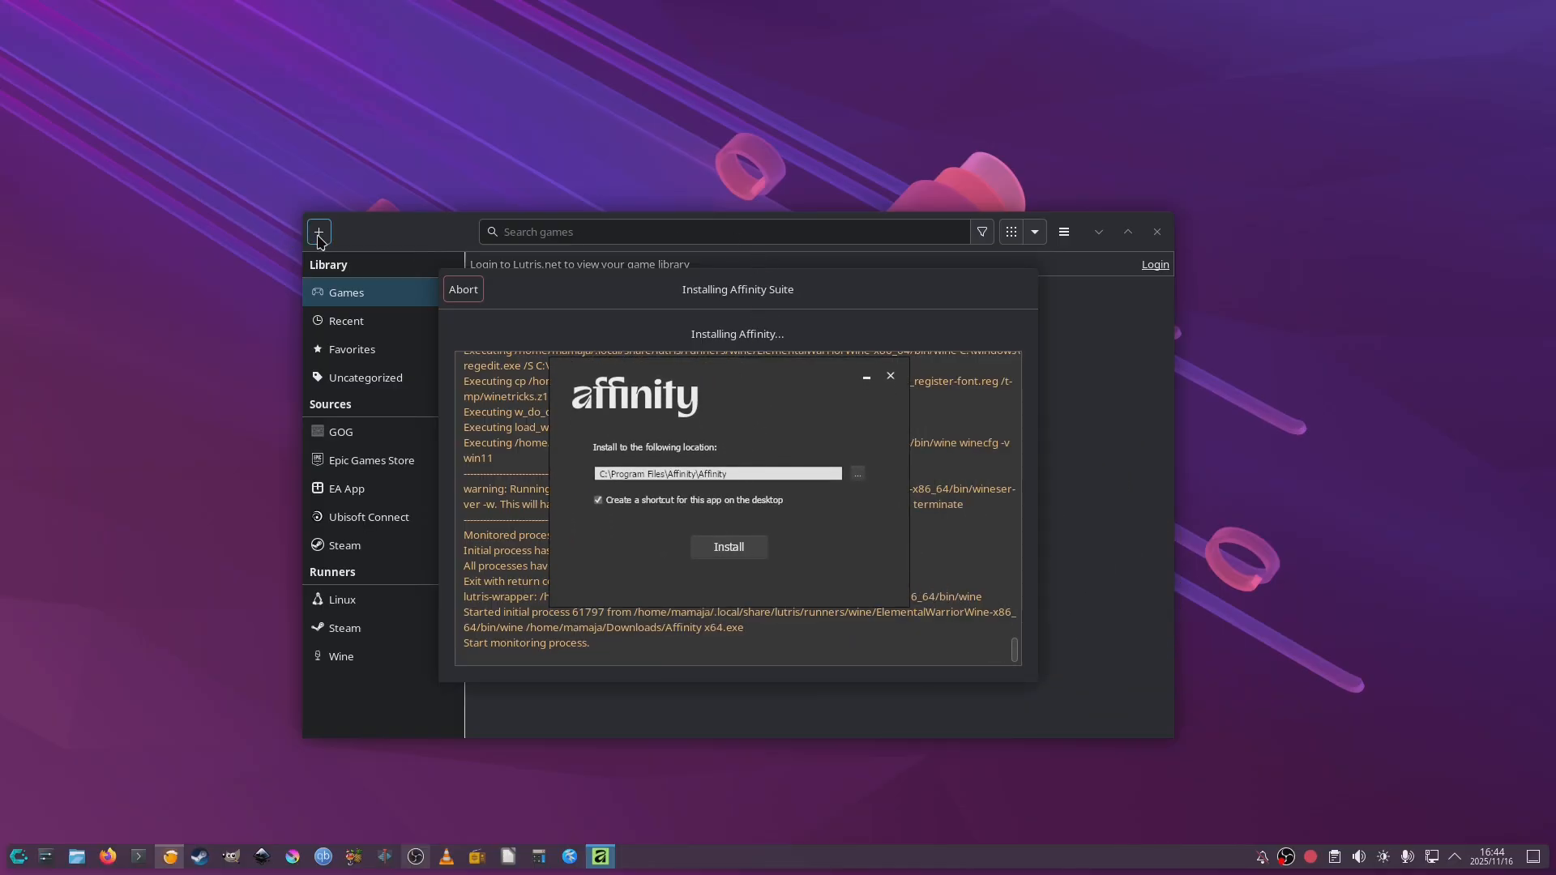
# Step: Show the Downloads folder in Dolphin and select the Affinity-ew.yaml install script
pyautogui.click(727, 546)
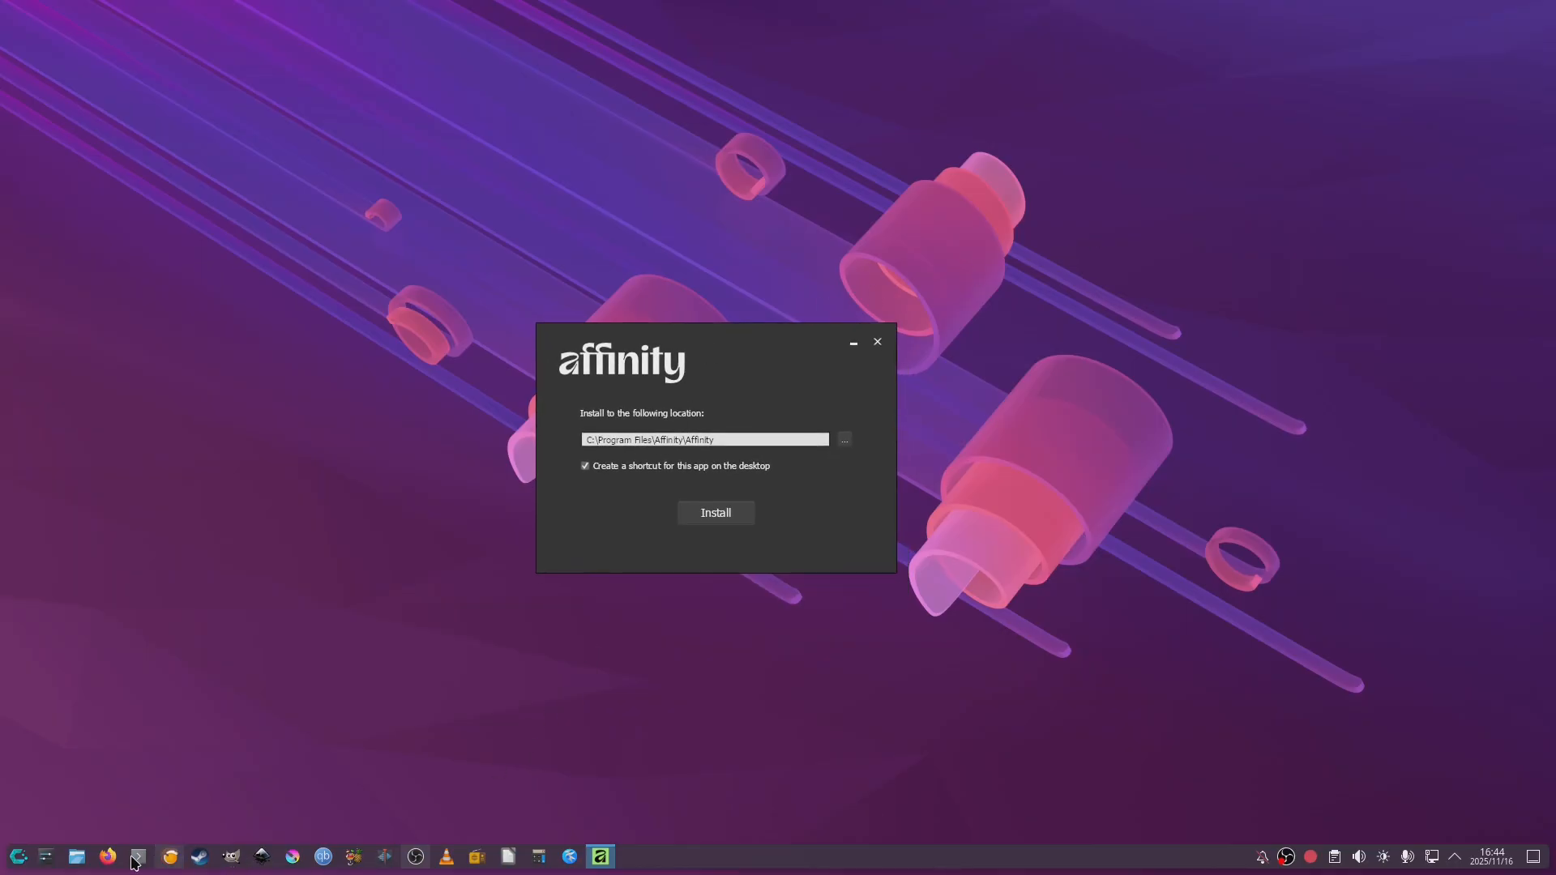
pyautogui.click(76, 856)
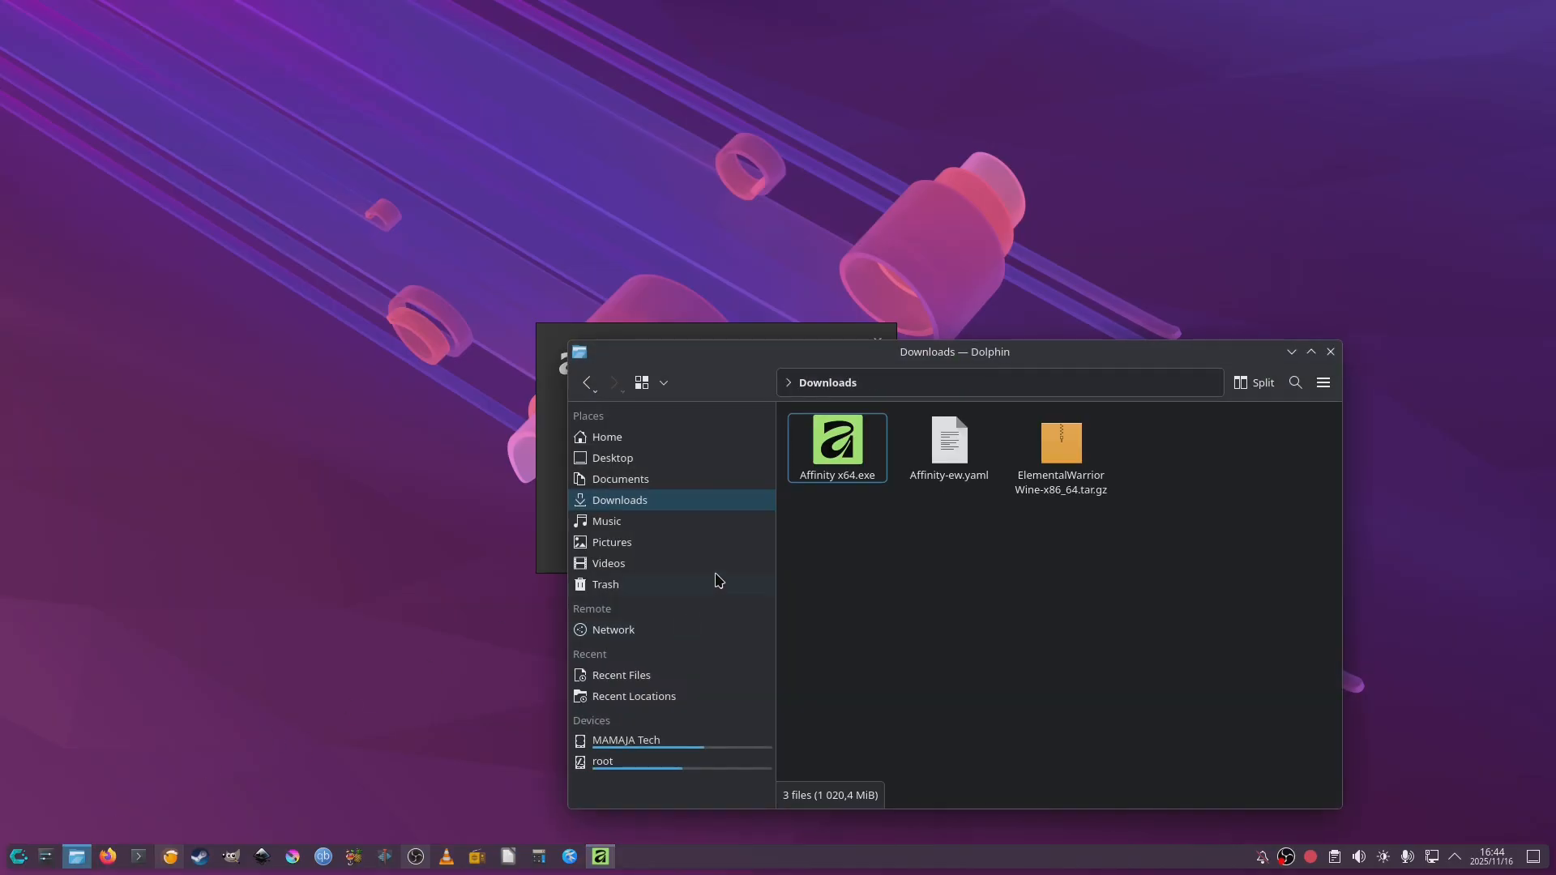
pyautogui.click(948, 447)
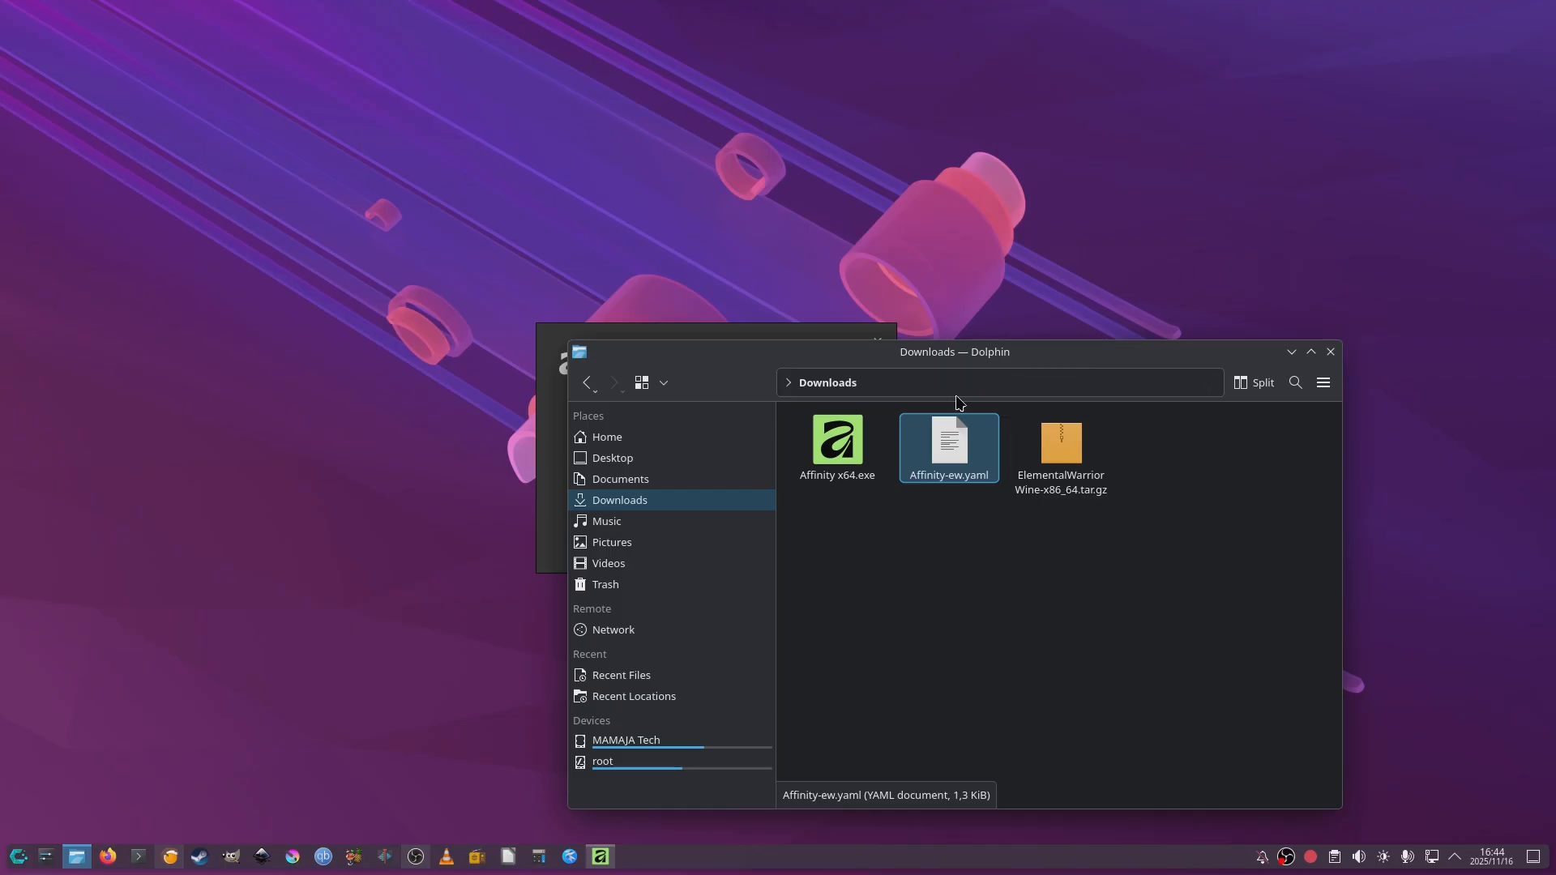
pyautogui.moveTo(869, 402)
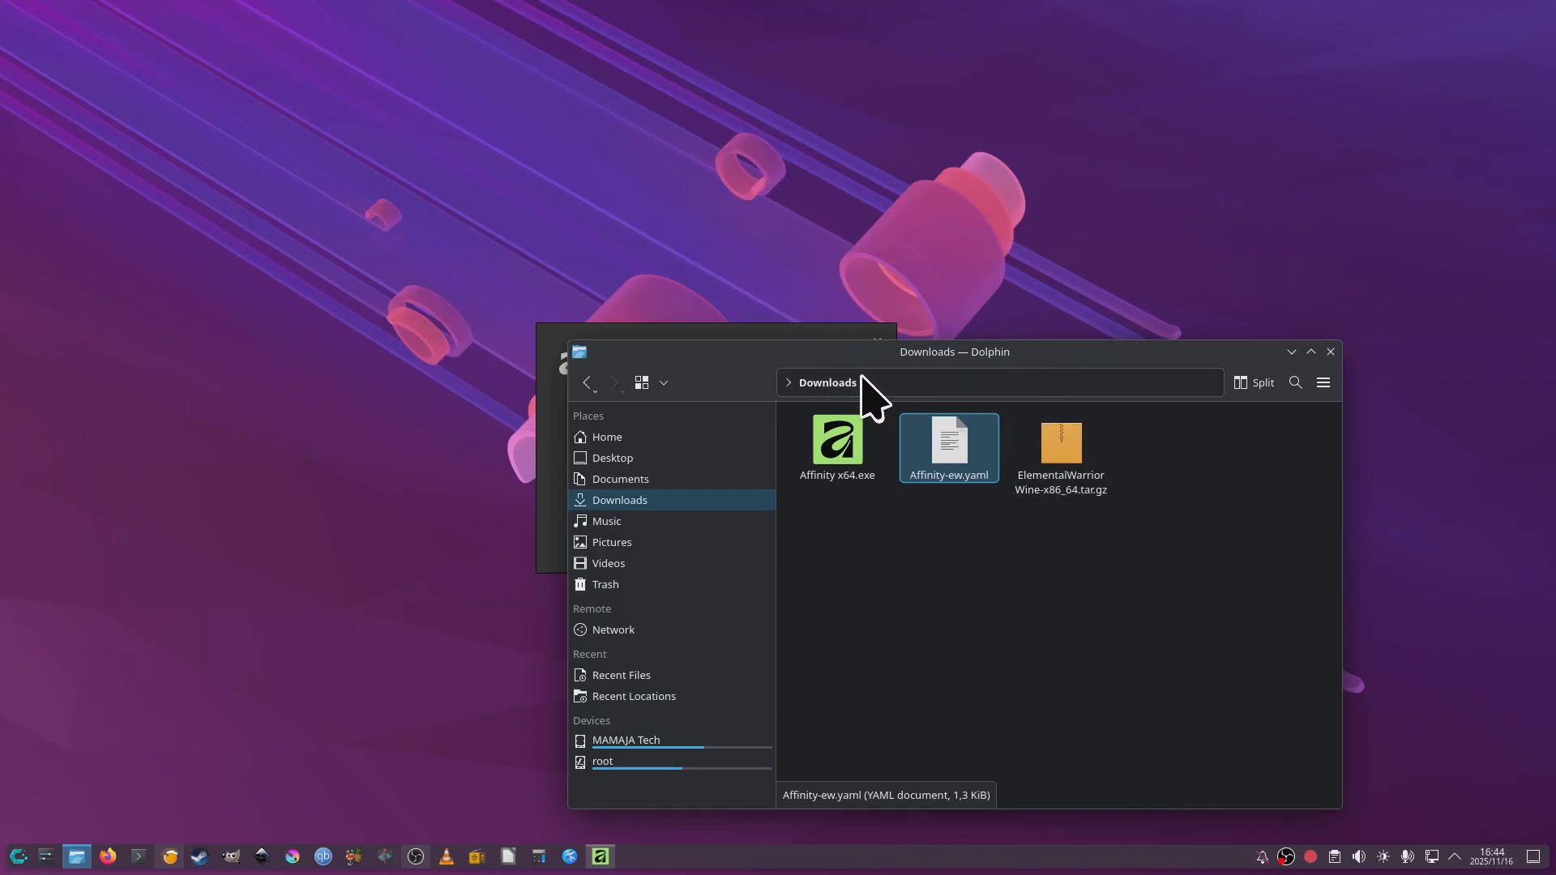
pyautogui.moveTo(1475, 186)
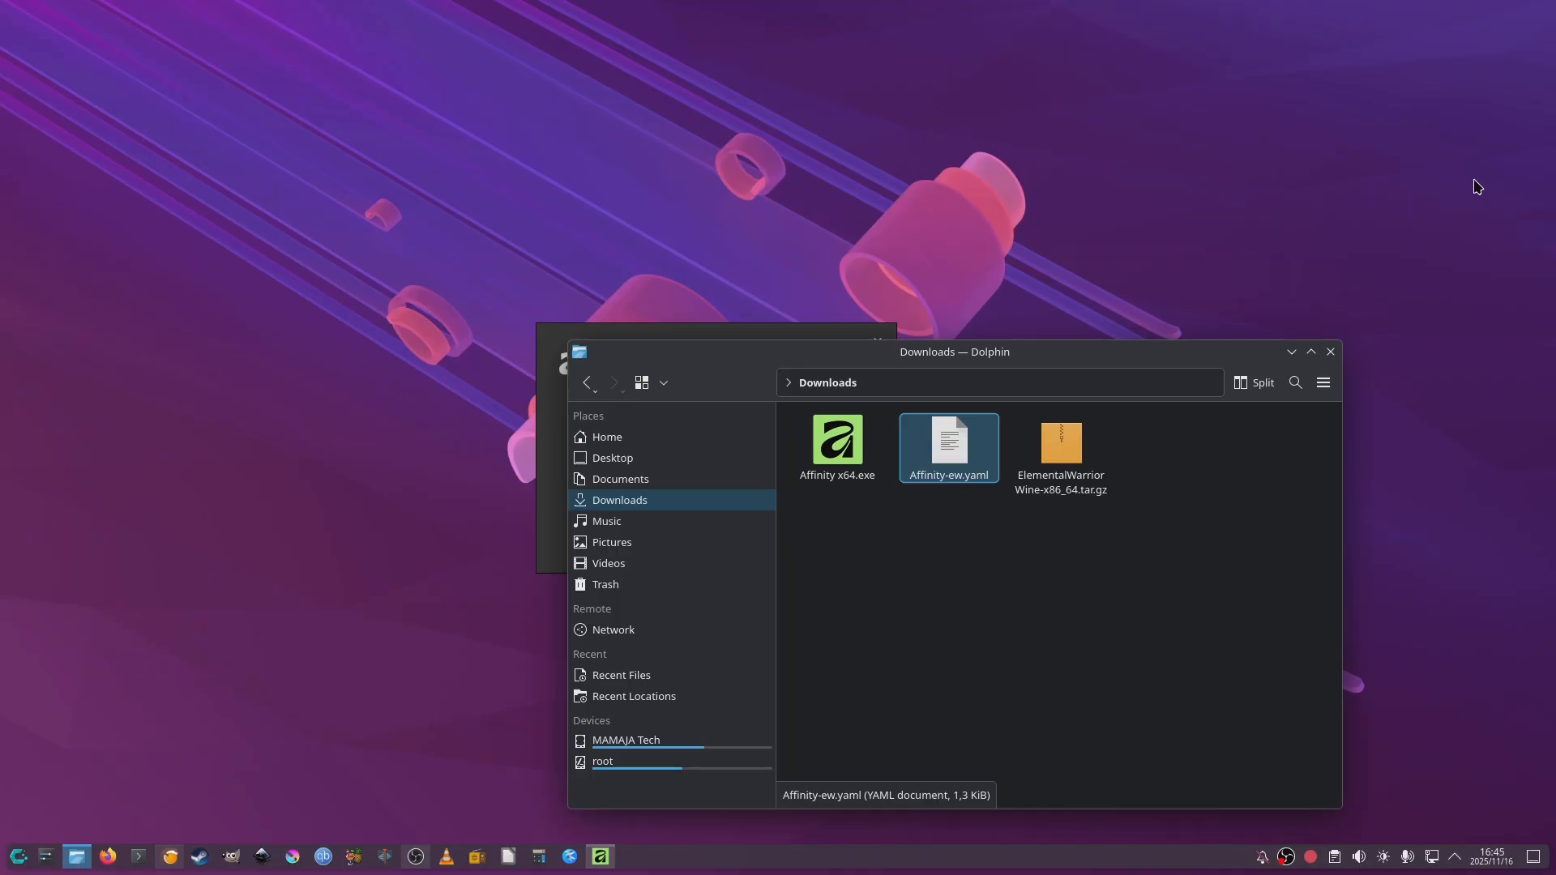
pyautogui.moveTo(1329, 255)
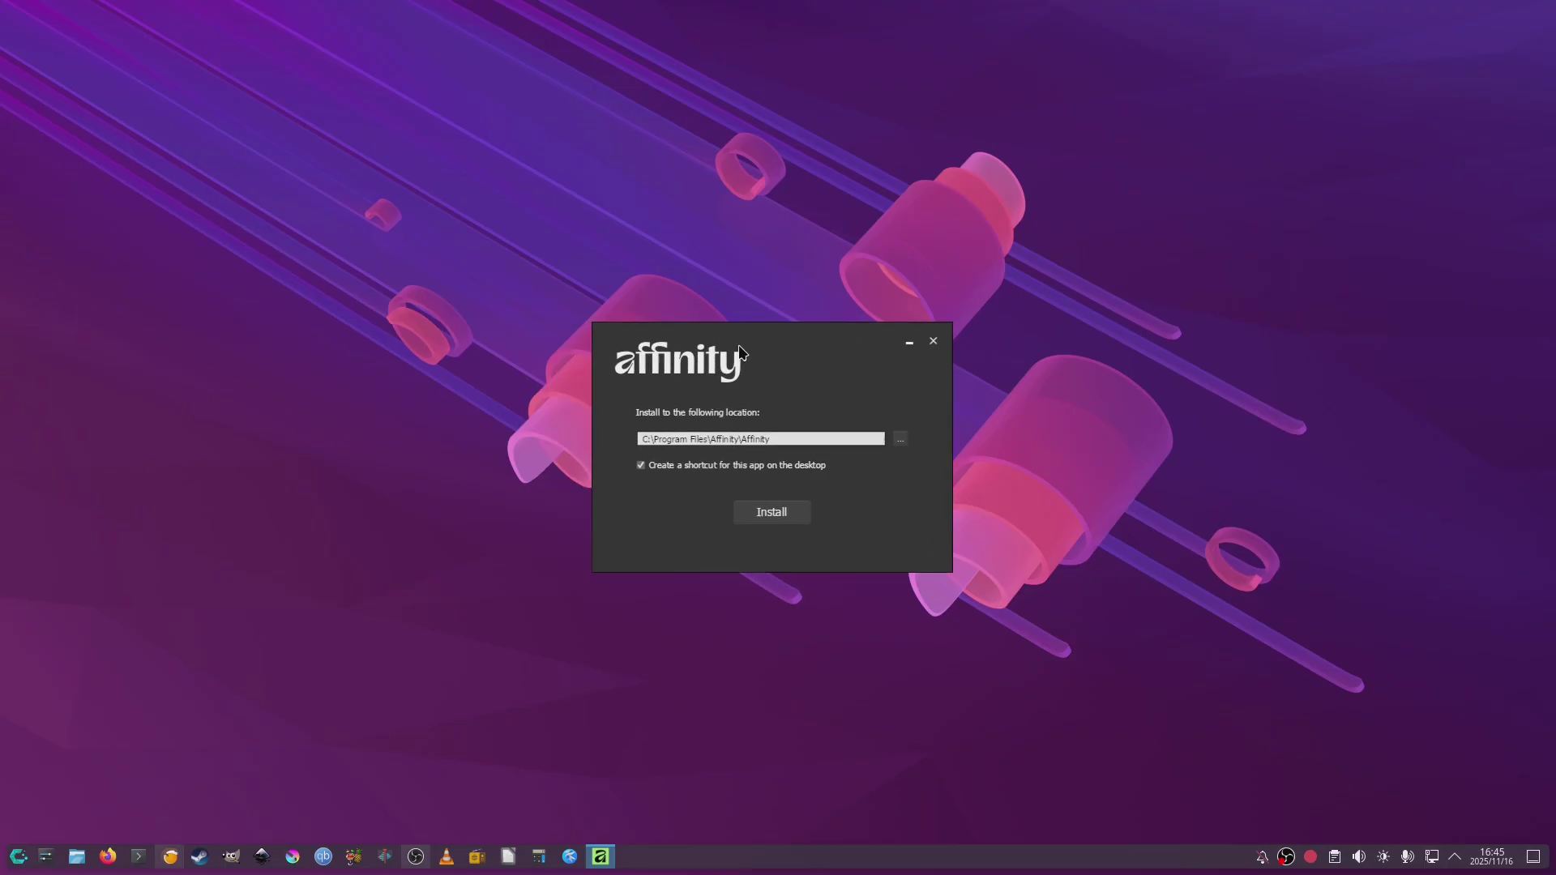
pyautogui.moveTo(751, 510)
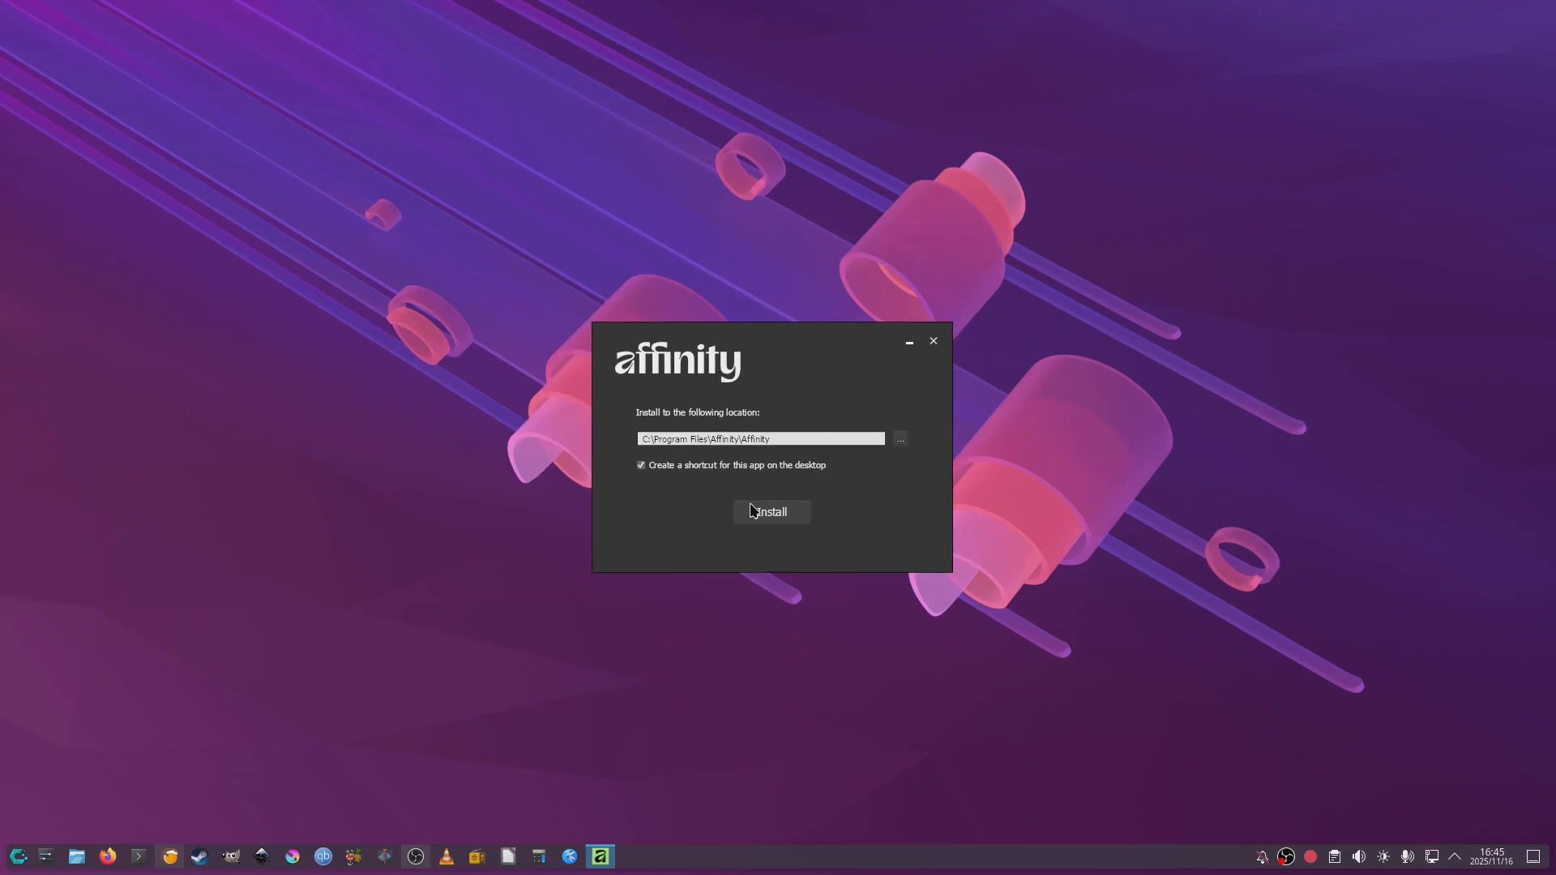
pyautogui.moveTo(772, 521)
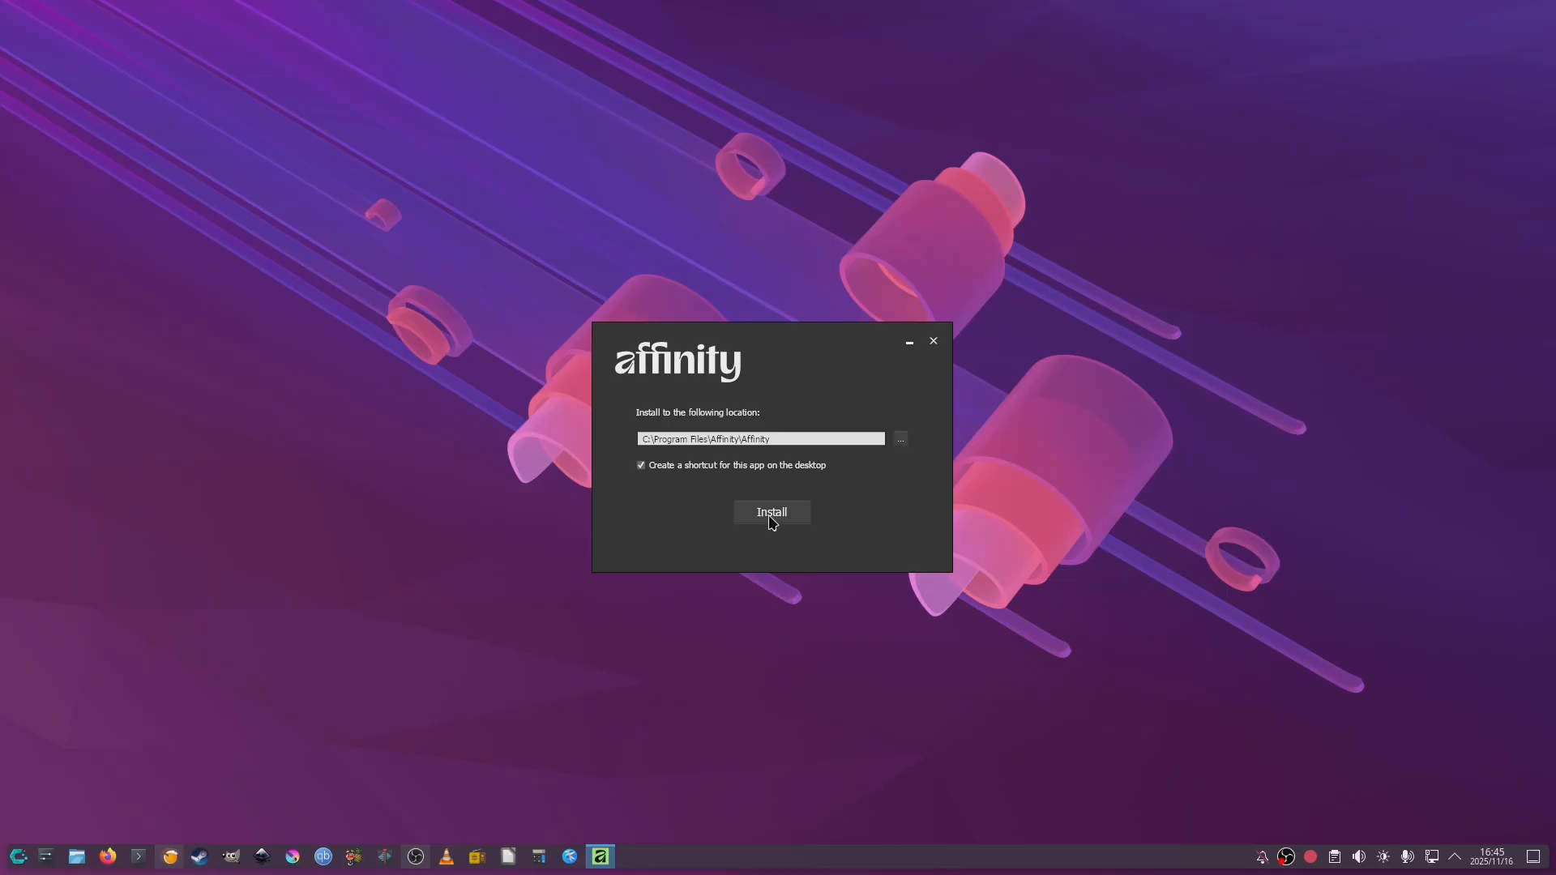
# Step: Install Affinity to the default location and close the completed setup
pyautogui.click(772, 513)
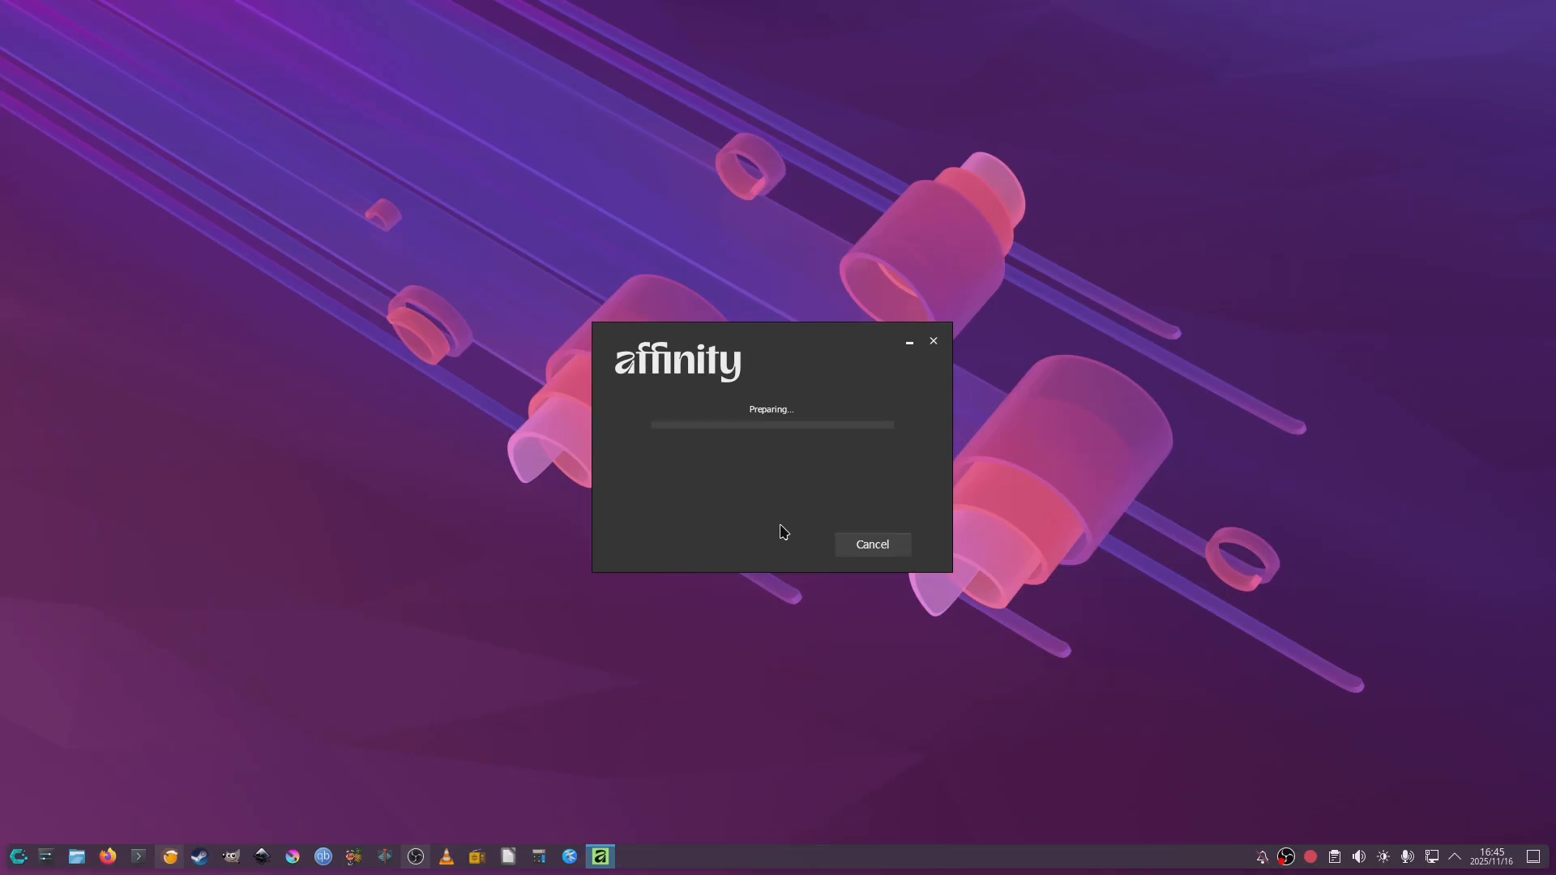
pyautogui.moveTo(775, 481)
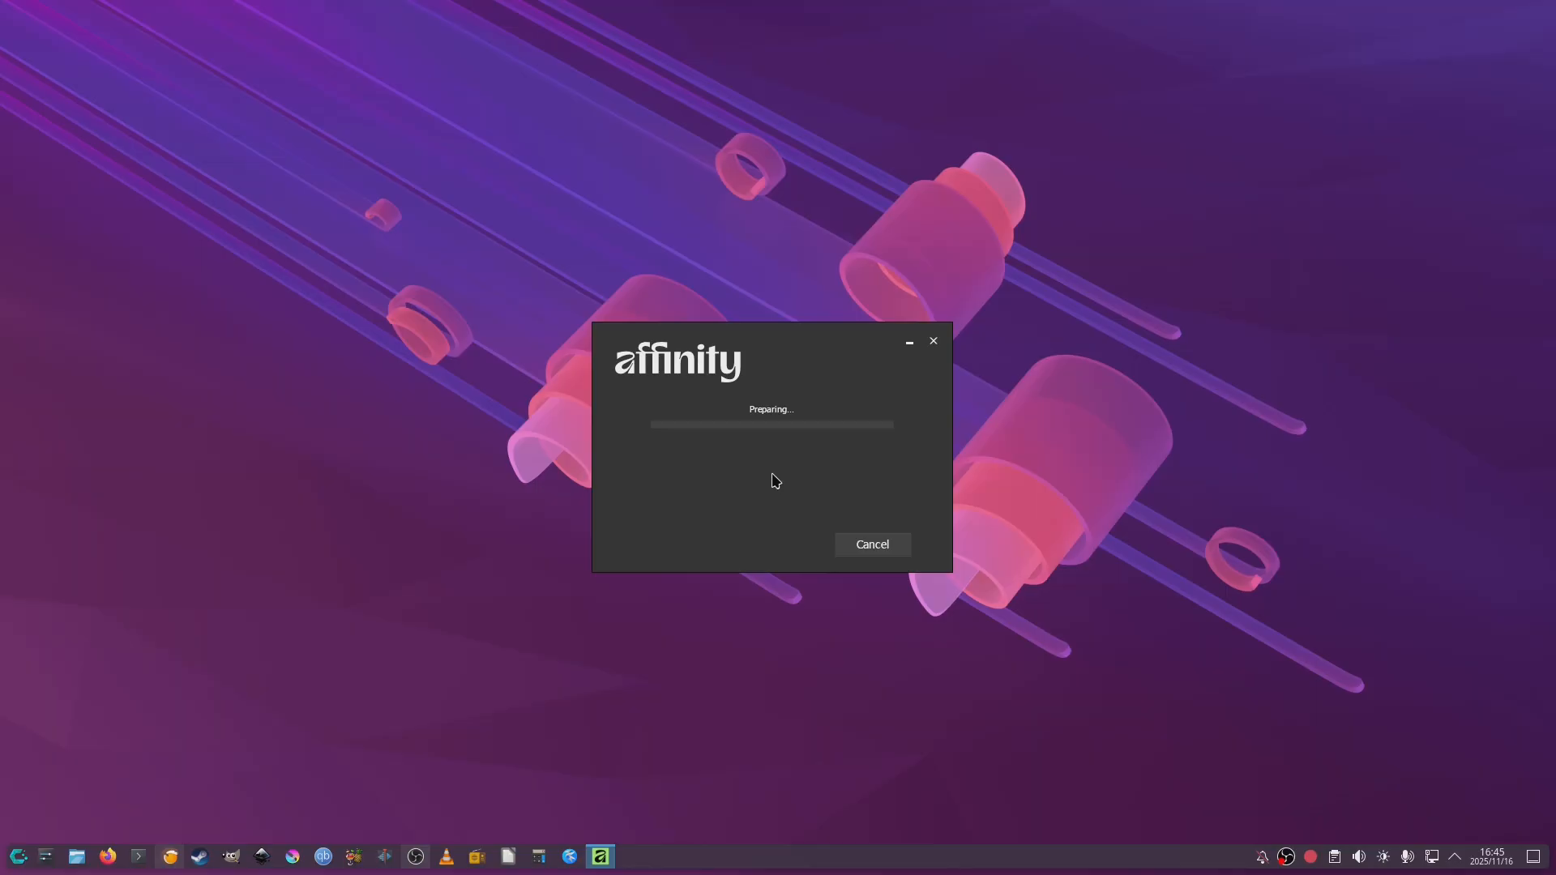
pyautogui.moveTo(751, 483)
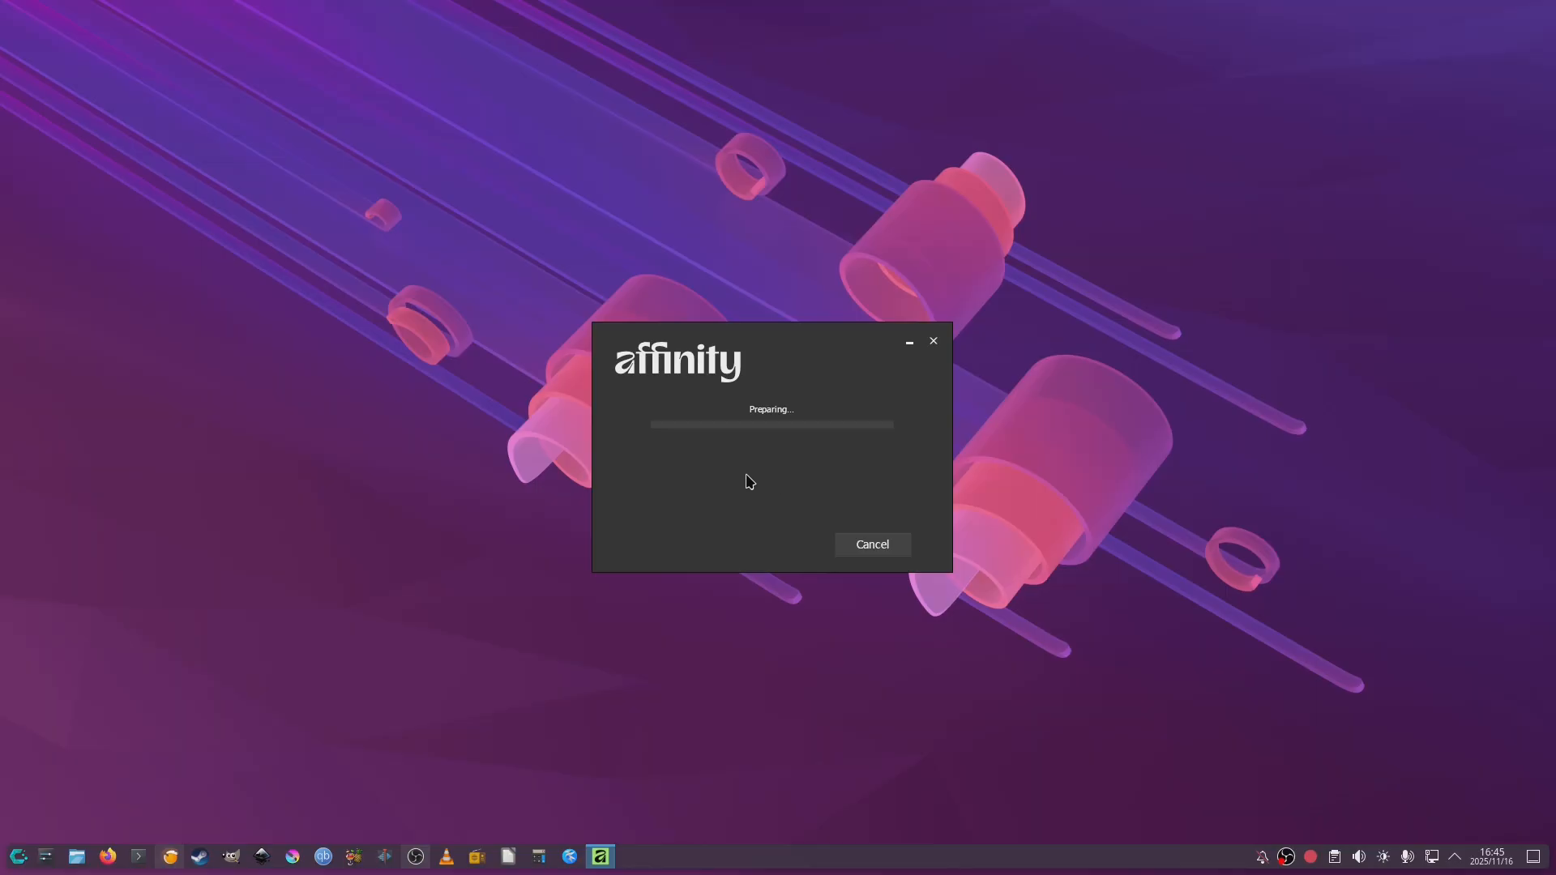
pyautogui.moveTo(740, 493)
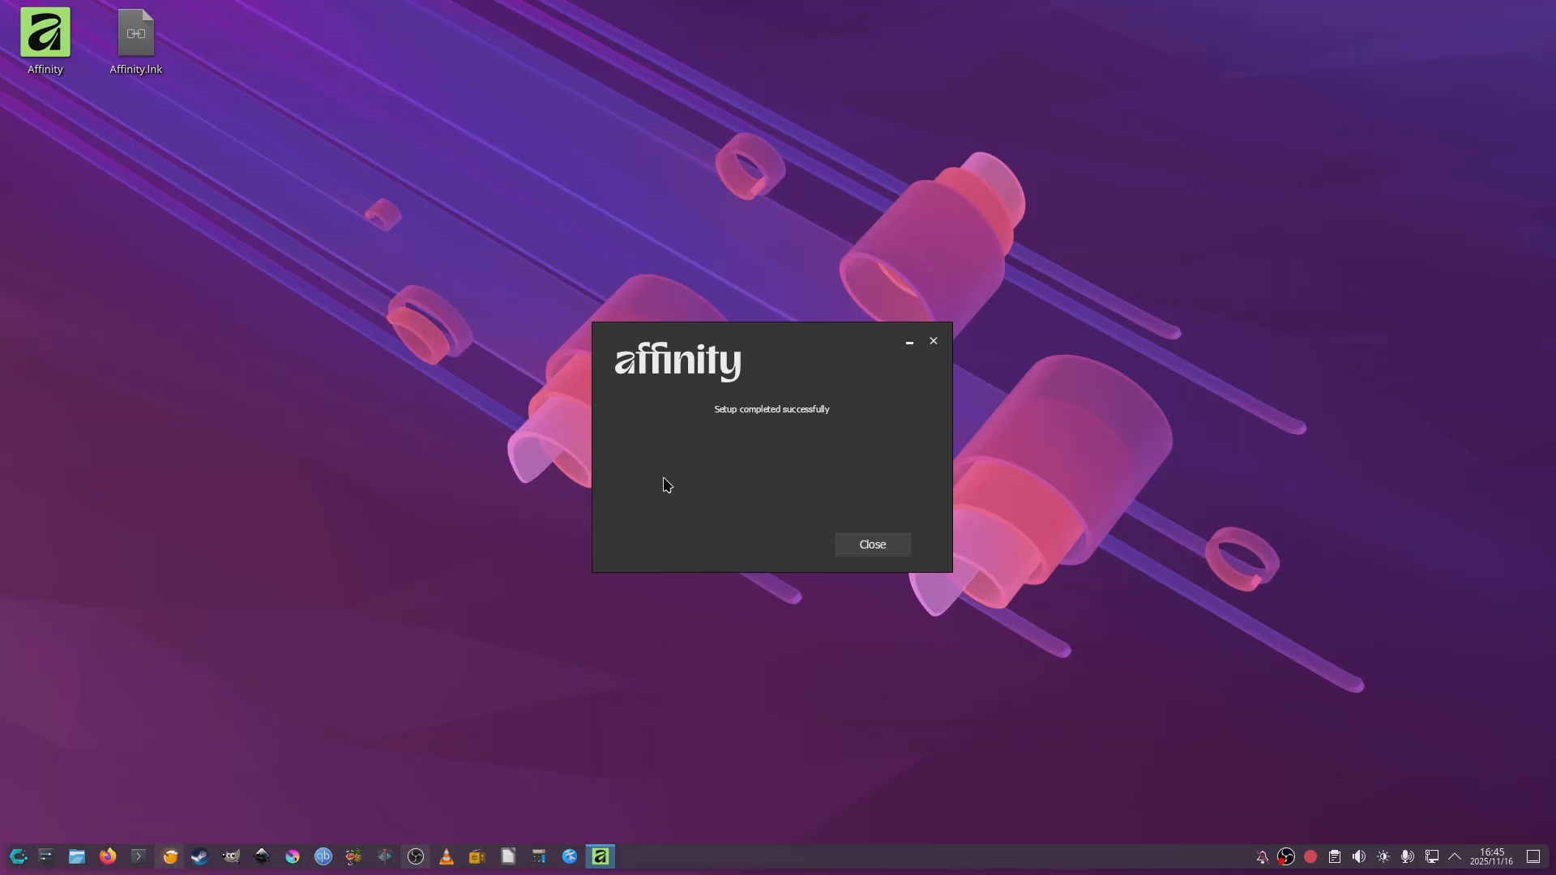
pyautogui.moveTo(84, 47)
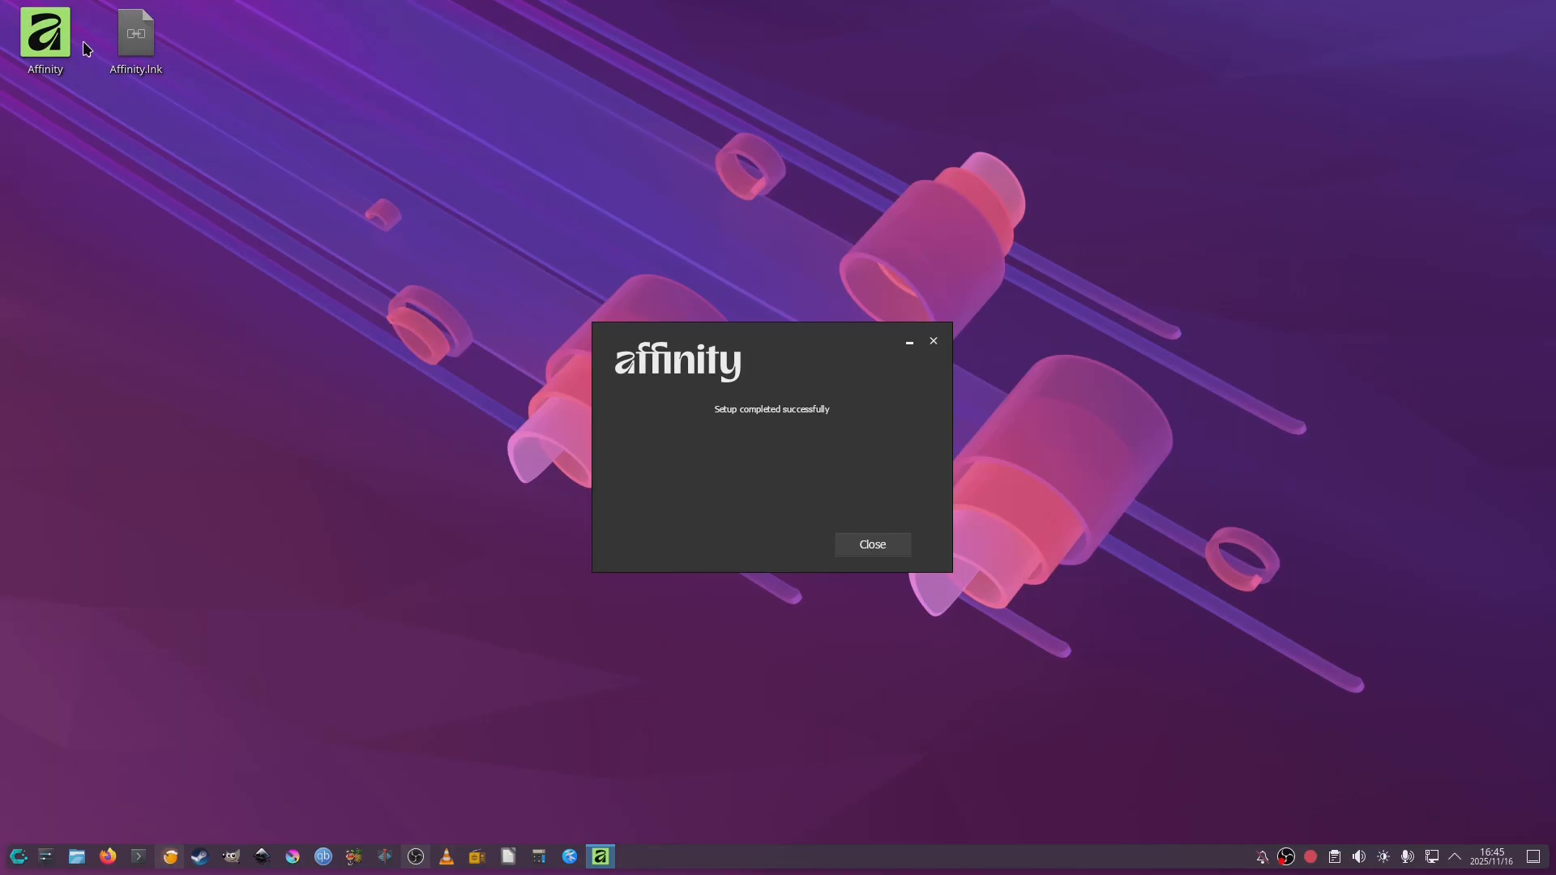
pyautogui.click(871, 544)
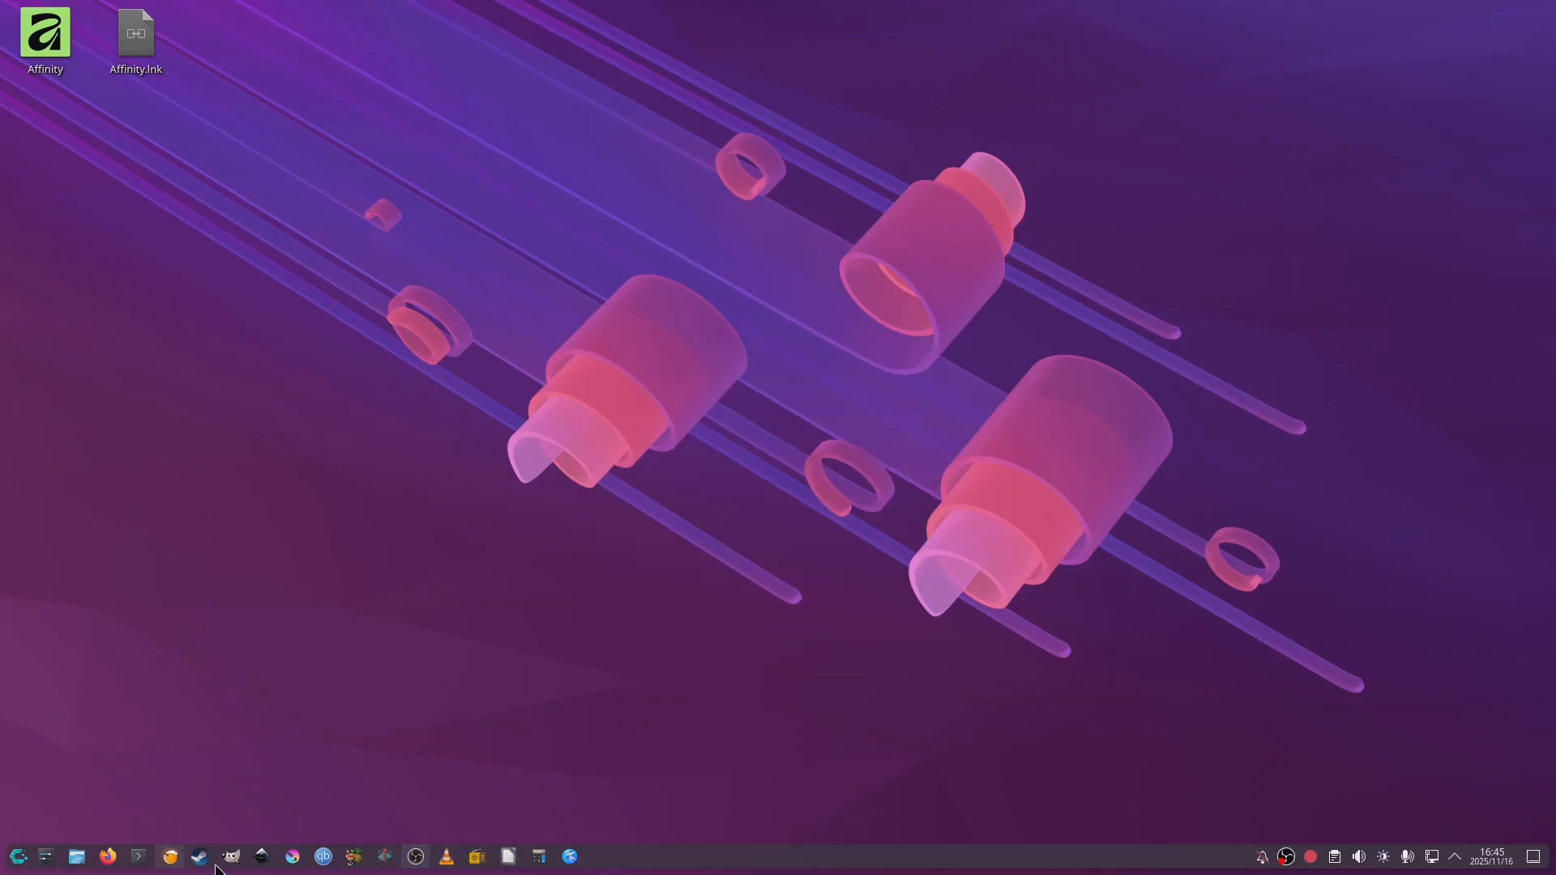
# Step: Dismiss the missing-executable error and reach Affinity Suite's Game options in Lutris
pyautogui.click(169, 856)
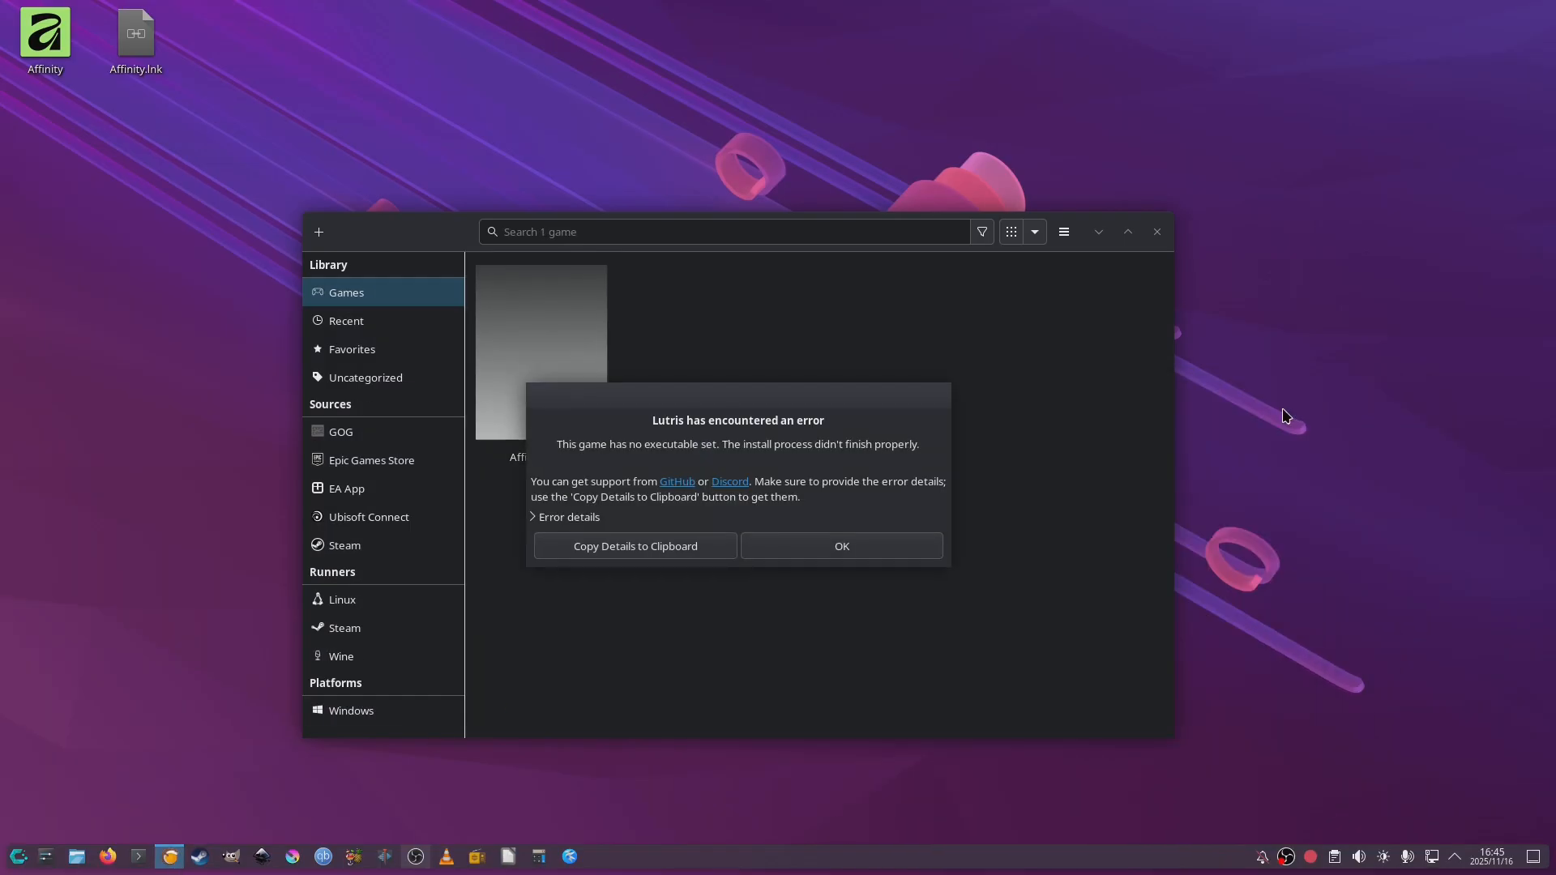
pyautogui.click(842, 546)
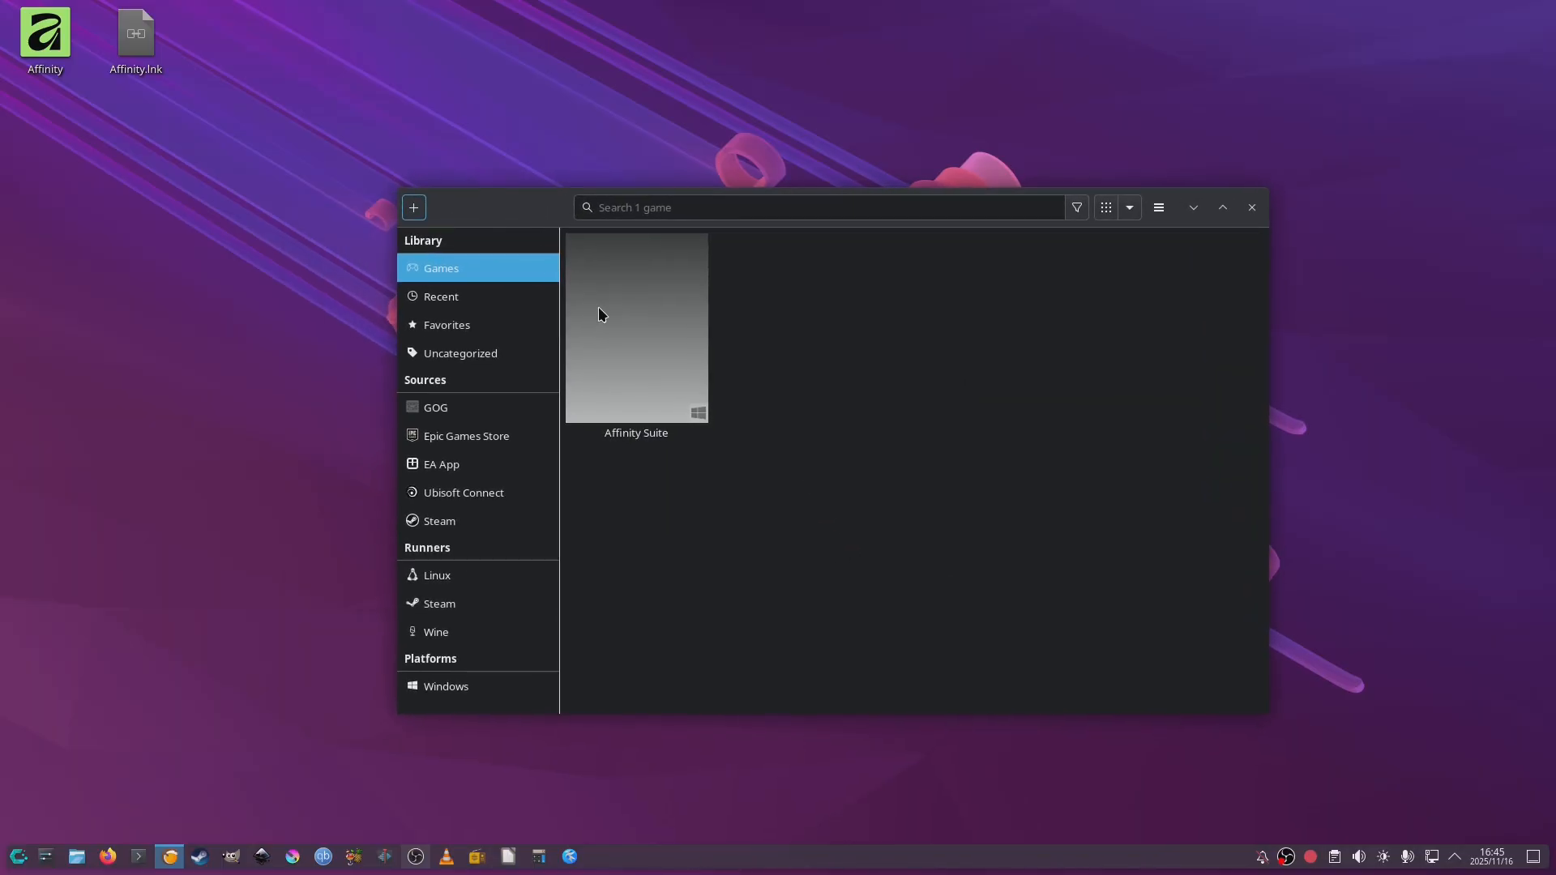
pyautogui.click(635, 327)
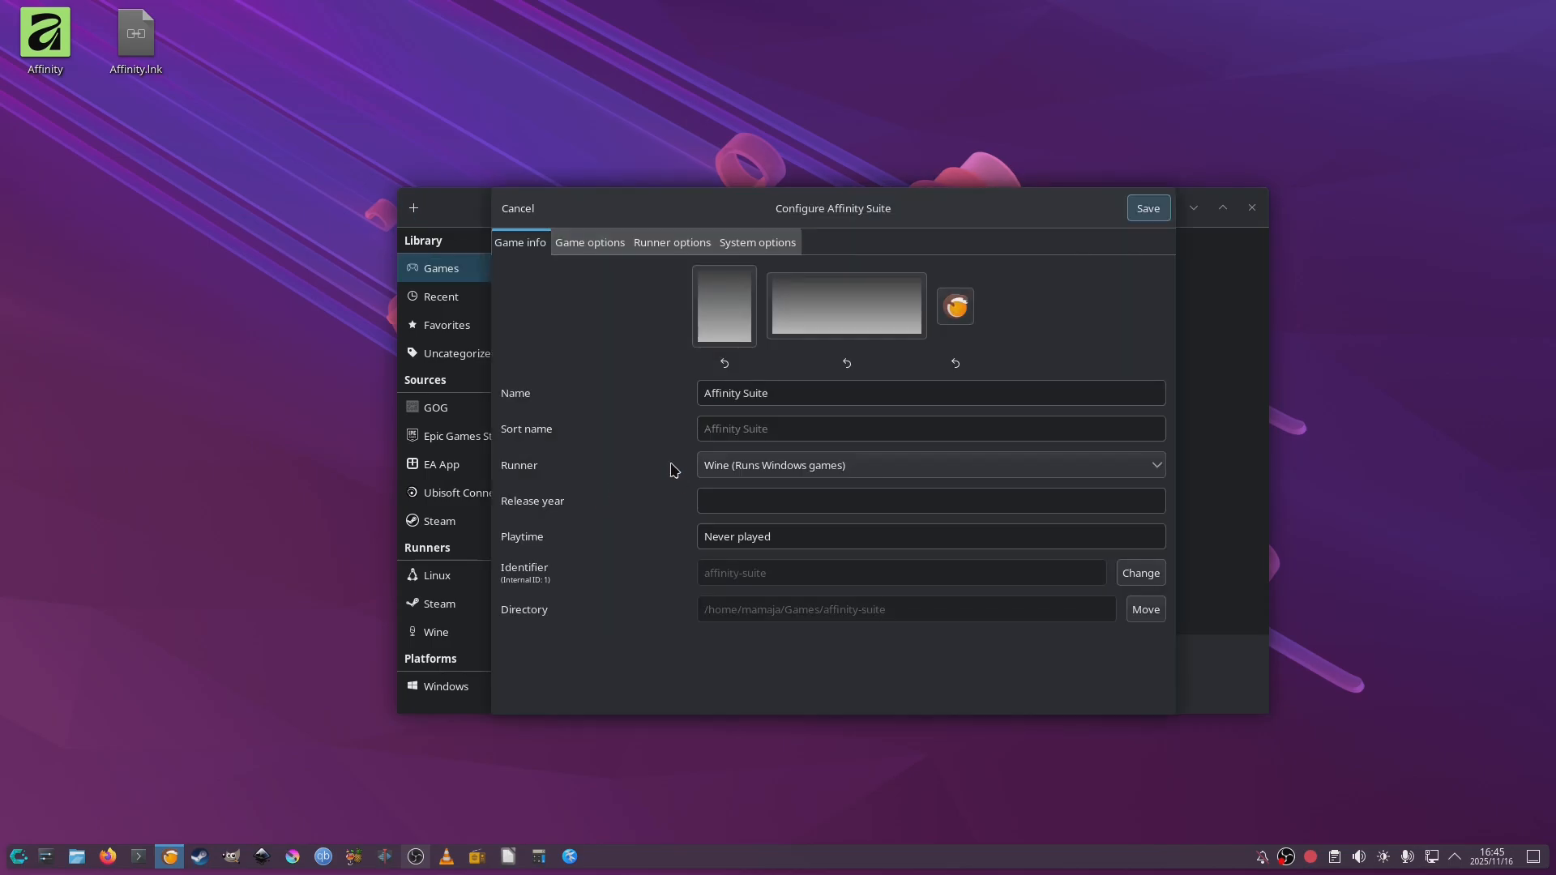
pyautogui.click(589, 241)
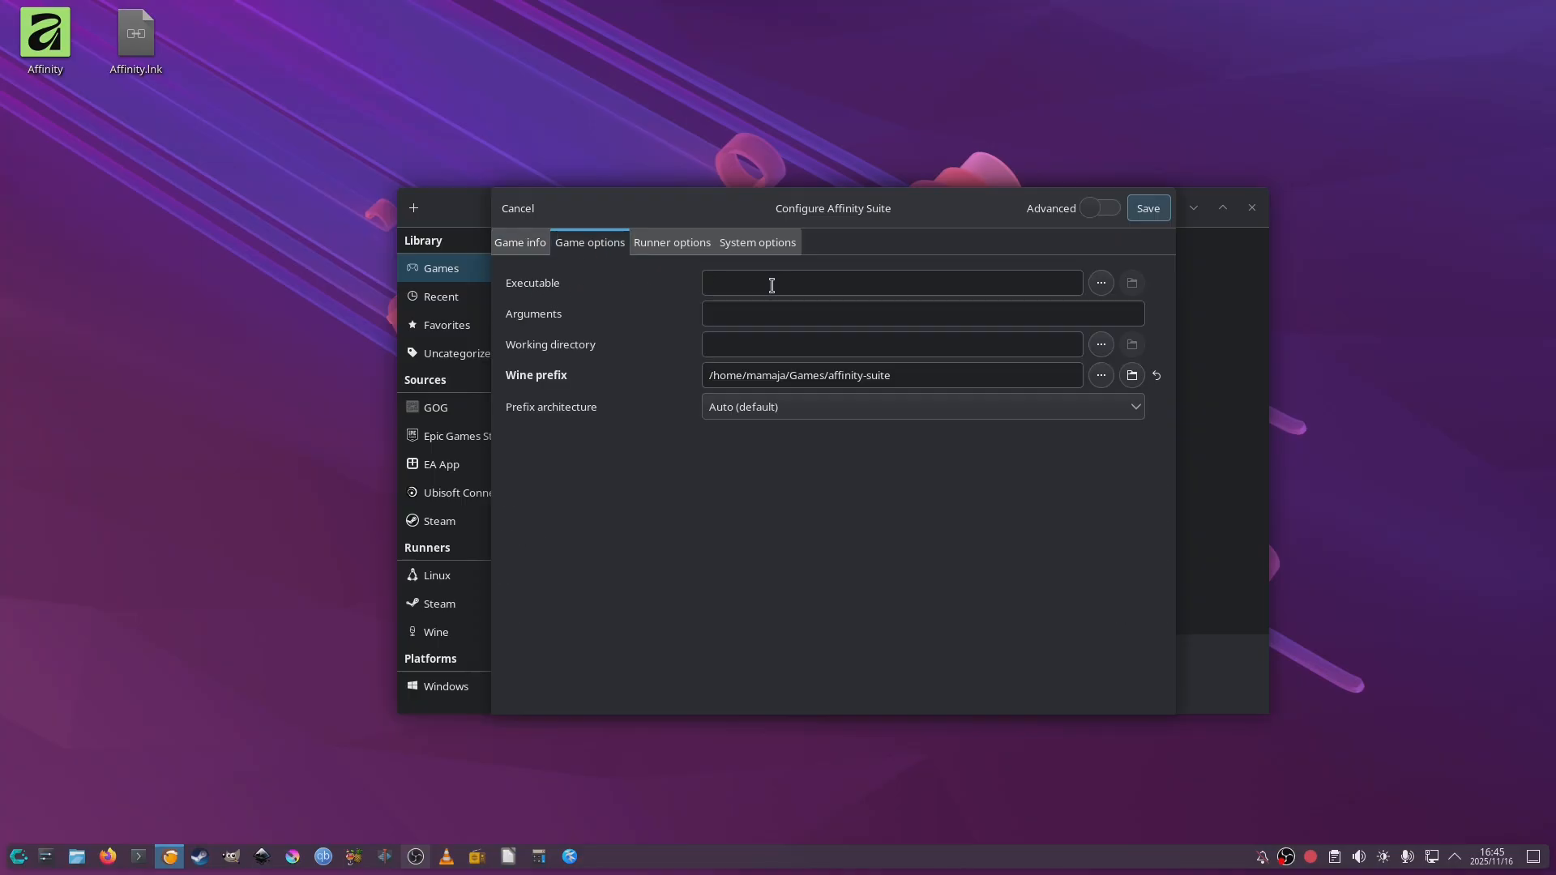
# Step: Browse the prefix's drive_c/Program Files/Affinity folder and confirm Affinity.exe as the executable
pyautogui.click(1100, 282)
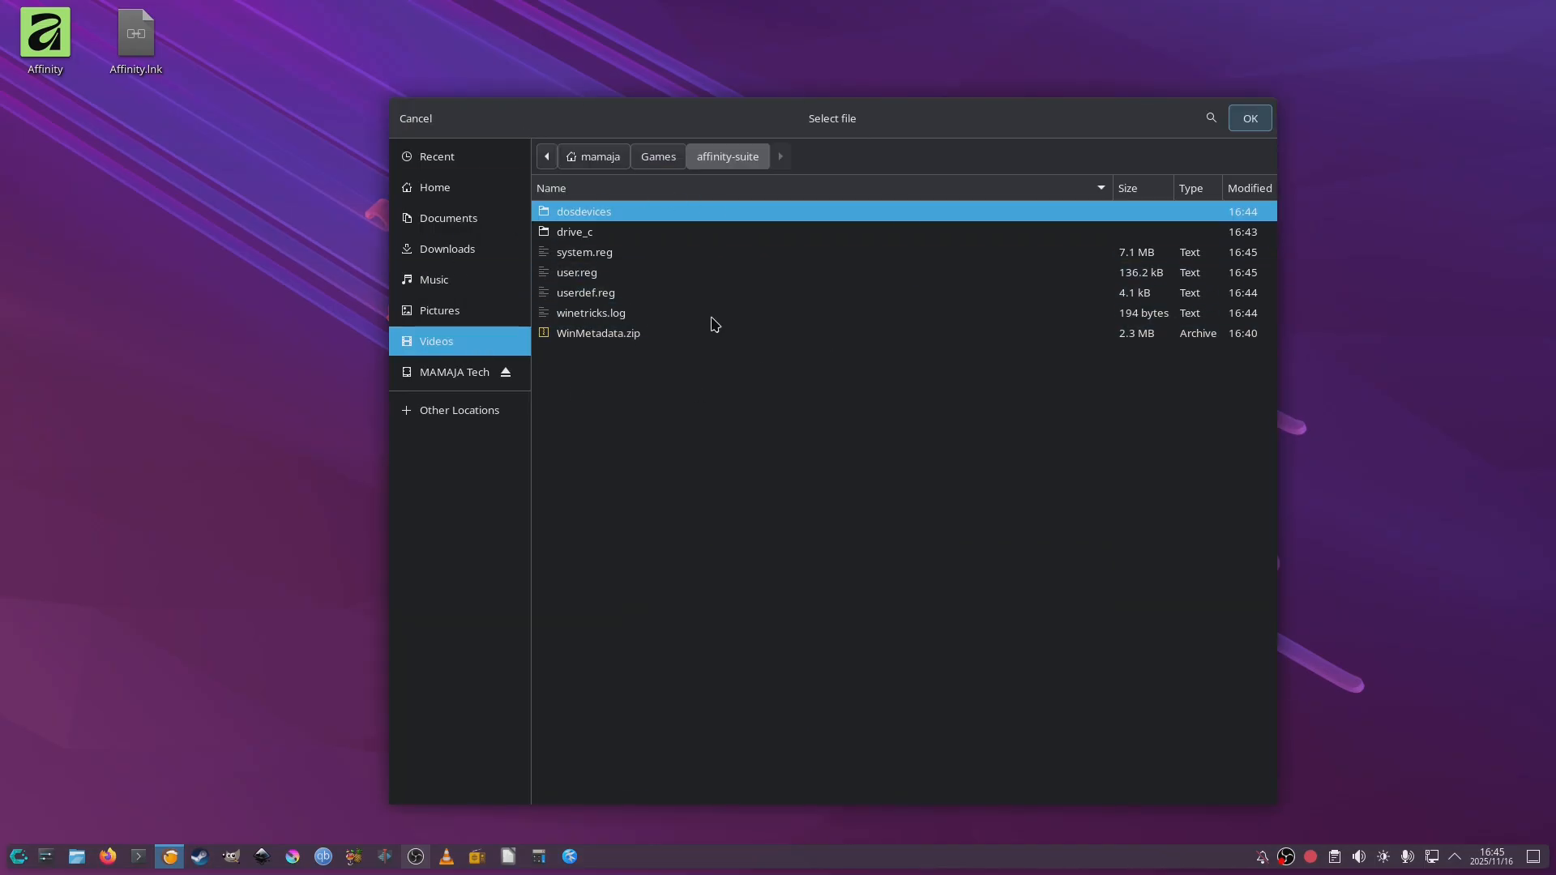
pyautogui.click(577, 272)
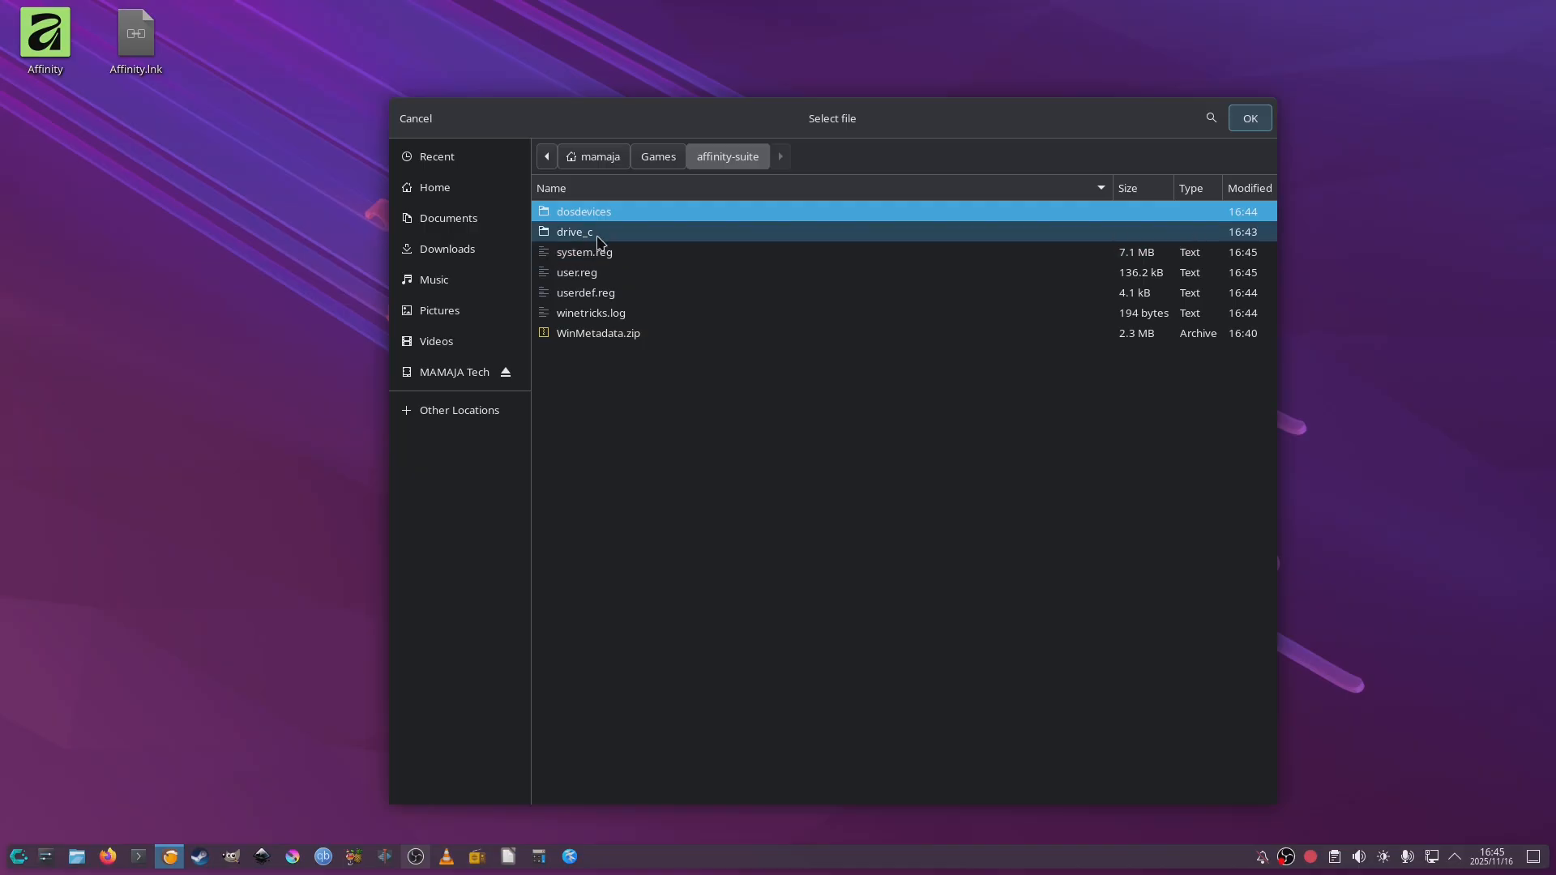
pyautogui.doubleClick(573, 232)
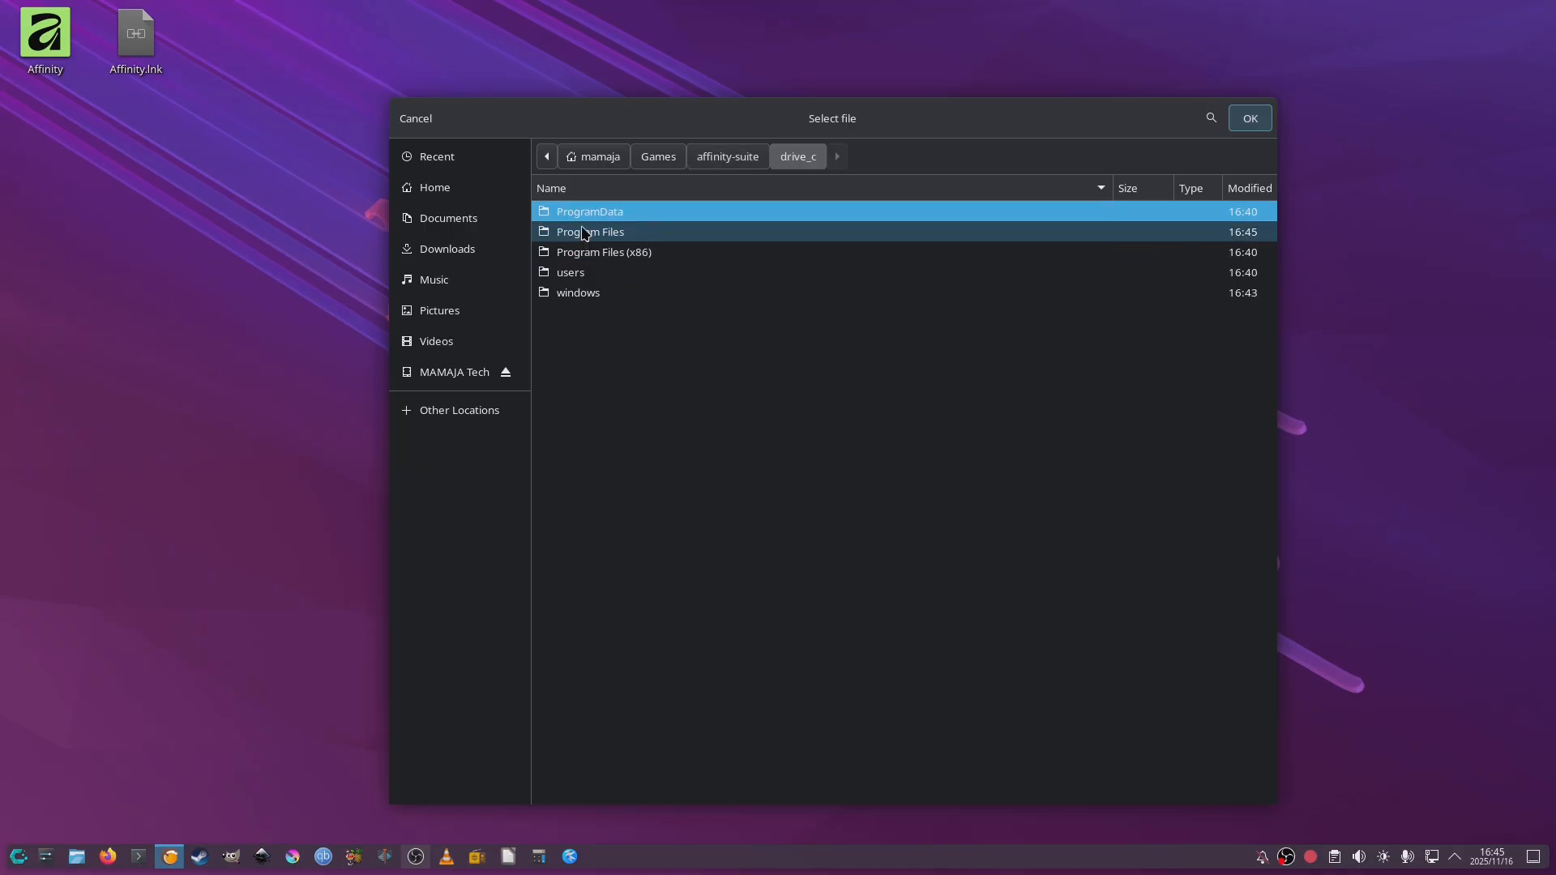
pyautogui.click(590, 232)
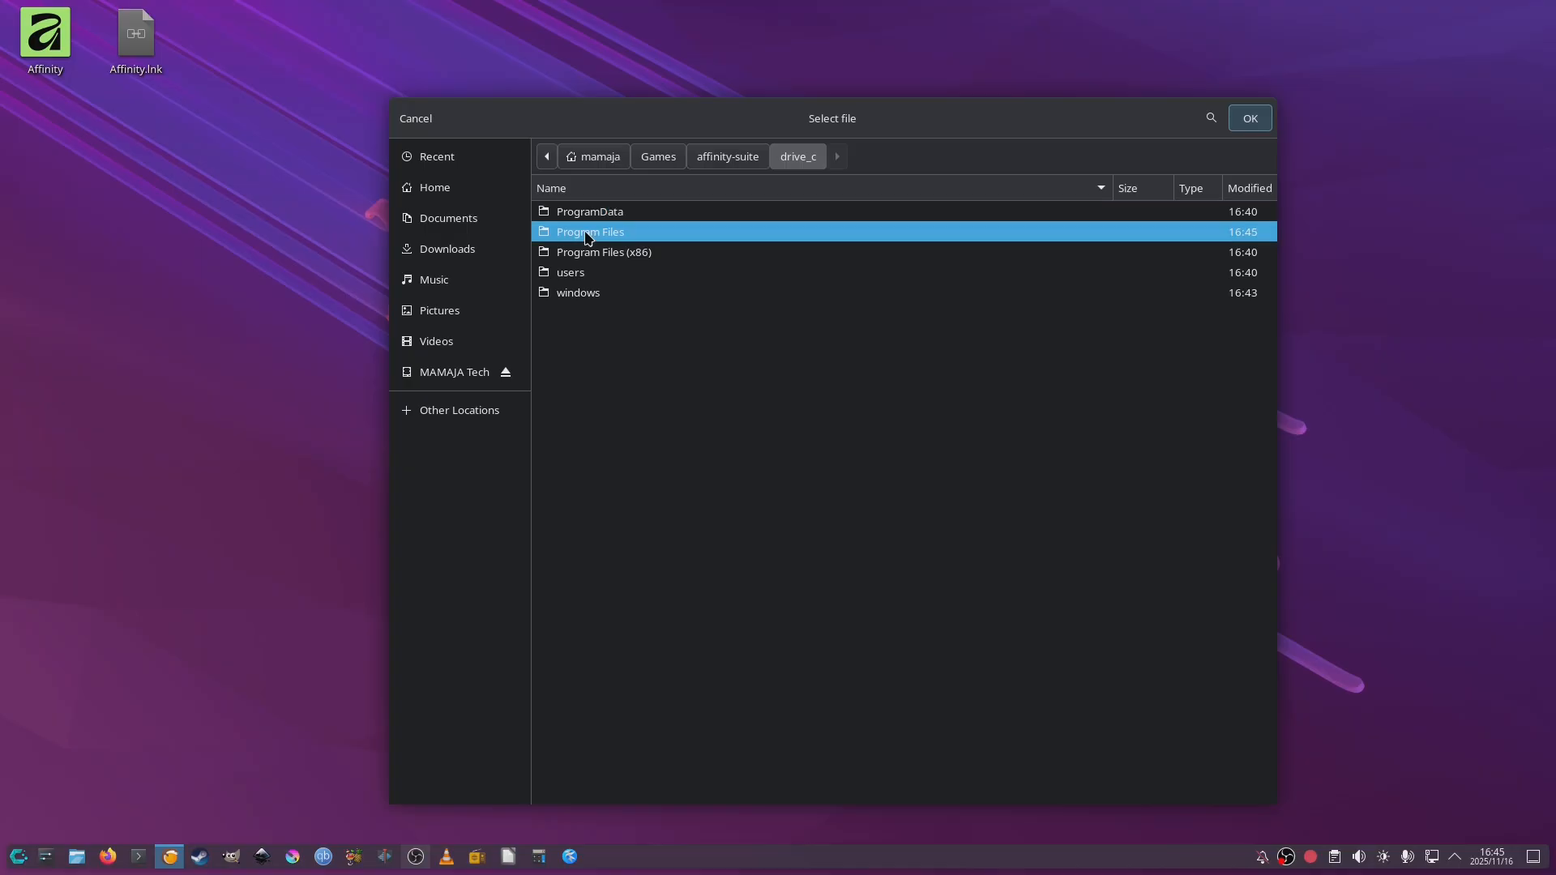
pyautogui.doubleClick(590, 232)
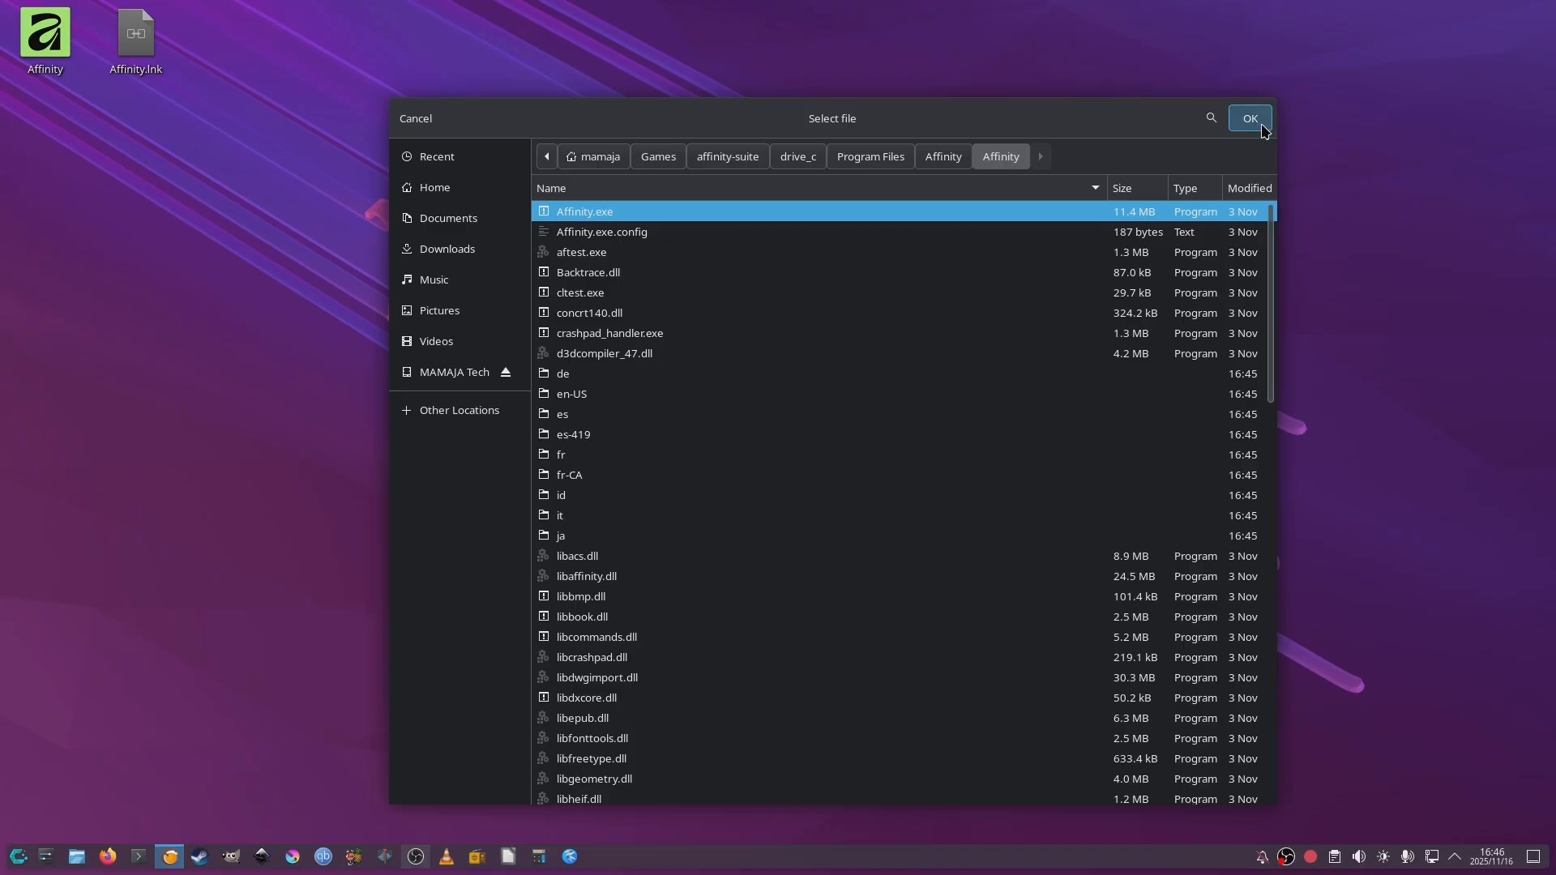
pyautogui.click(1250, 118)
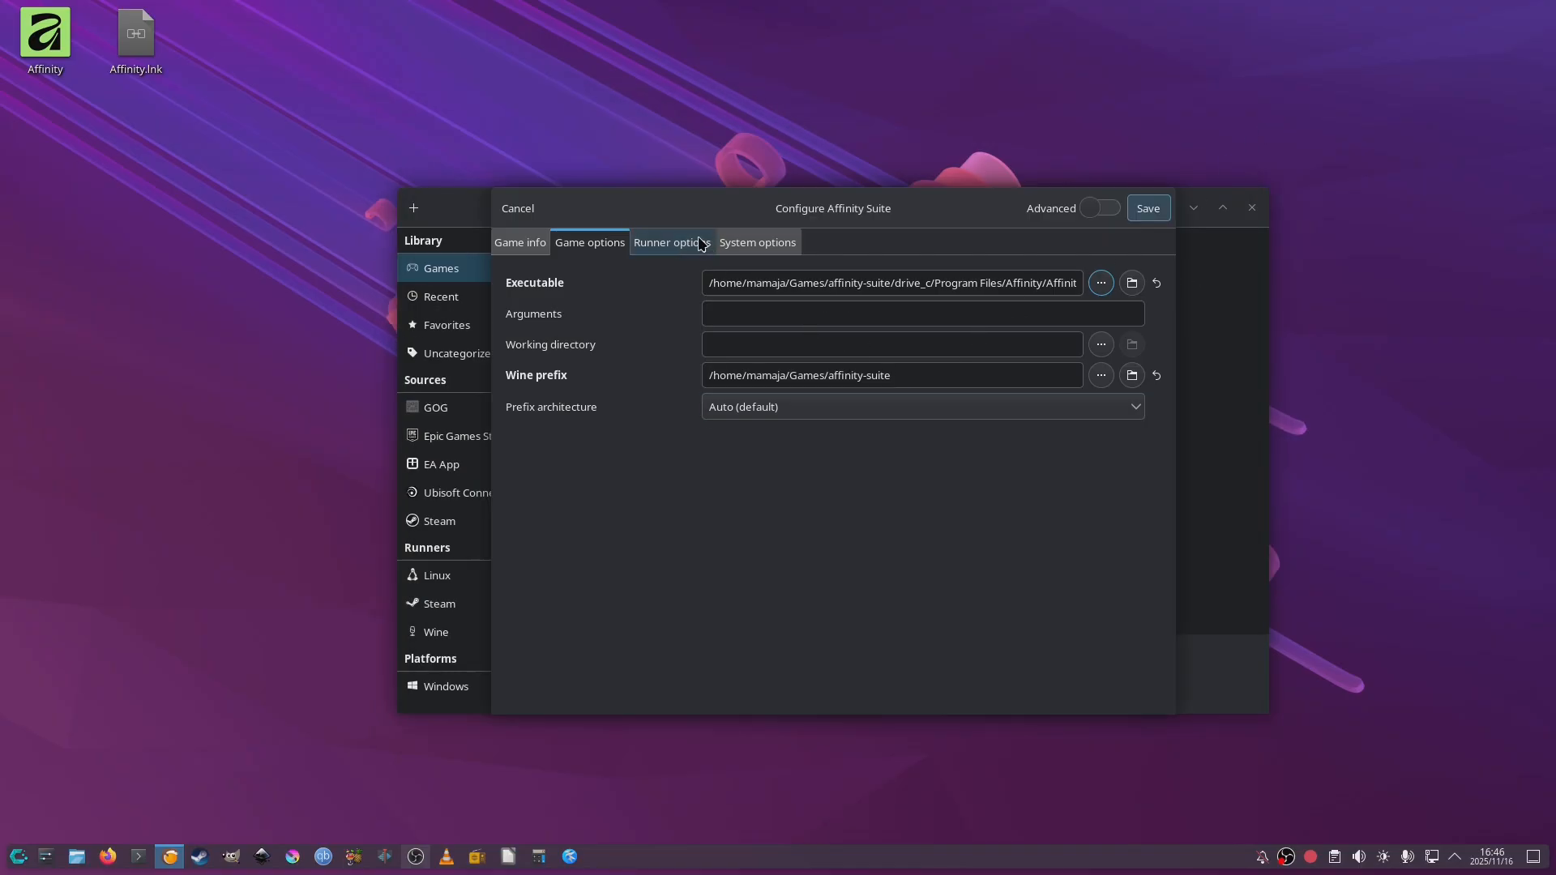
# Step: Check the runner options, then select the Affinity Suite tile in the library
pyautogui.click(671, 241)
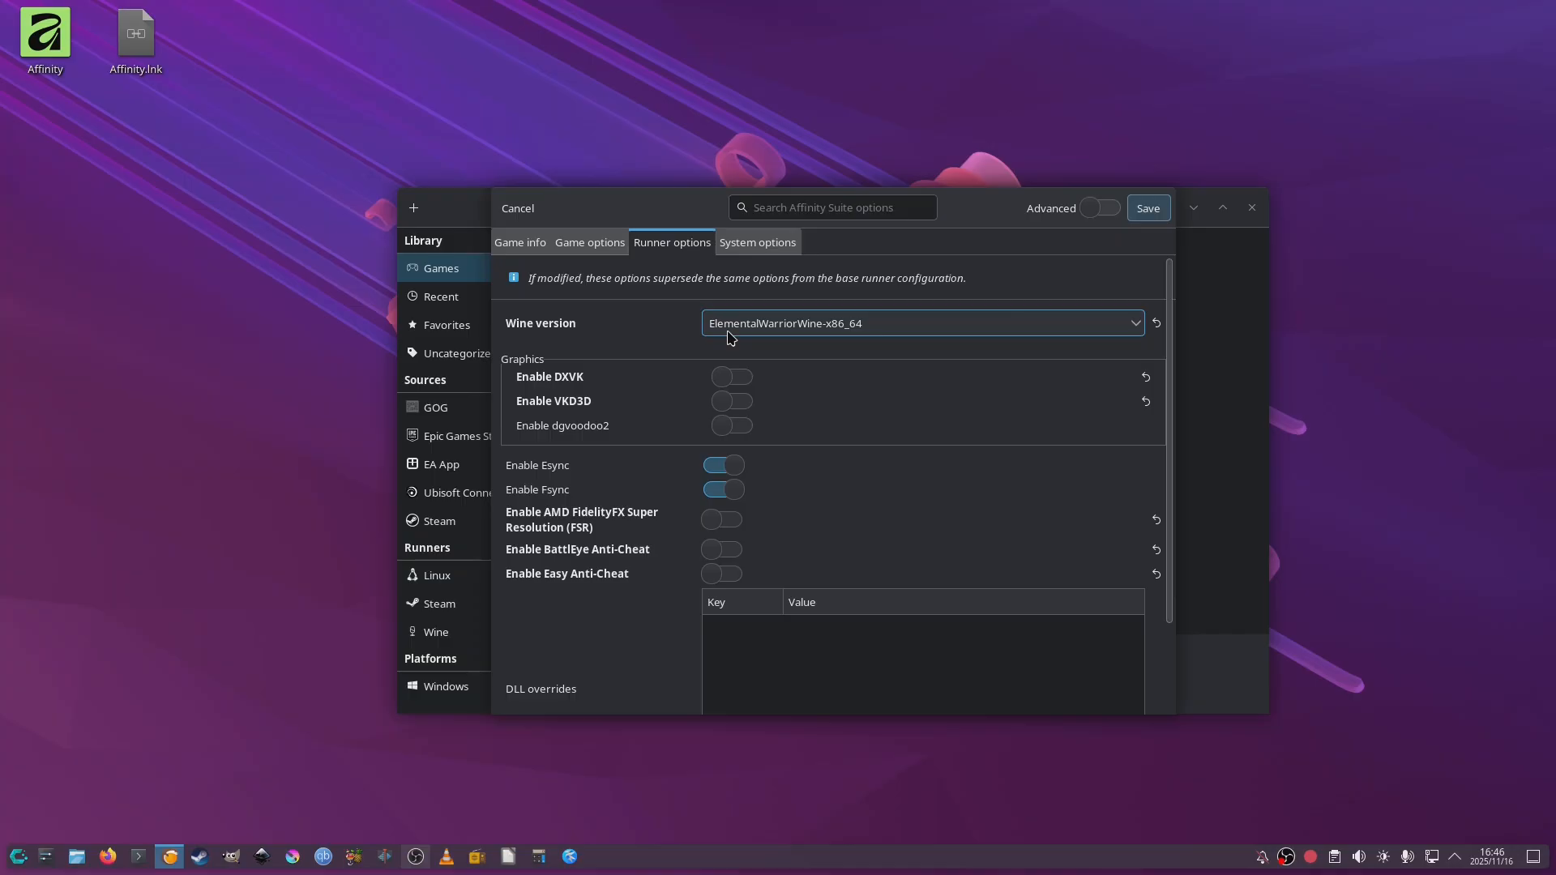
pyautogui.moveTo(841, 339)
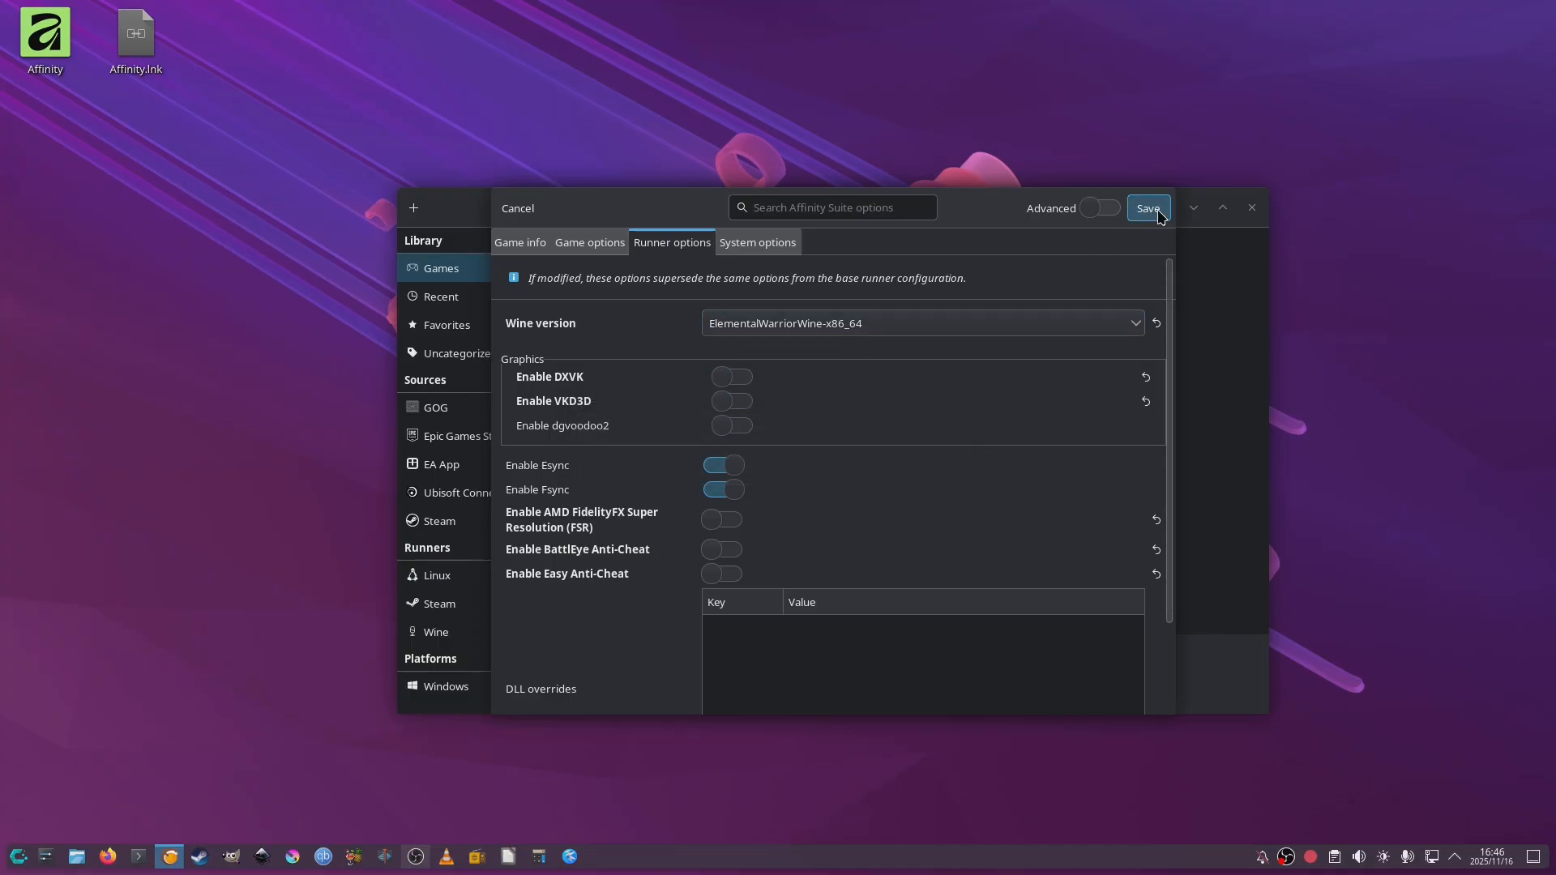
pyautogui.click(1148, 208)
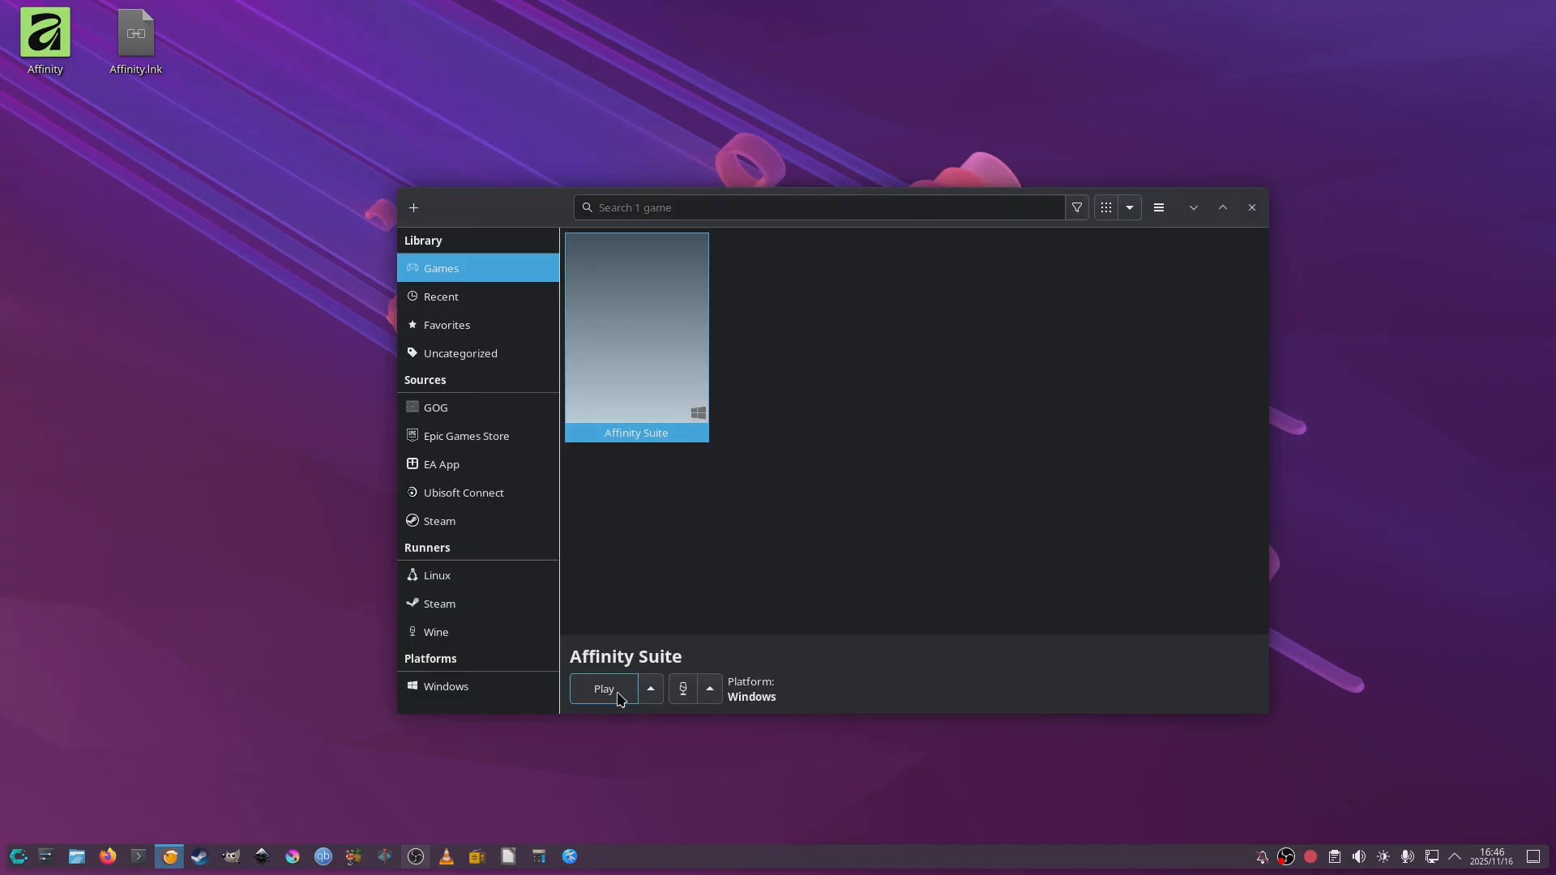
# Step: Launch Affinity Suite from the Lutris library with Play
pyautogui.click(603, 689)
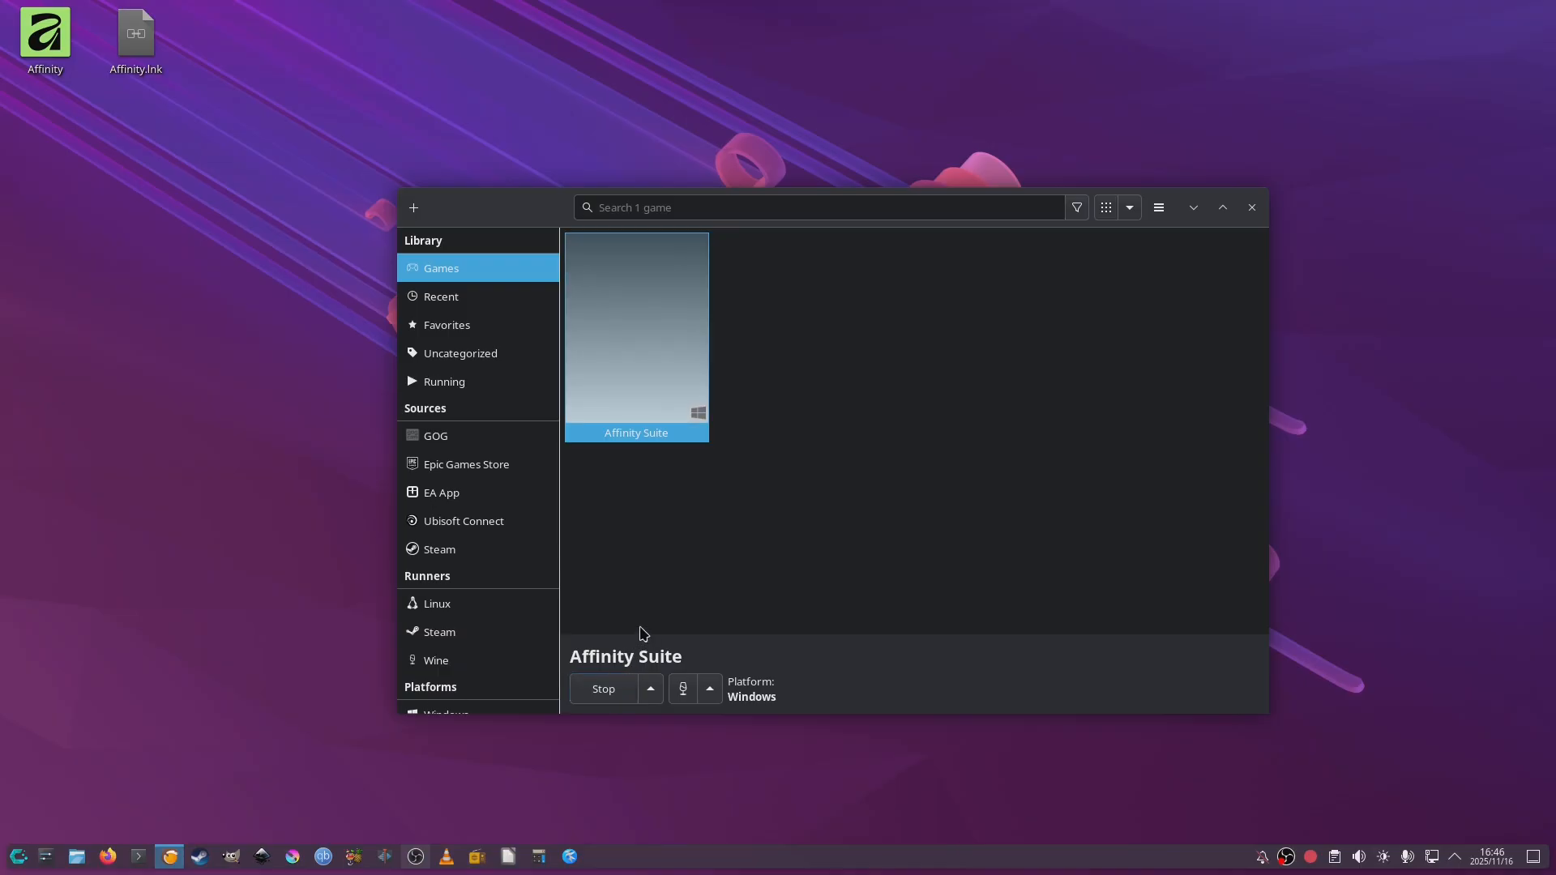
pyautogui.moveTo(608, 569)
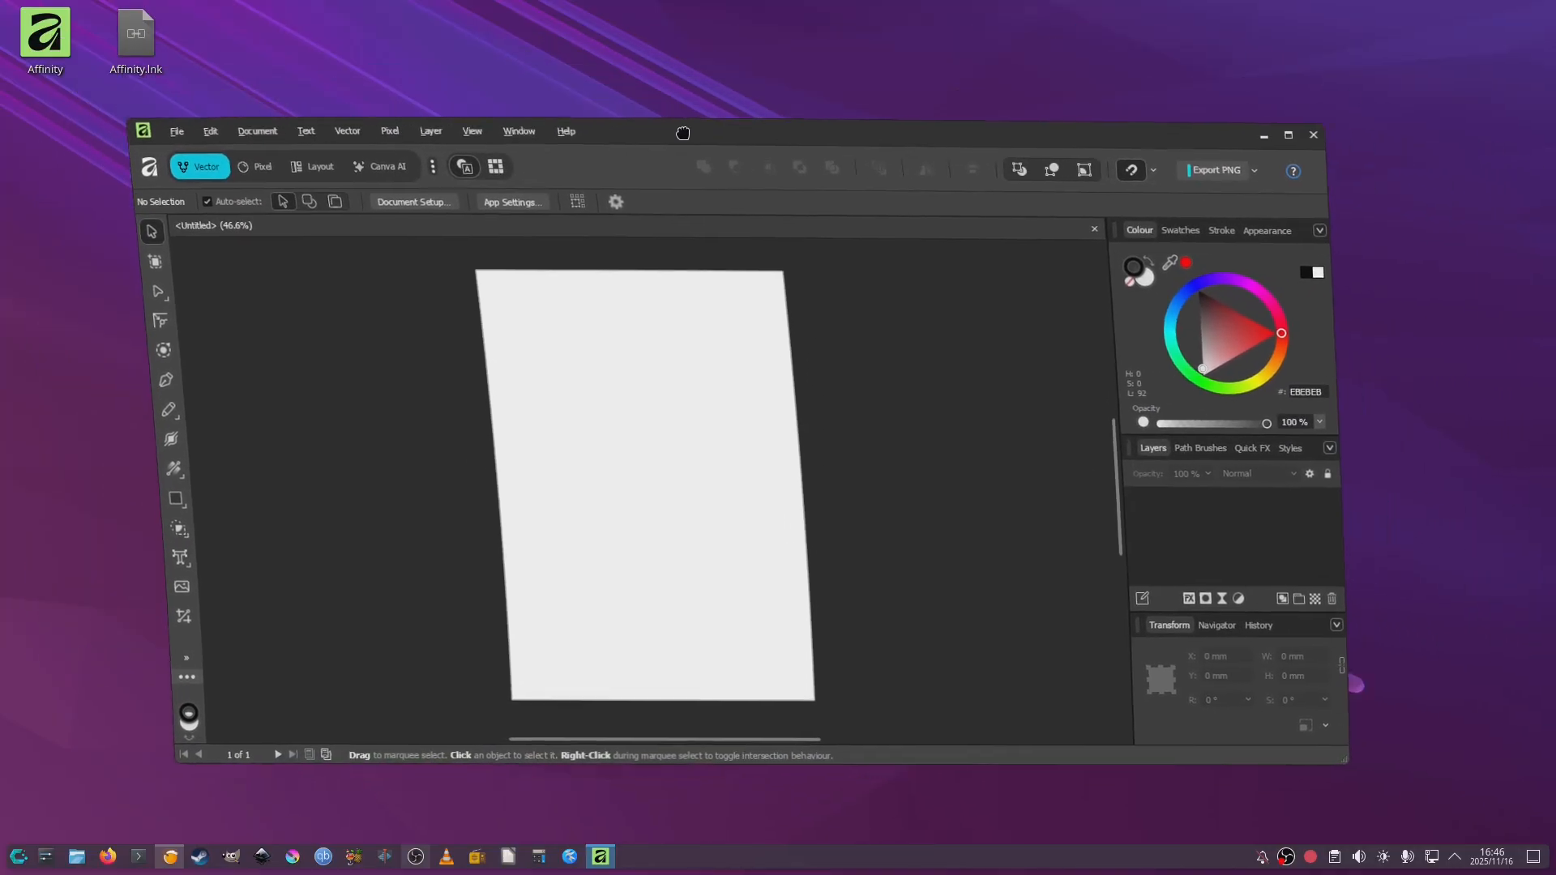
# Step: Maximise the Affinity window and pick the Ellipse tool for drawing
pyautogui.click(1288, 135)
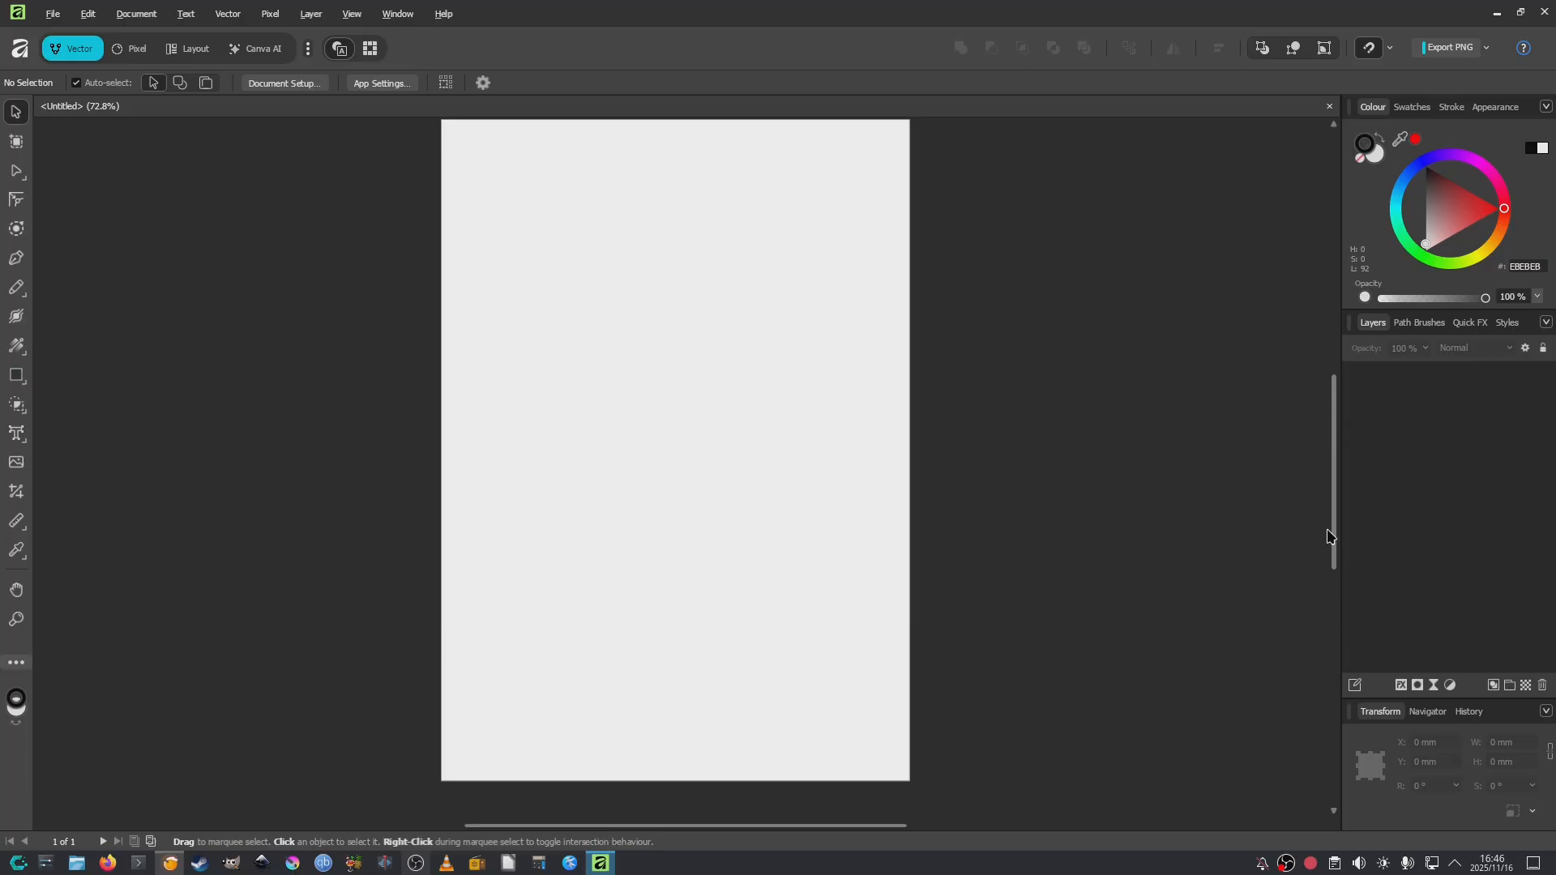
pyautogui.scroll(3)
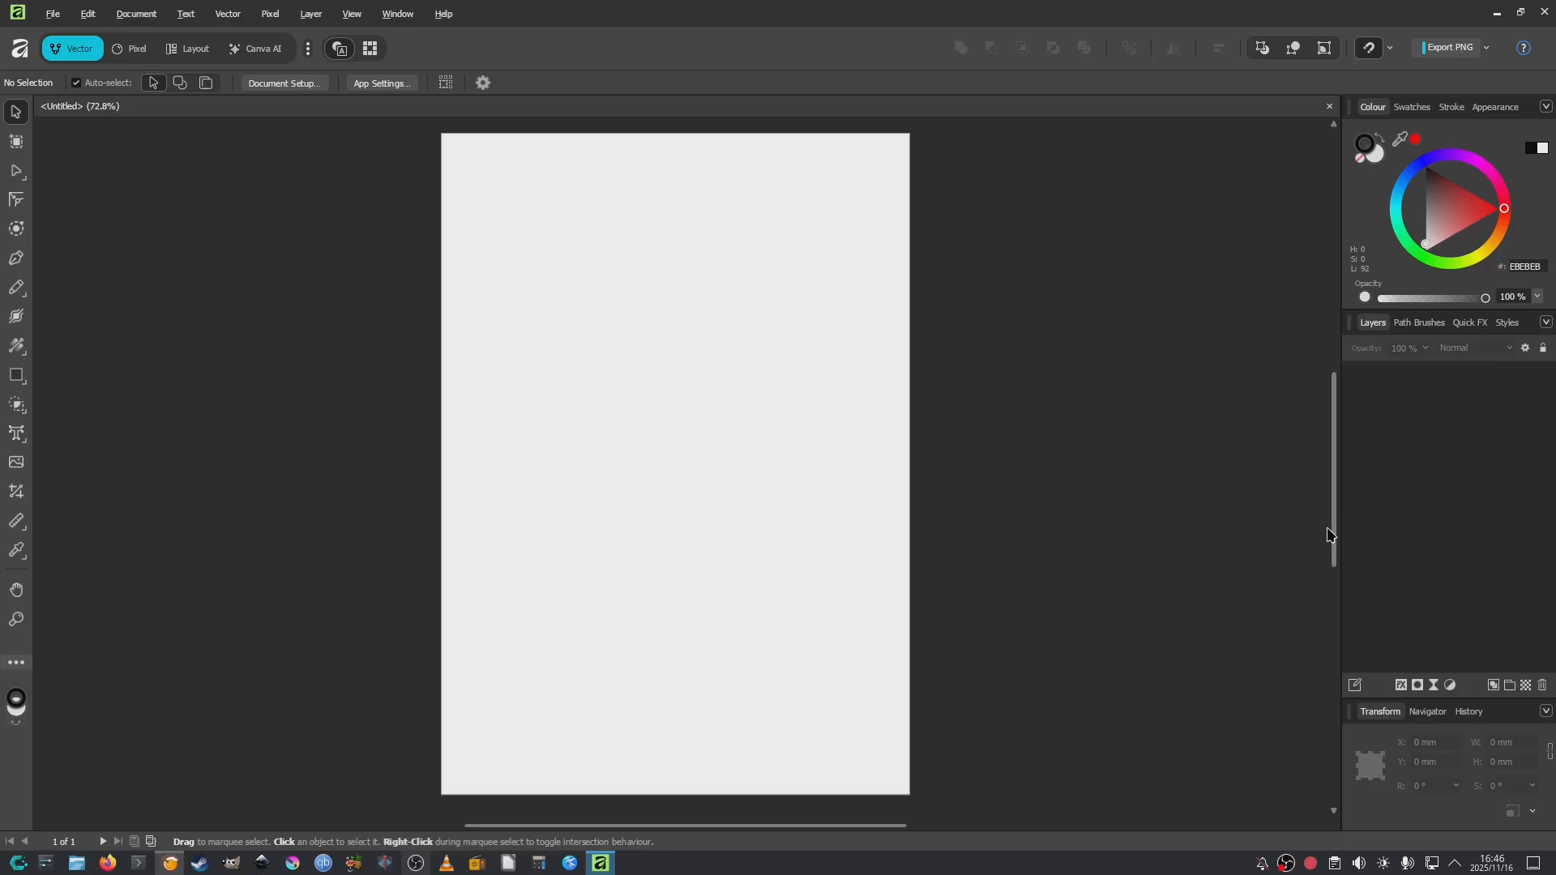
pyautogui.moveTo(498, 415)
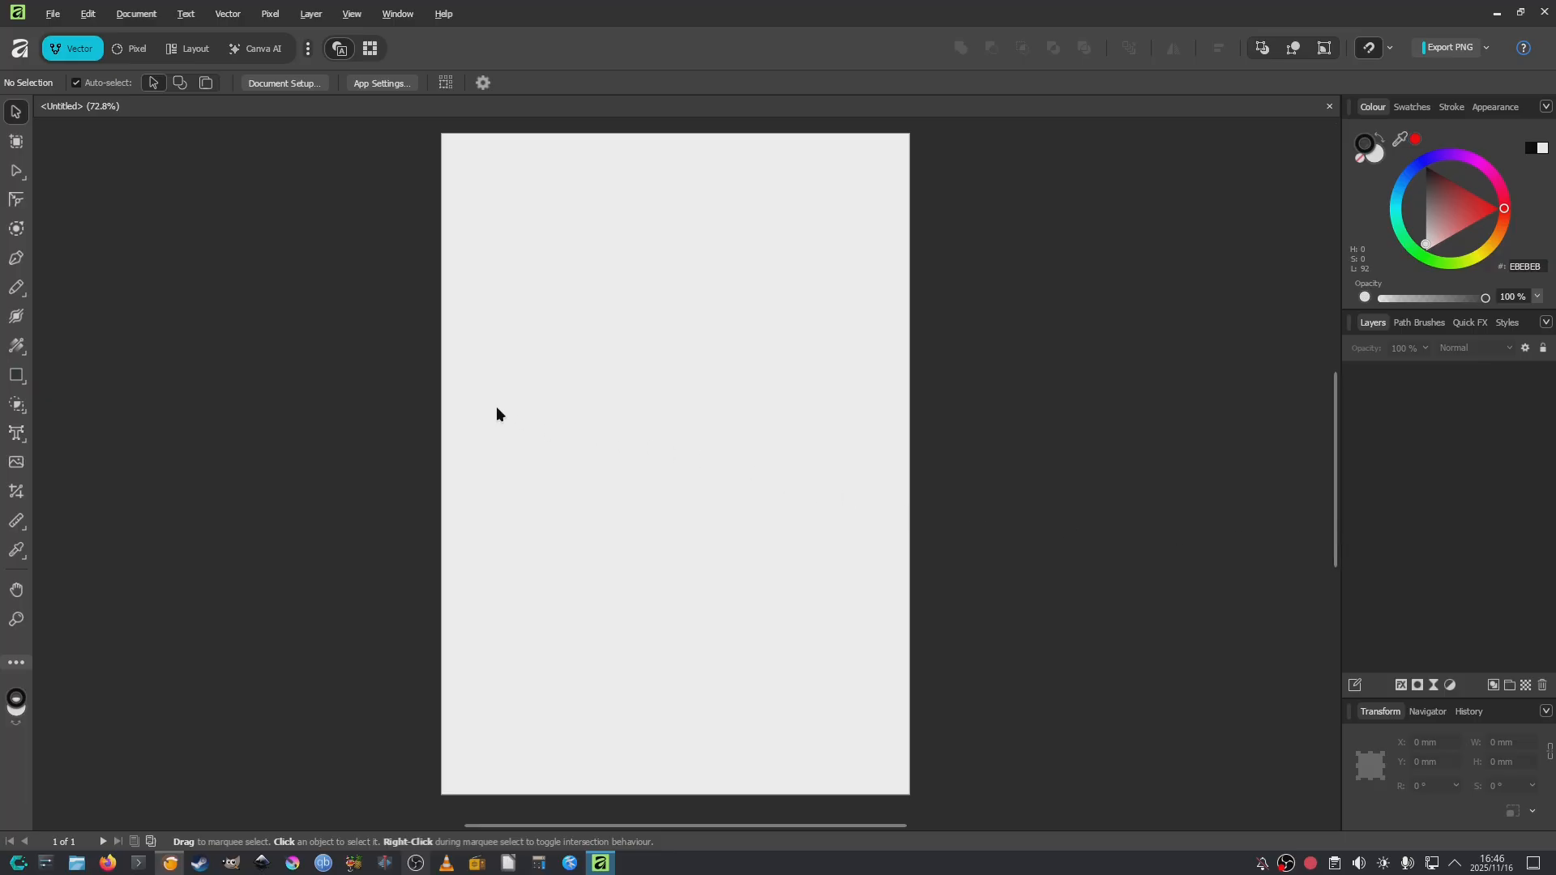
pyautogui.click(17, 374)
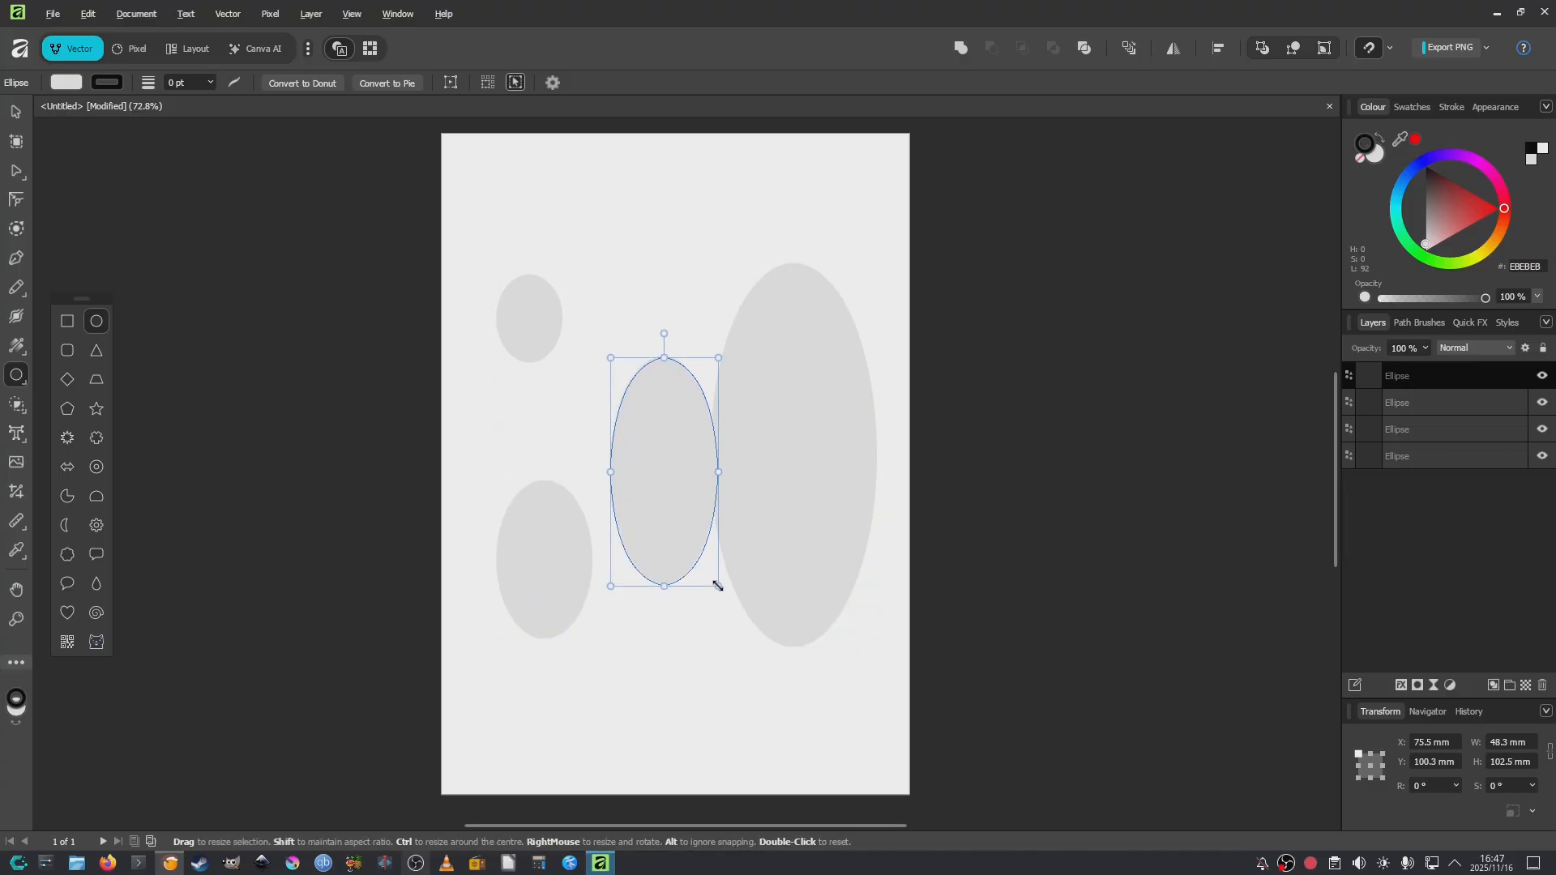
pyautogui.moveTo(304, 434)
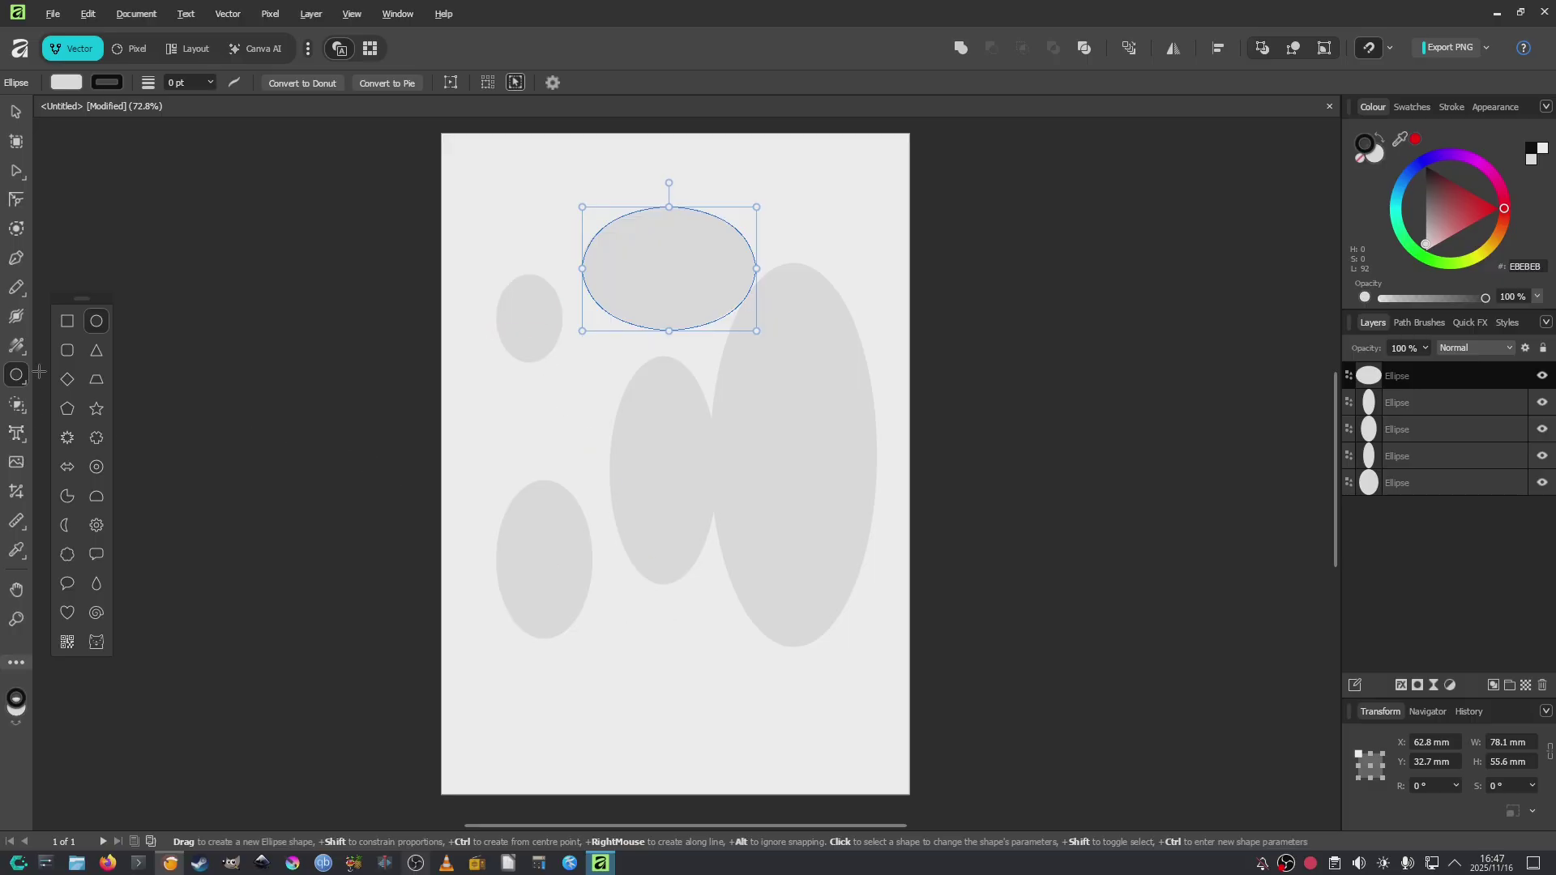
pyautogui.moveTo(30, 519)
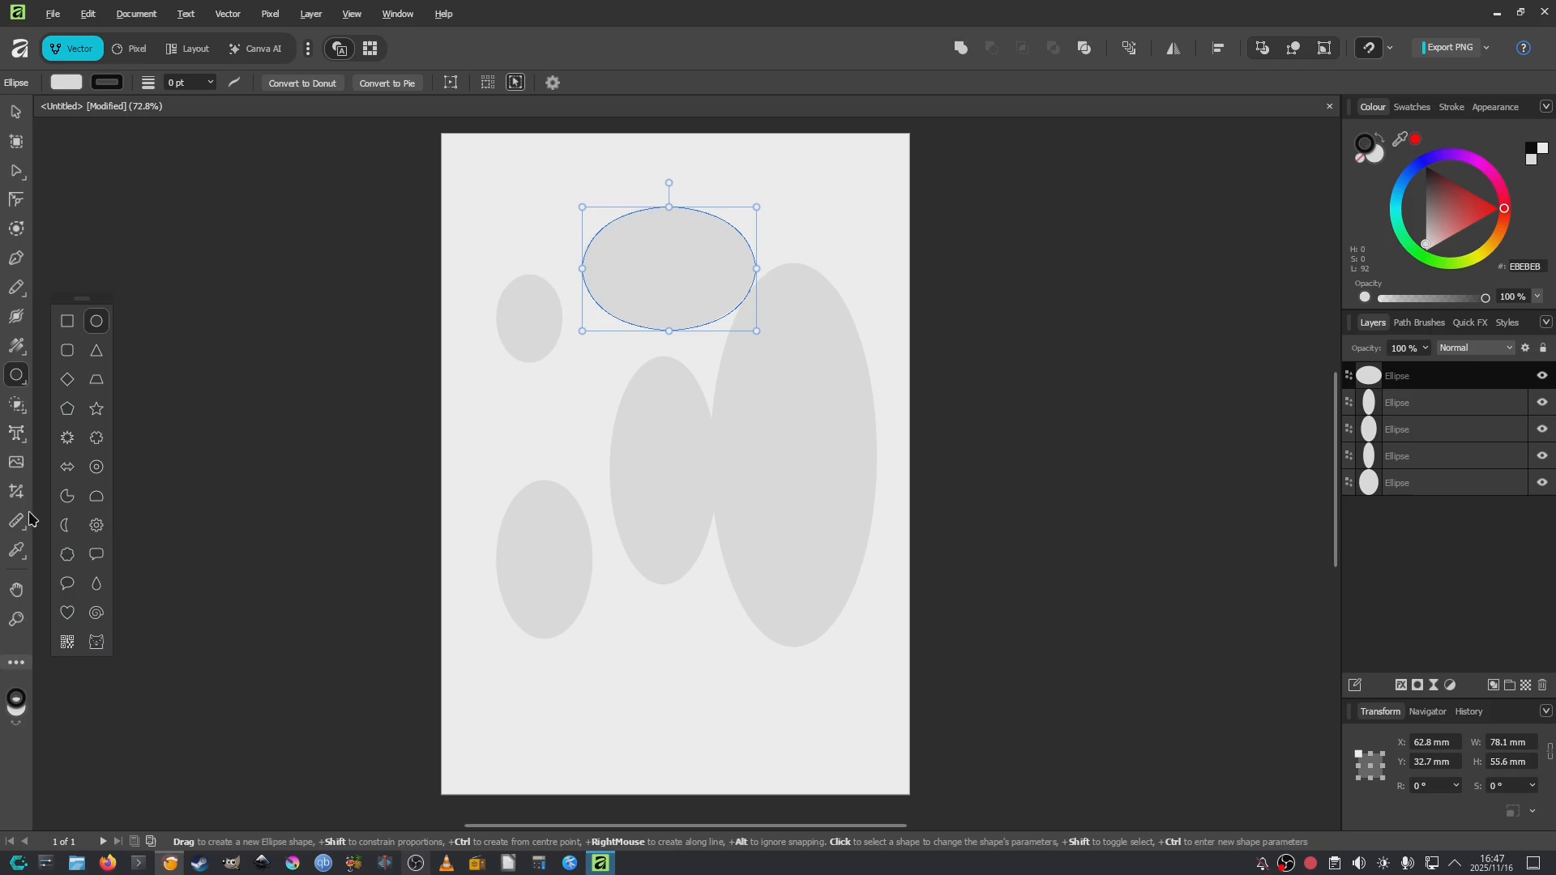
pyautogui.moveTo(24, 434)
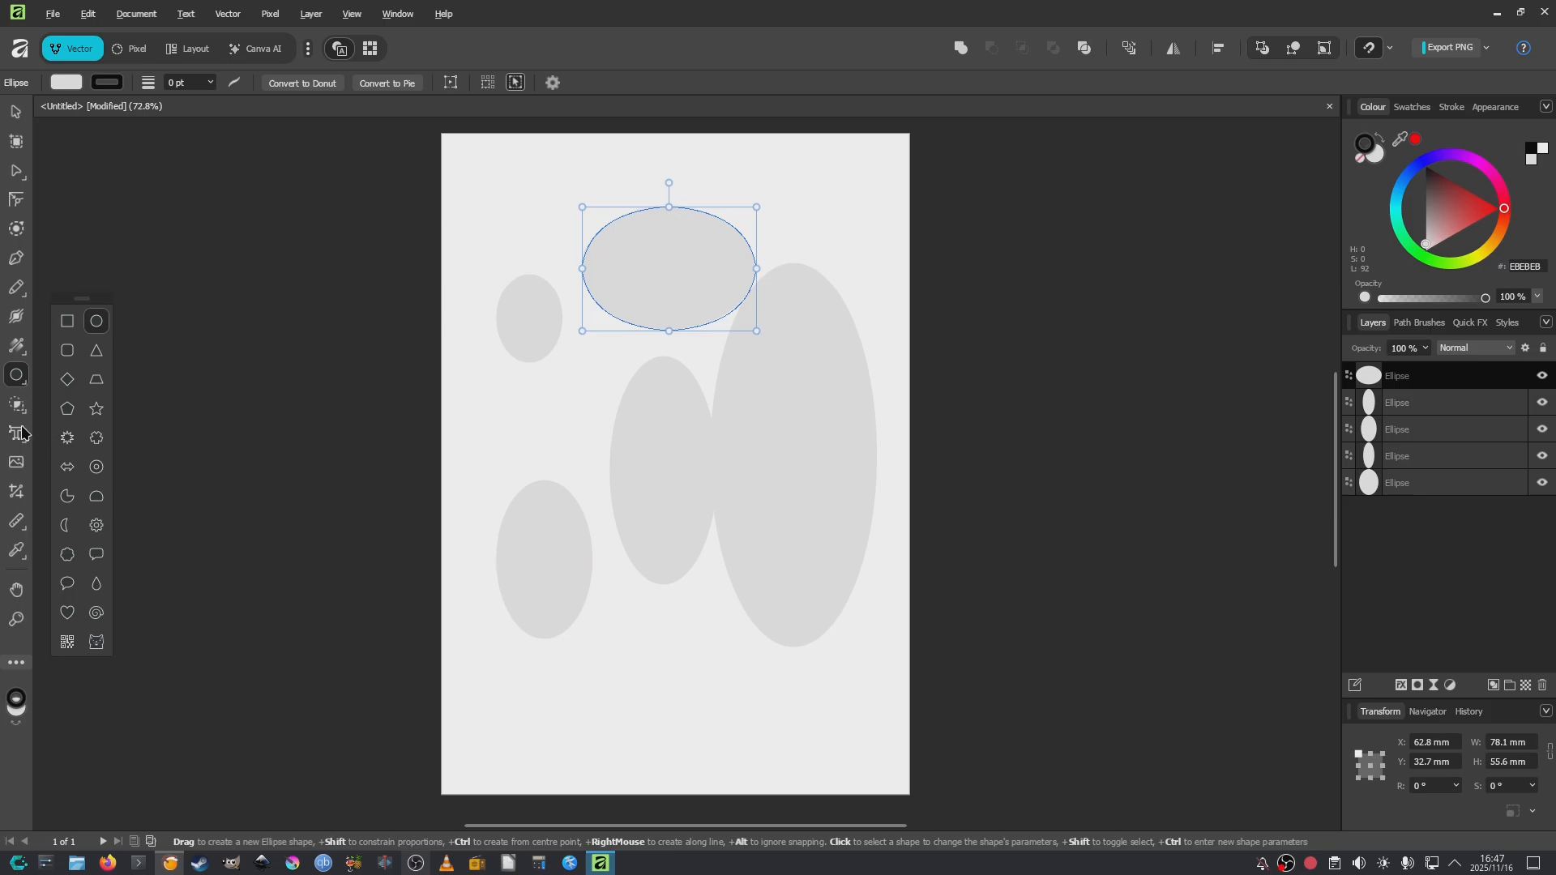
# Step: Add the word 'thanks' on the page with the Artistic Text tool
pyautogui.click(16, 432)
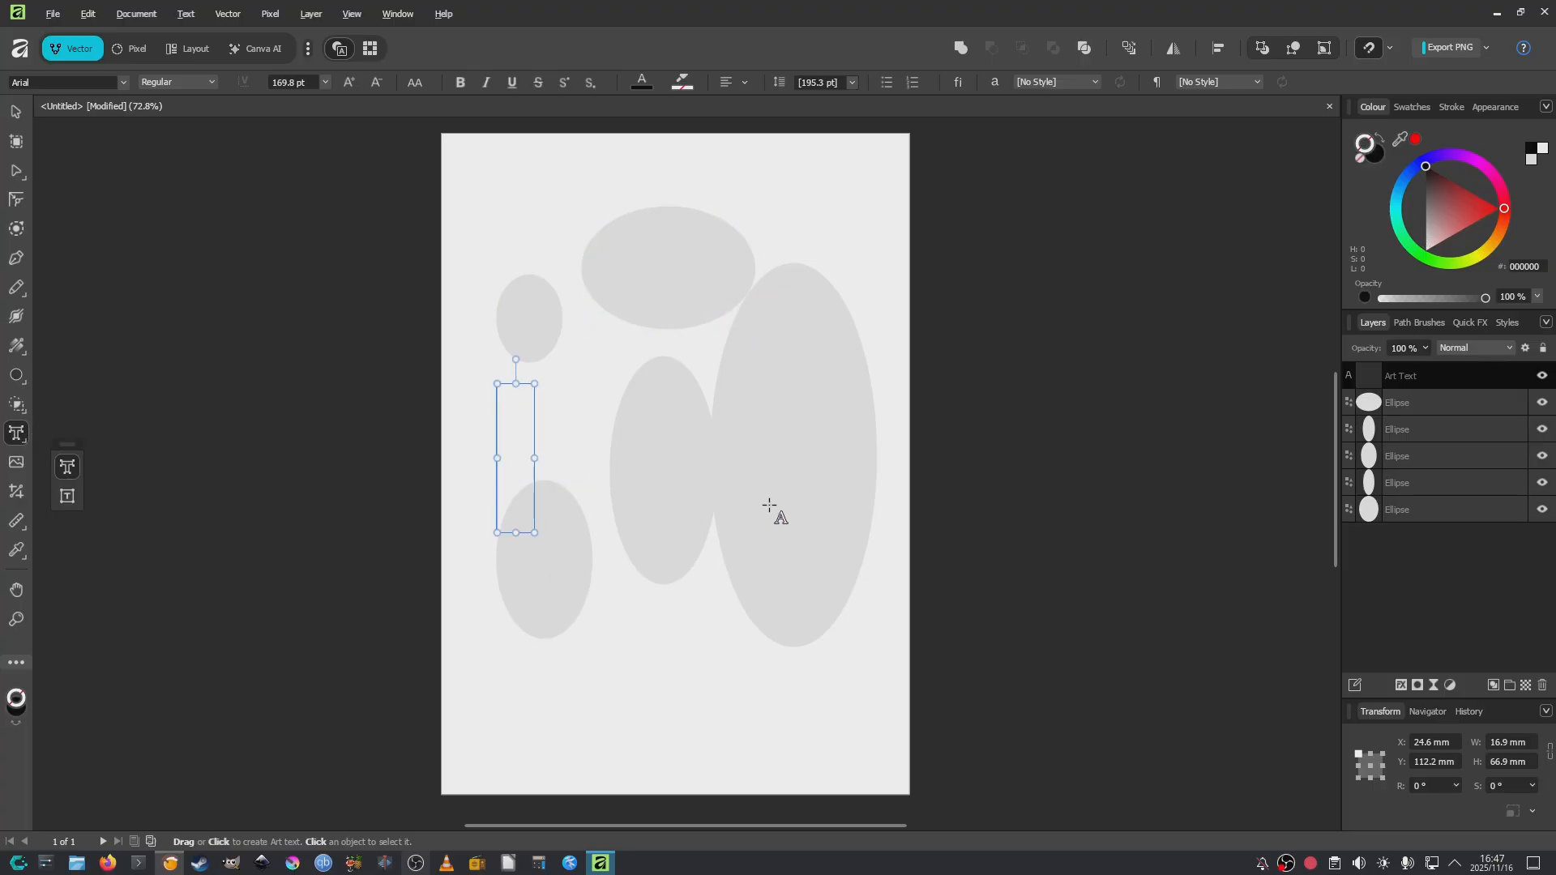
pyautogui.write('t')
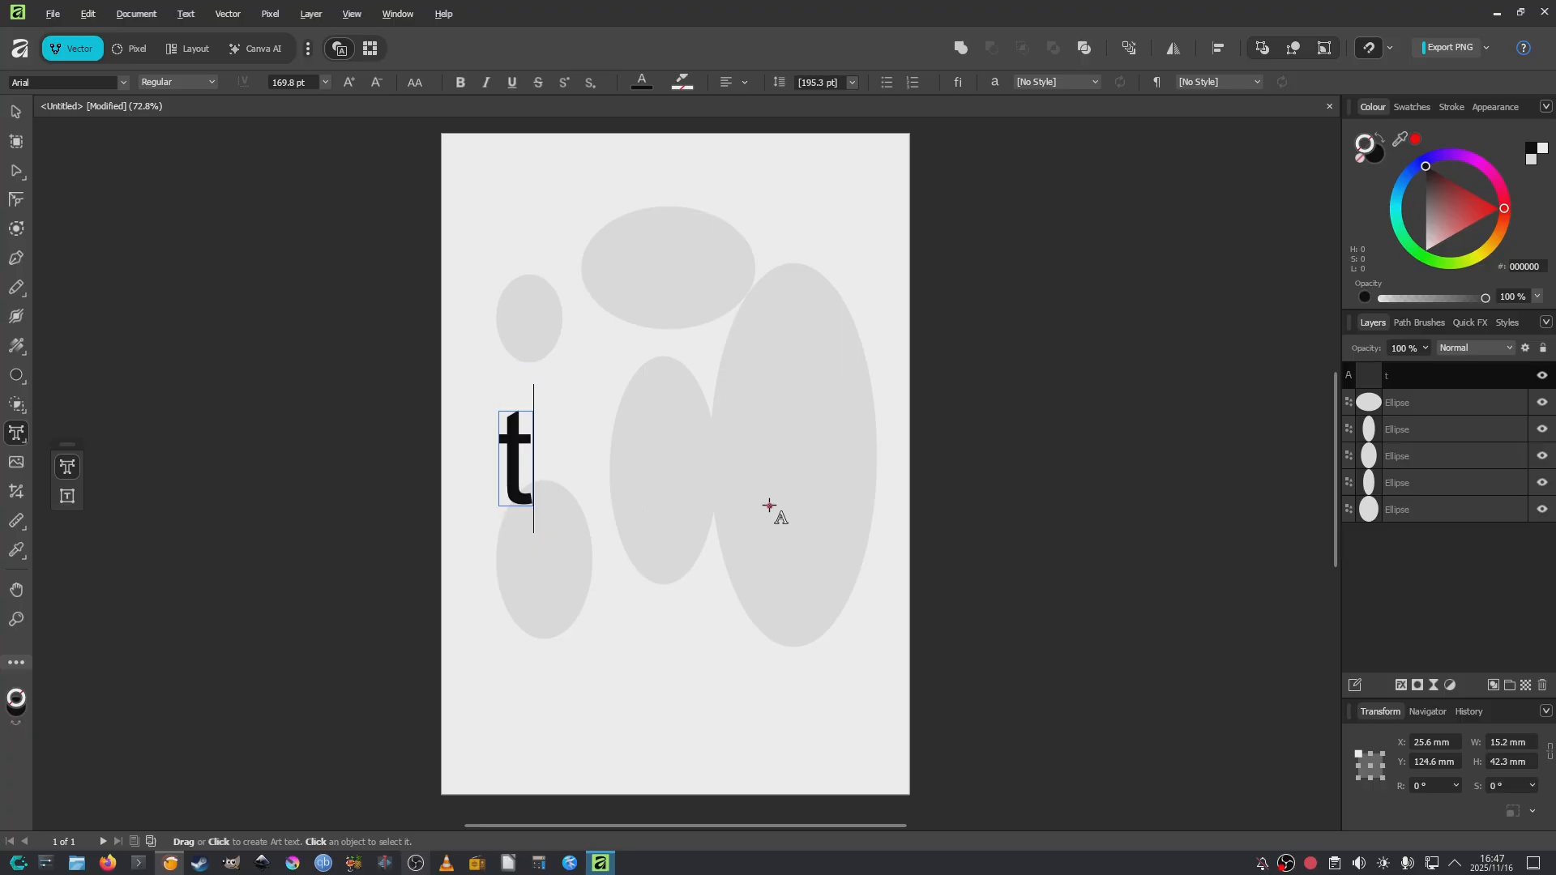
pyautogui.write('hanks')
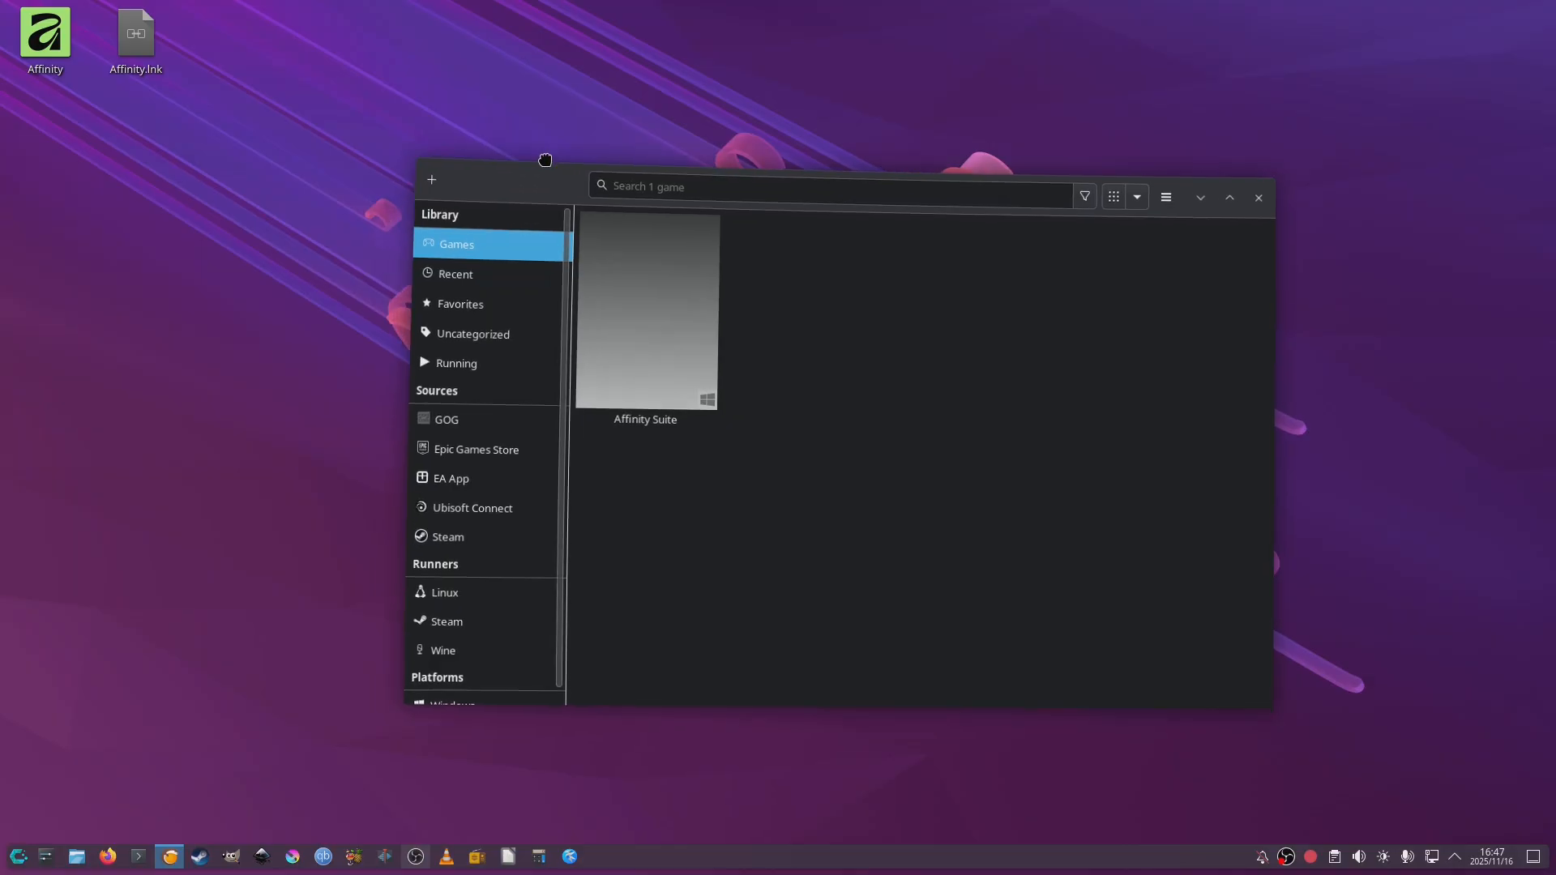
# Step: Glance at the Lutris main menu, then filter the library to the Wine runner
pyautogui.click(646, 308)
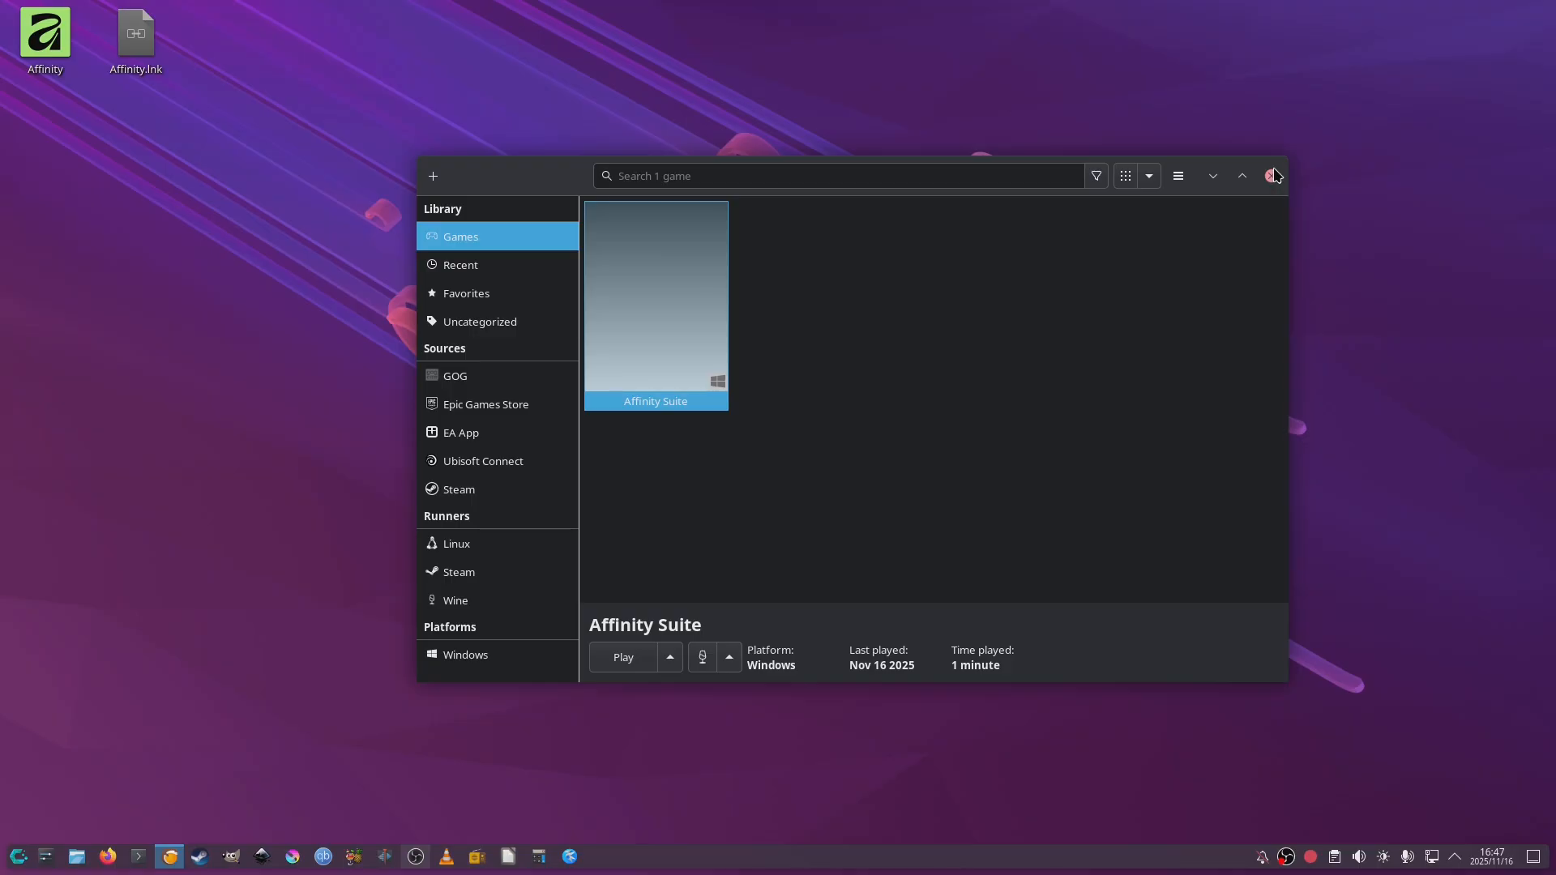
pyautogui.moveTo(993, 224)
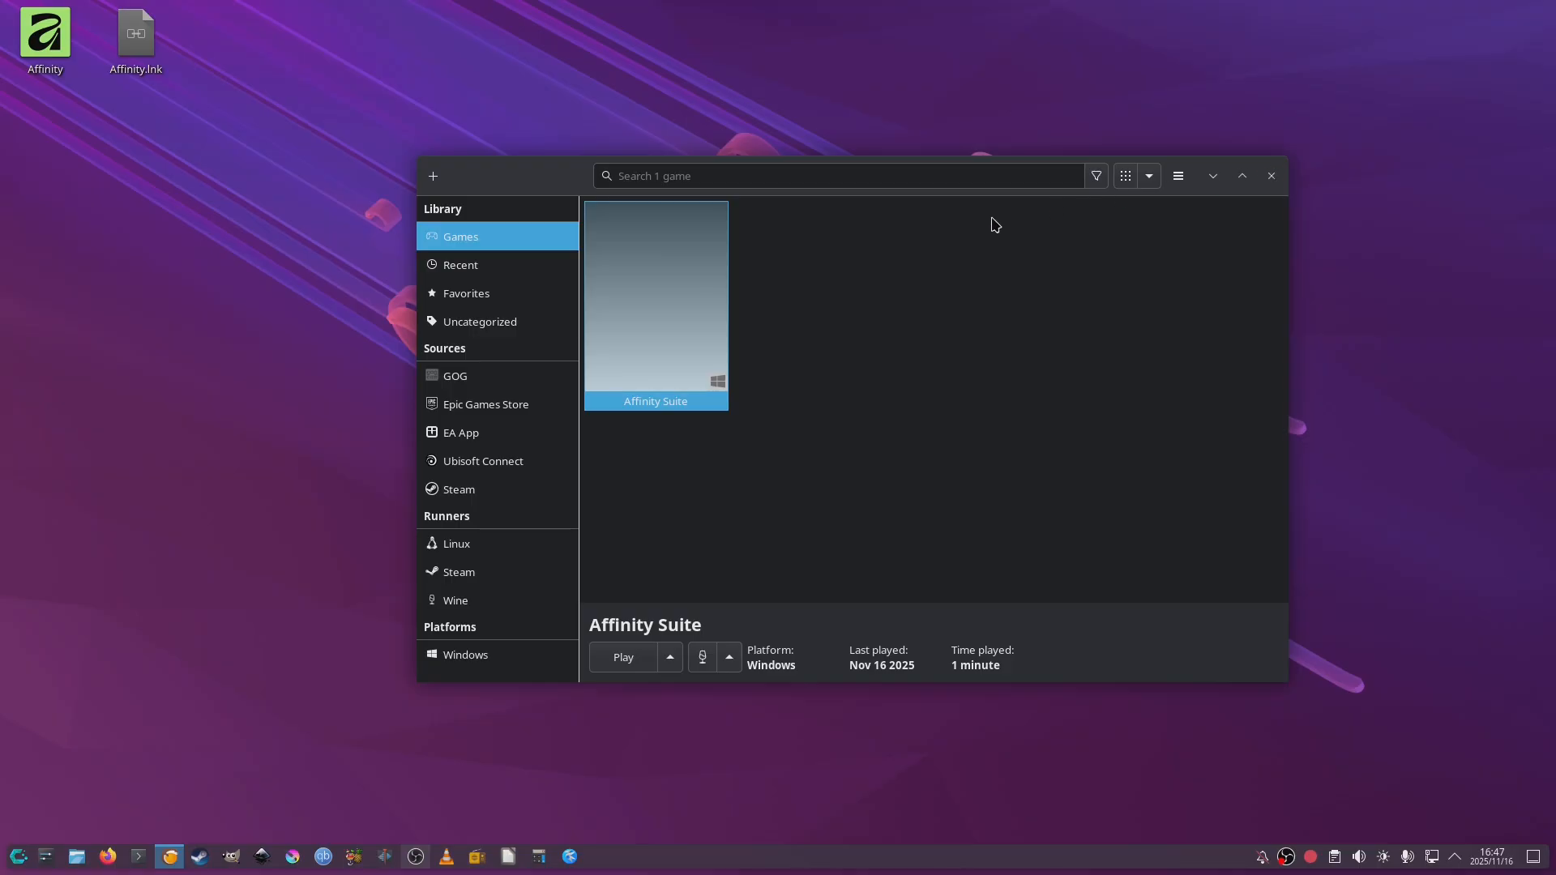
pyautogui.moveTo(639, 396)
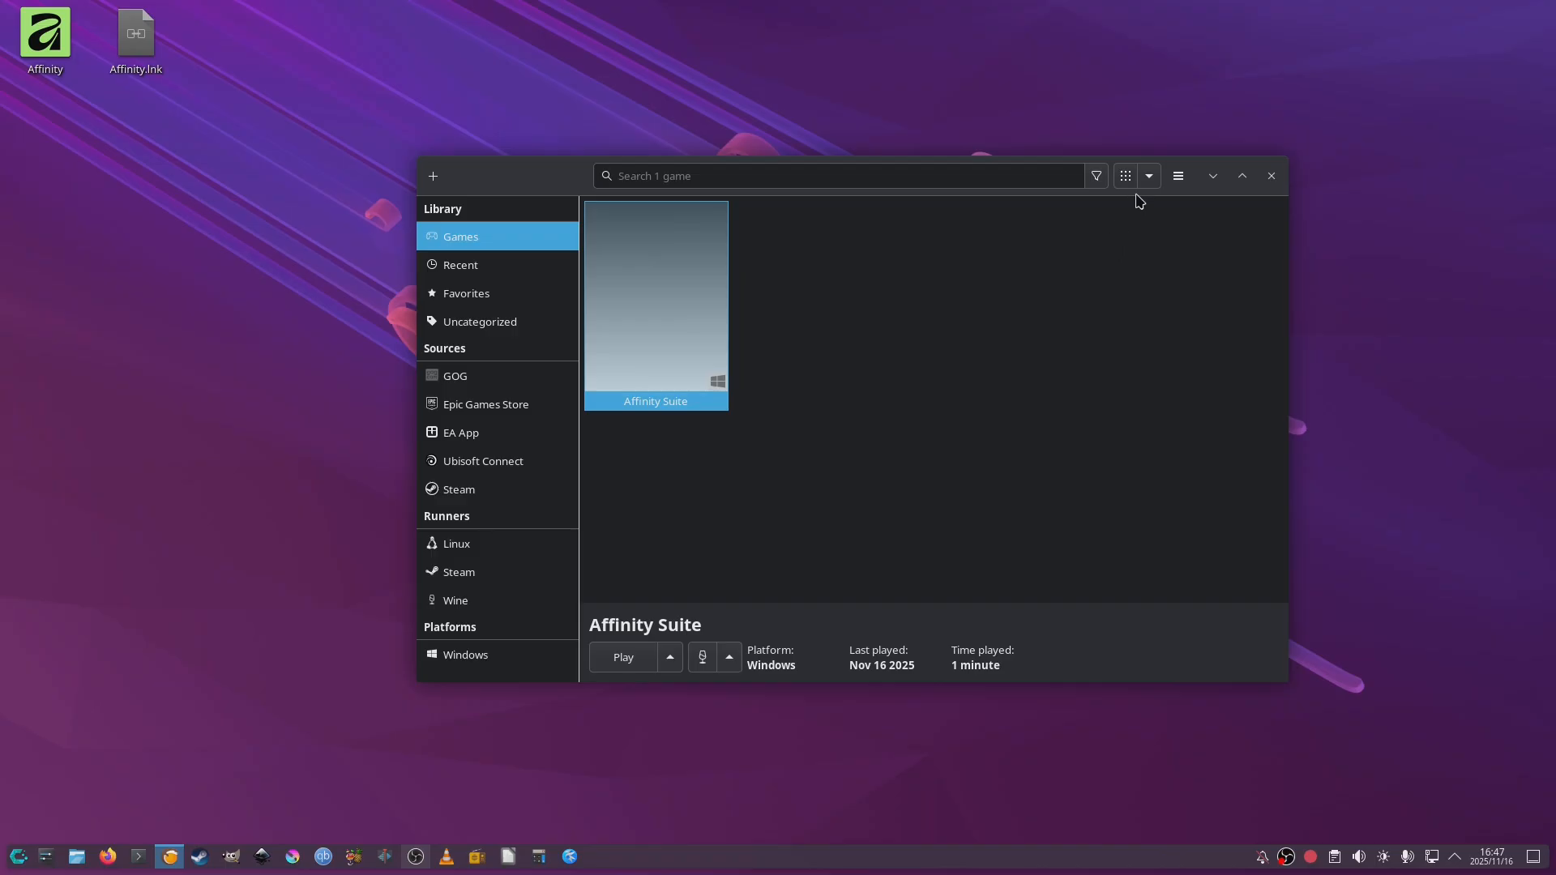
pyautogui.click(1178, 175)
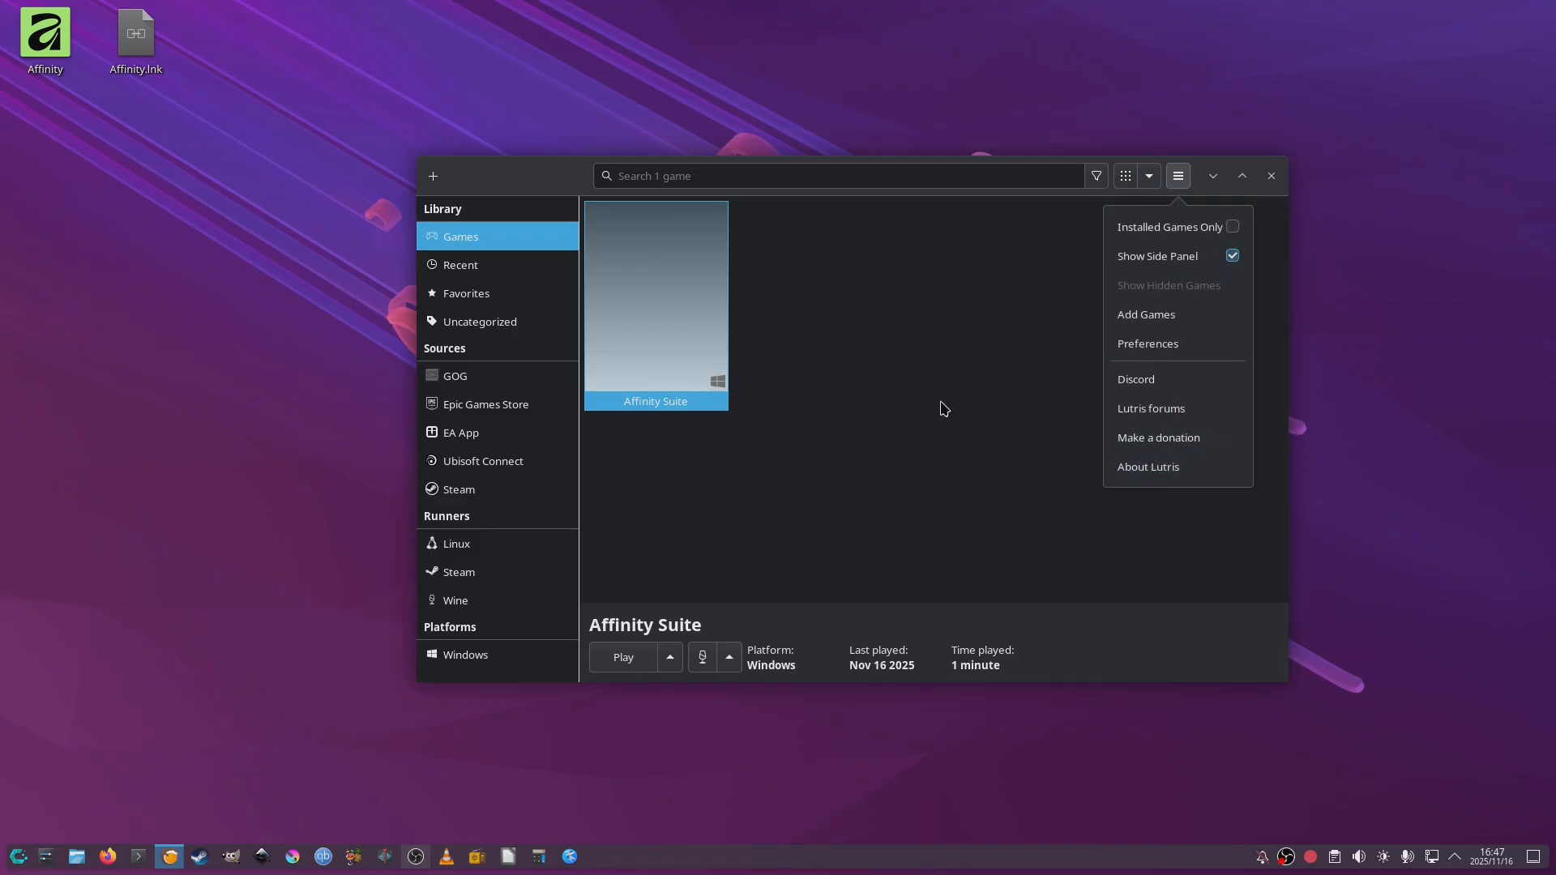
pyautogui.click(809, 438)
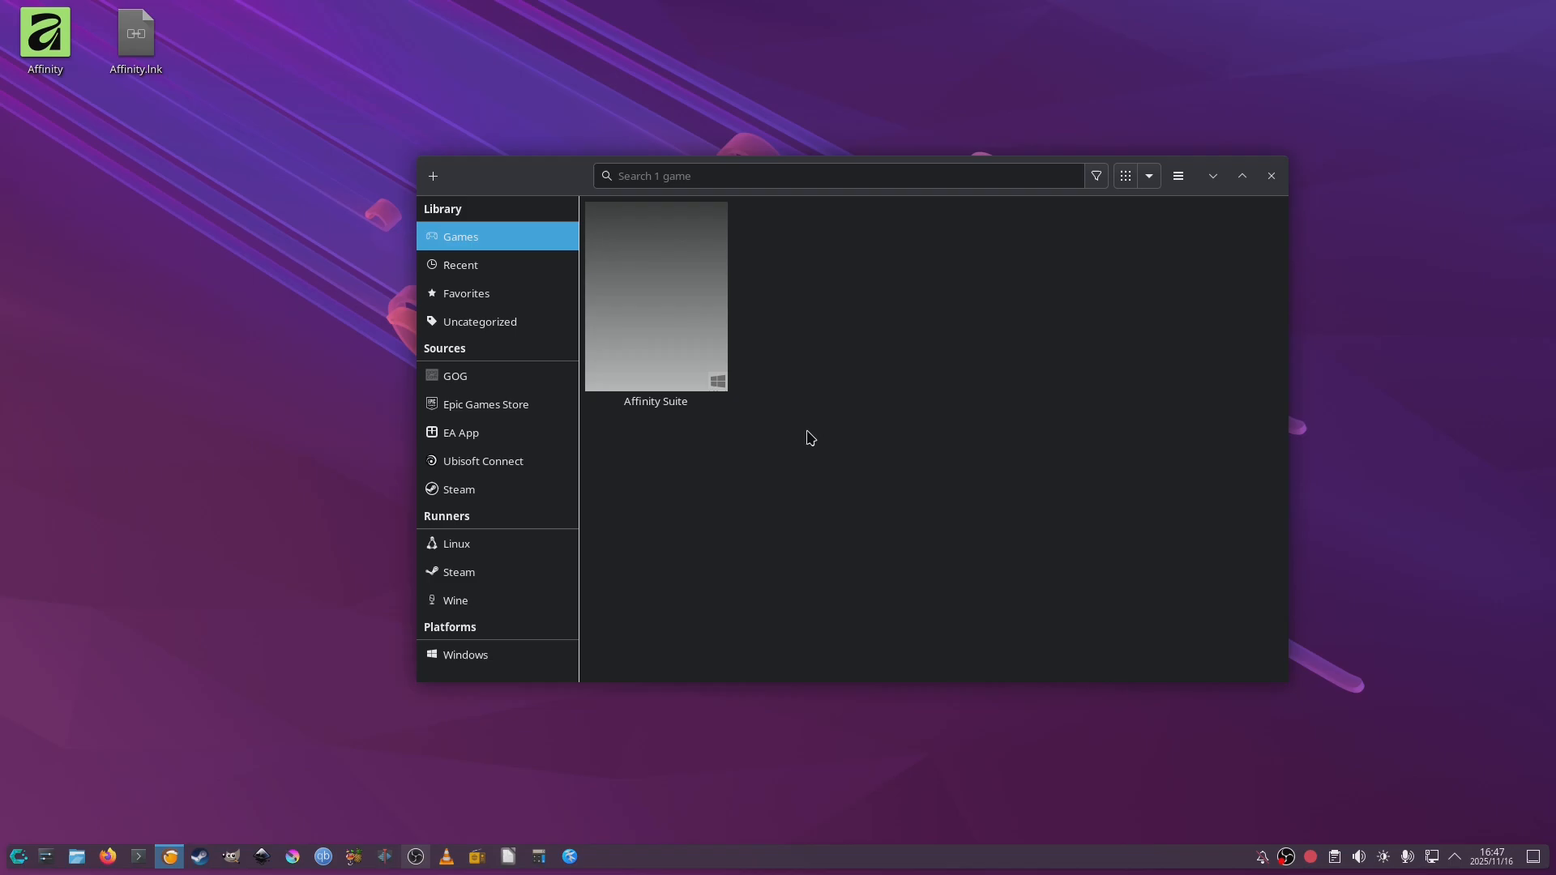
pyautogui.click(456, 600)
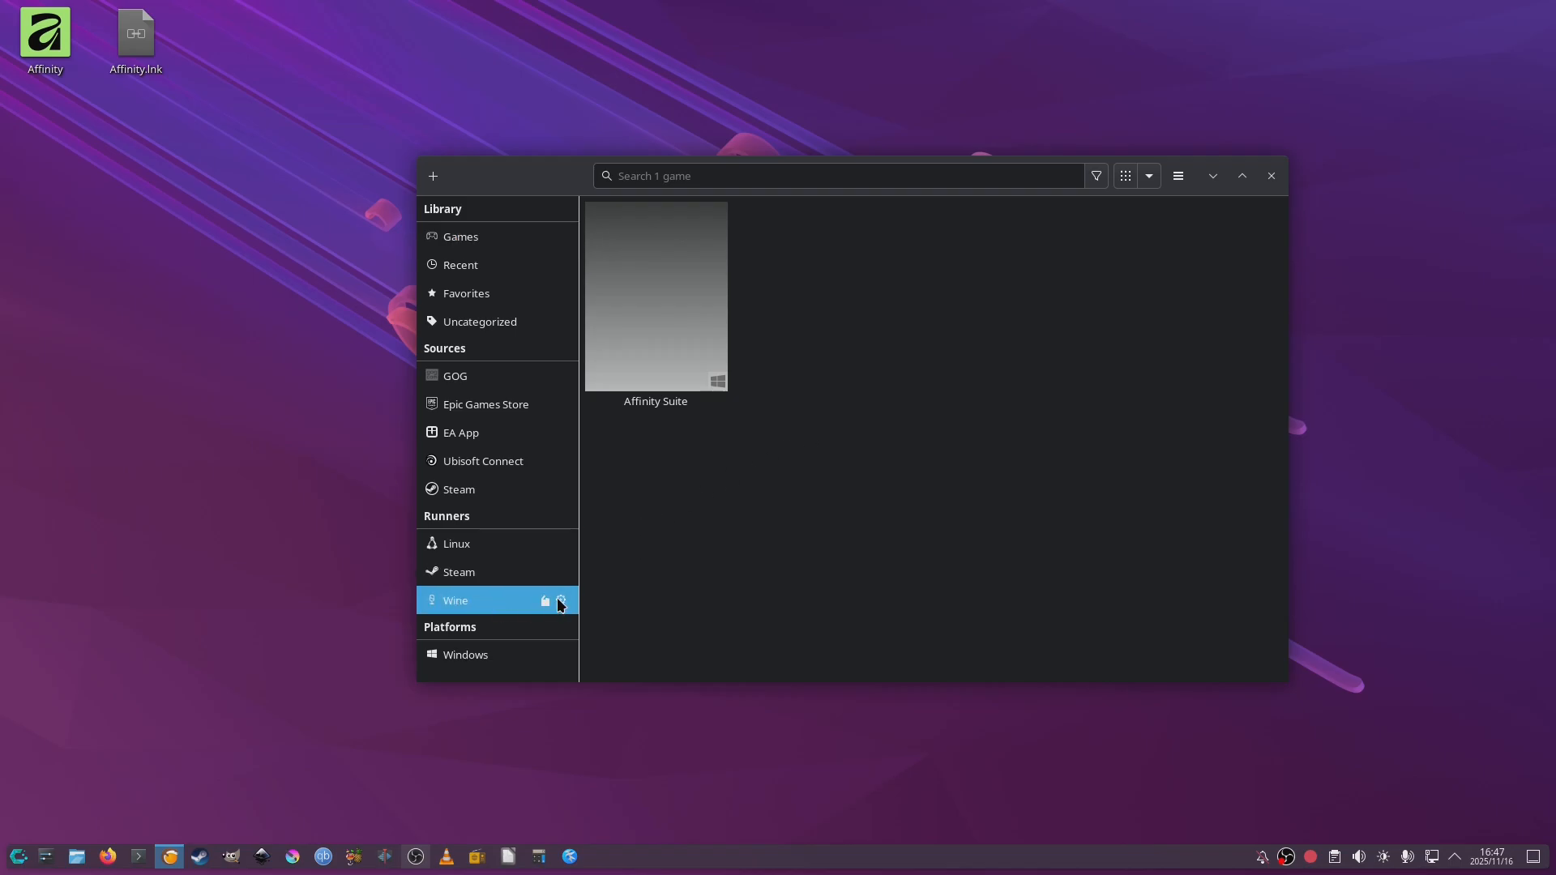
pyautogui.click(561, 600)
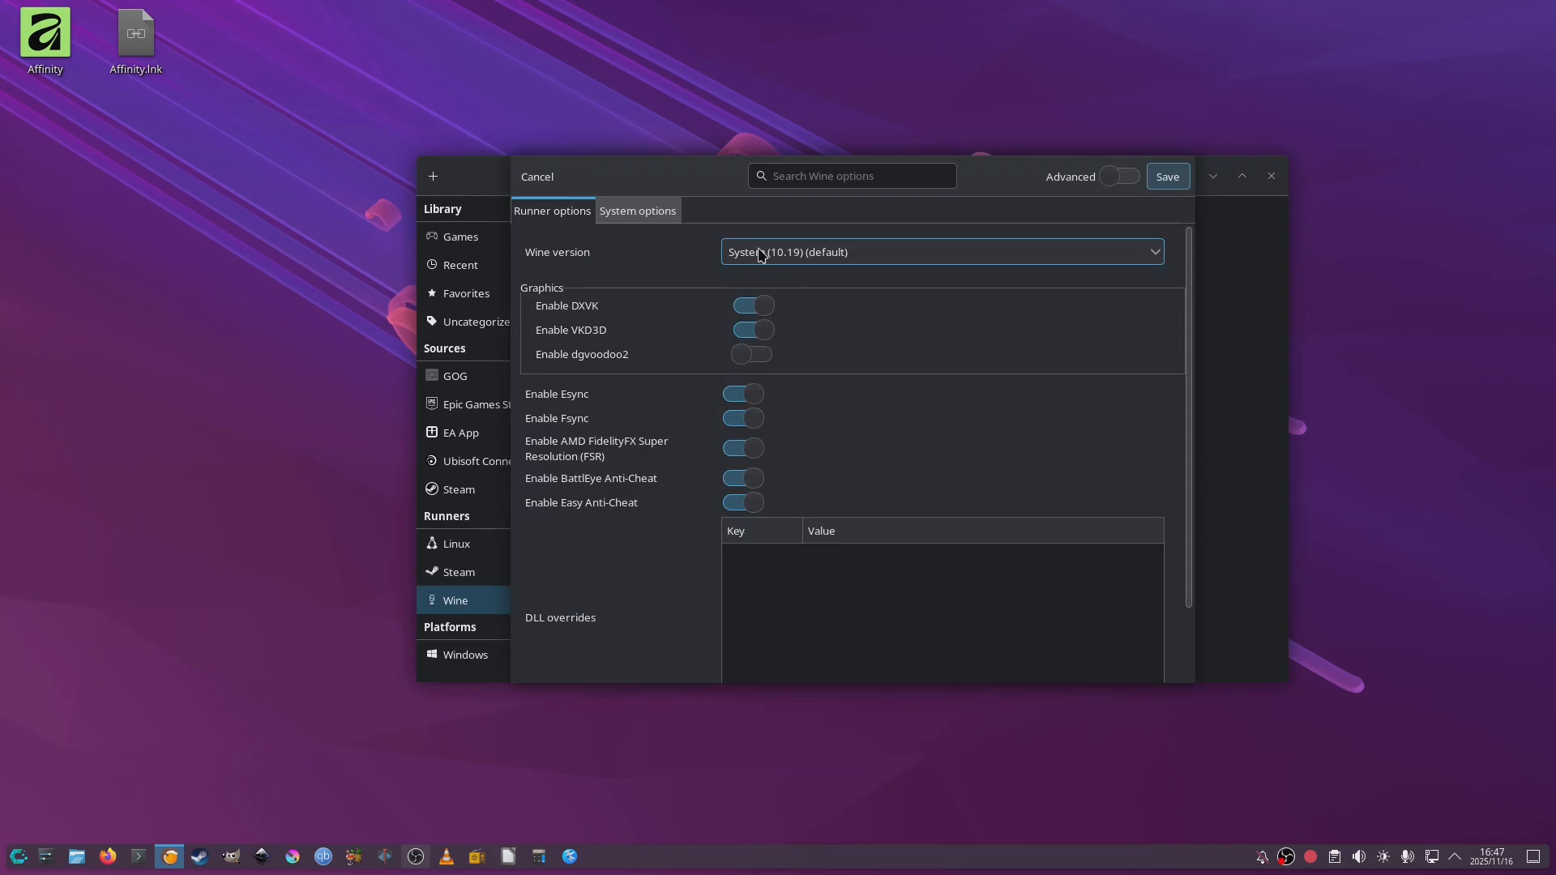
pyautogui.click(938, 252)
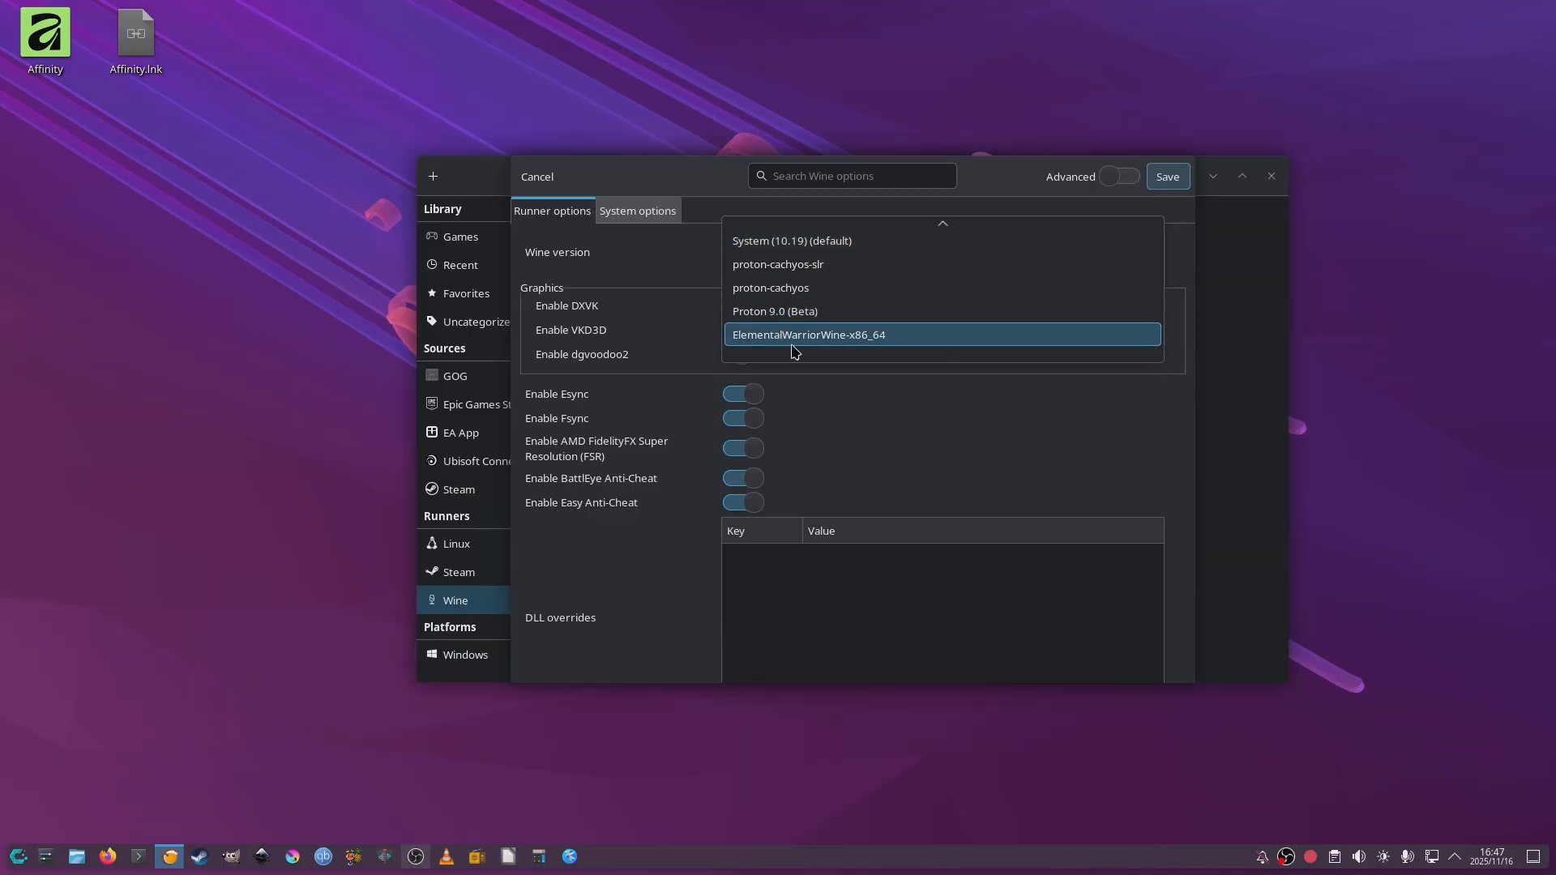
pyautogui.click(791, 240)
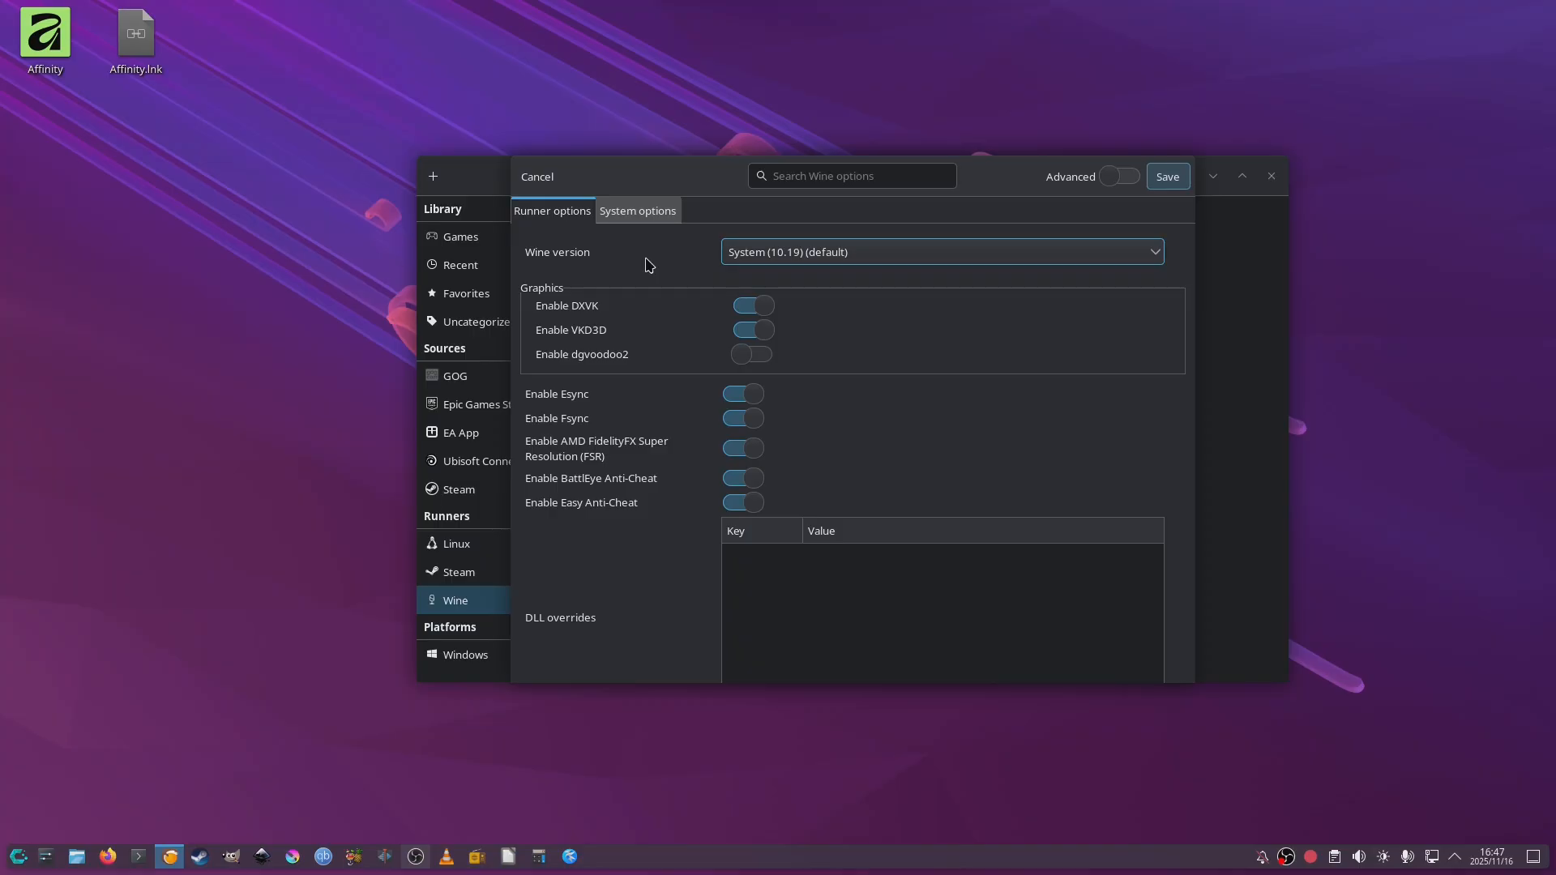
pyautogui.click(536, 175)
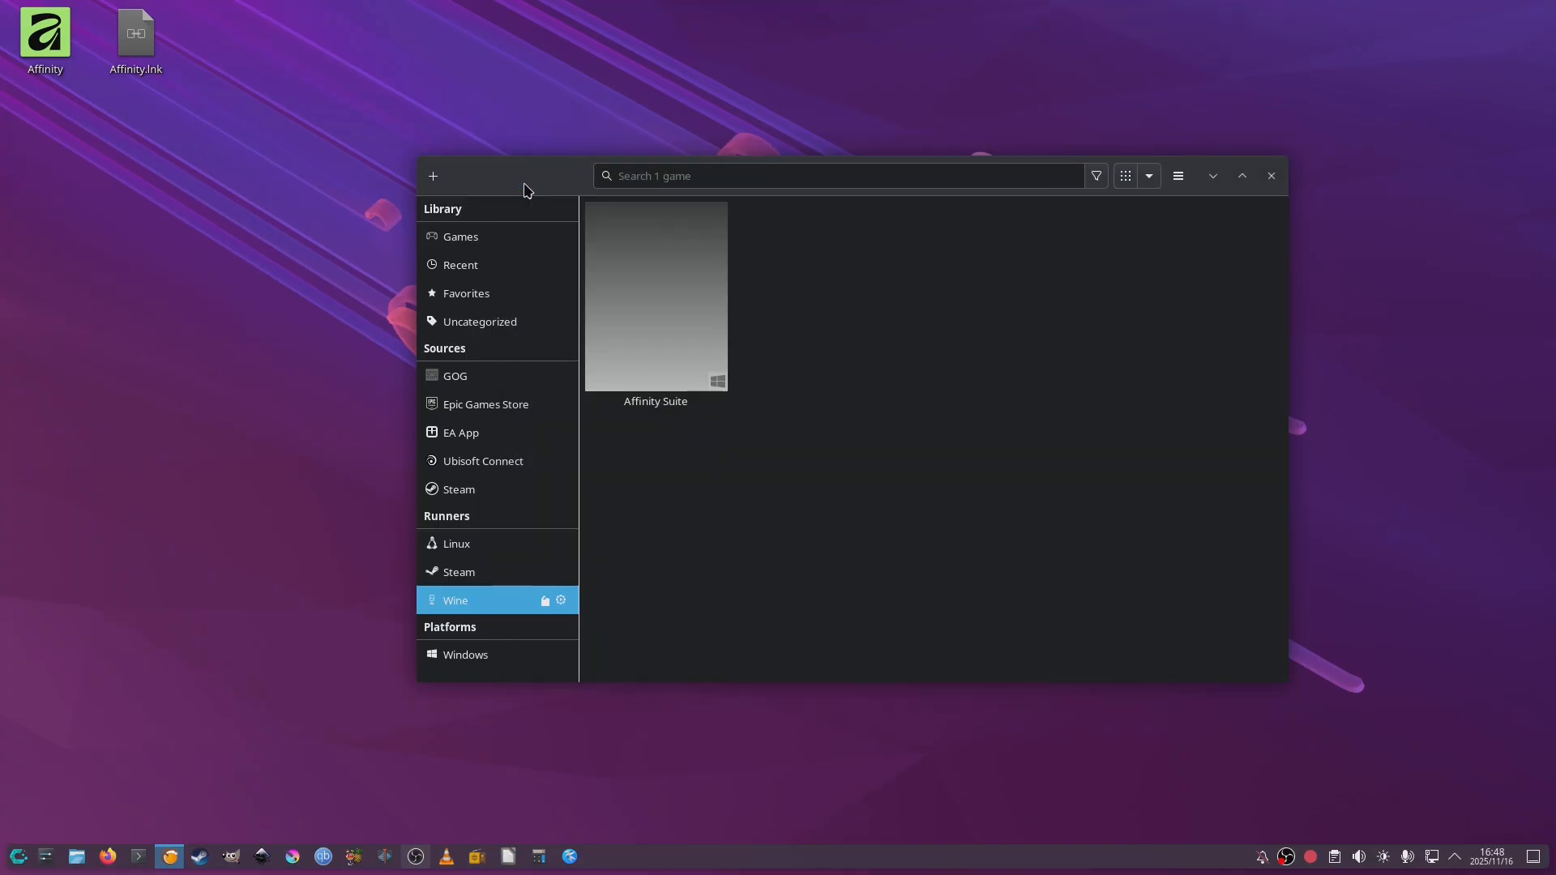
# Step: Peek at Affinity Suite's context menu, then close Lutris to the desktop
pyautogui.rightClick(655, 298)
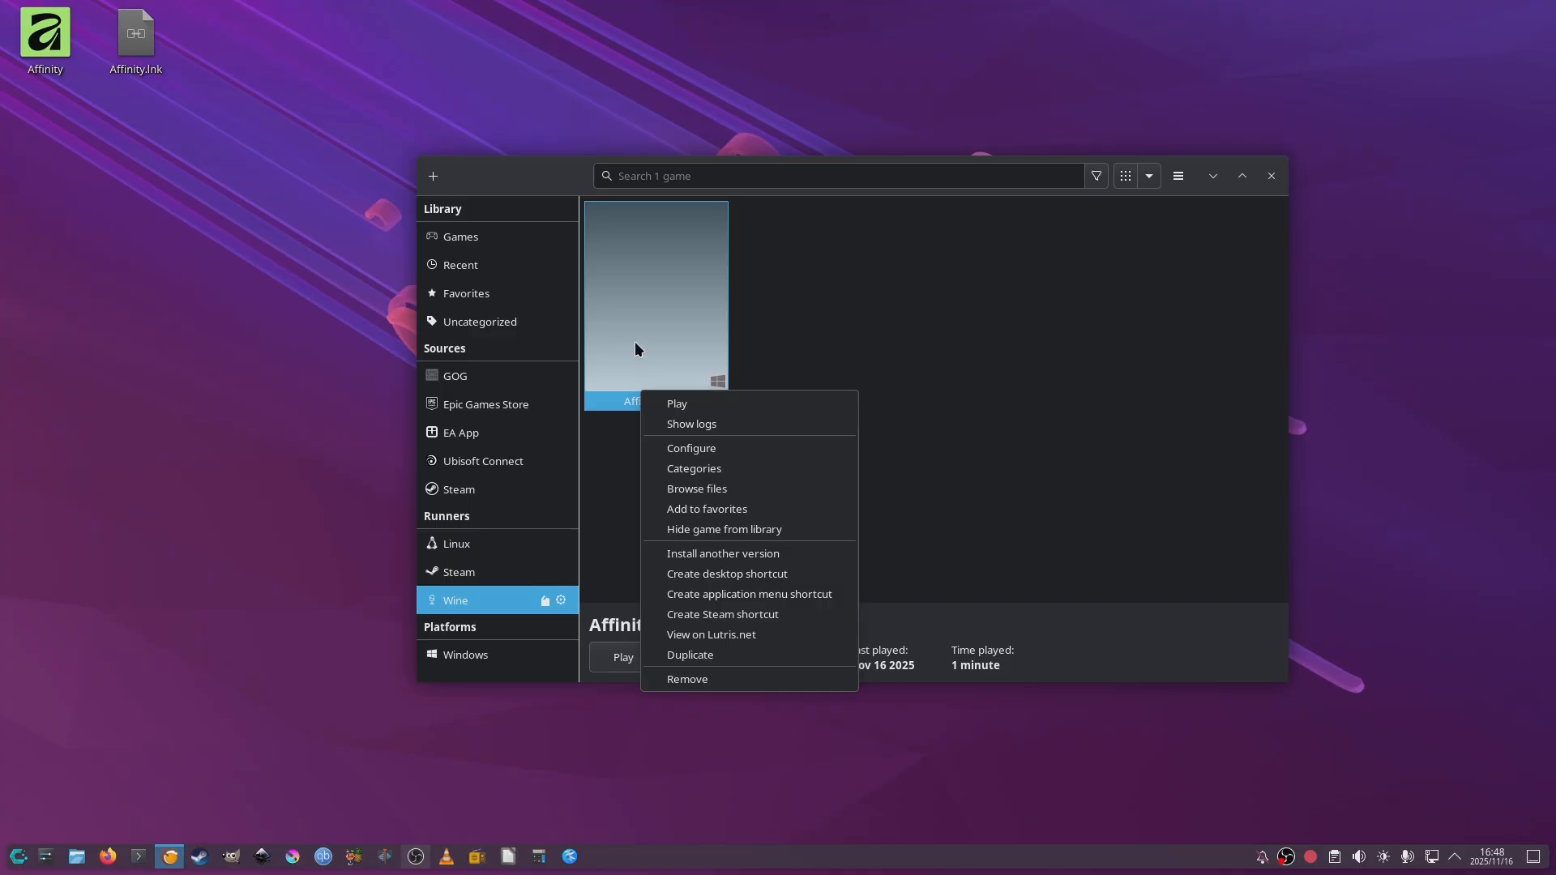
pyautogui.moveTo(997, 386)
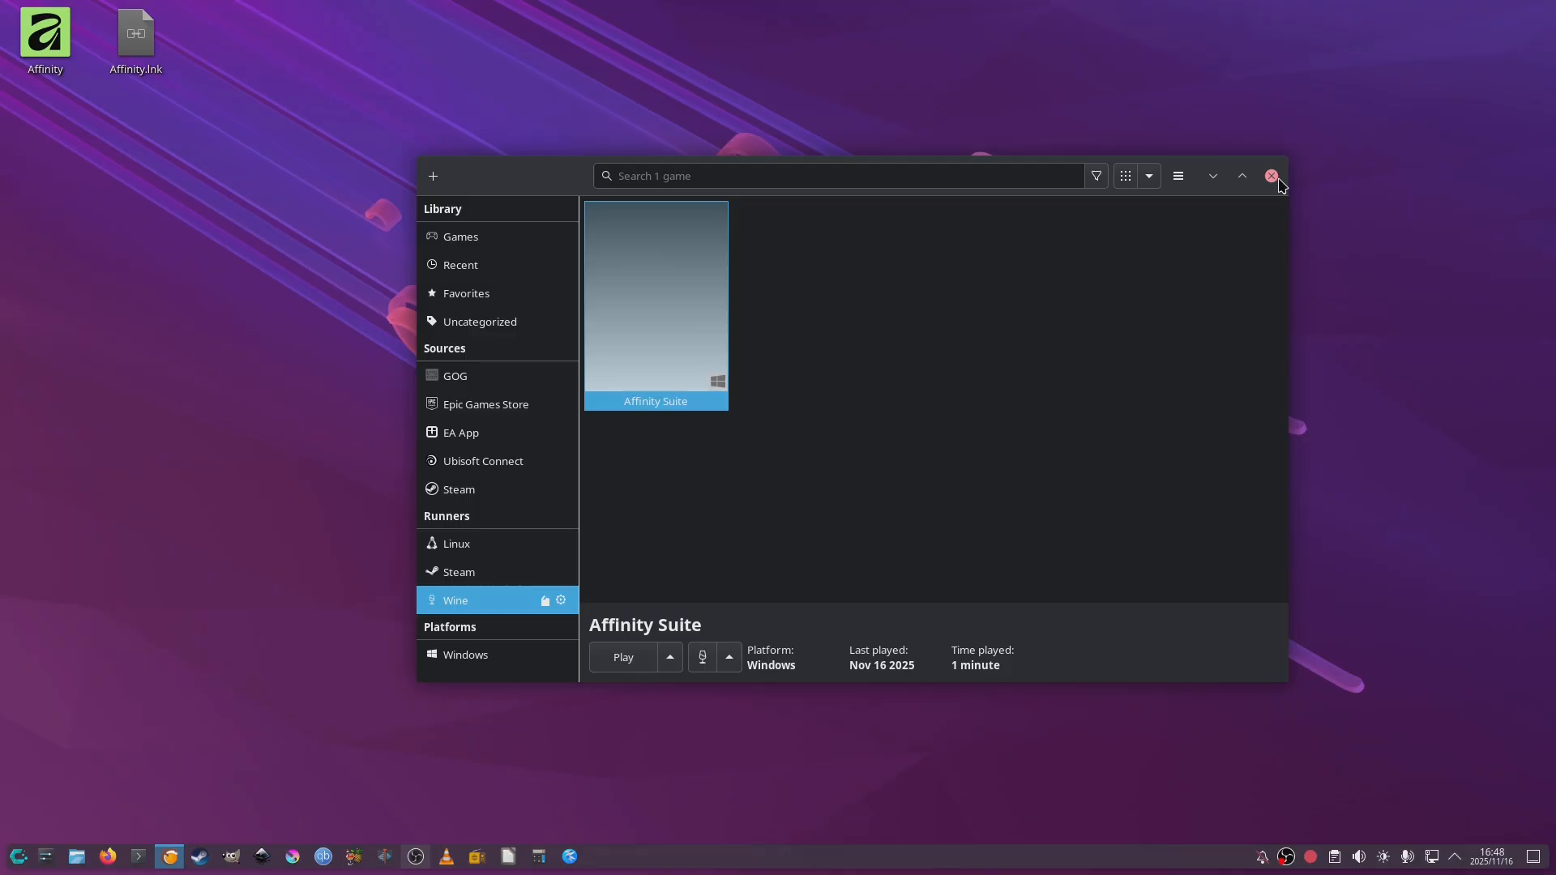
pyautogui.click(1271, 175)
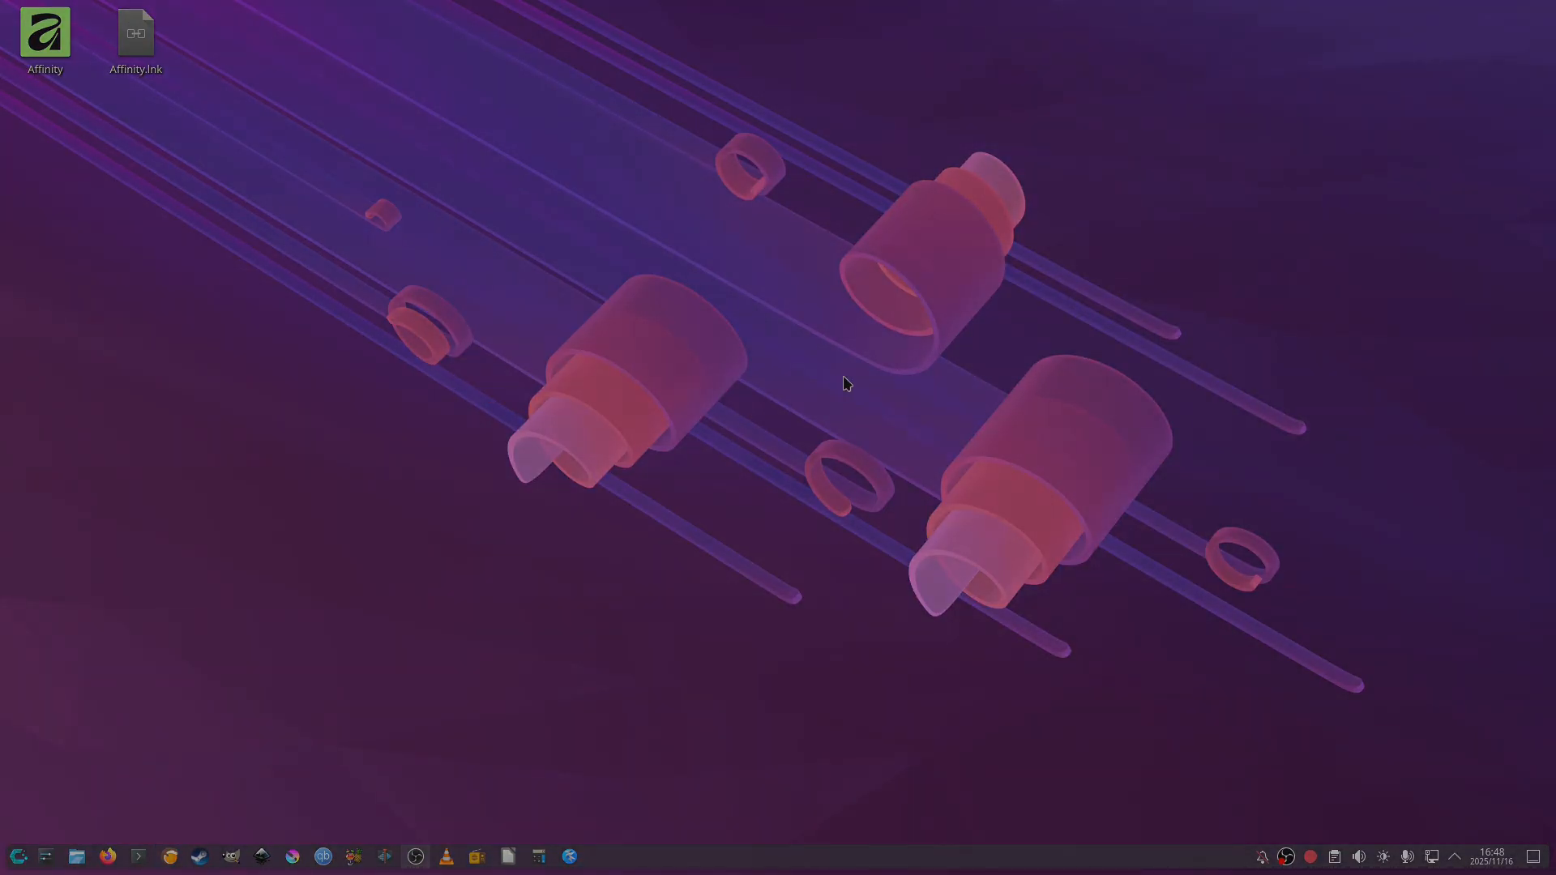